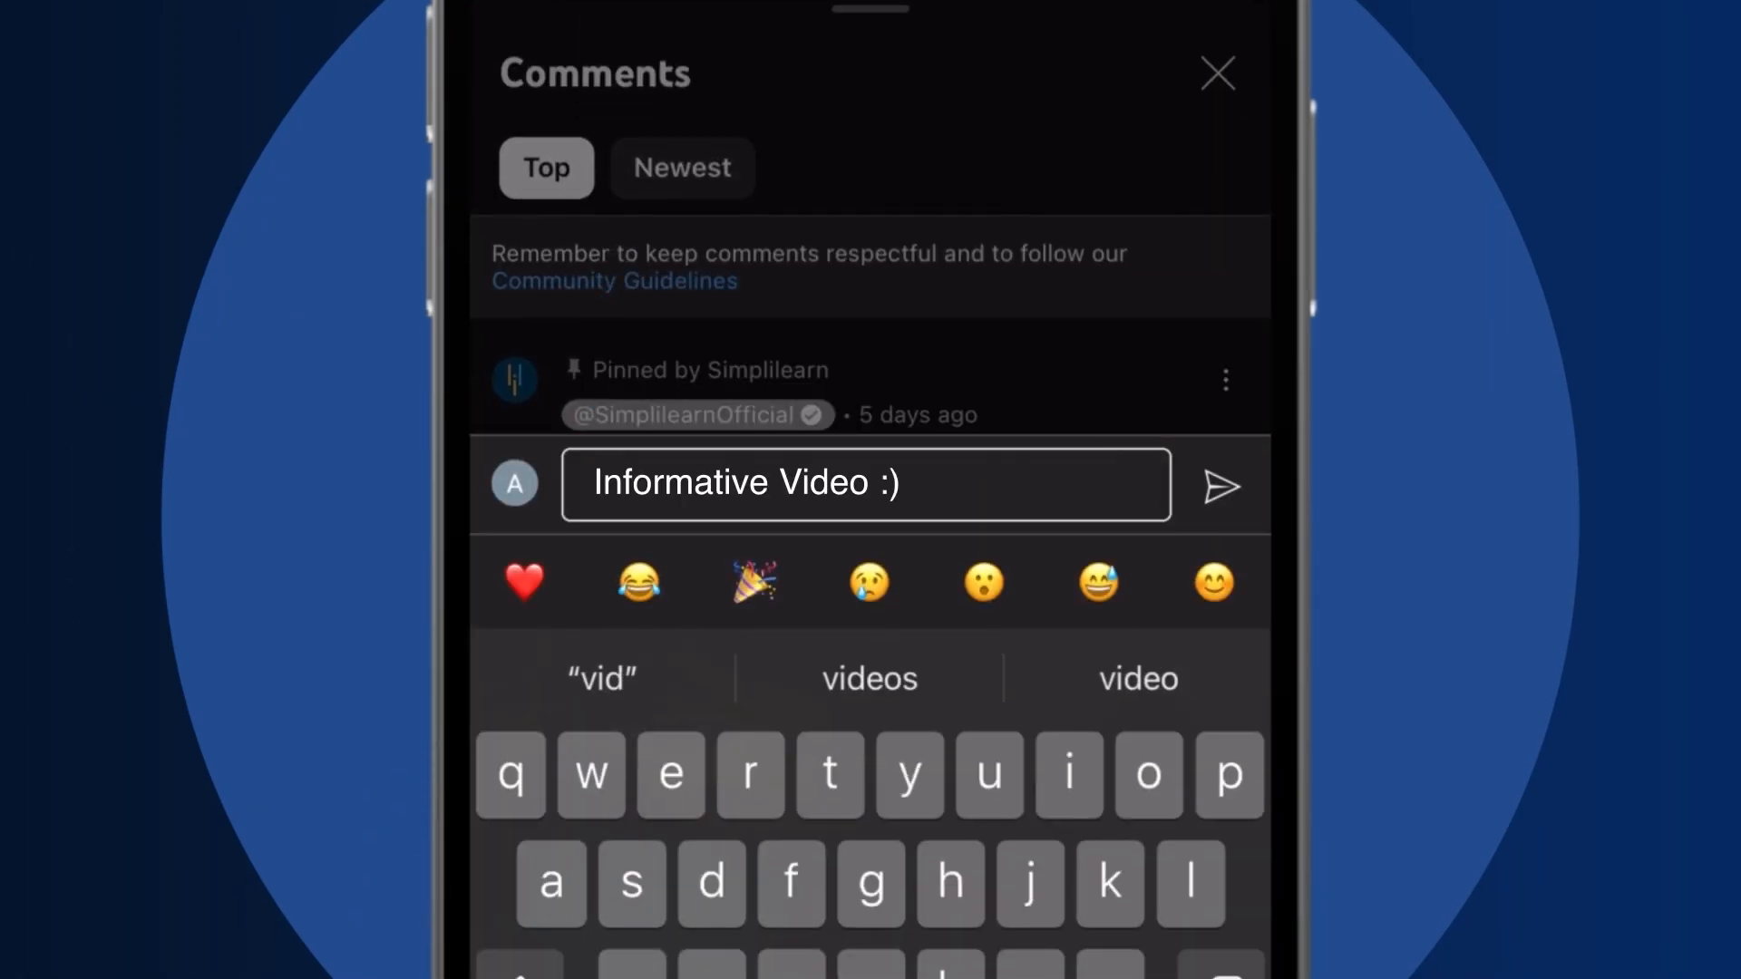
- Expand the video description and follow its Data Scientist course link to Simplilearn
click(1216, 73)
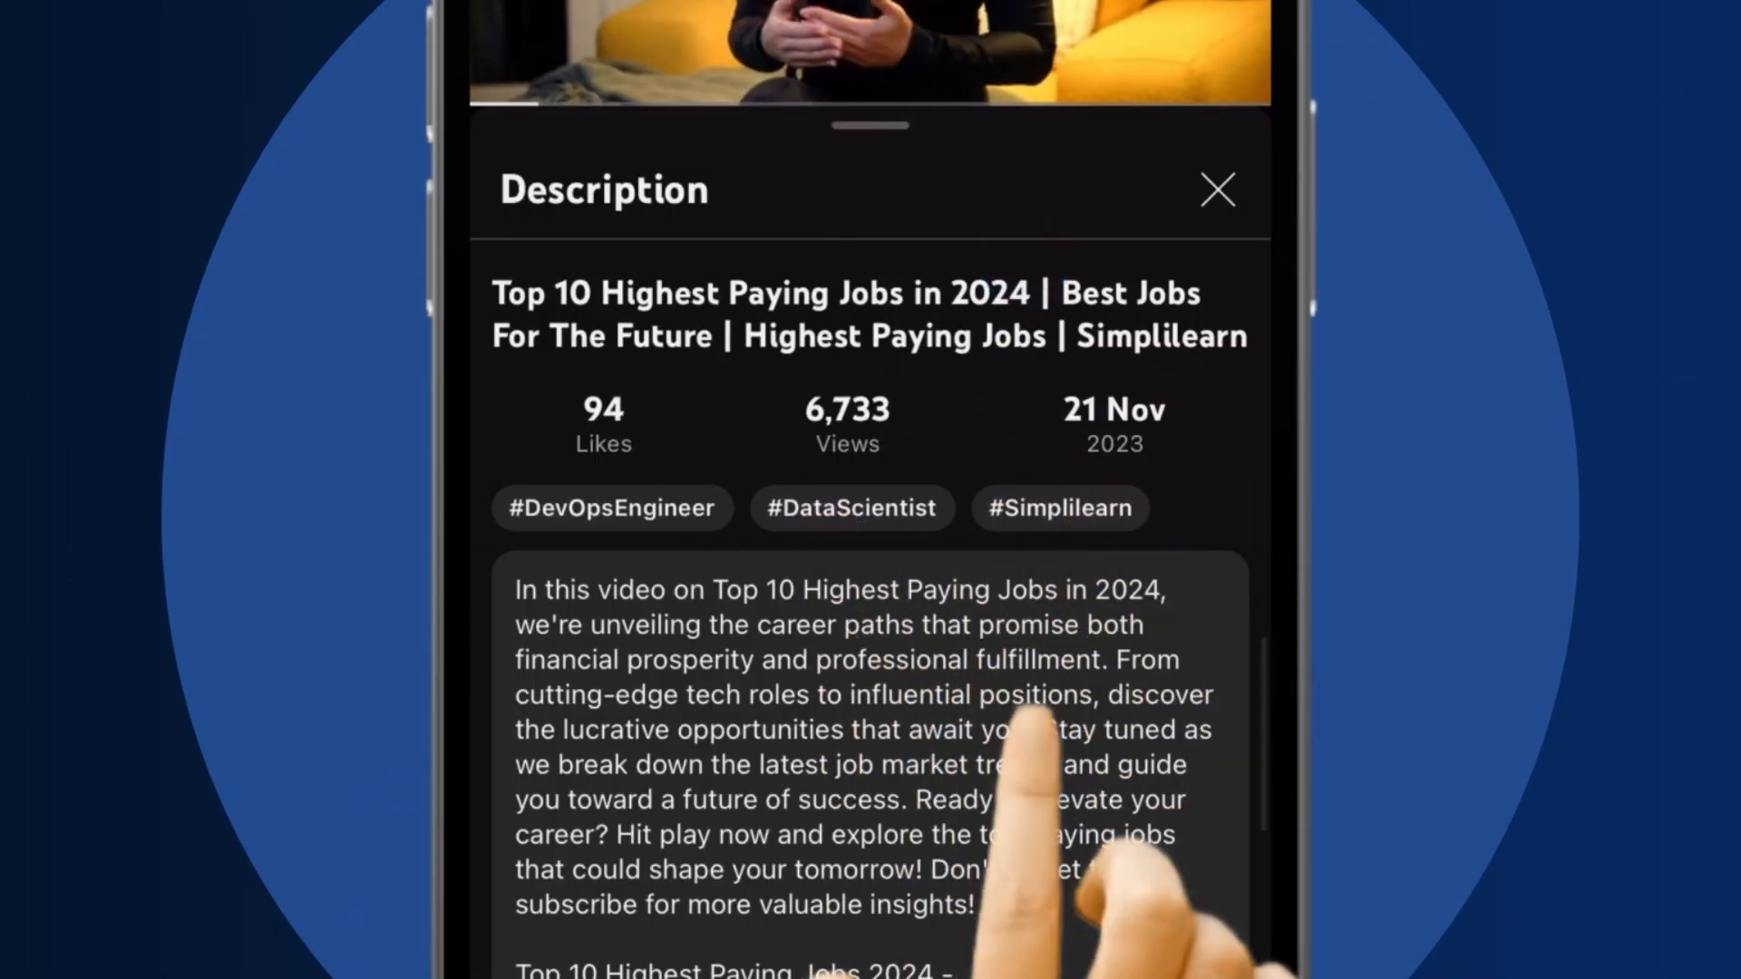
scroll(down, 3)
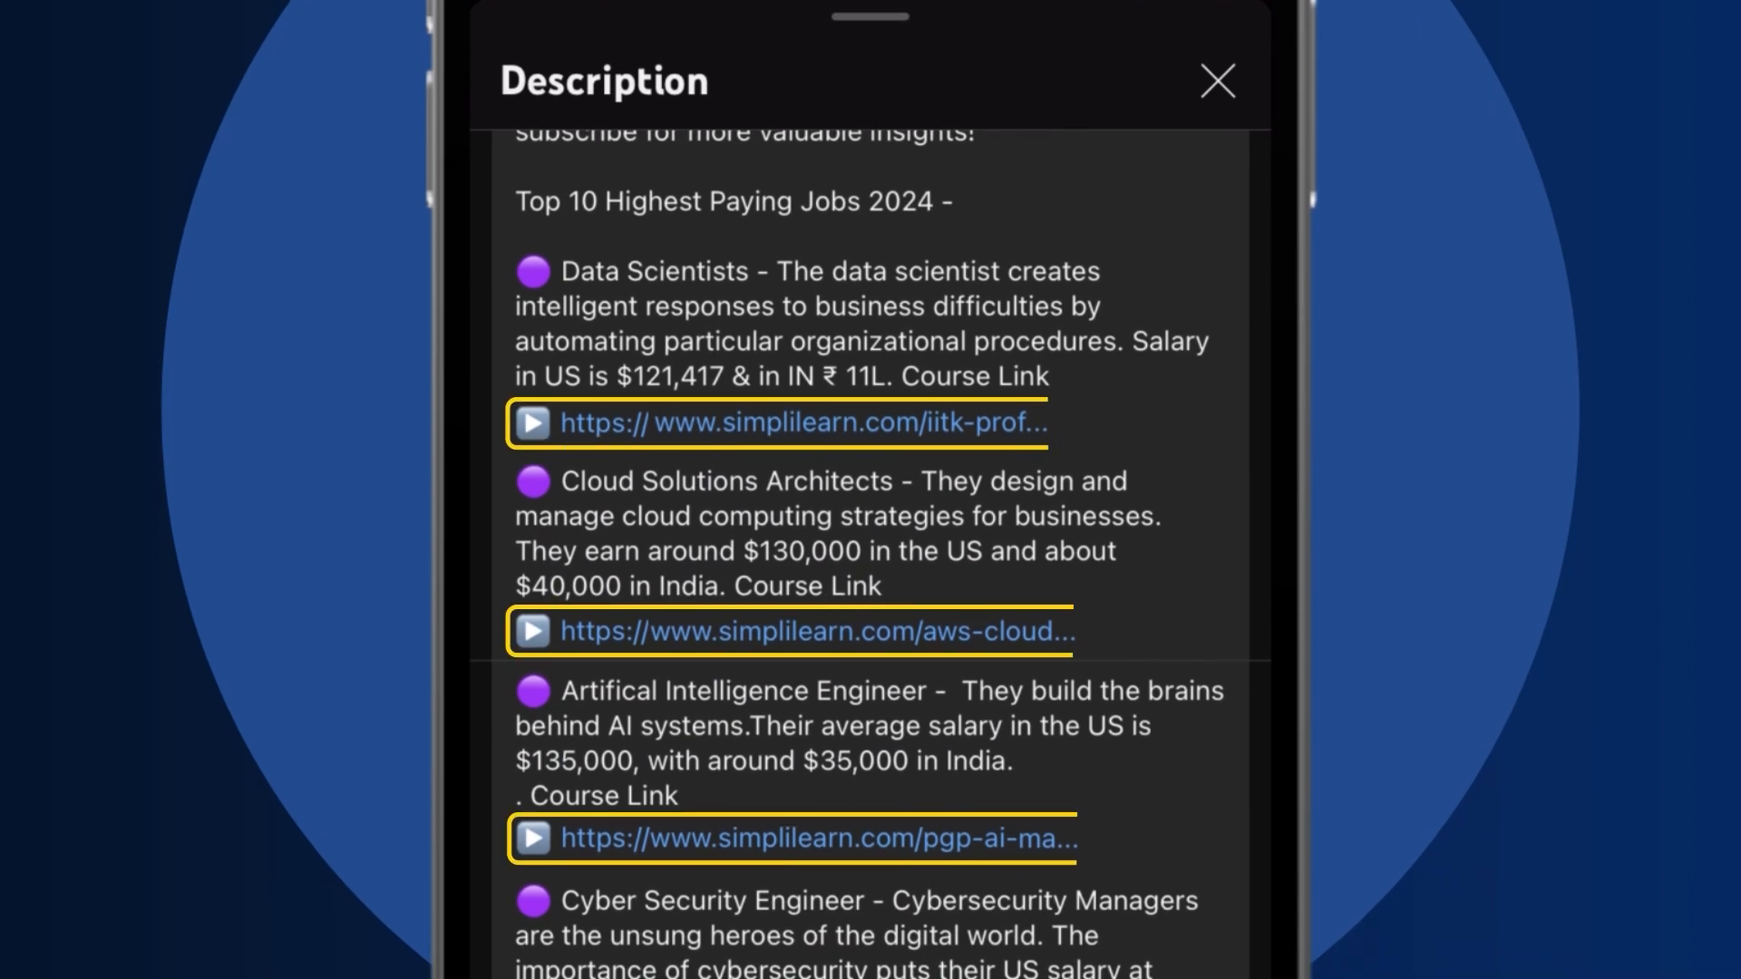
click(778, 422)
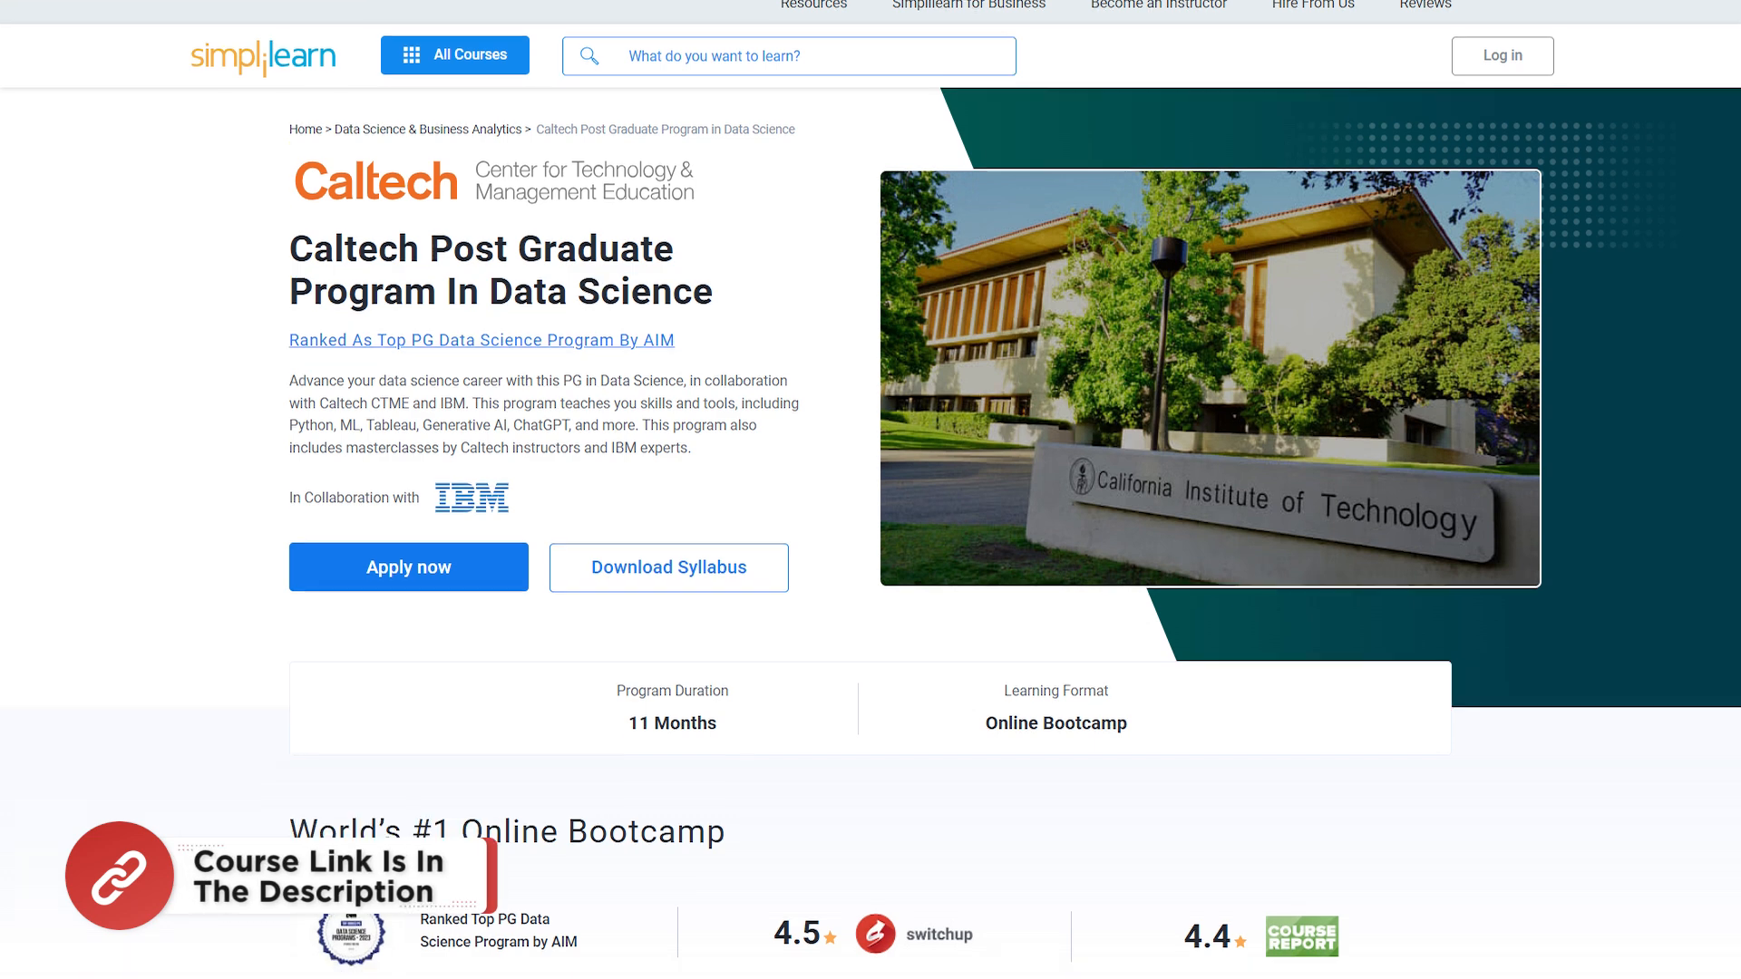
- Scroll down through the Caltech Post Graduate Program In Data Science course page
scroll(down, 3)
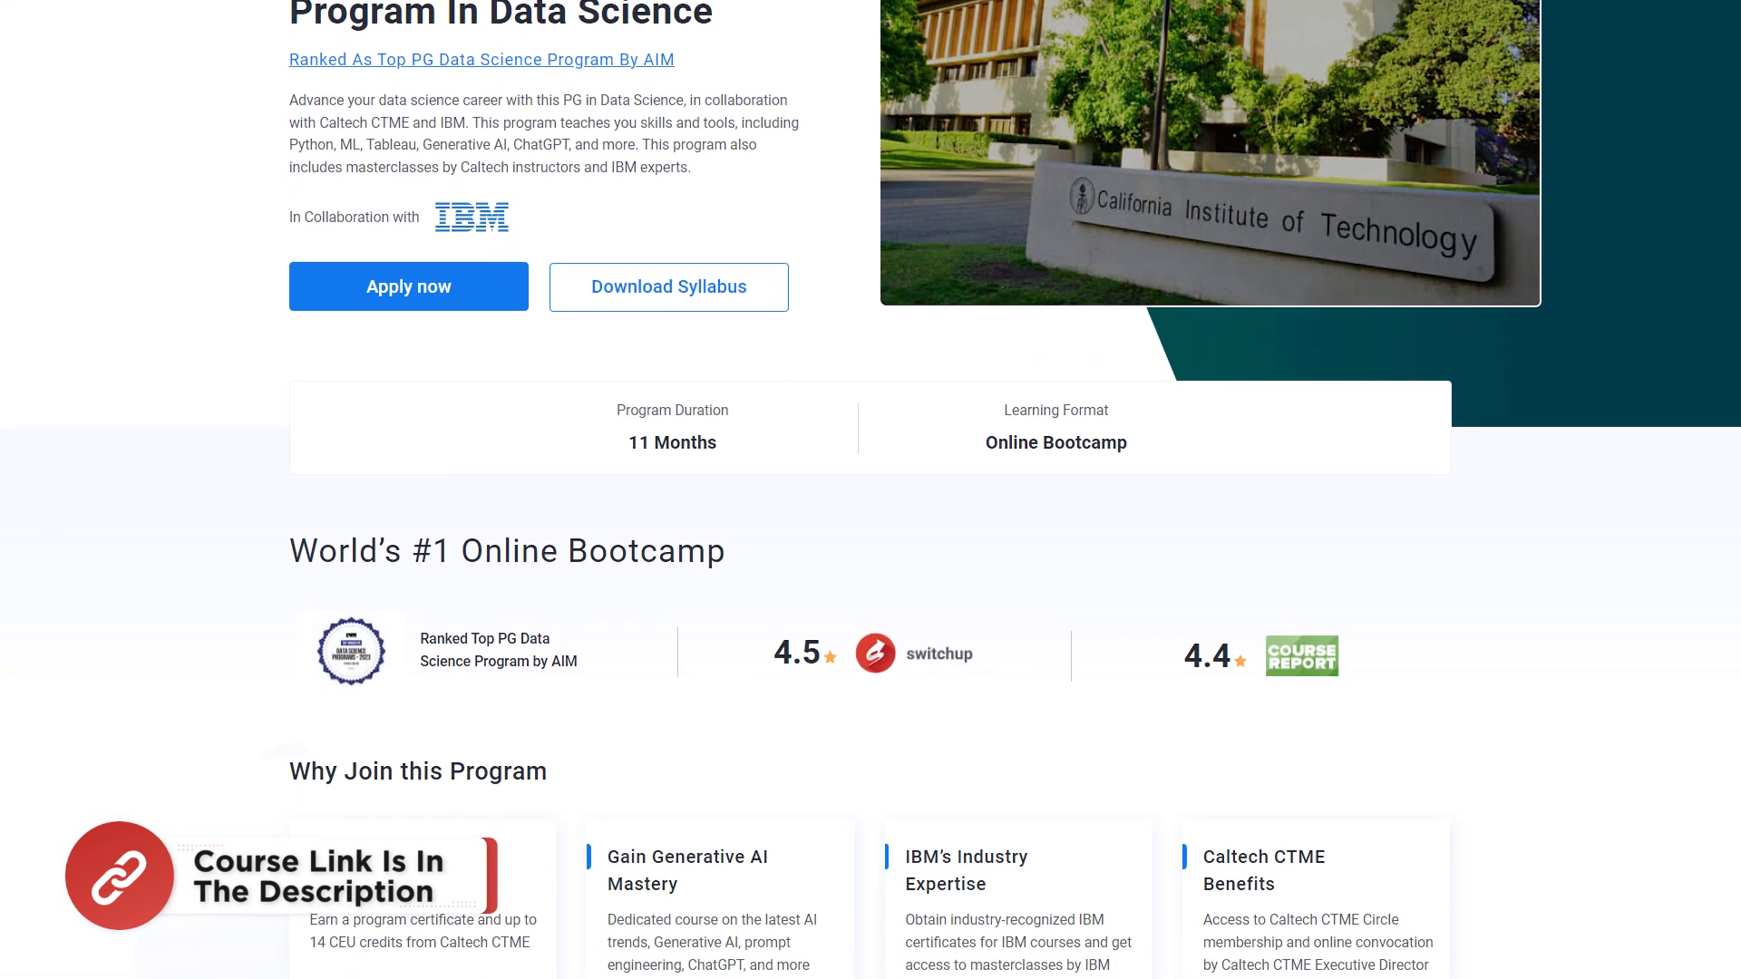
scroll(down, 3)
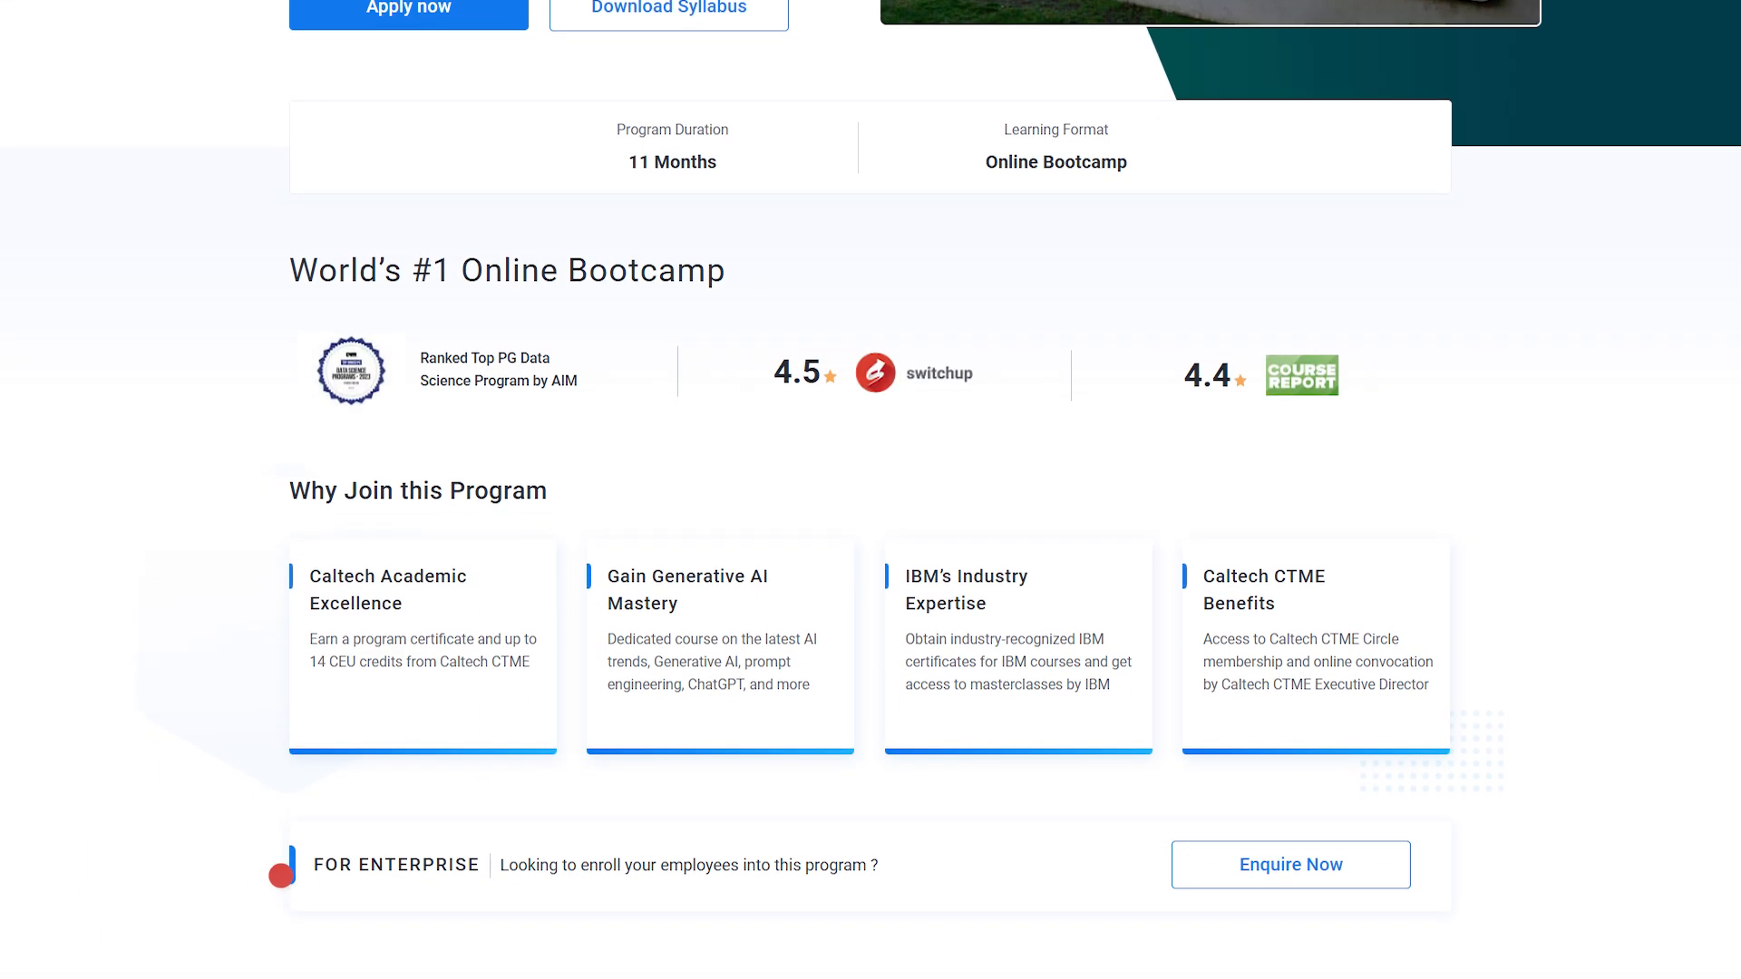
scroll(down, 3)
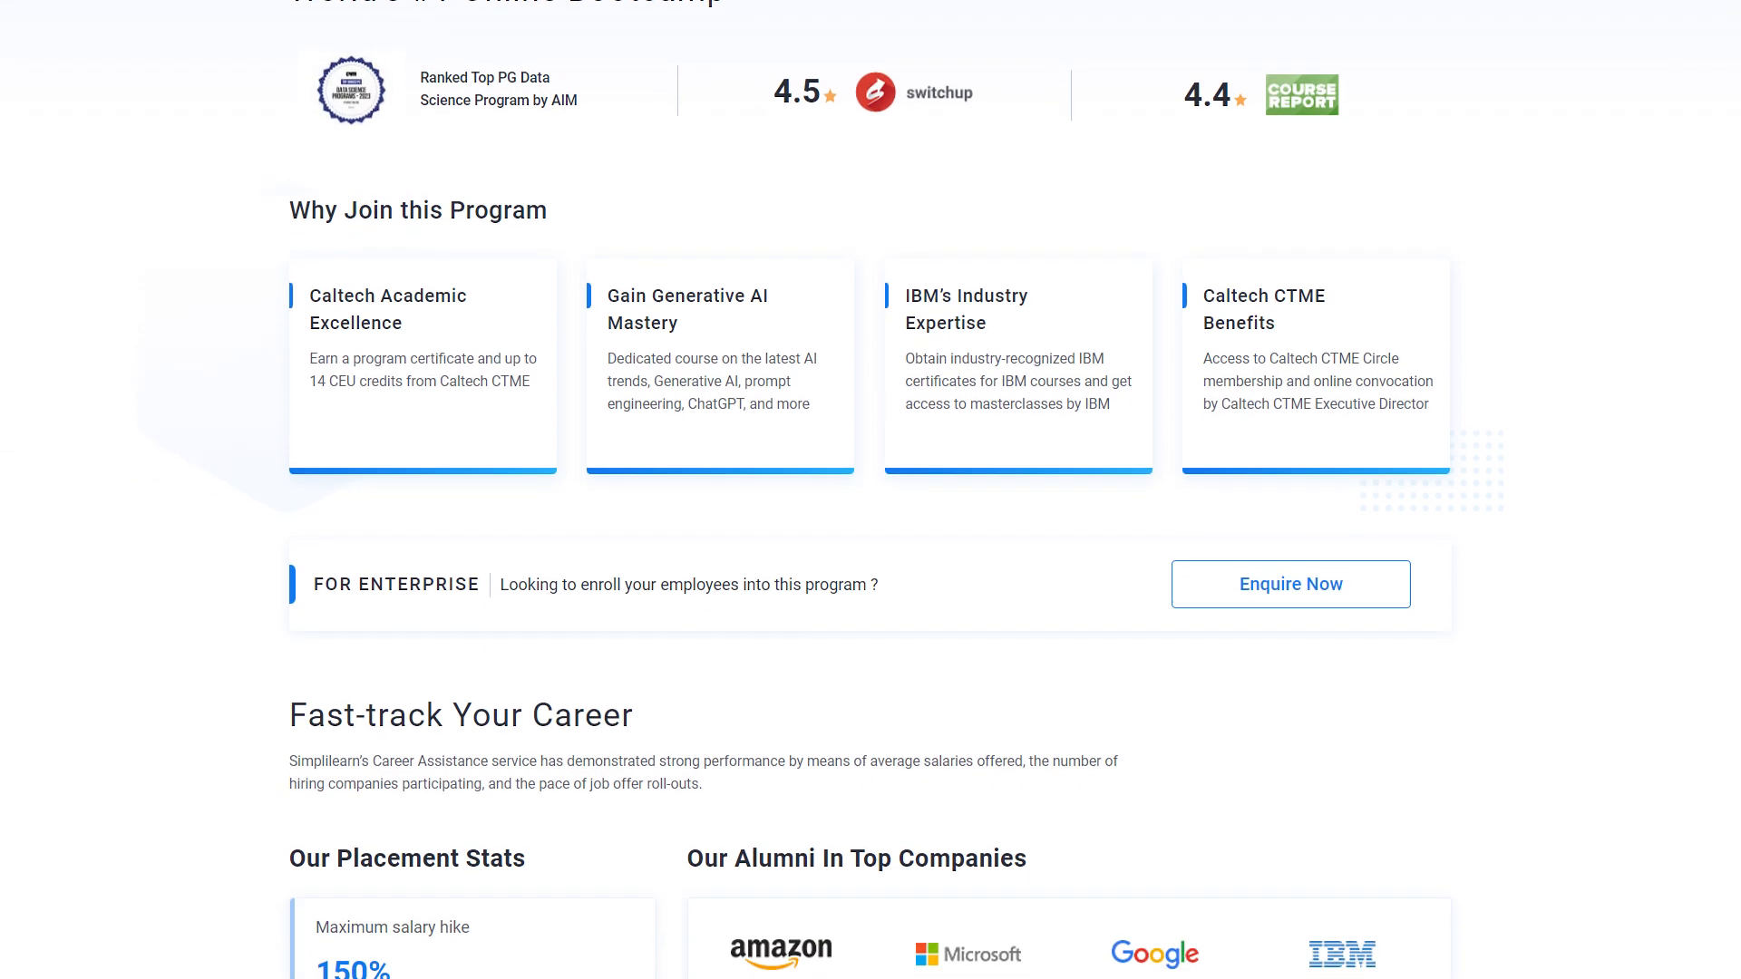
scroll(down, 3)
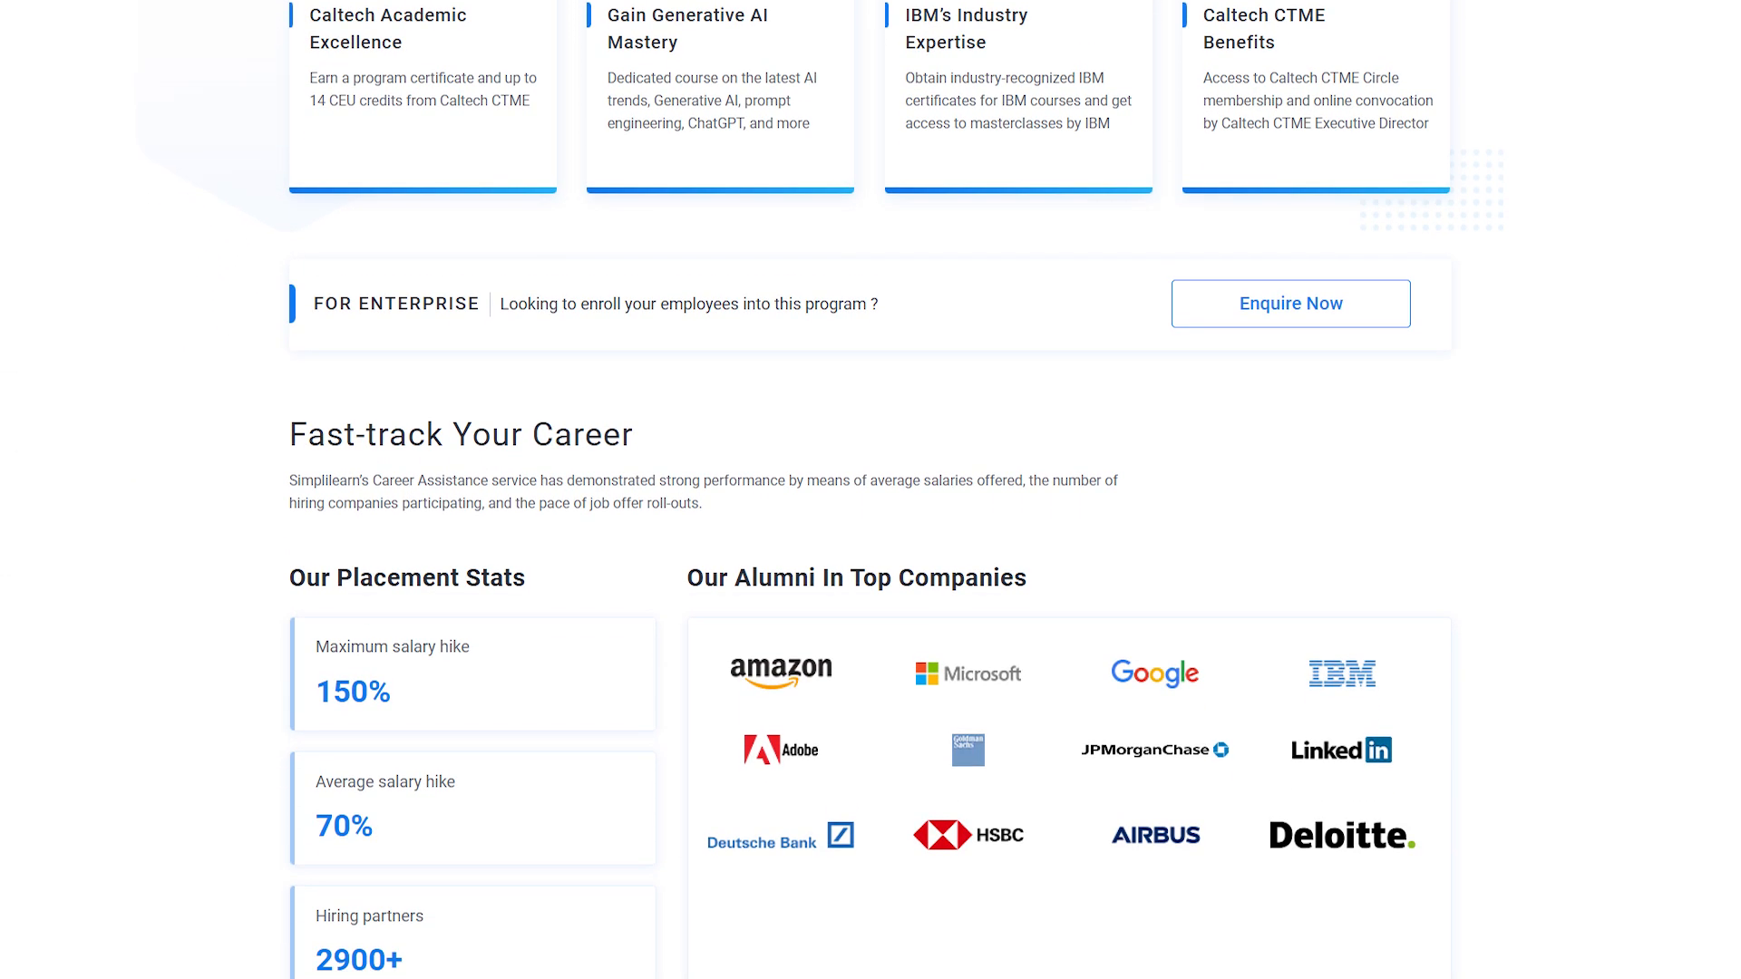
scroll(down, 3)
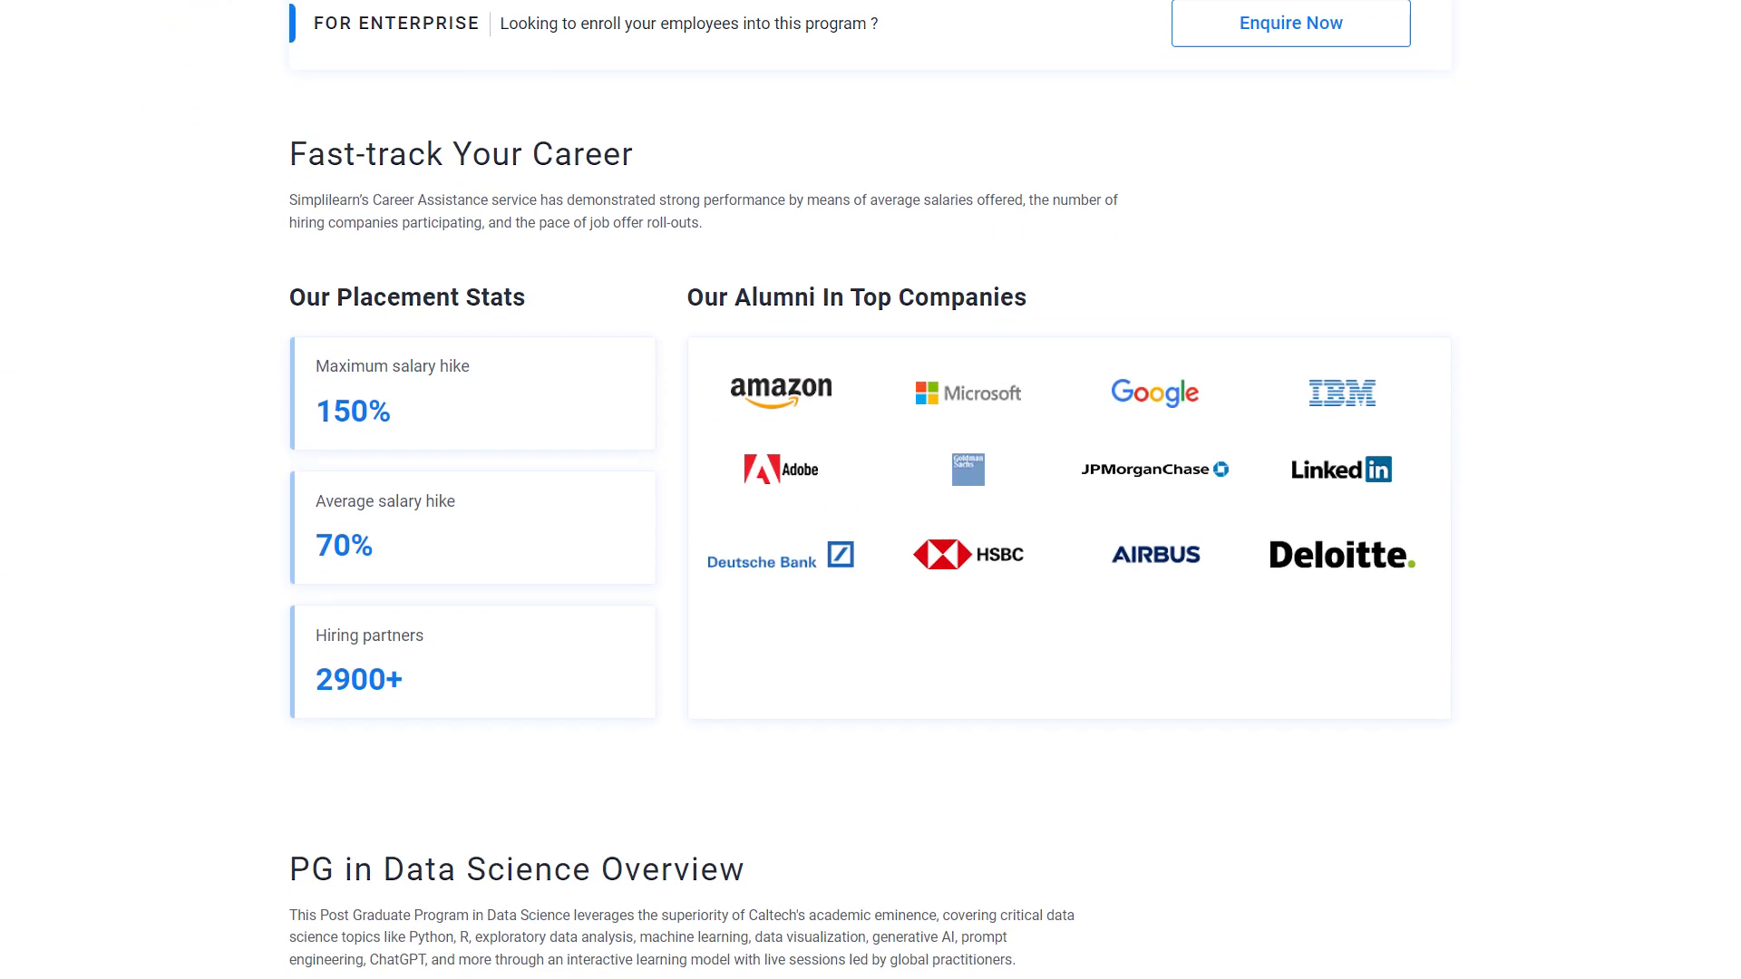
scroll(down, 3)
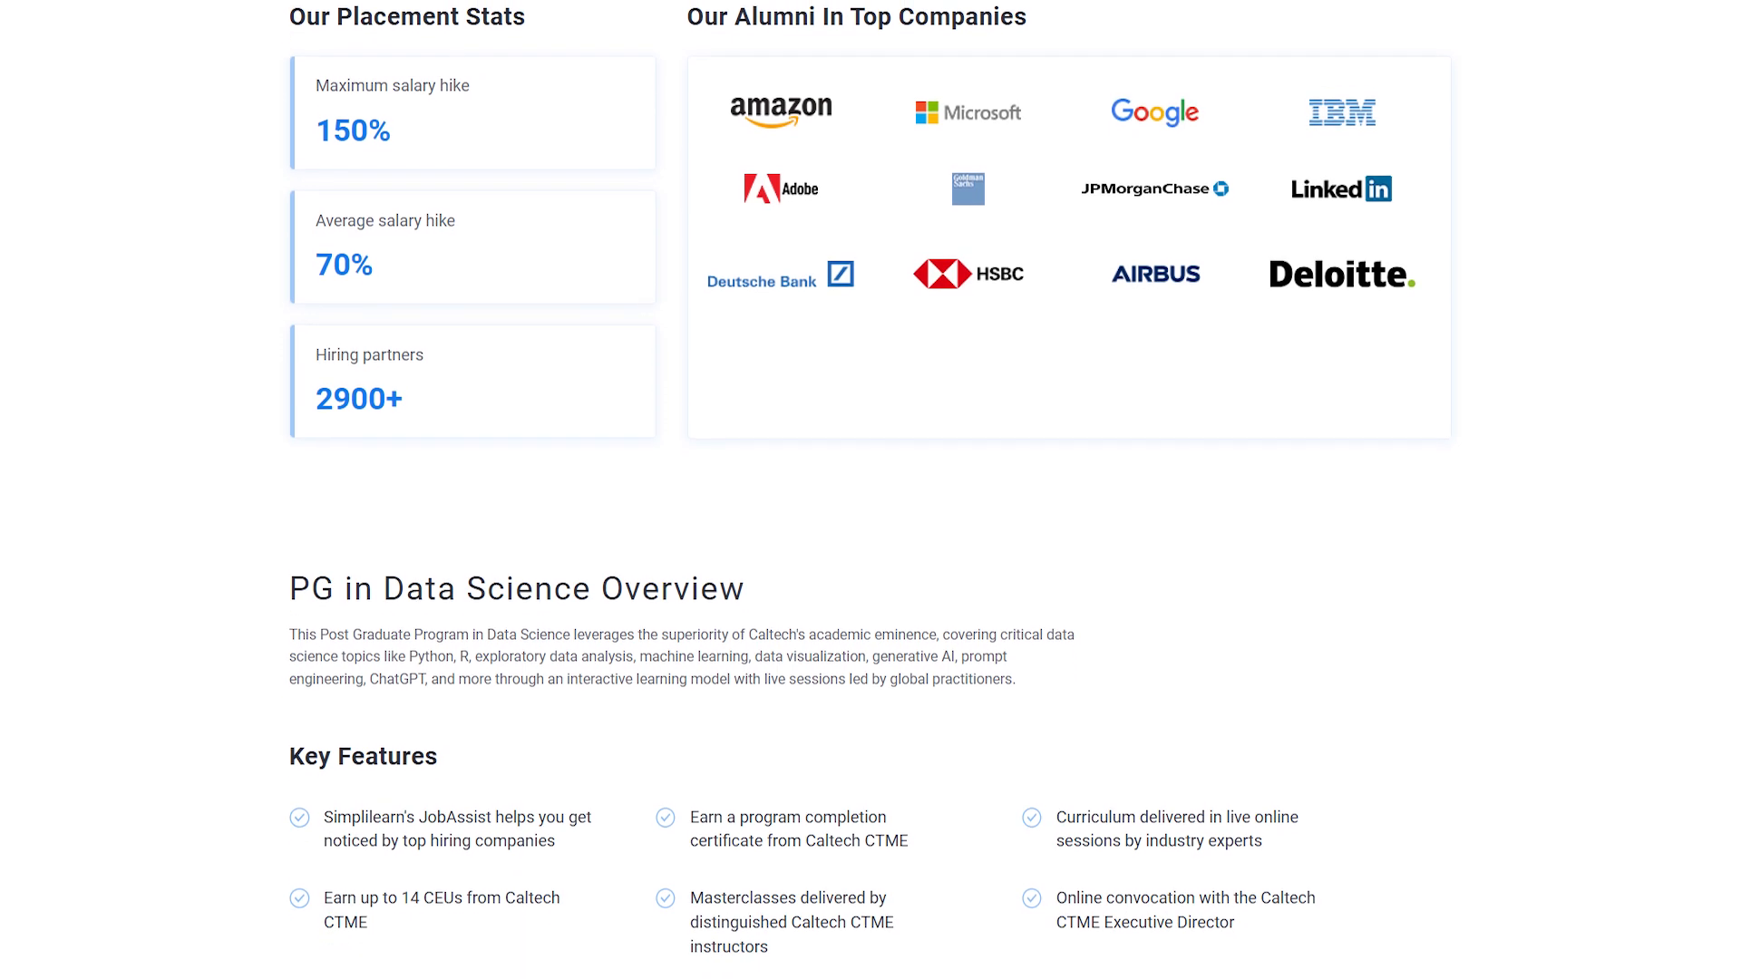
scroll(down, 3)
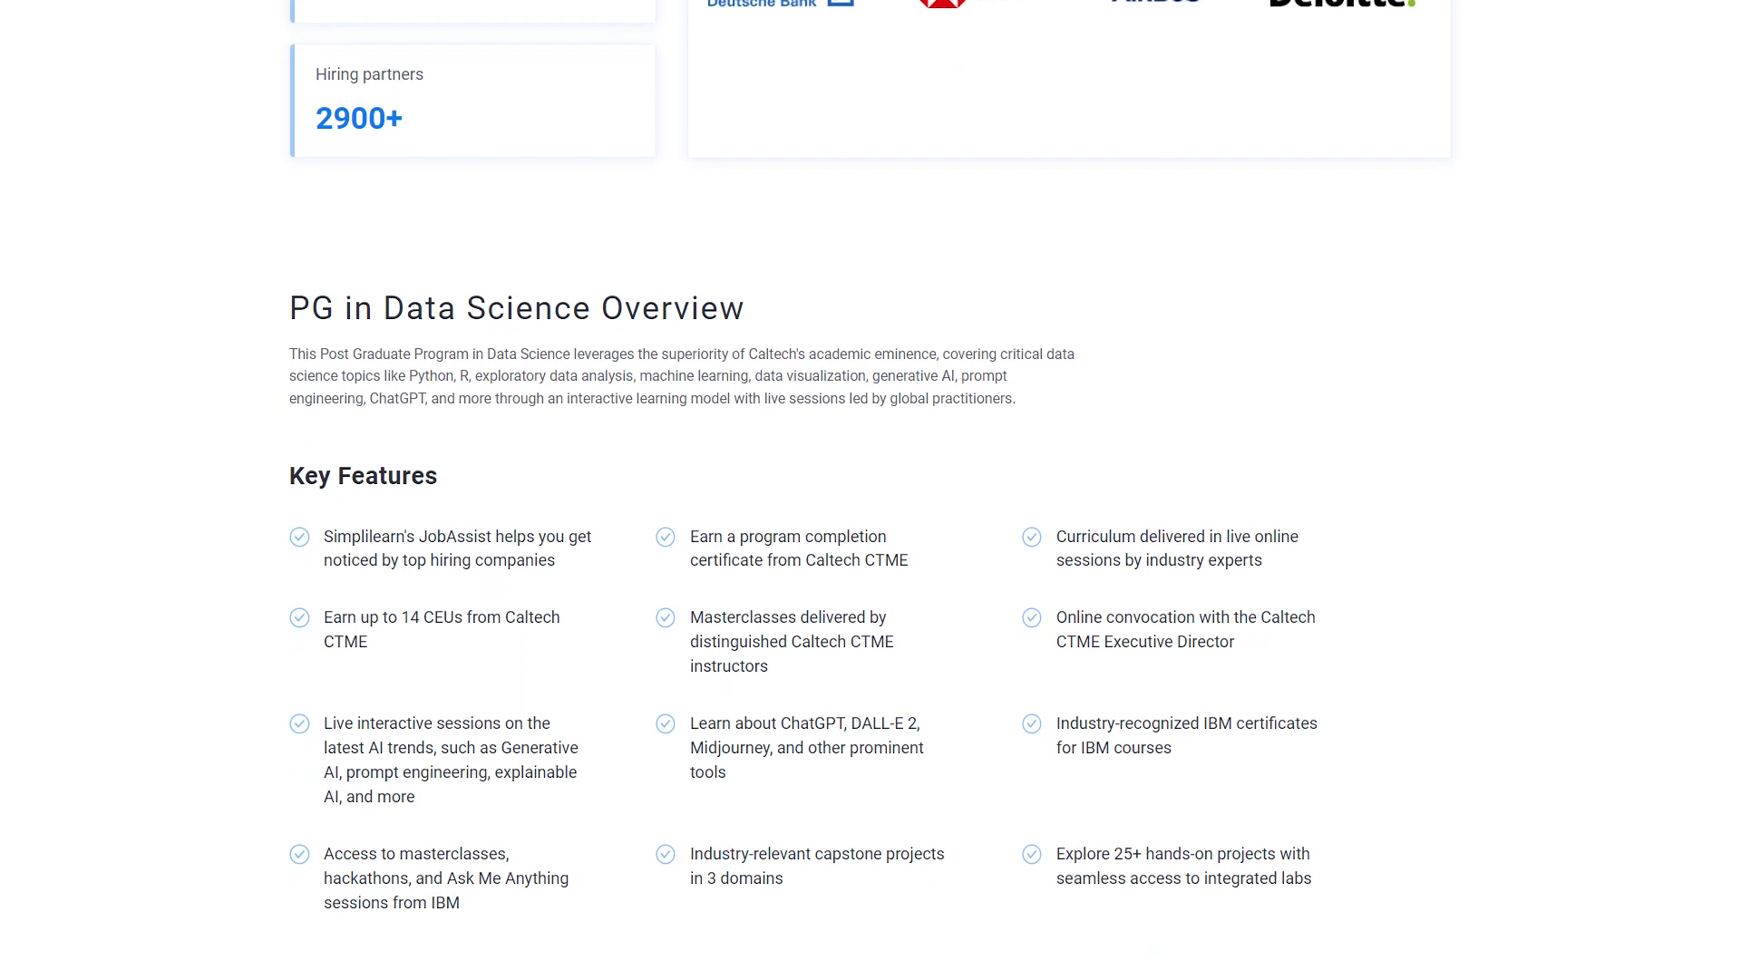
scroll(down, 3)
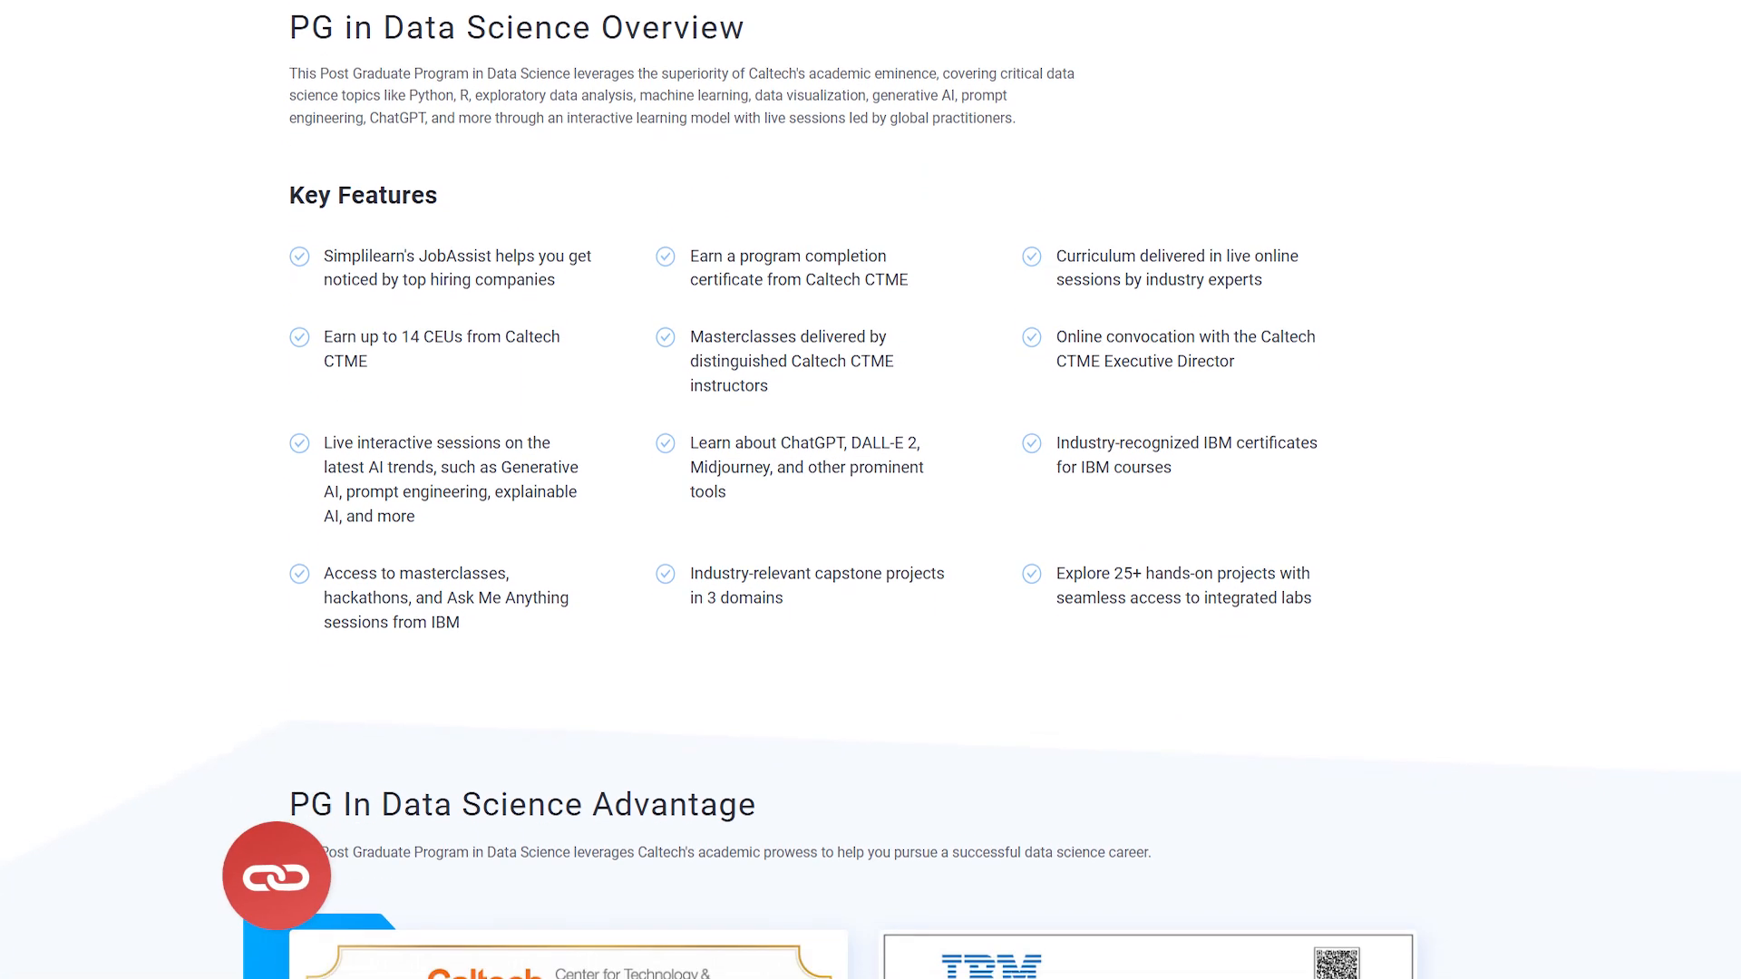
scroll(down, 3)
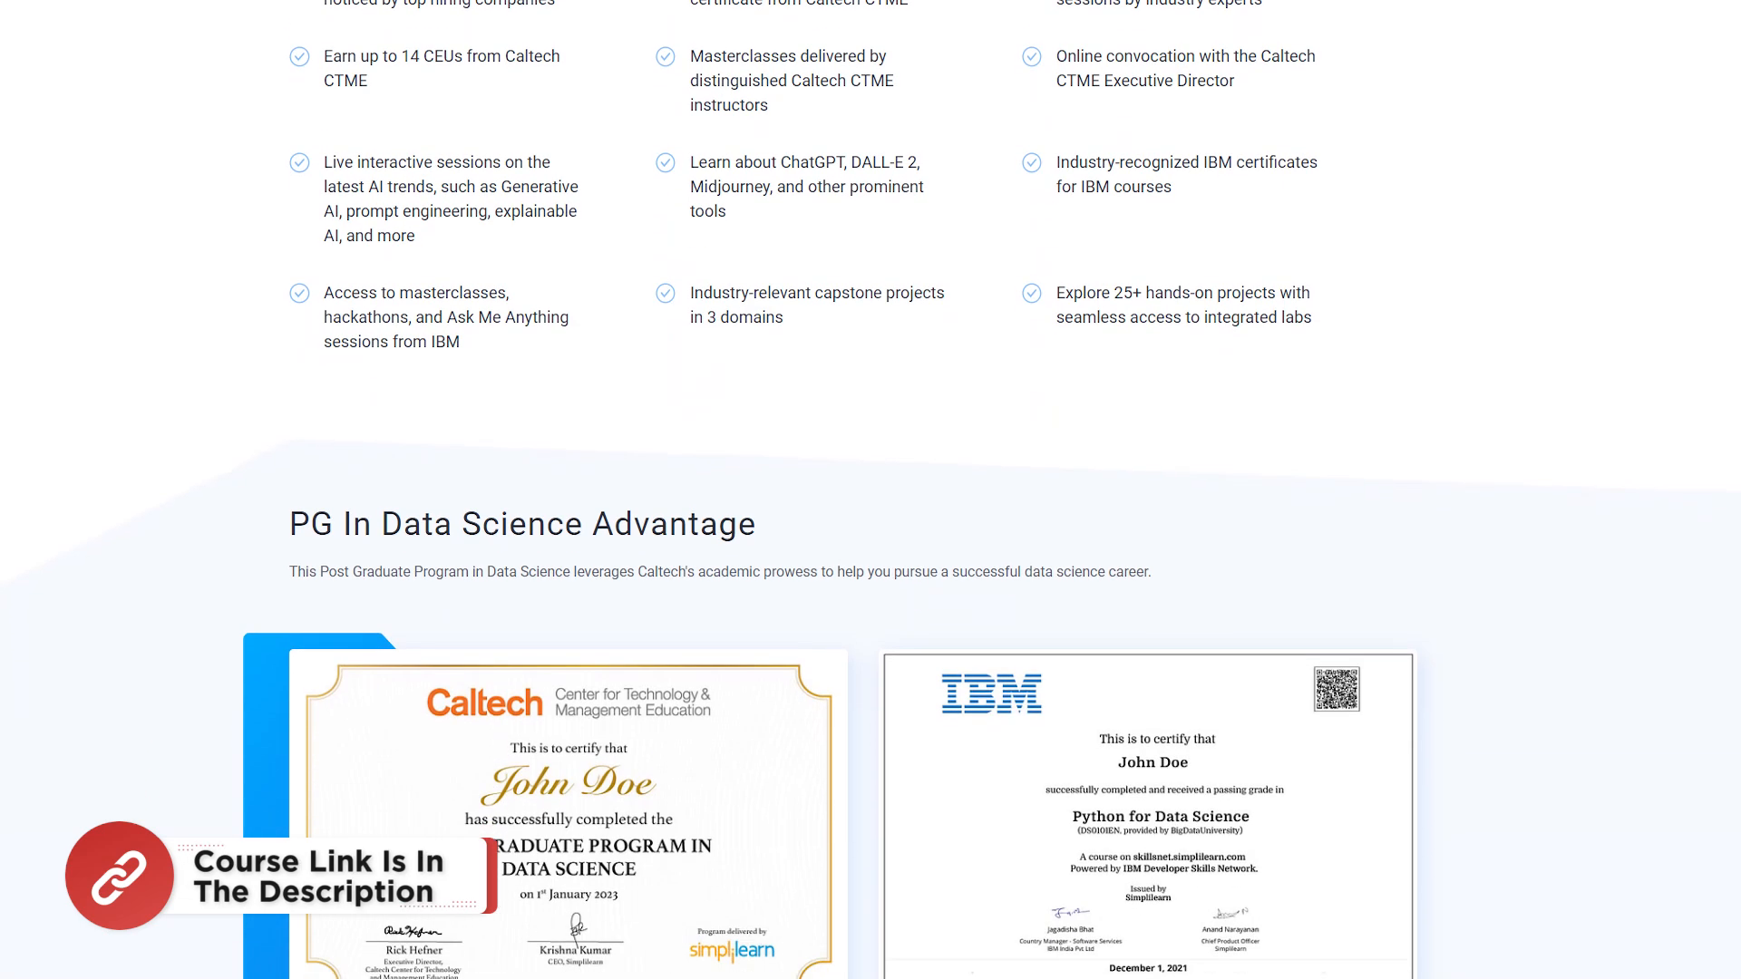
scroll(down, 3)
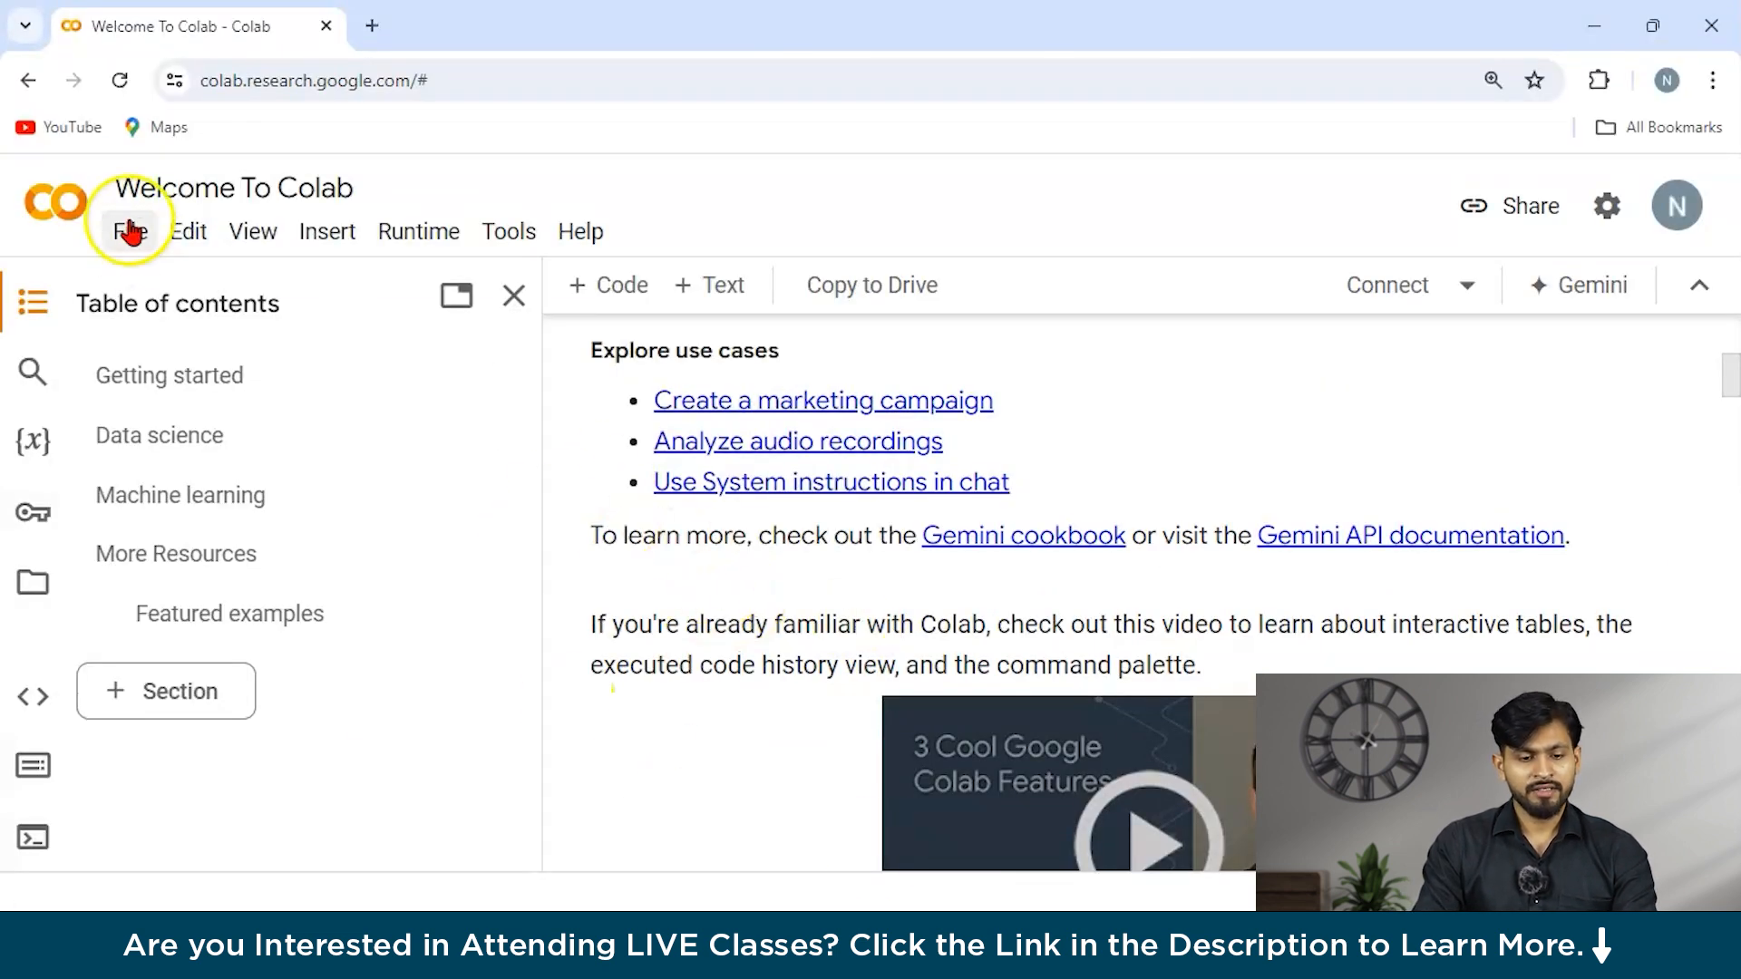
- Insert a new code cell in the Colab notebook and start editing it
scroll(down, 3)
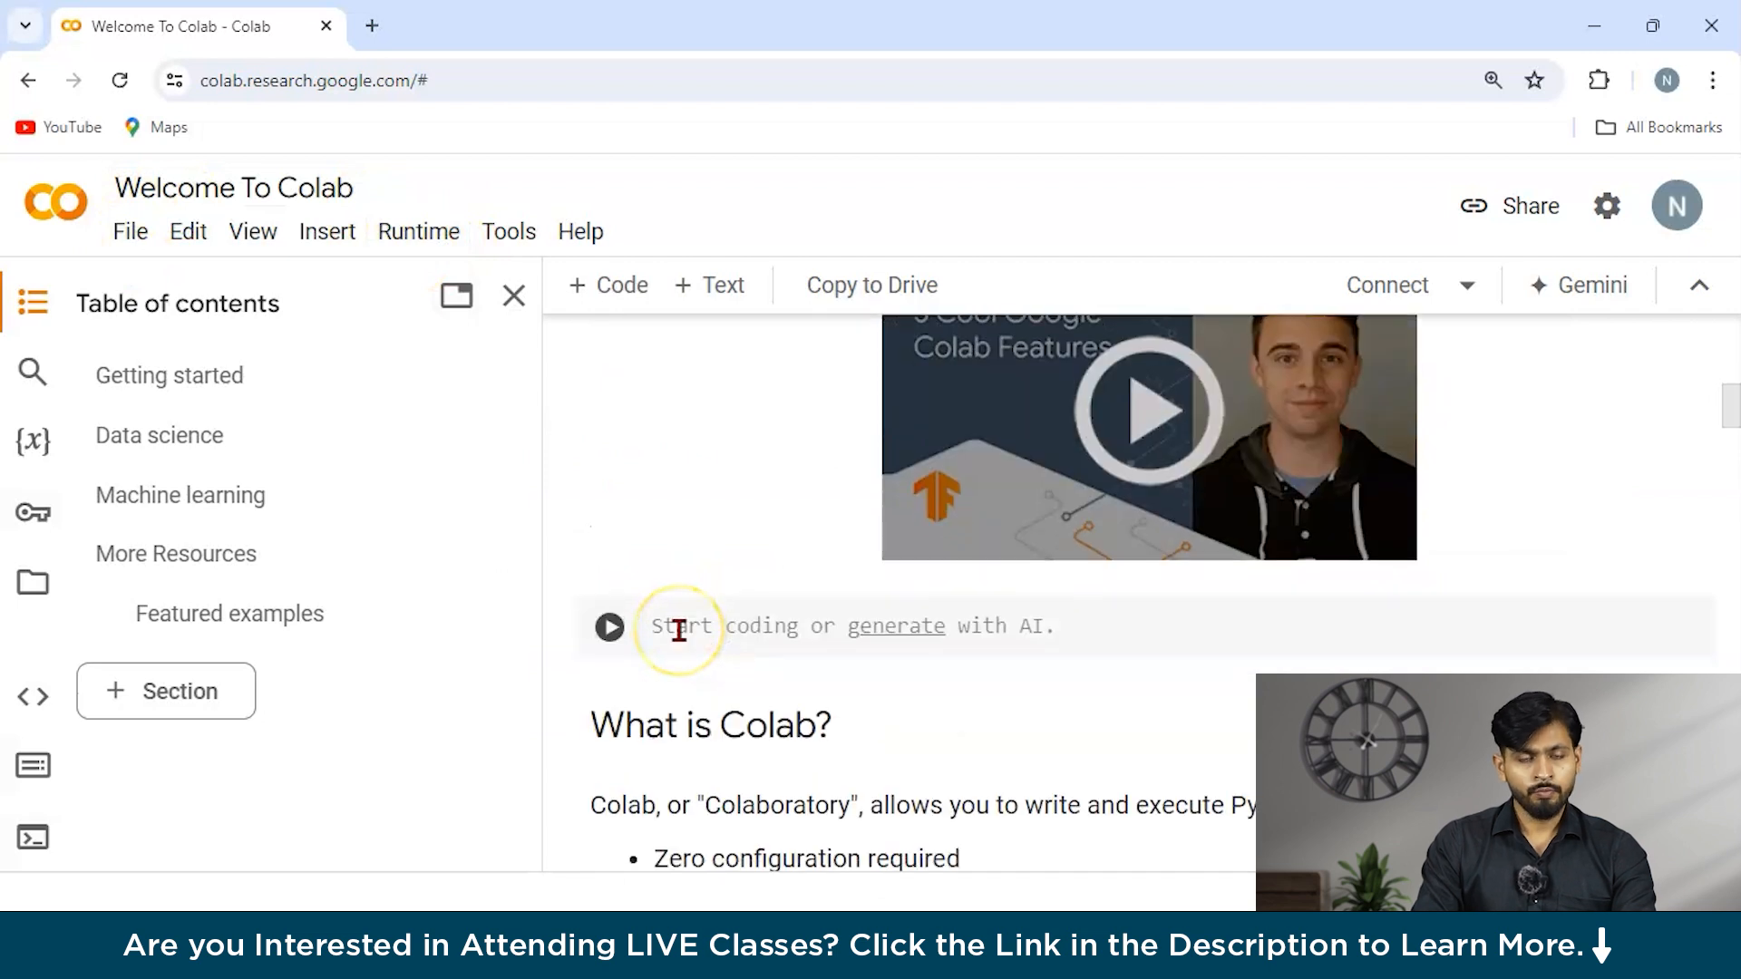
scroll(down, 3)
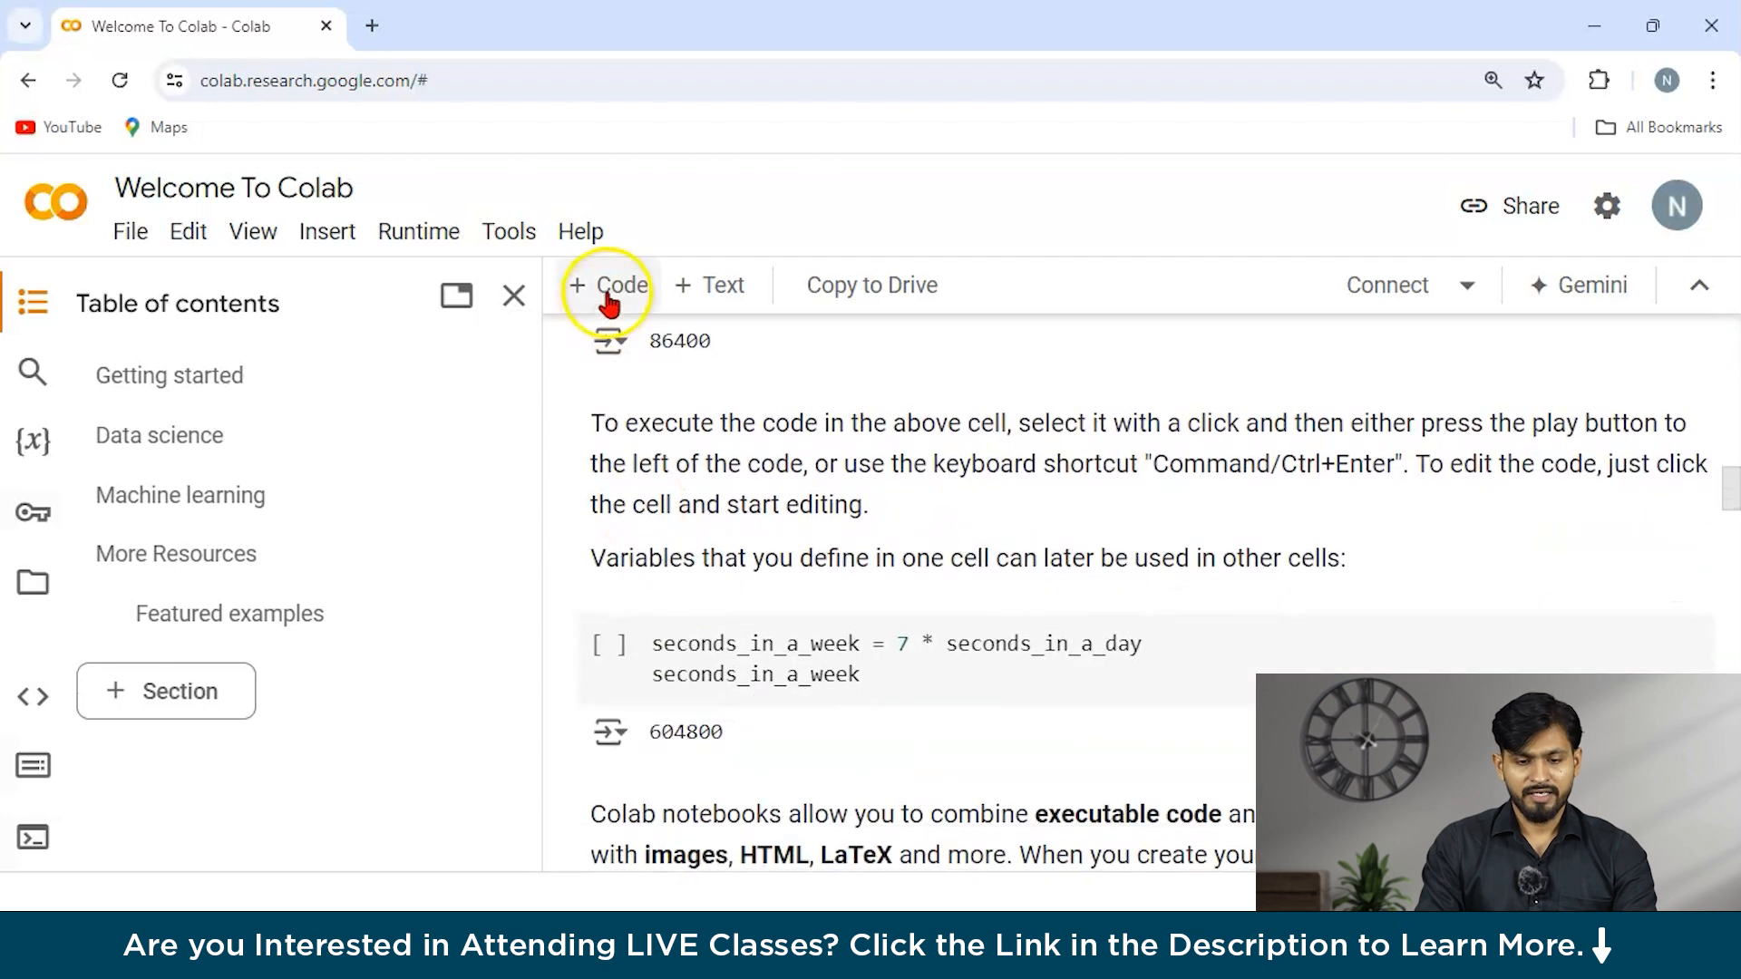
click(607, 285)
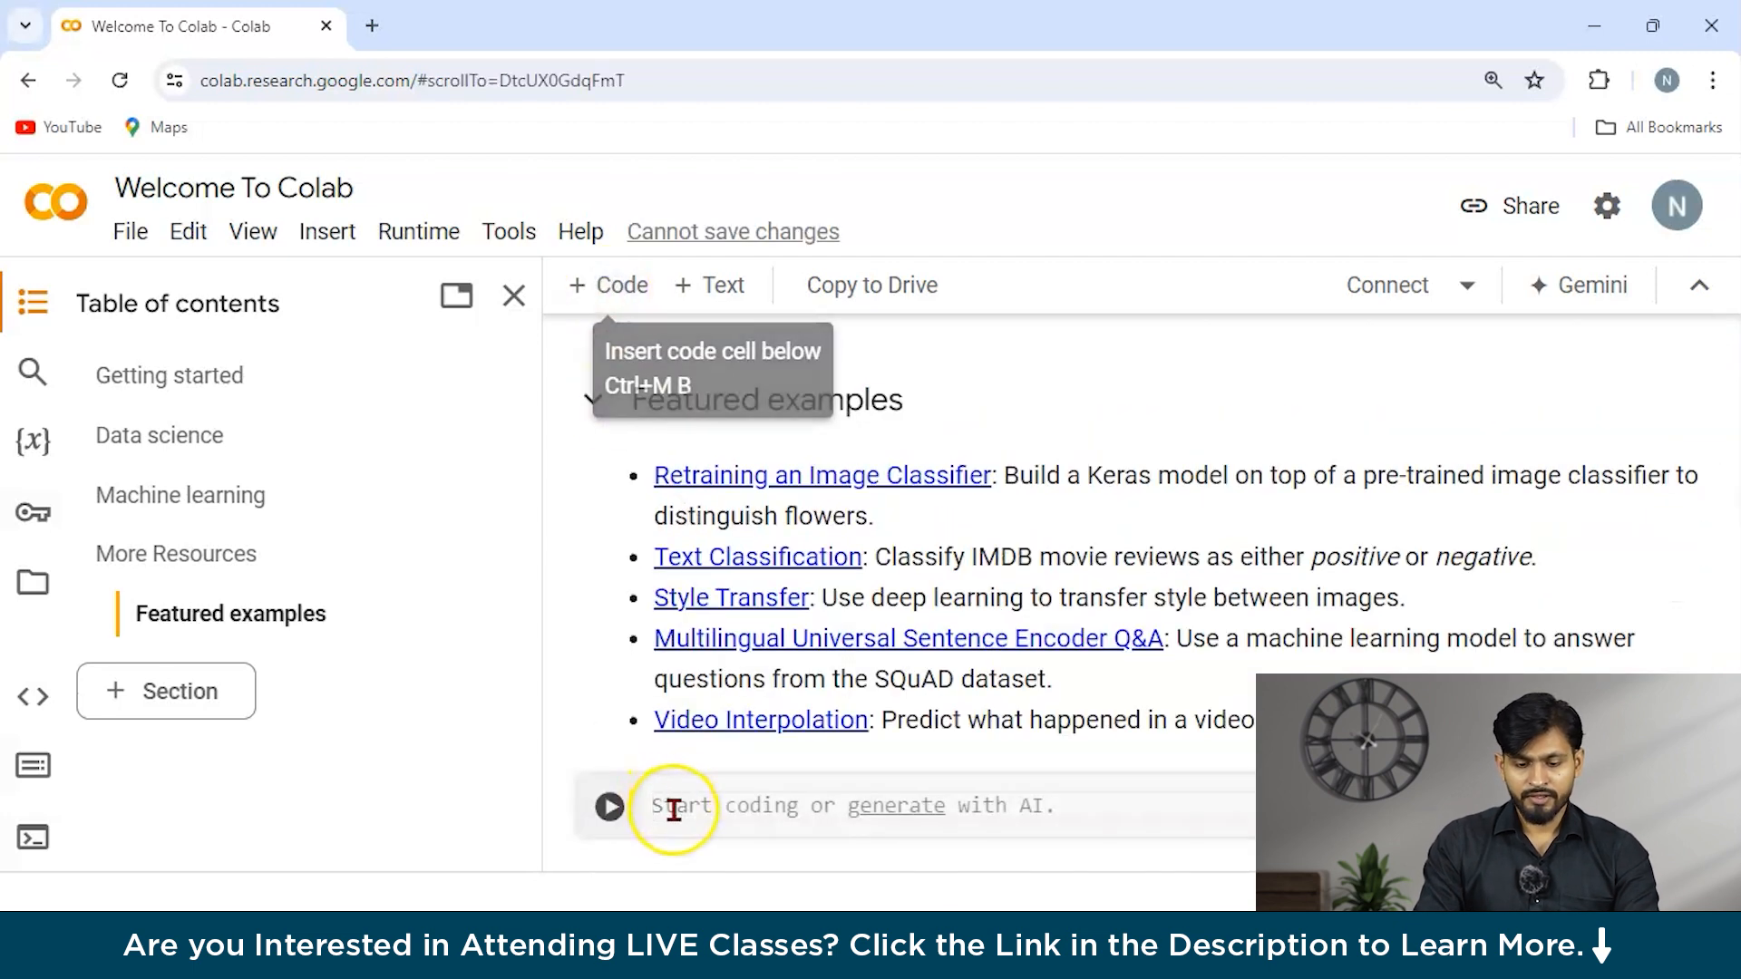
click(671, 806)
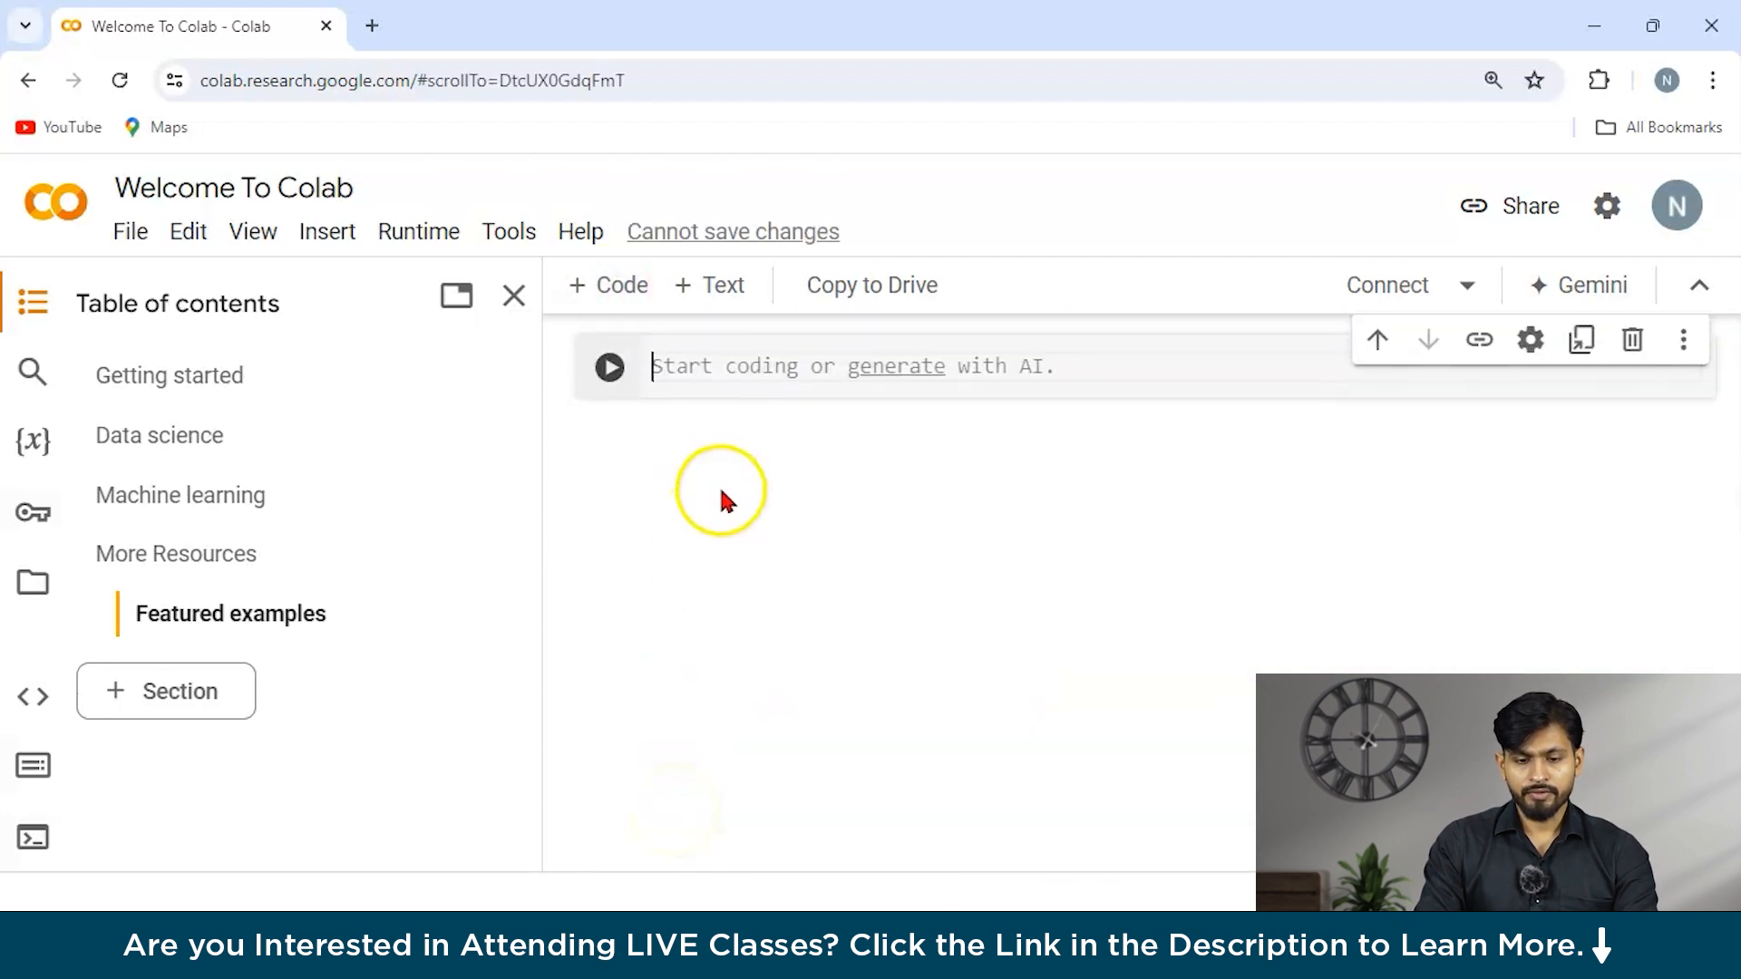
- Enter the comment '//INStalling Tensorflow' followed by 'pip install tensorflow' in the cell
text(//)
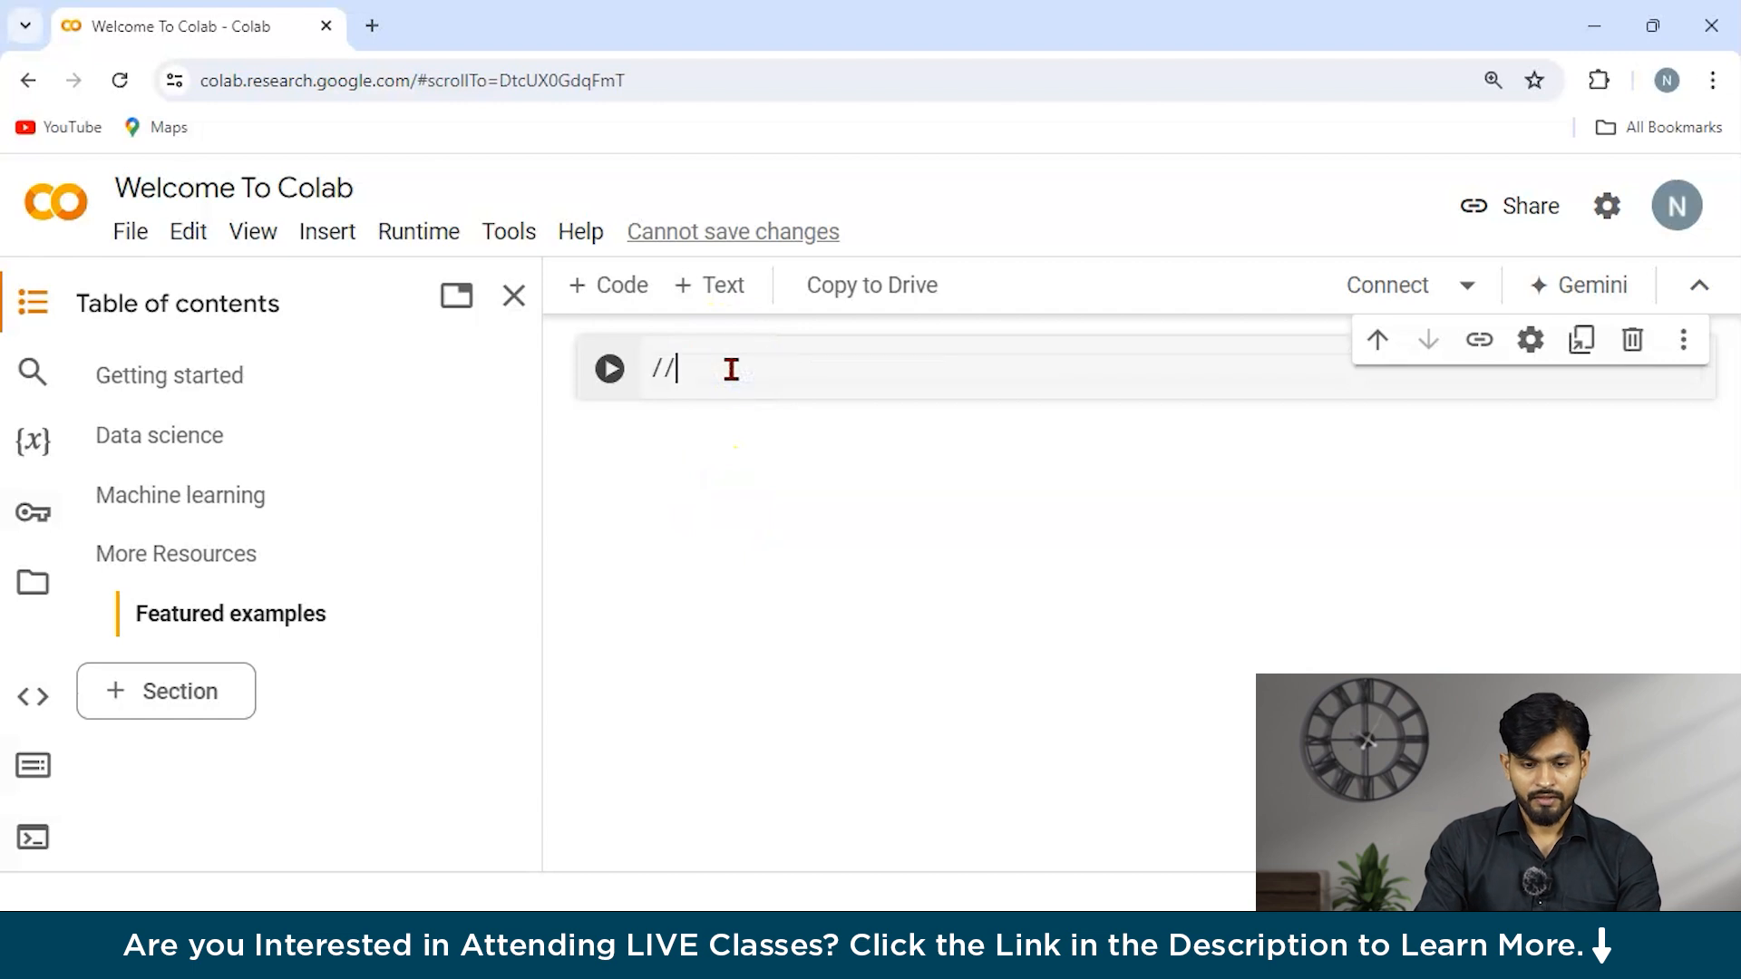
text(INStan)
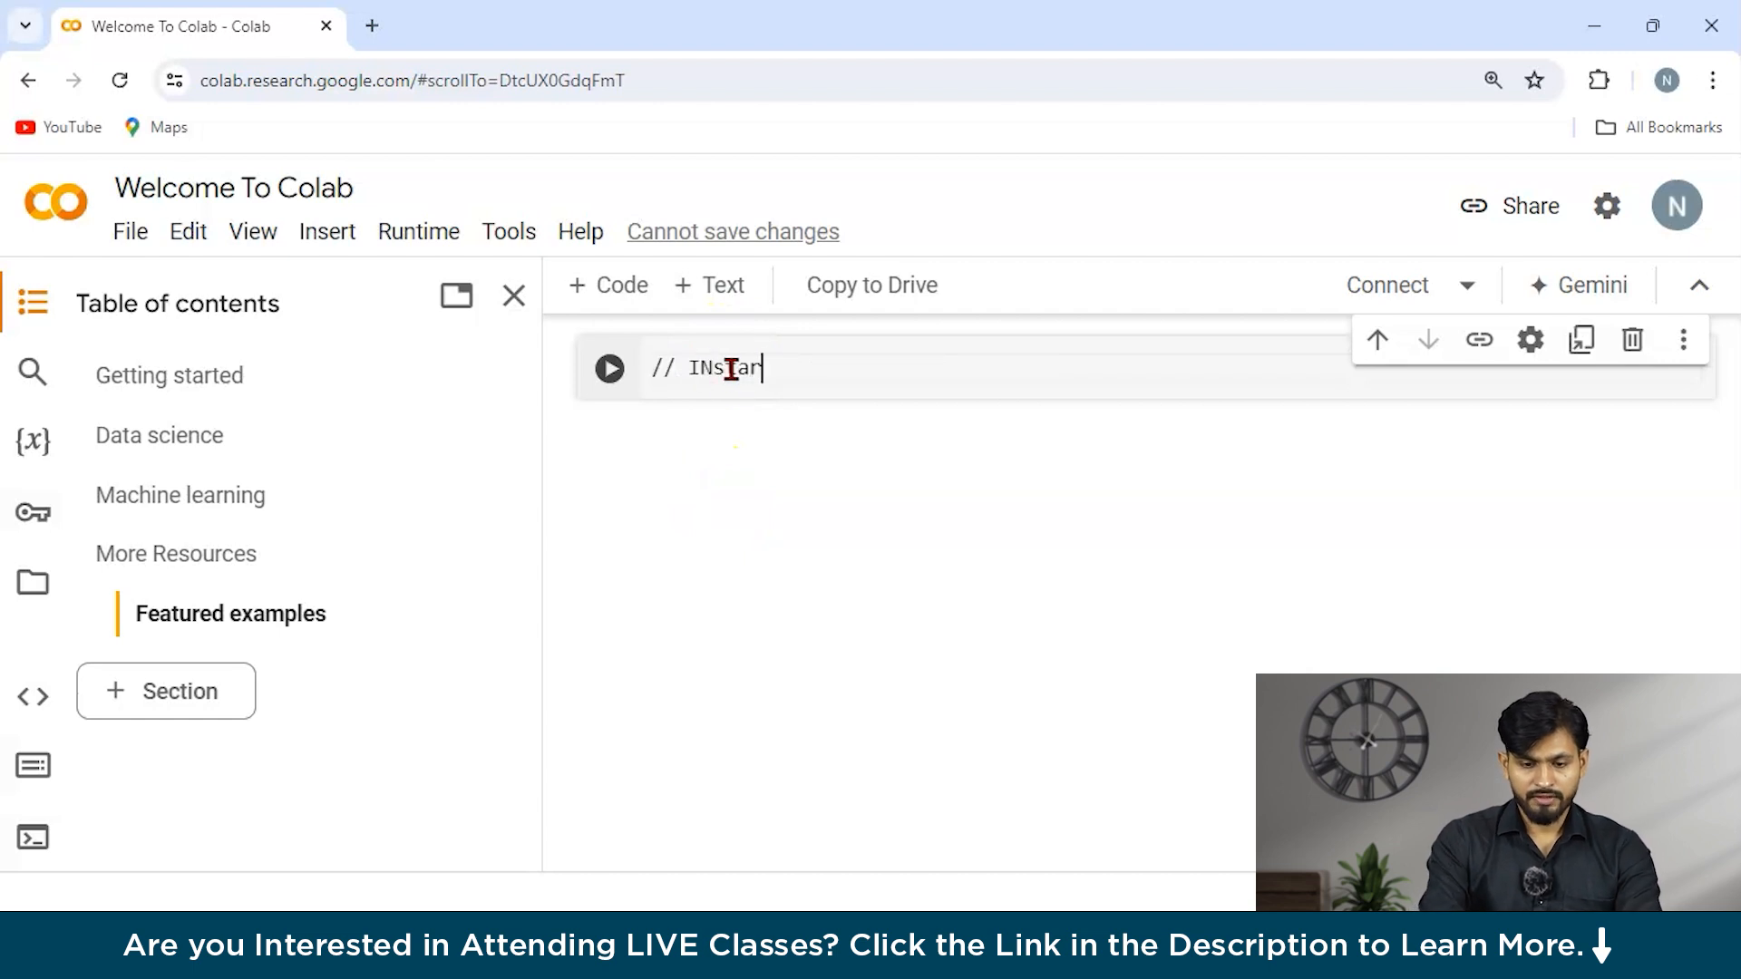
text(lling)
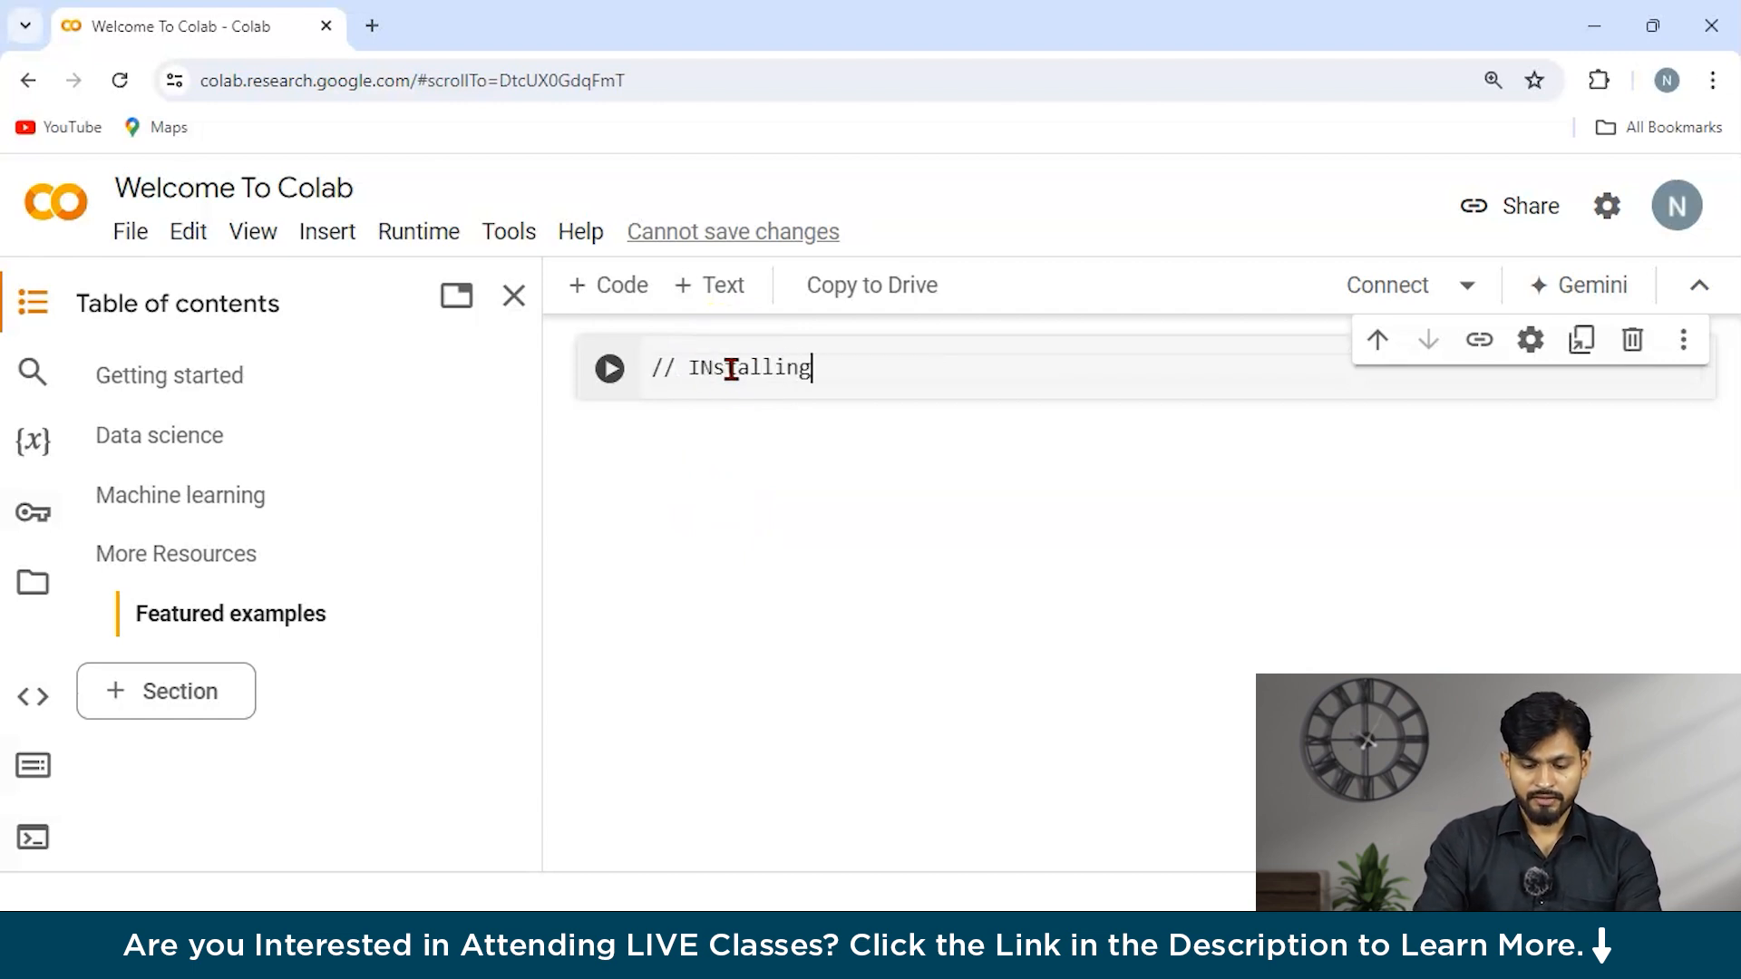
text(Twen)
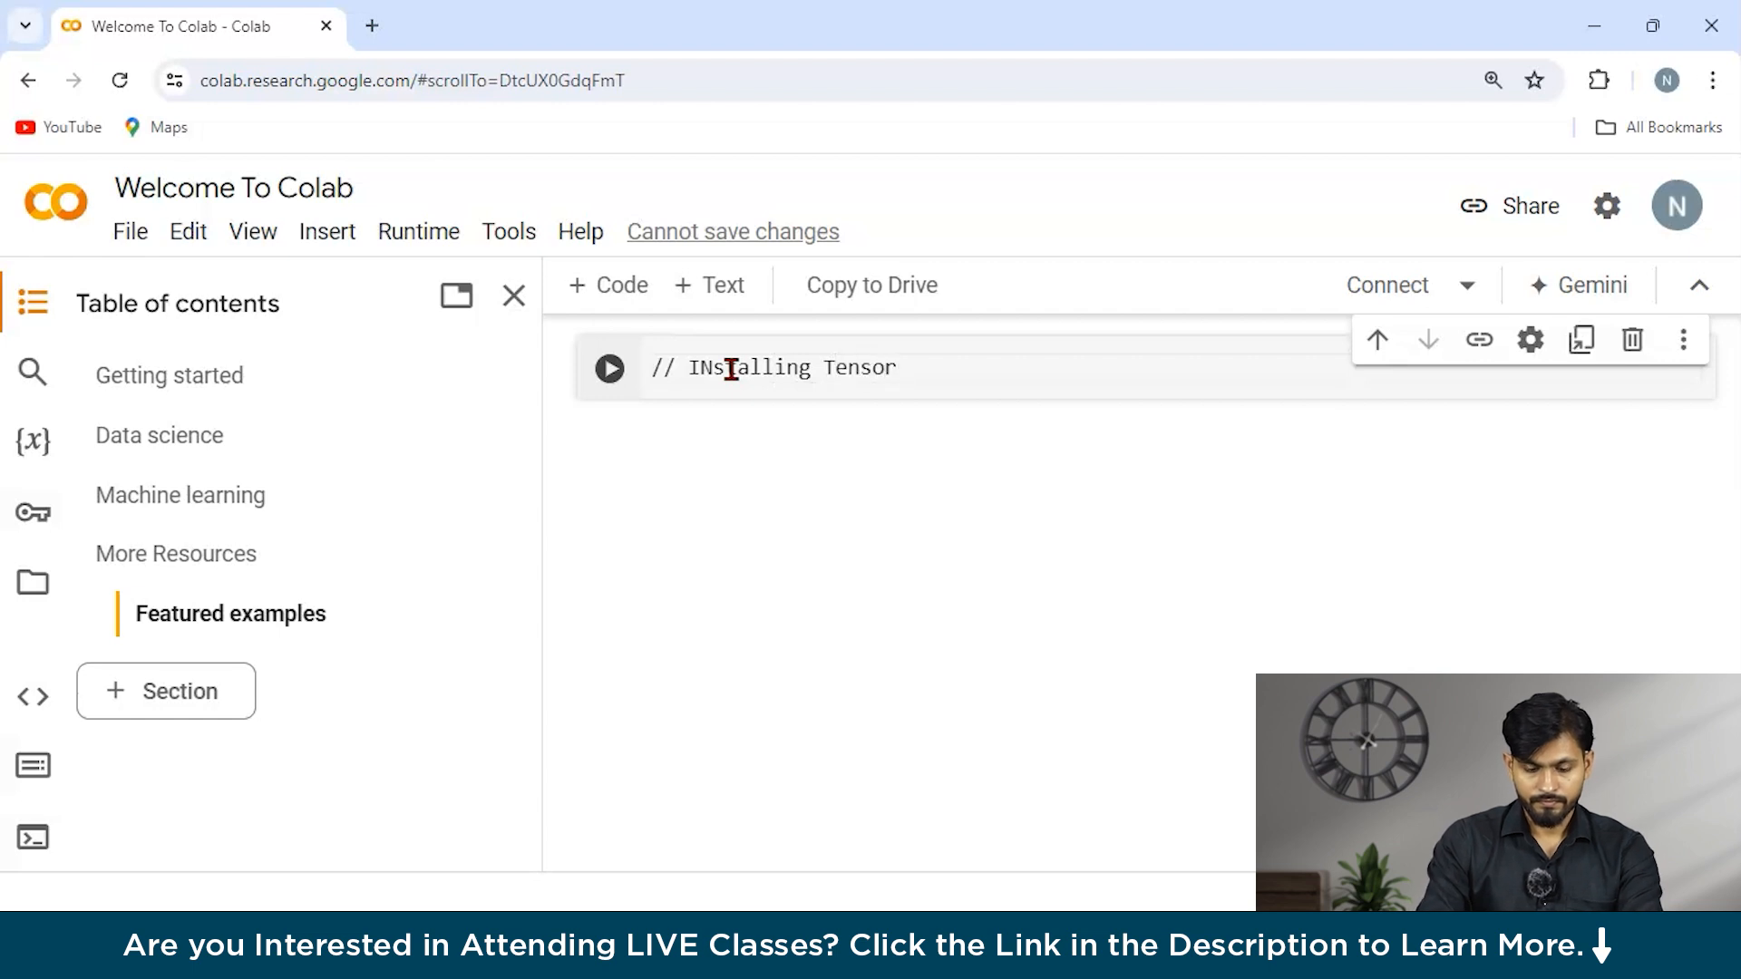
text(flow)
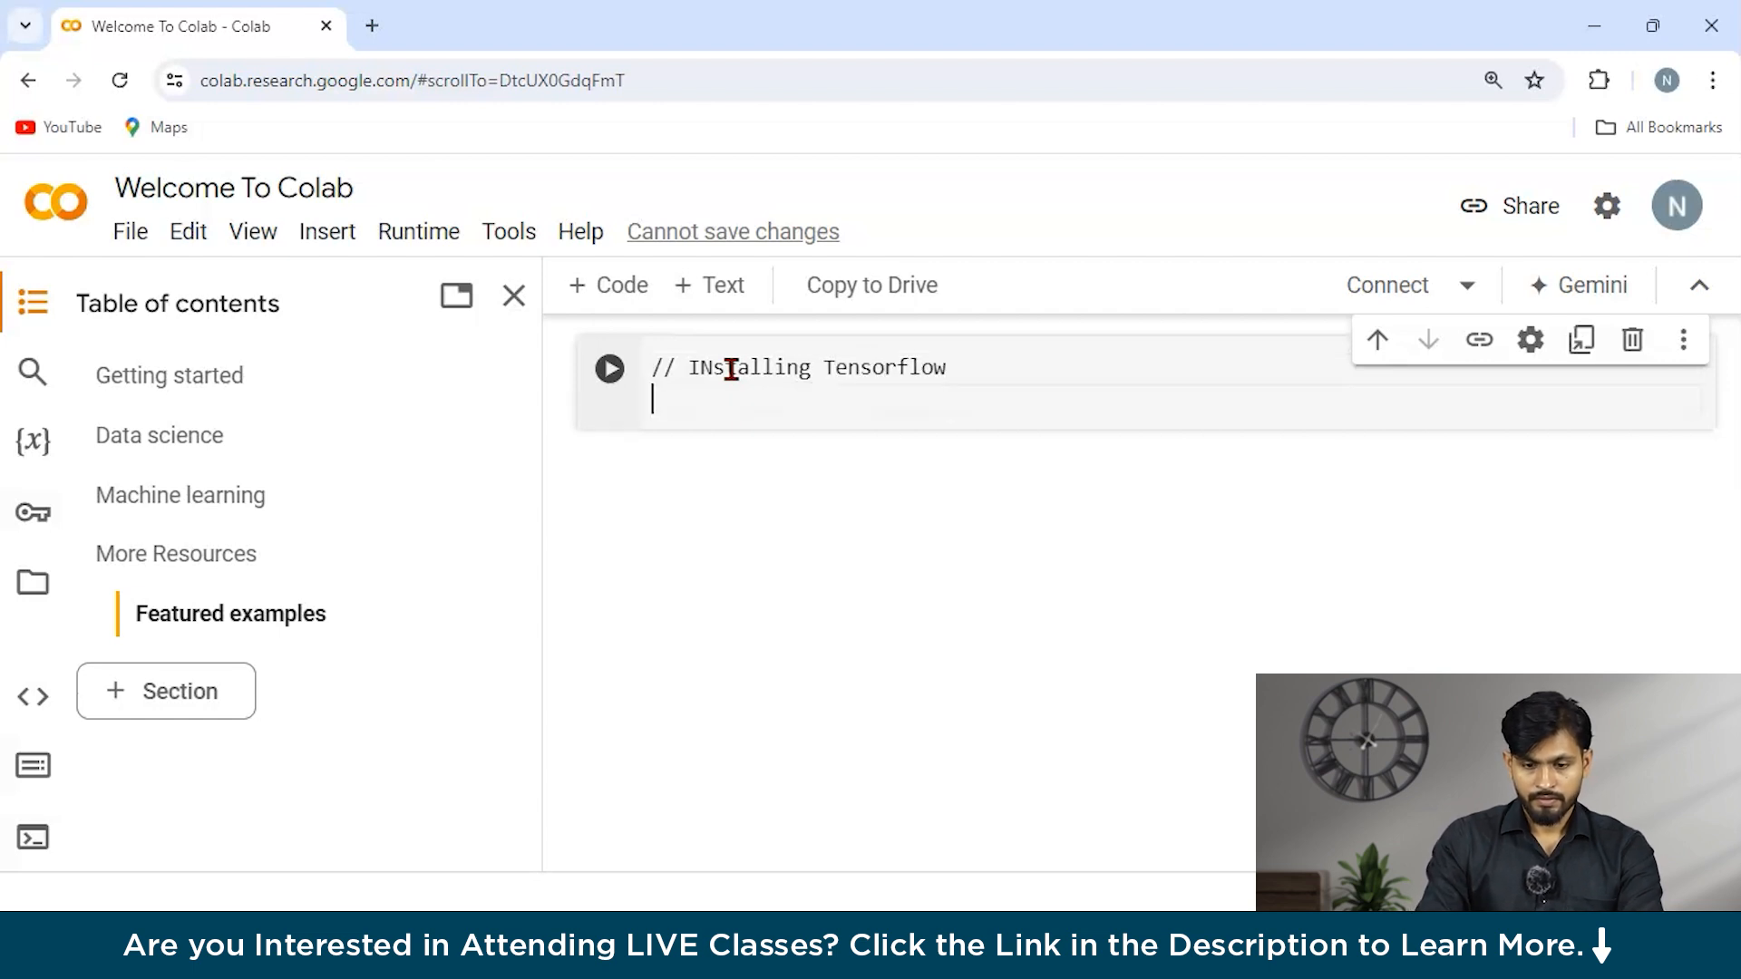
text(pip install tensorflow)
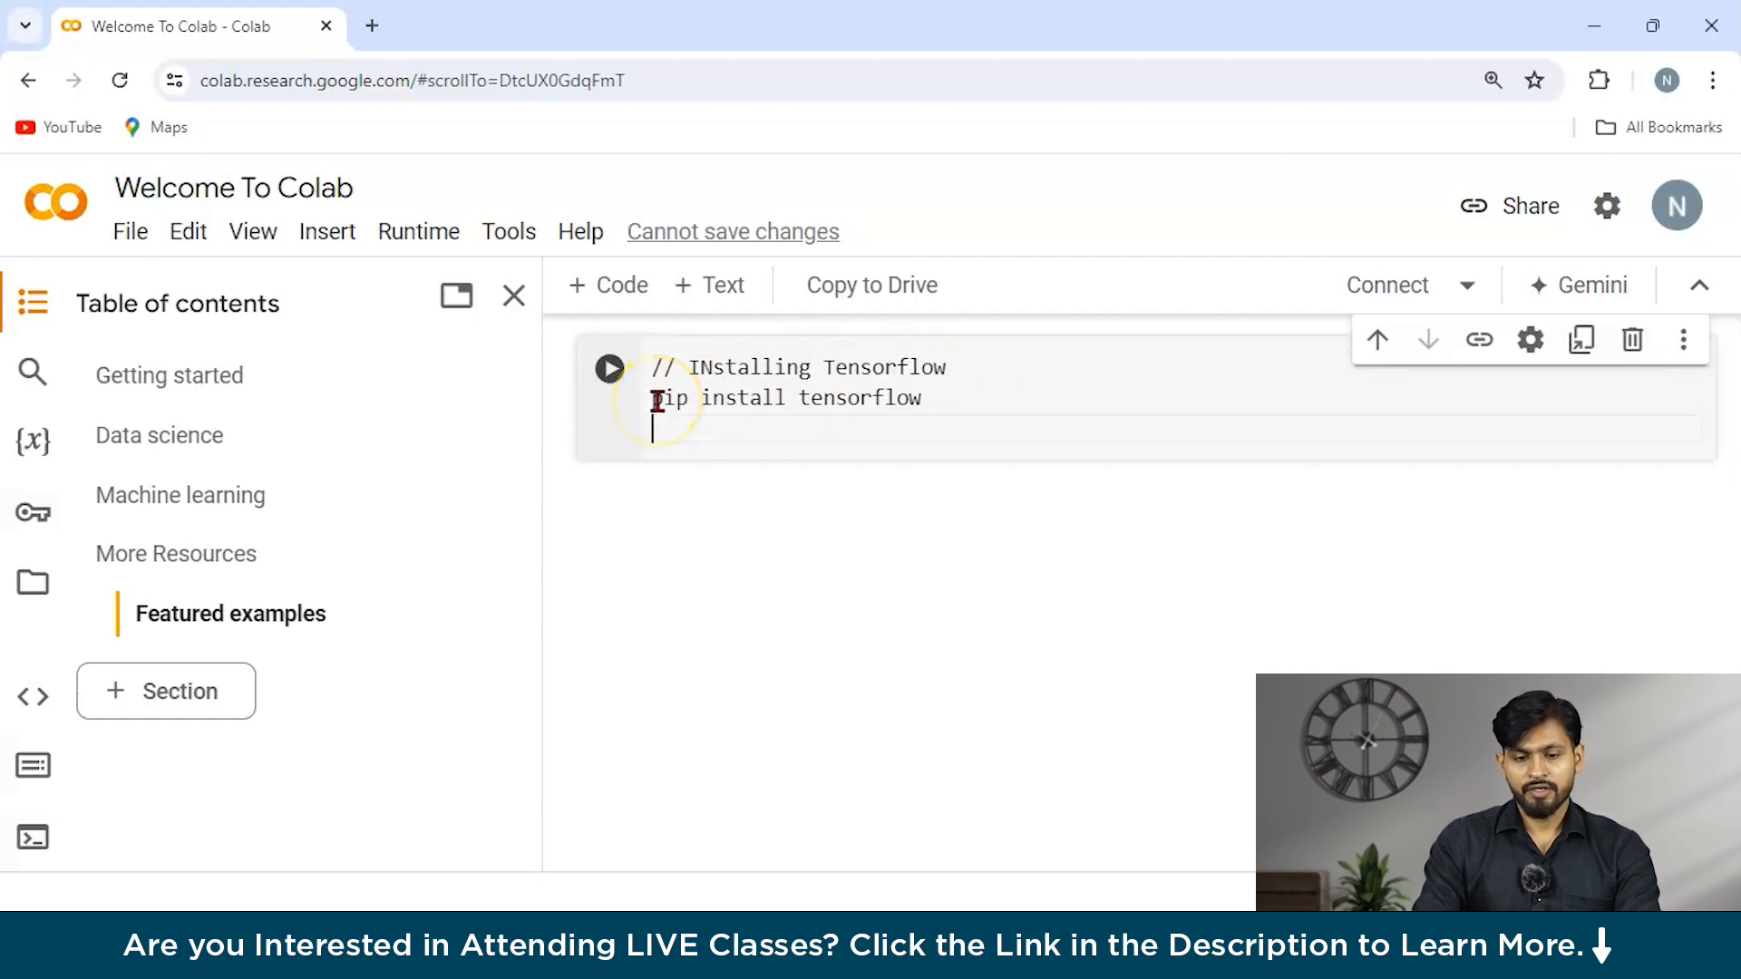
mouse_move(608, 284)
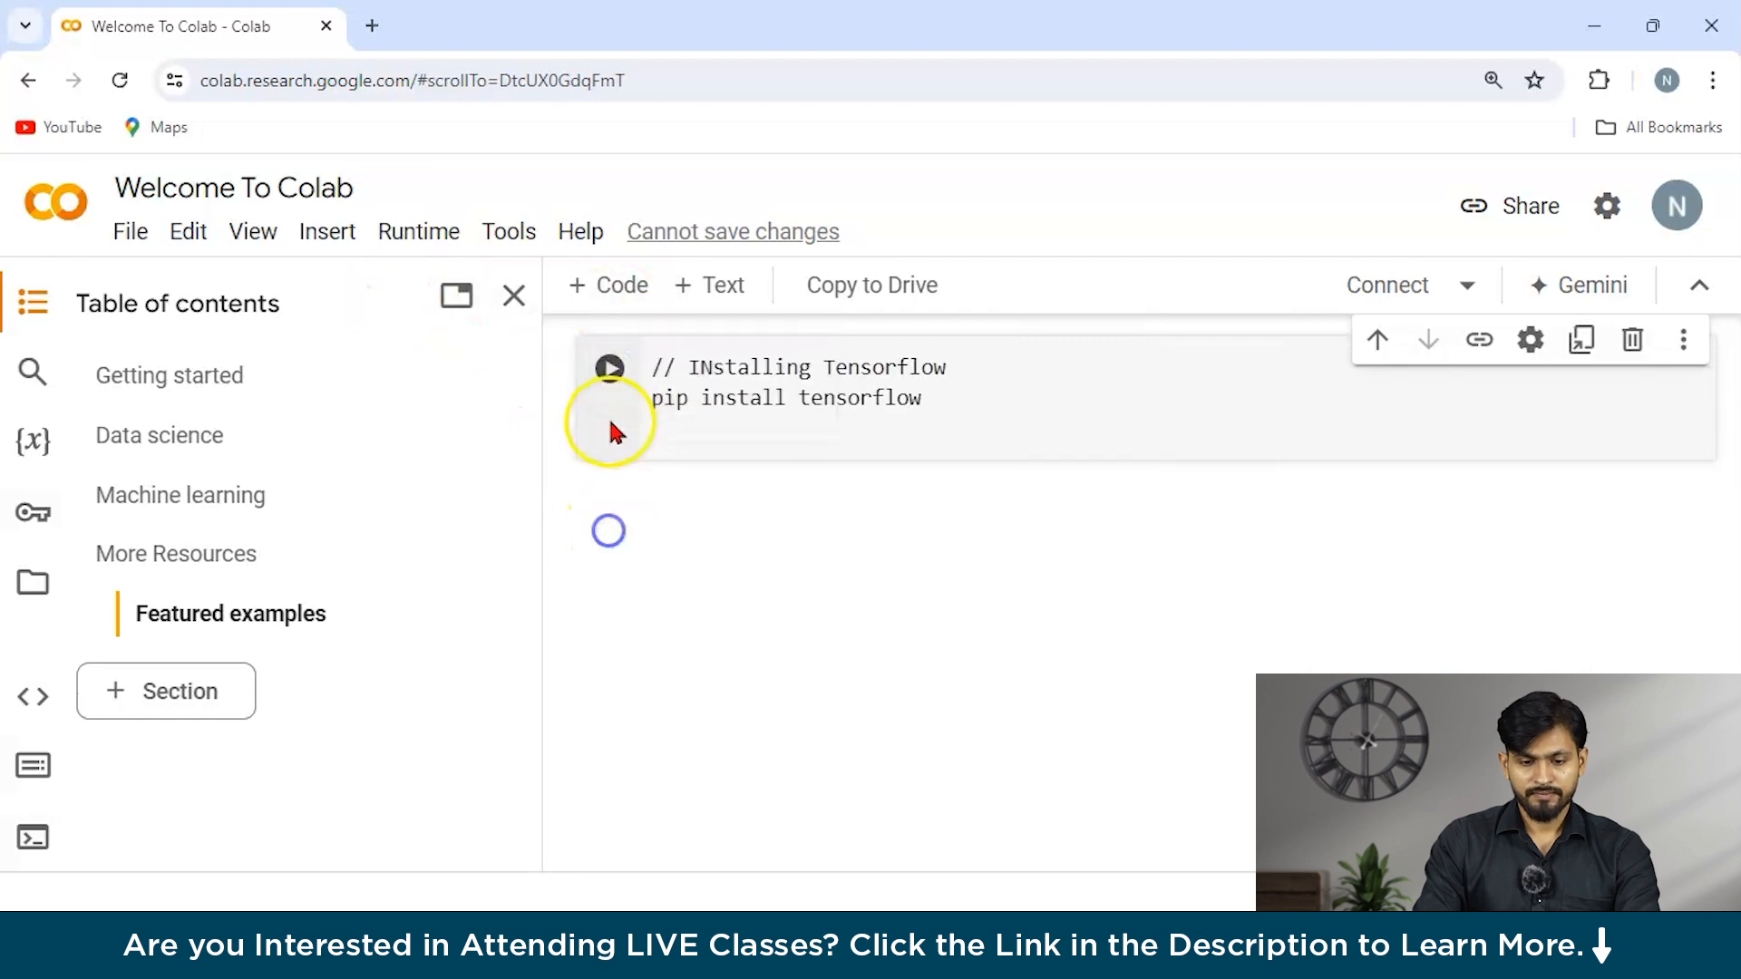
- Run the install cell on a connected runtime, showing TensorFlow 2.15.0 requirements already satisfied
click(610, 368)
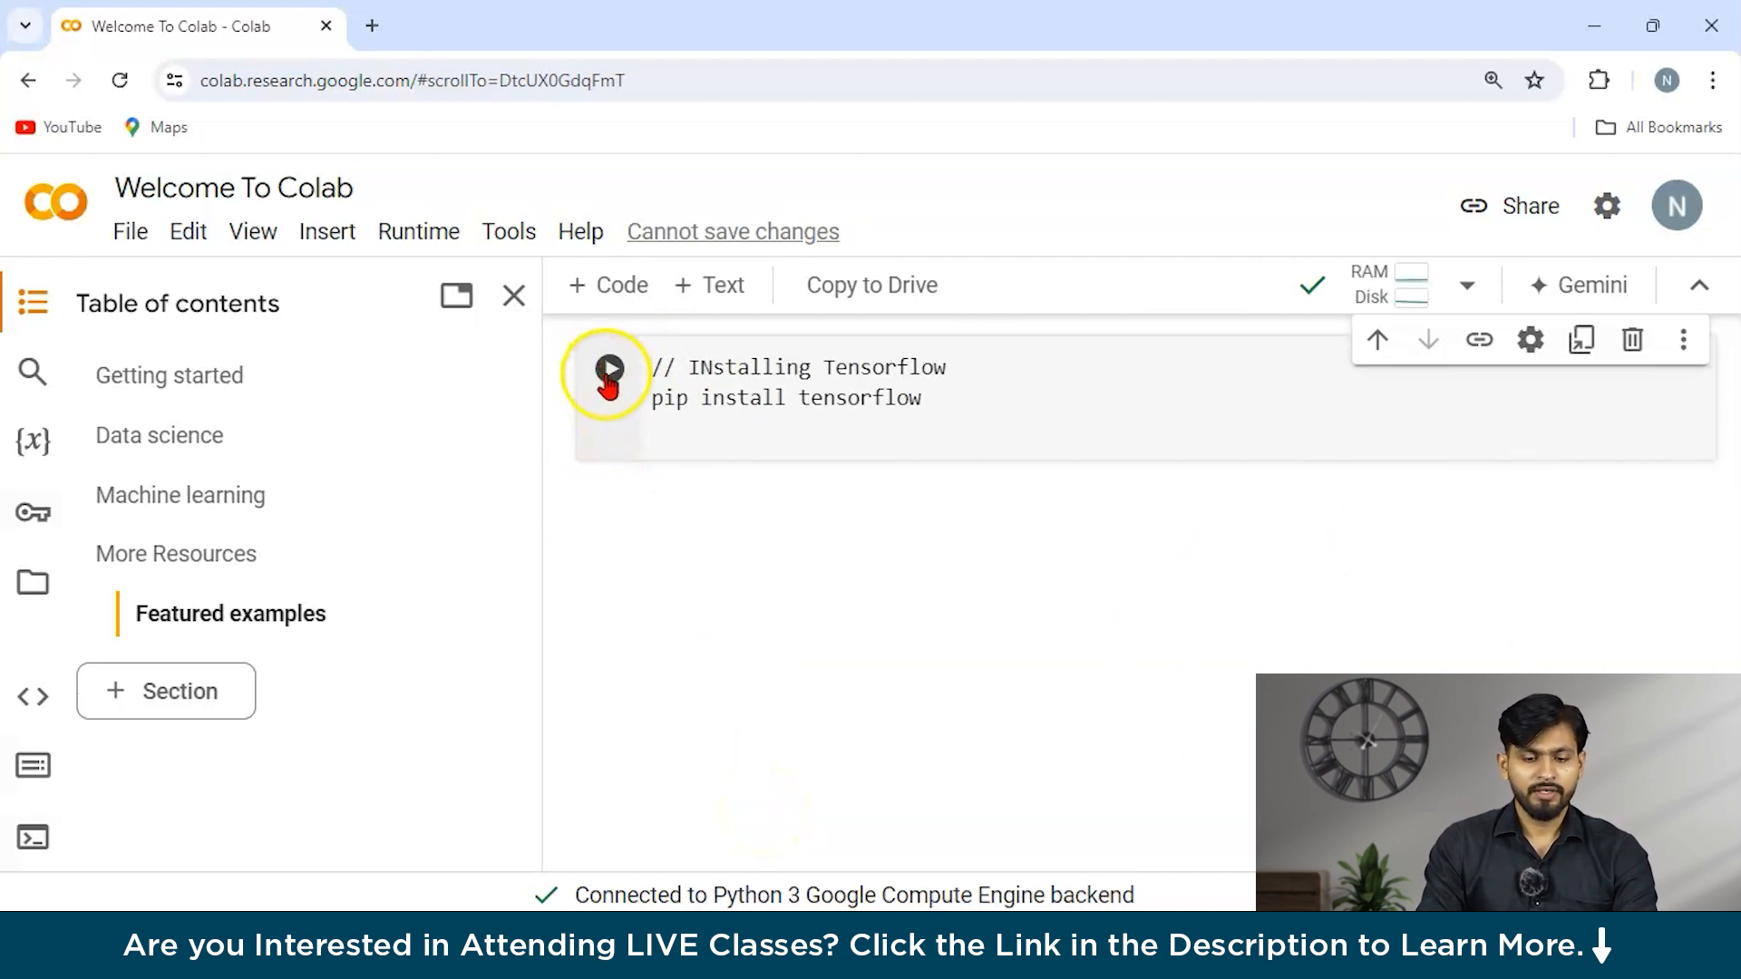
click(610, 368)
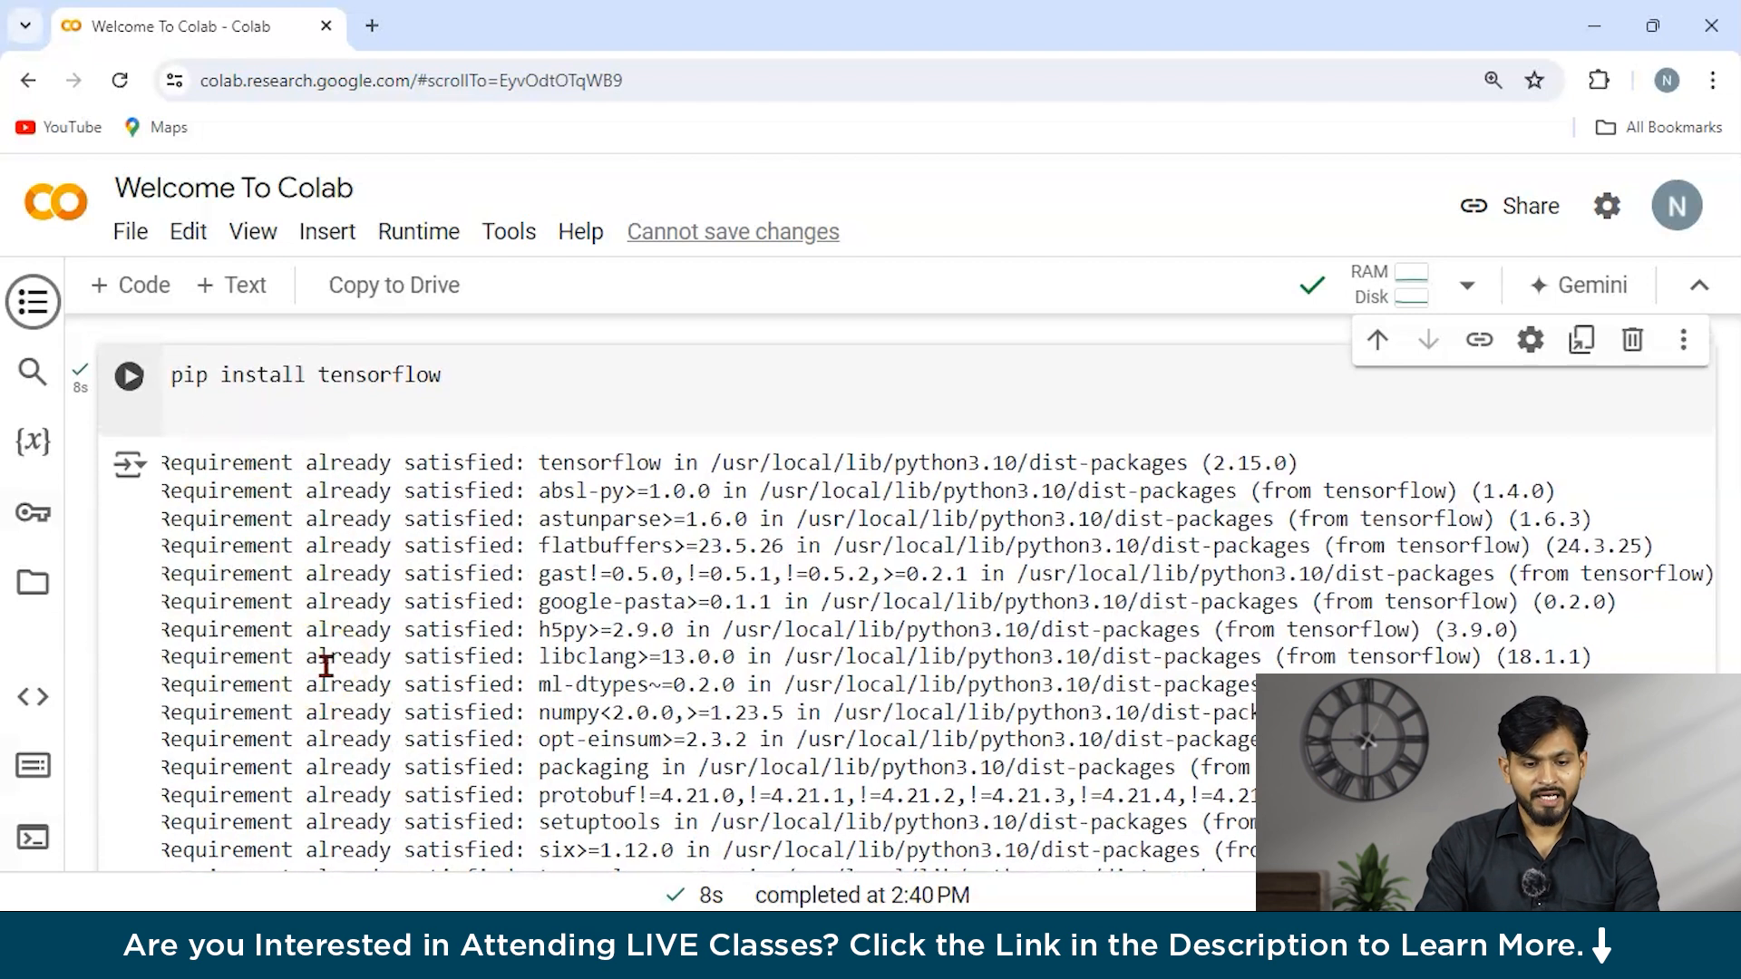
scroll(down, 3)
text(import tensorflow as tf)
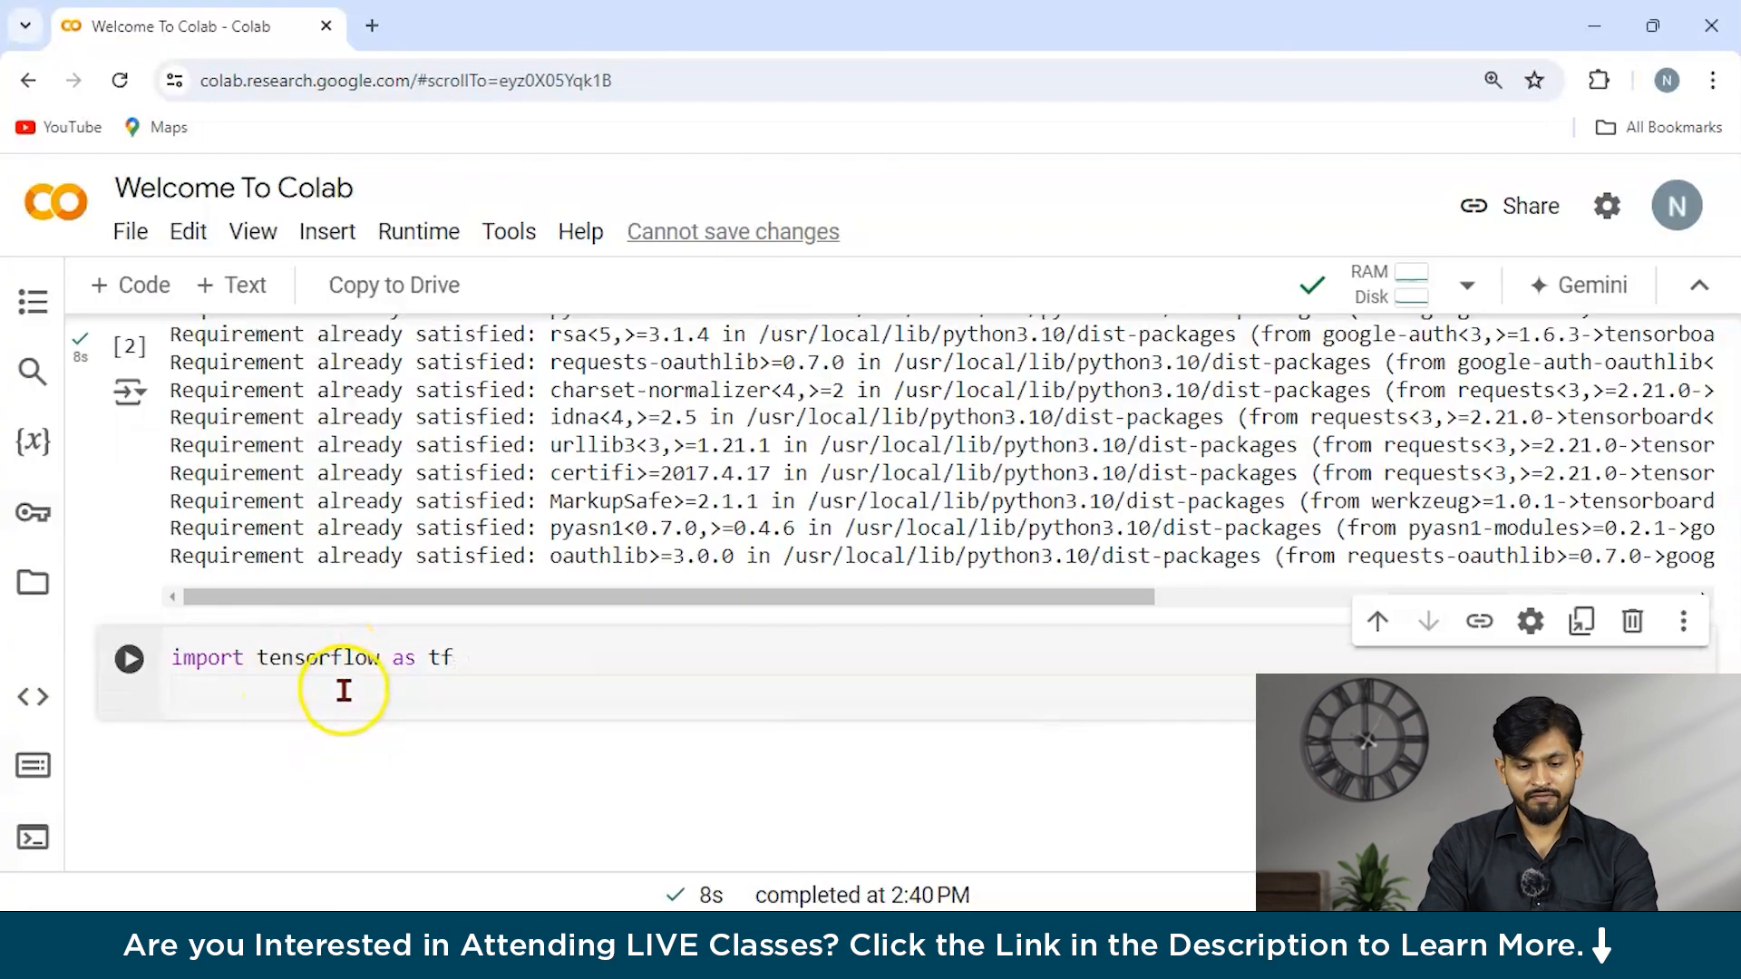
- Complete 'import tensorflow as tf', add print(tf.__version__), and run the cell
click(129, 656)
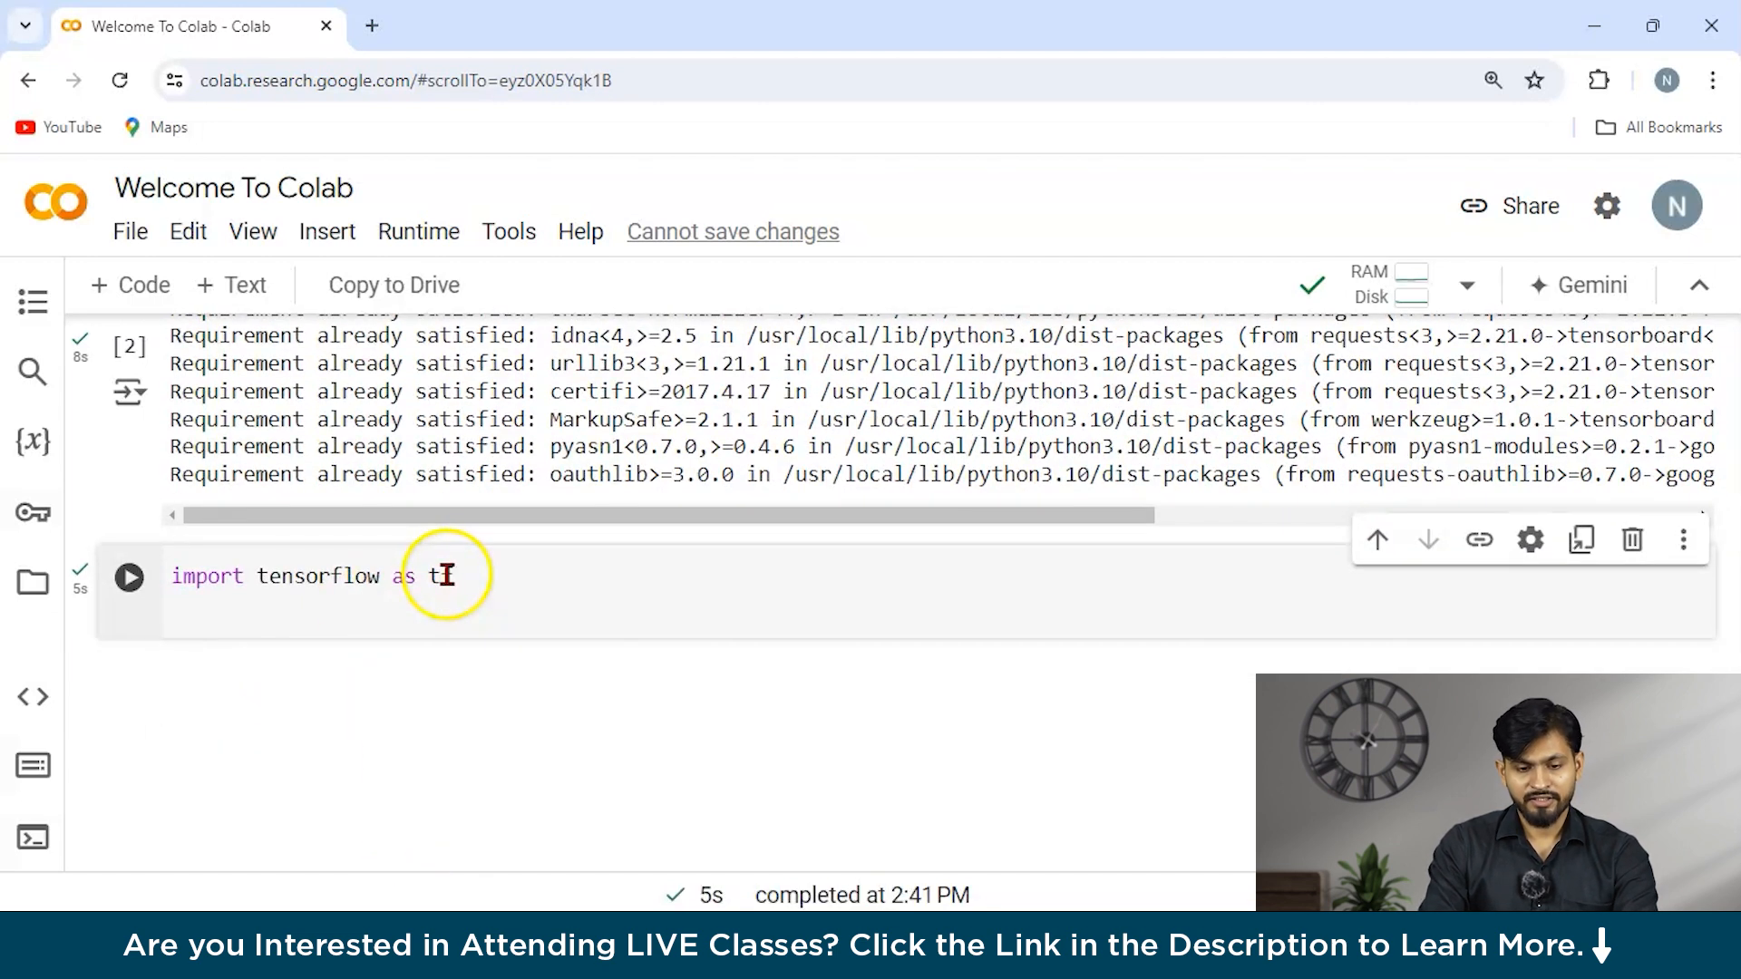
text(f)
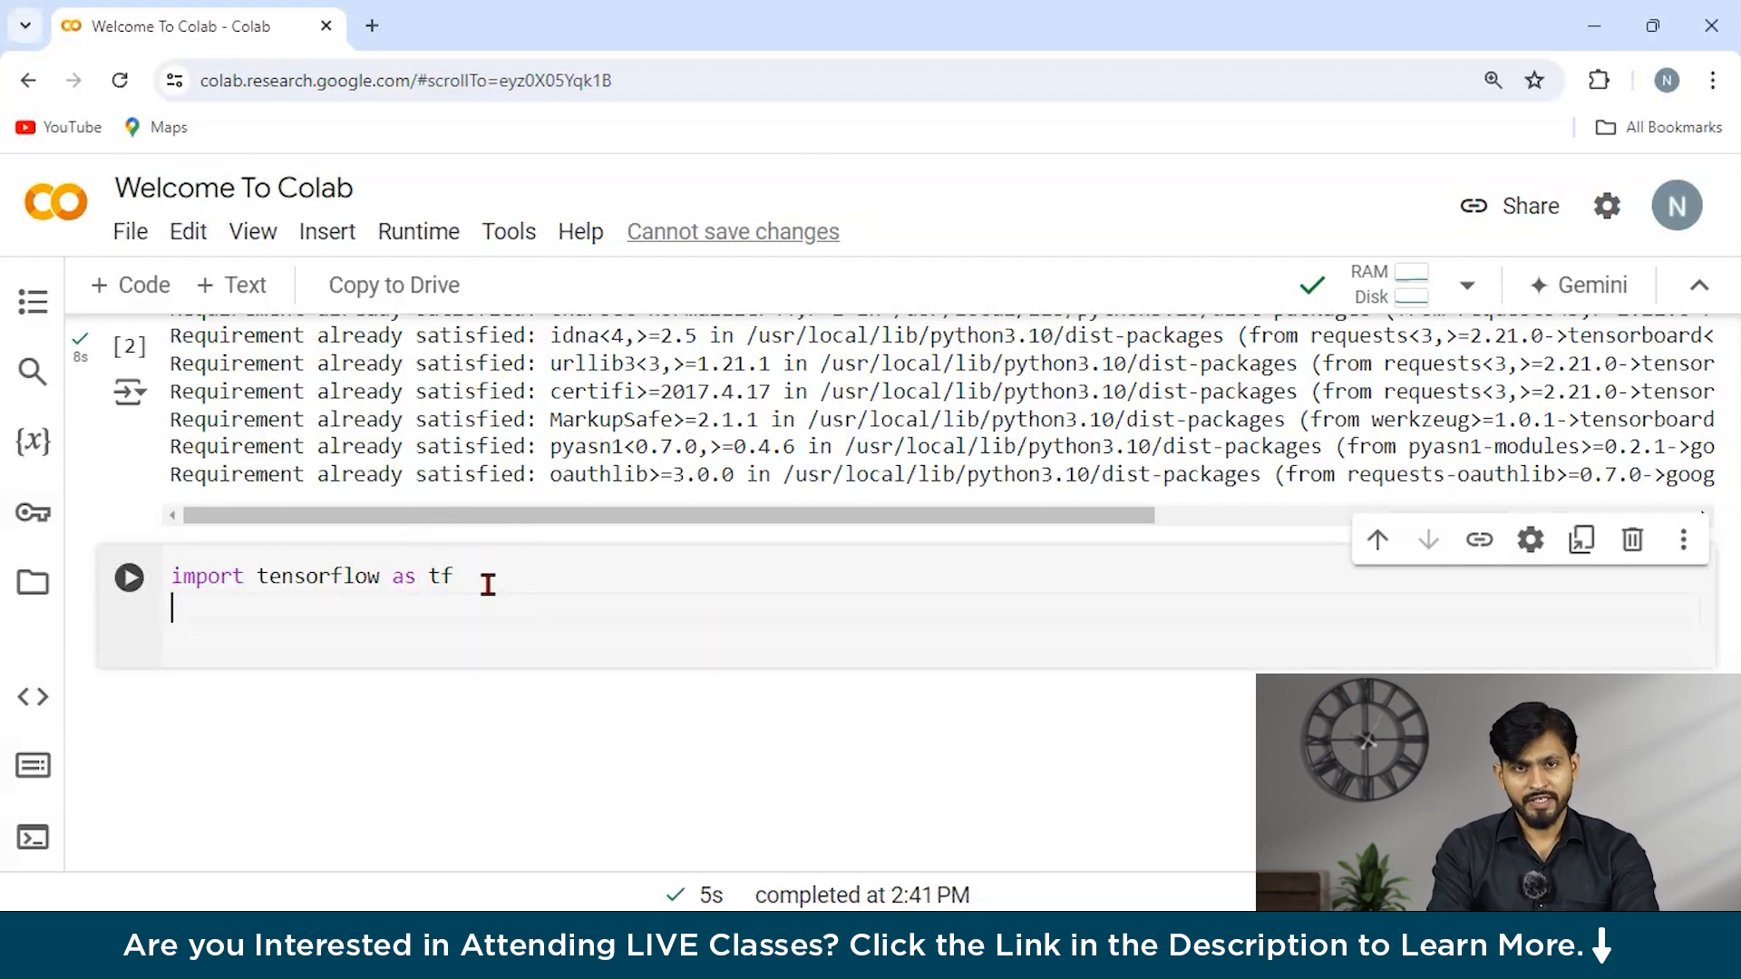
text(print(tf.__version__))
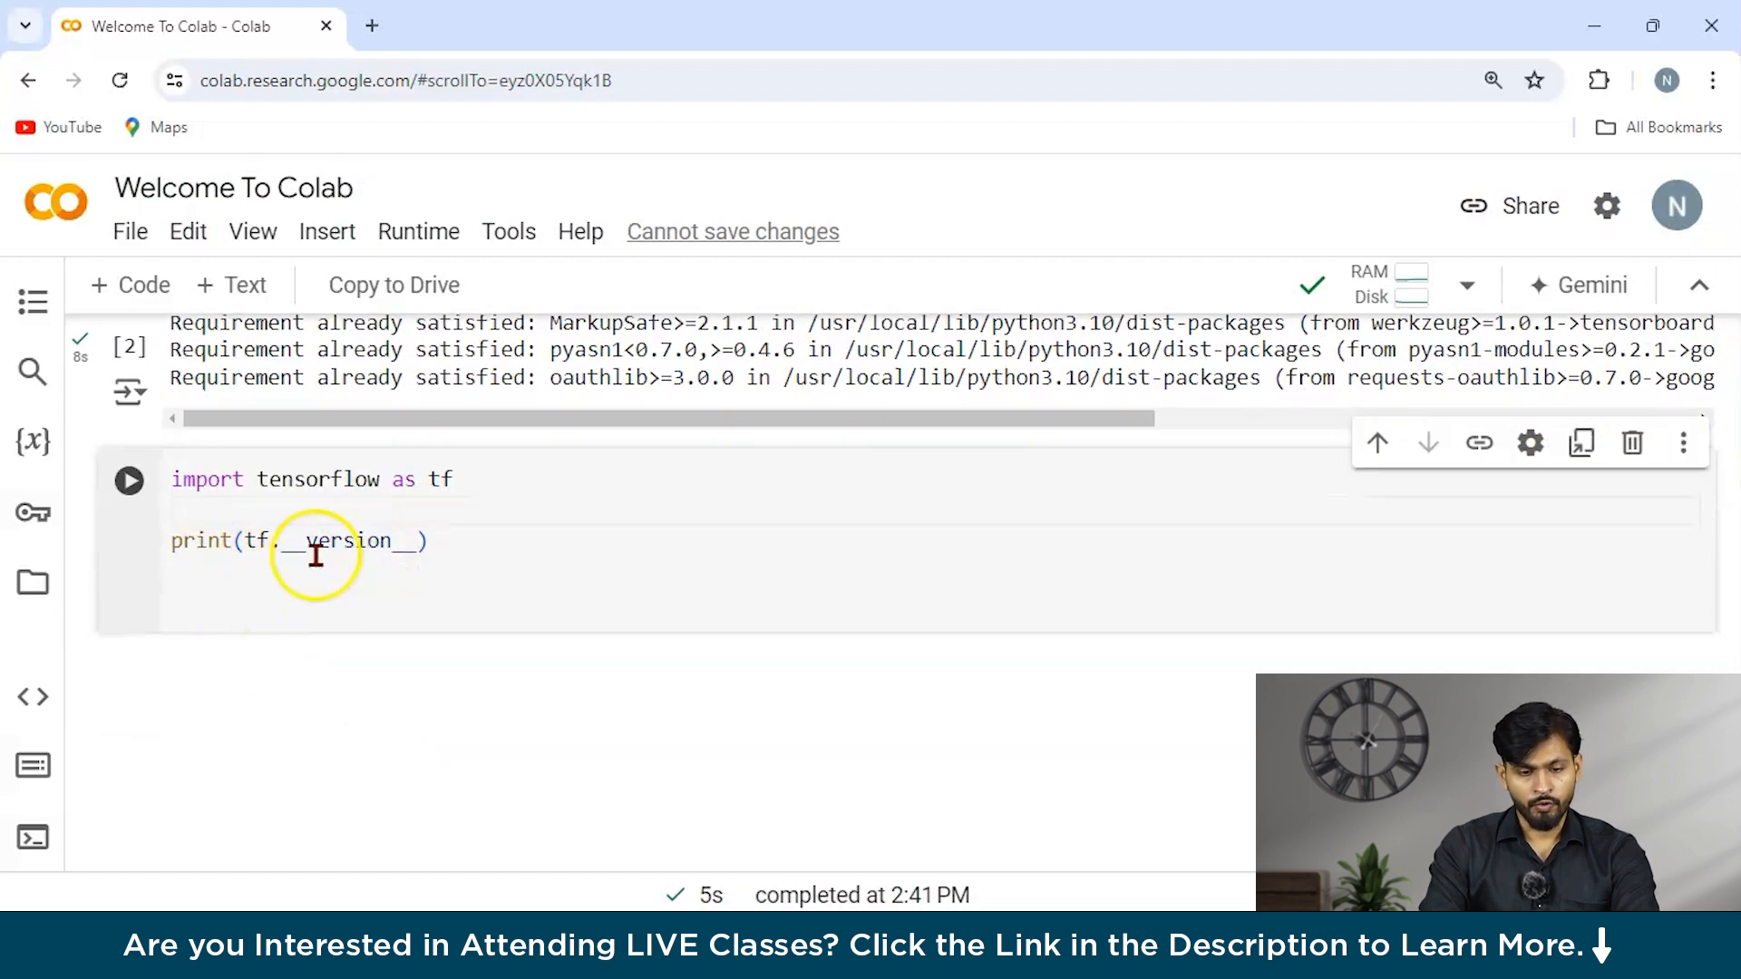
click(129, 478)
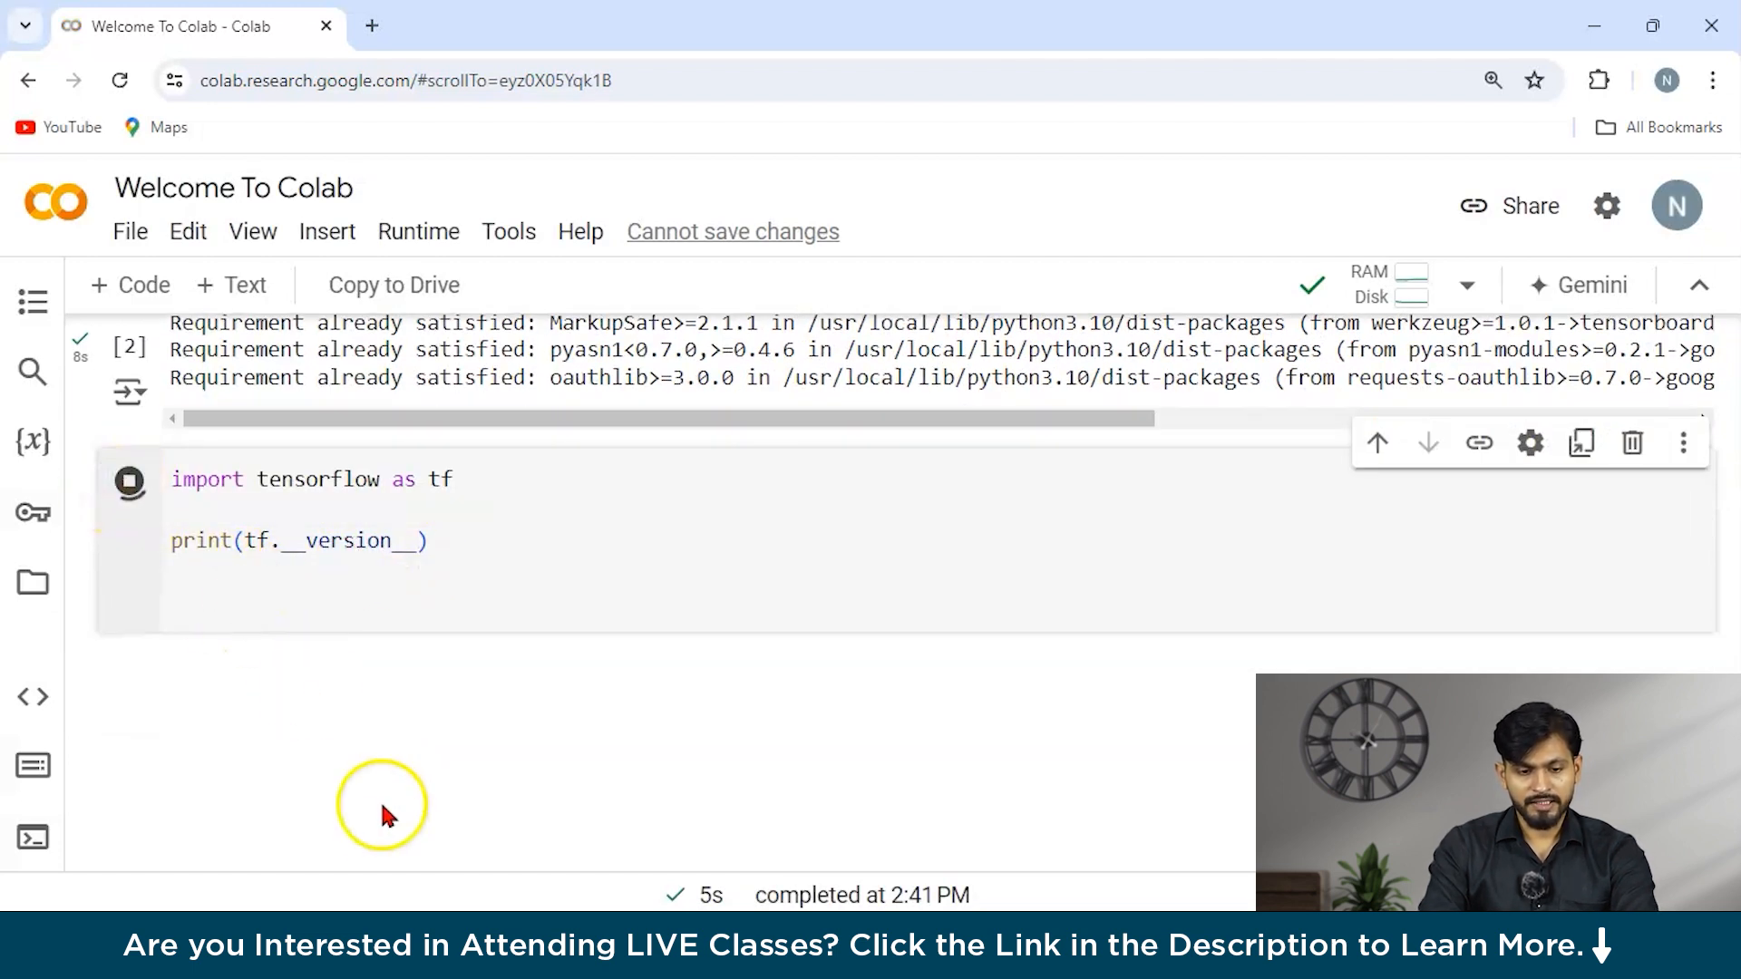
click(129, 479)
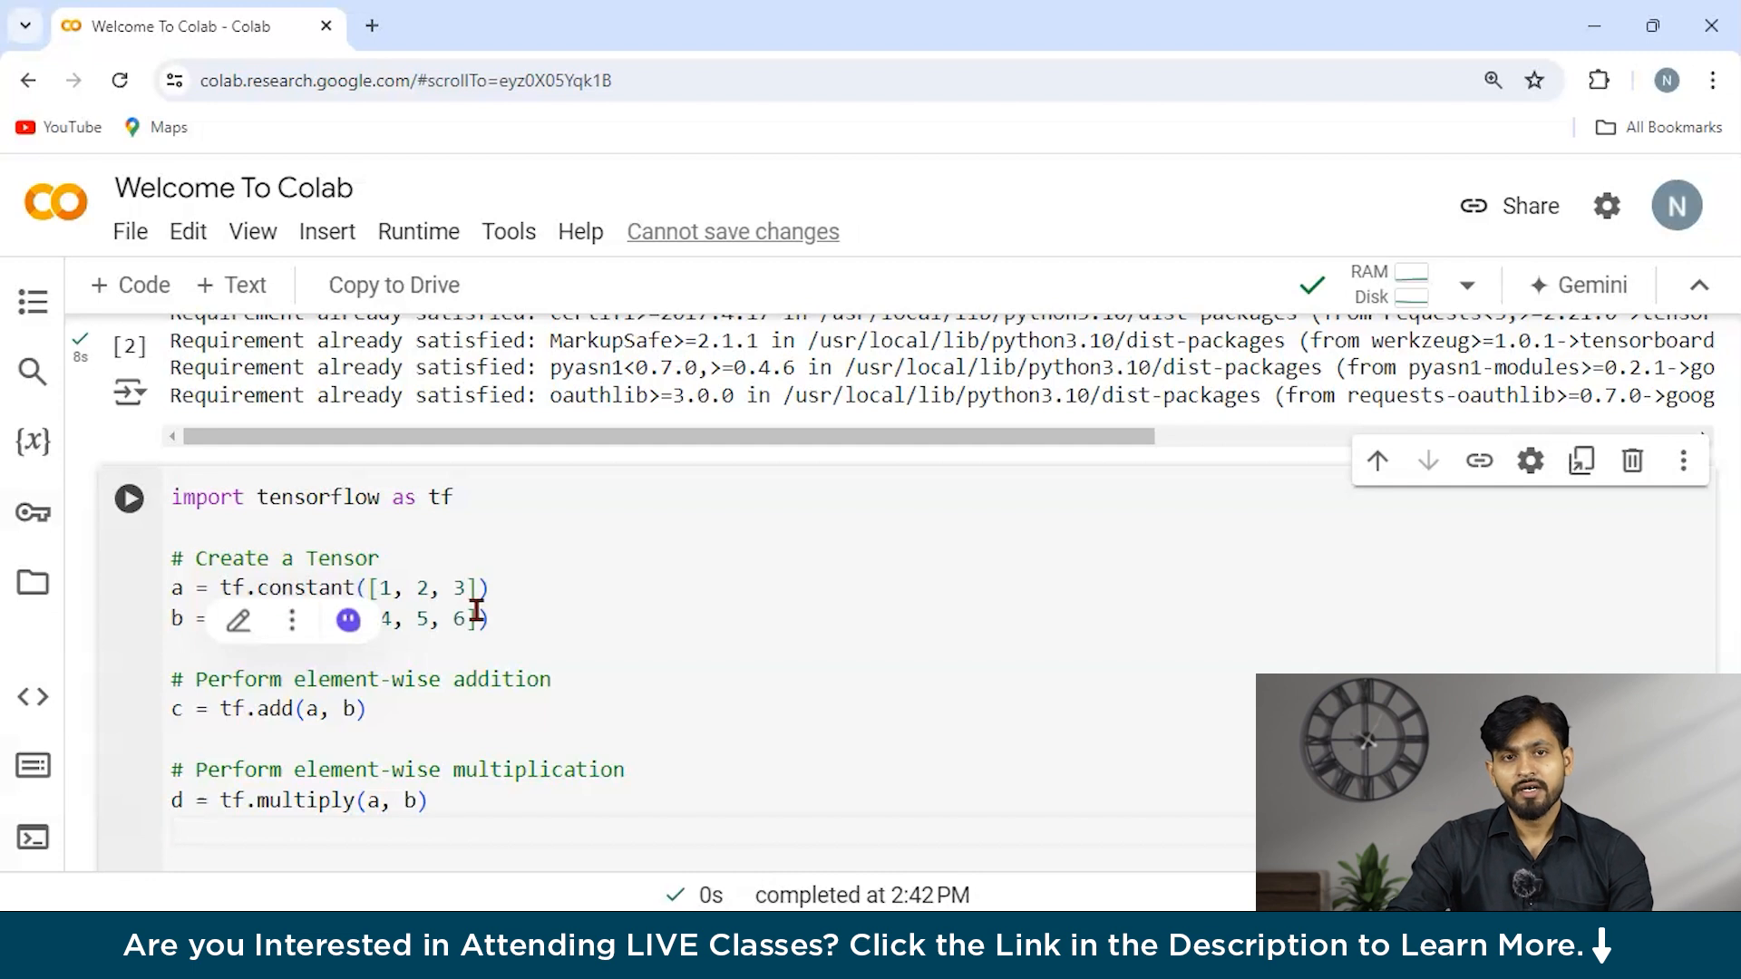
mouse_move(355, 488)
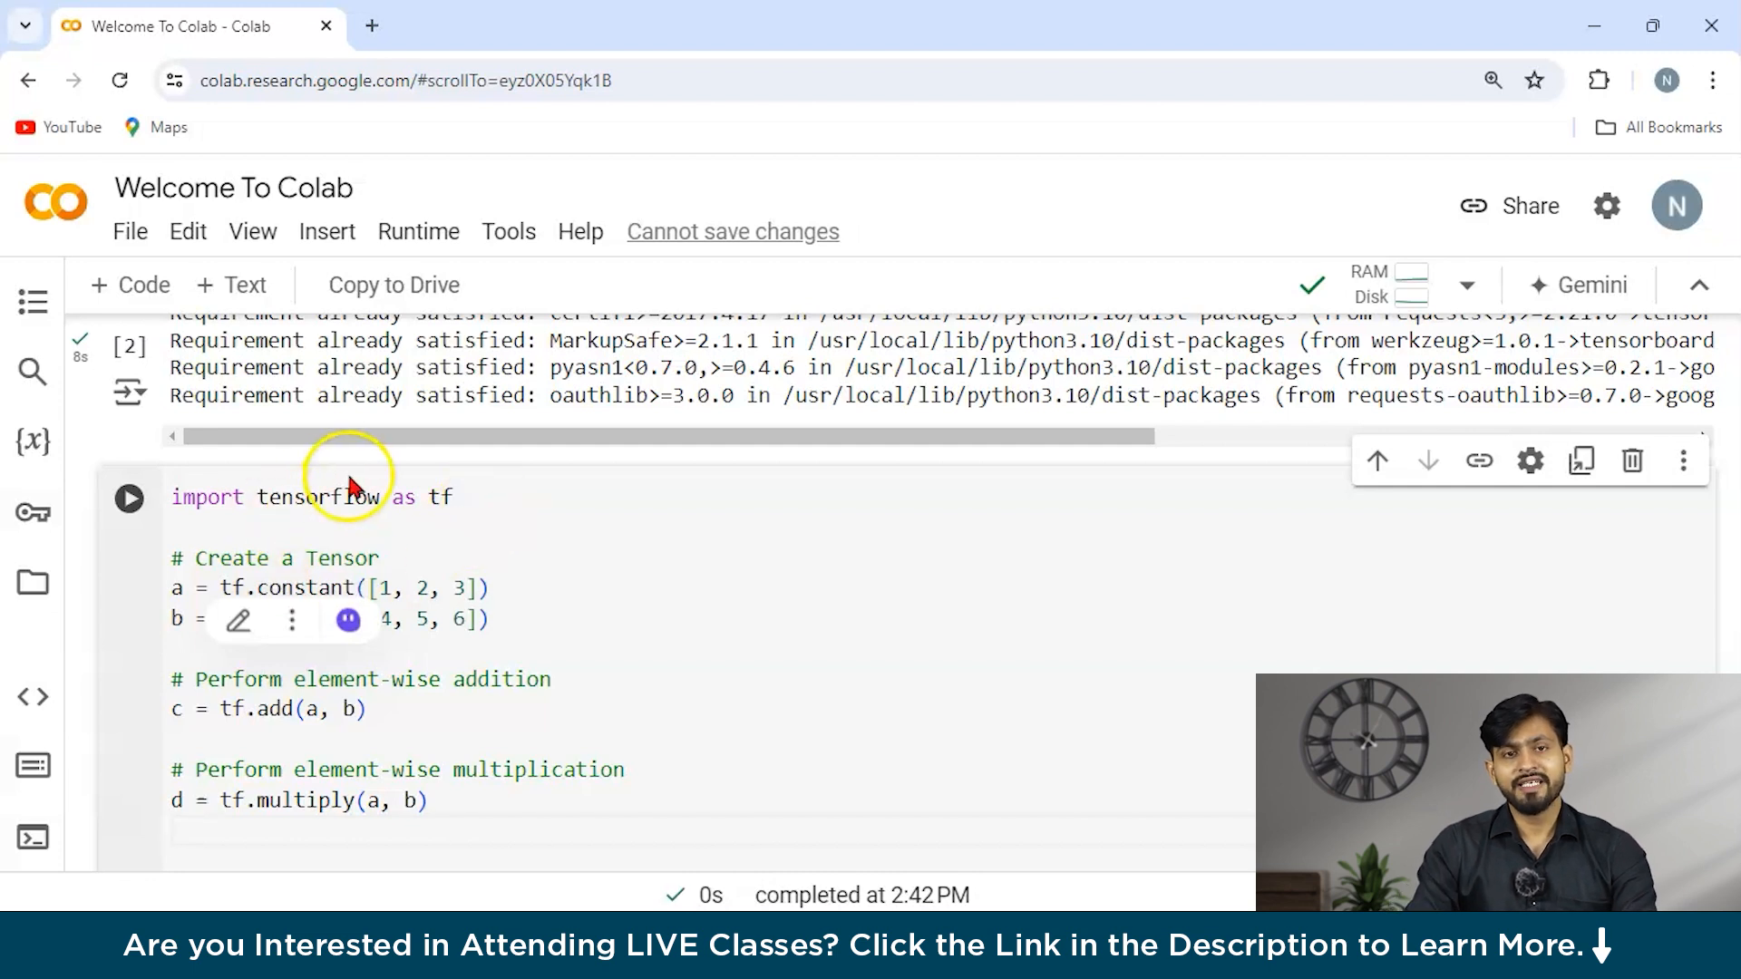
mouse_move(581, 488)
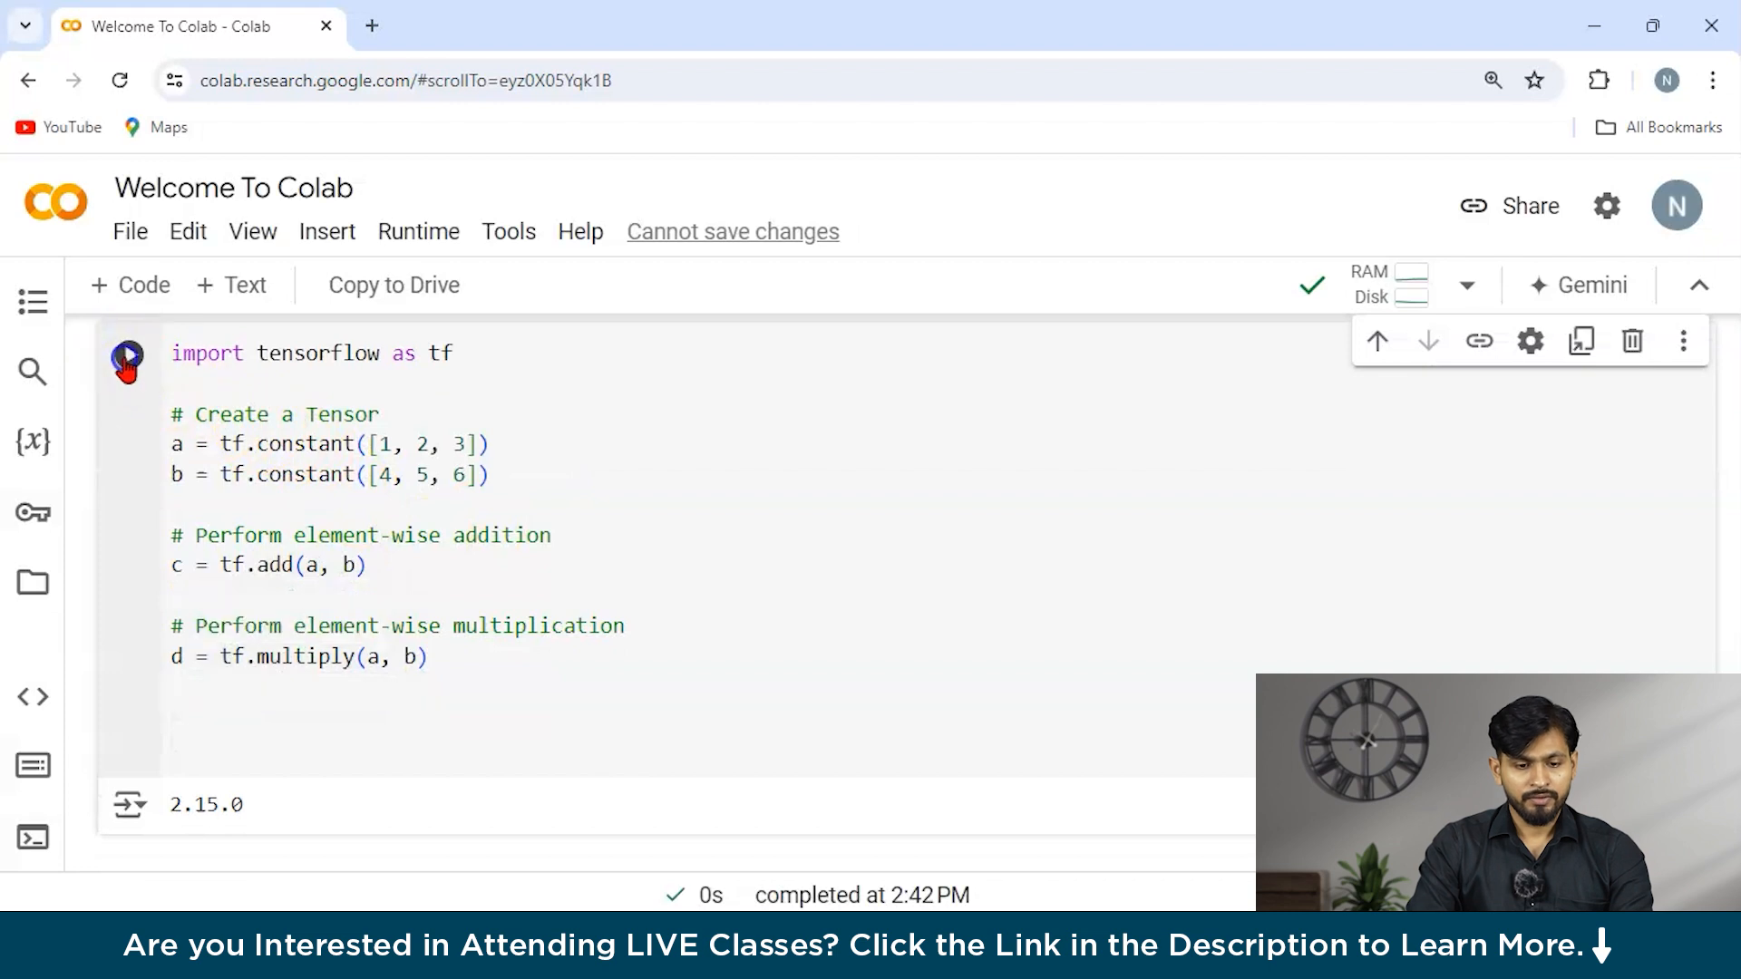
- Add print(c) after the arithmetic code and run to show the sum [5 7 9]
click(432, 466)
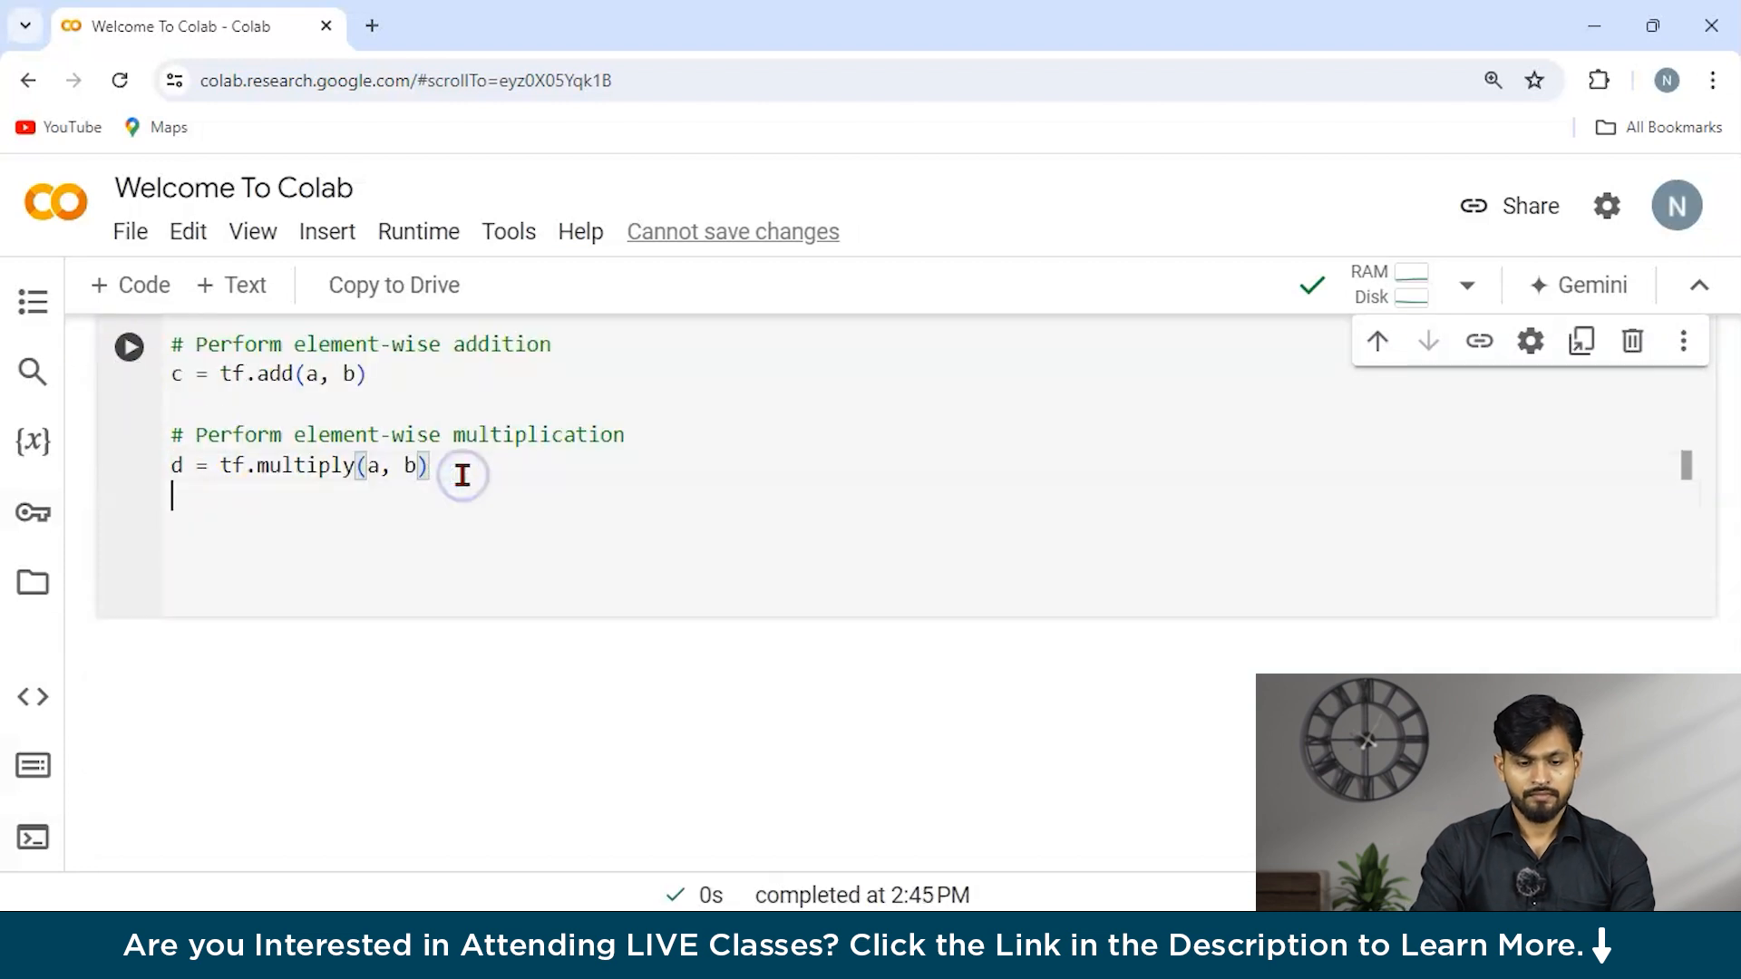
text(print)
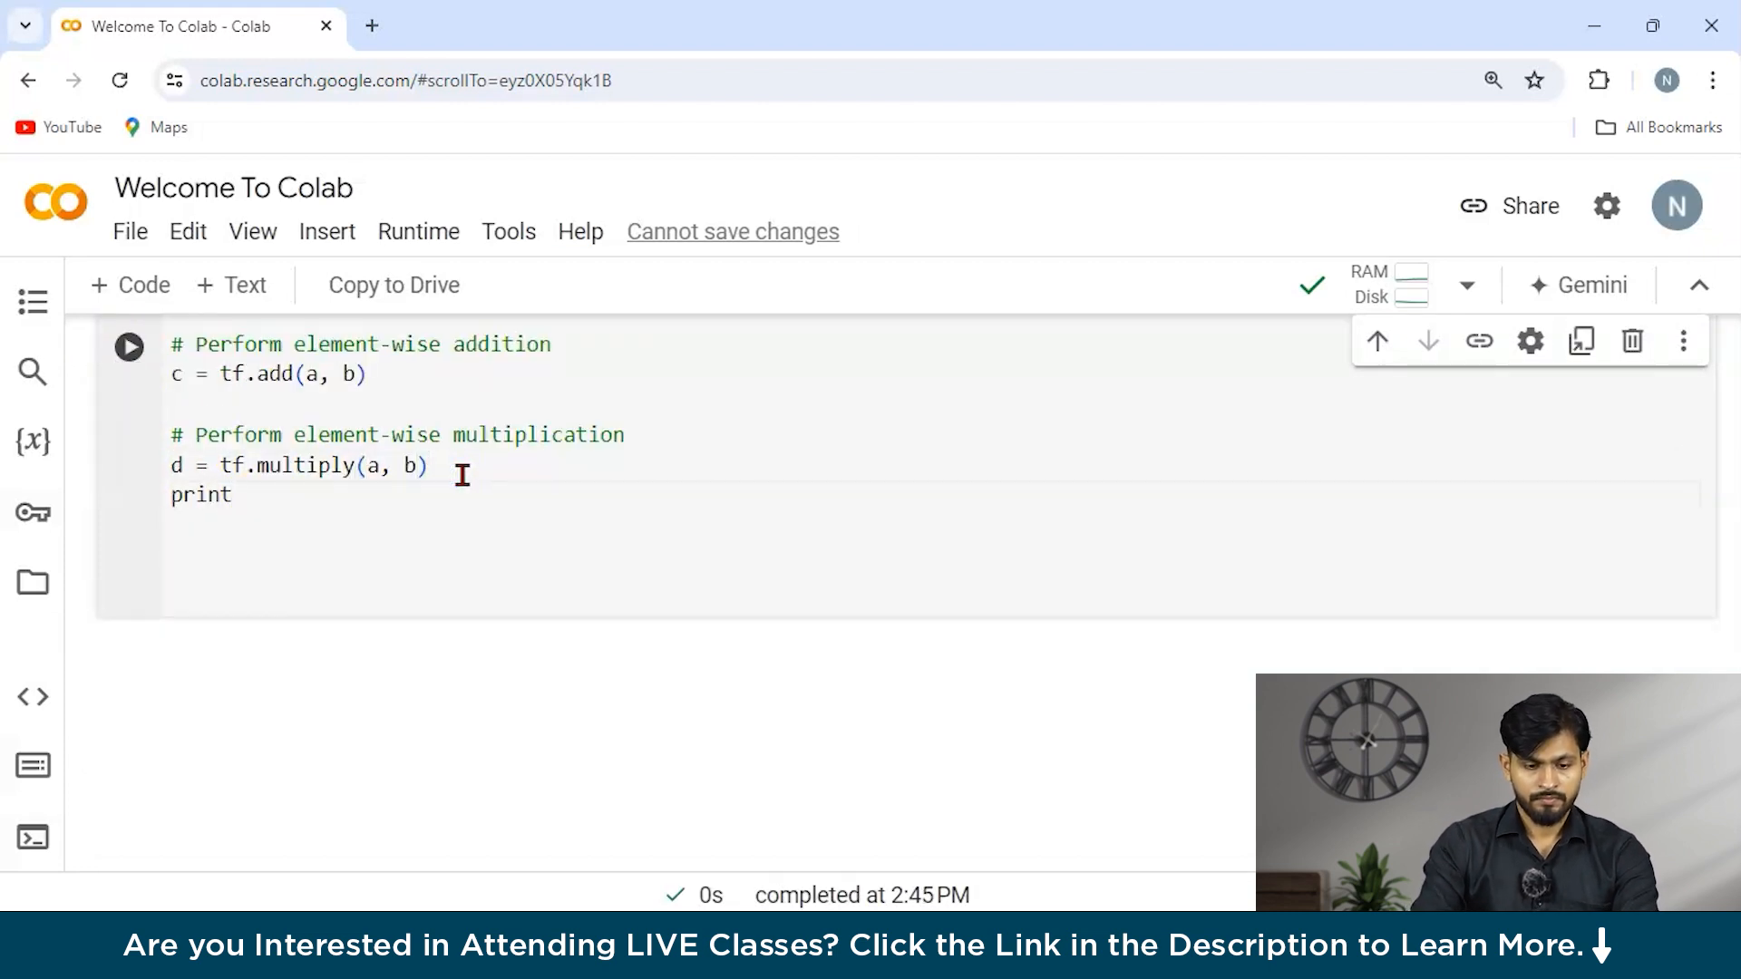
click(127, 348)
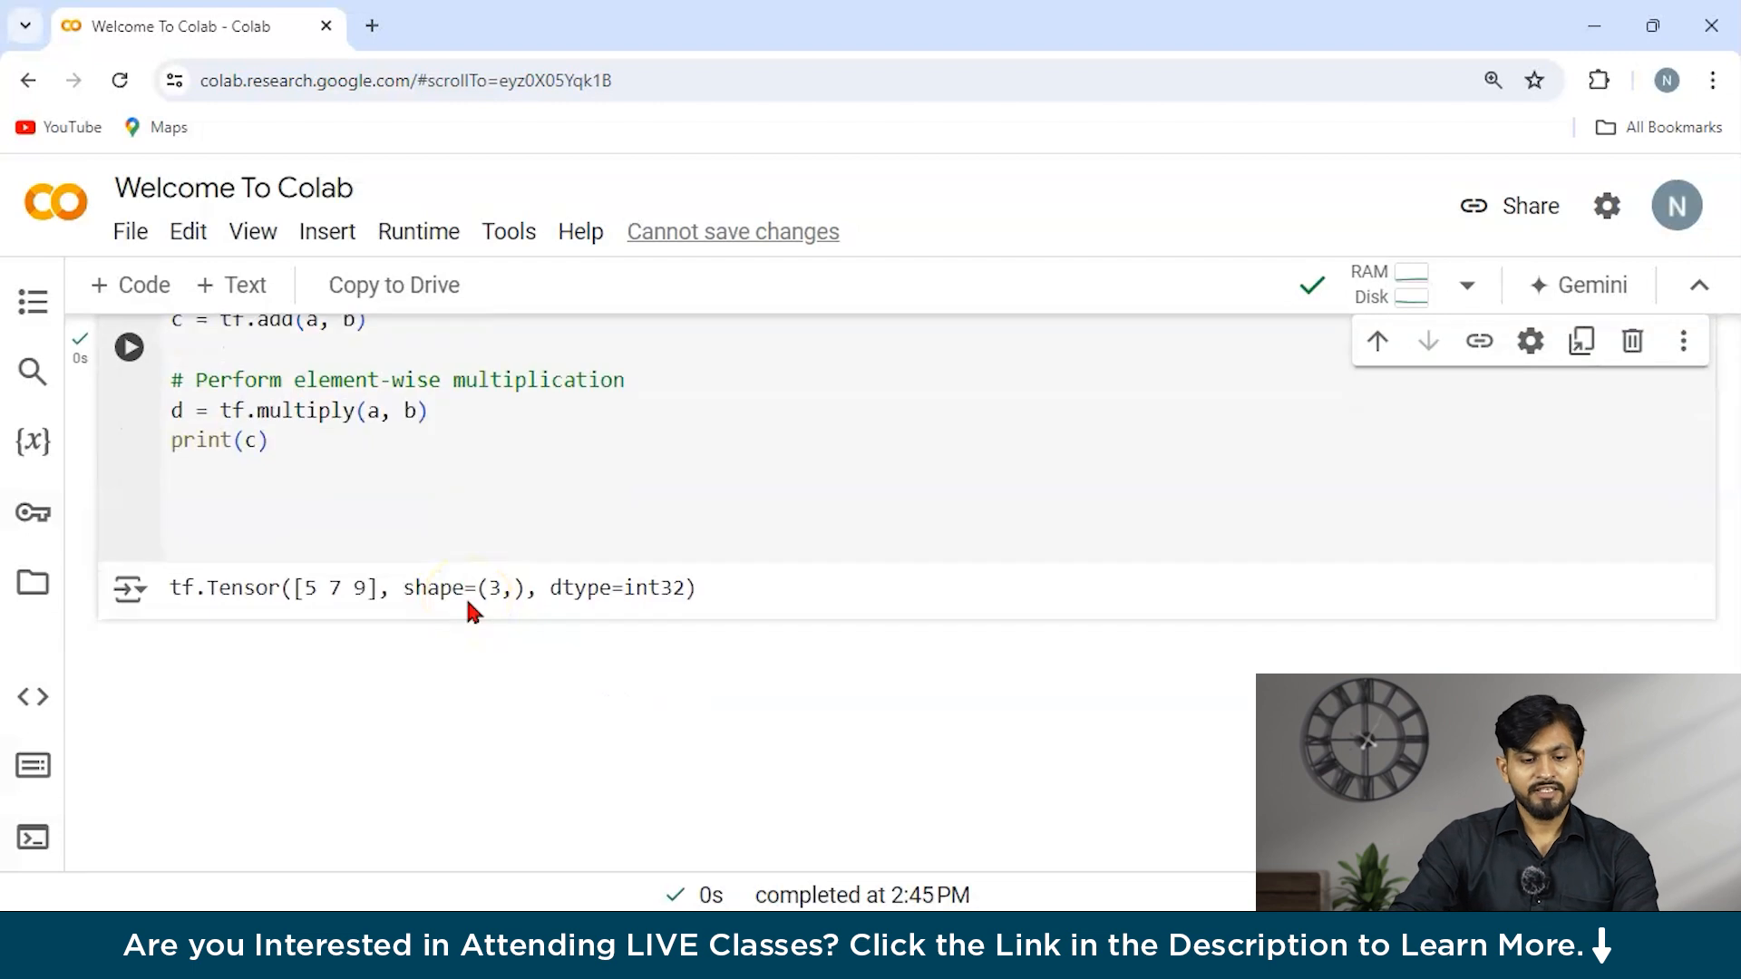
mouse_move(350, 519)
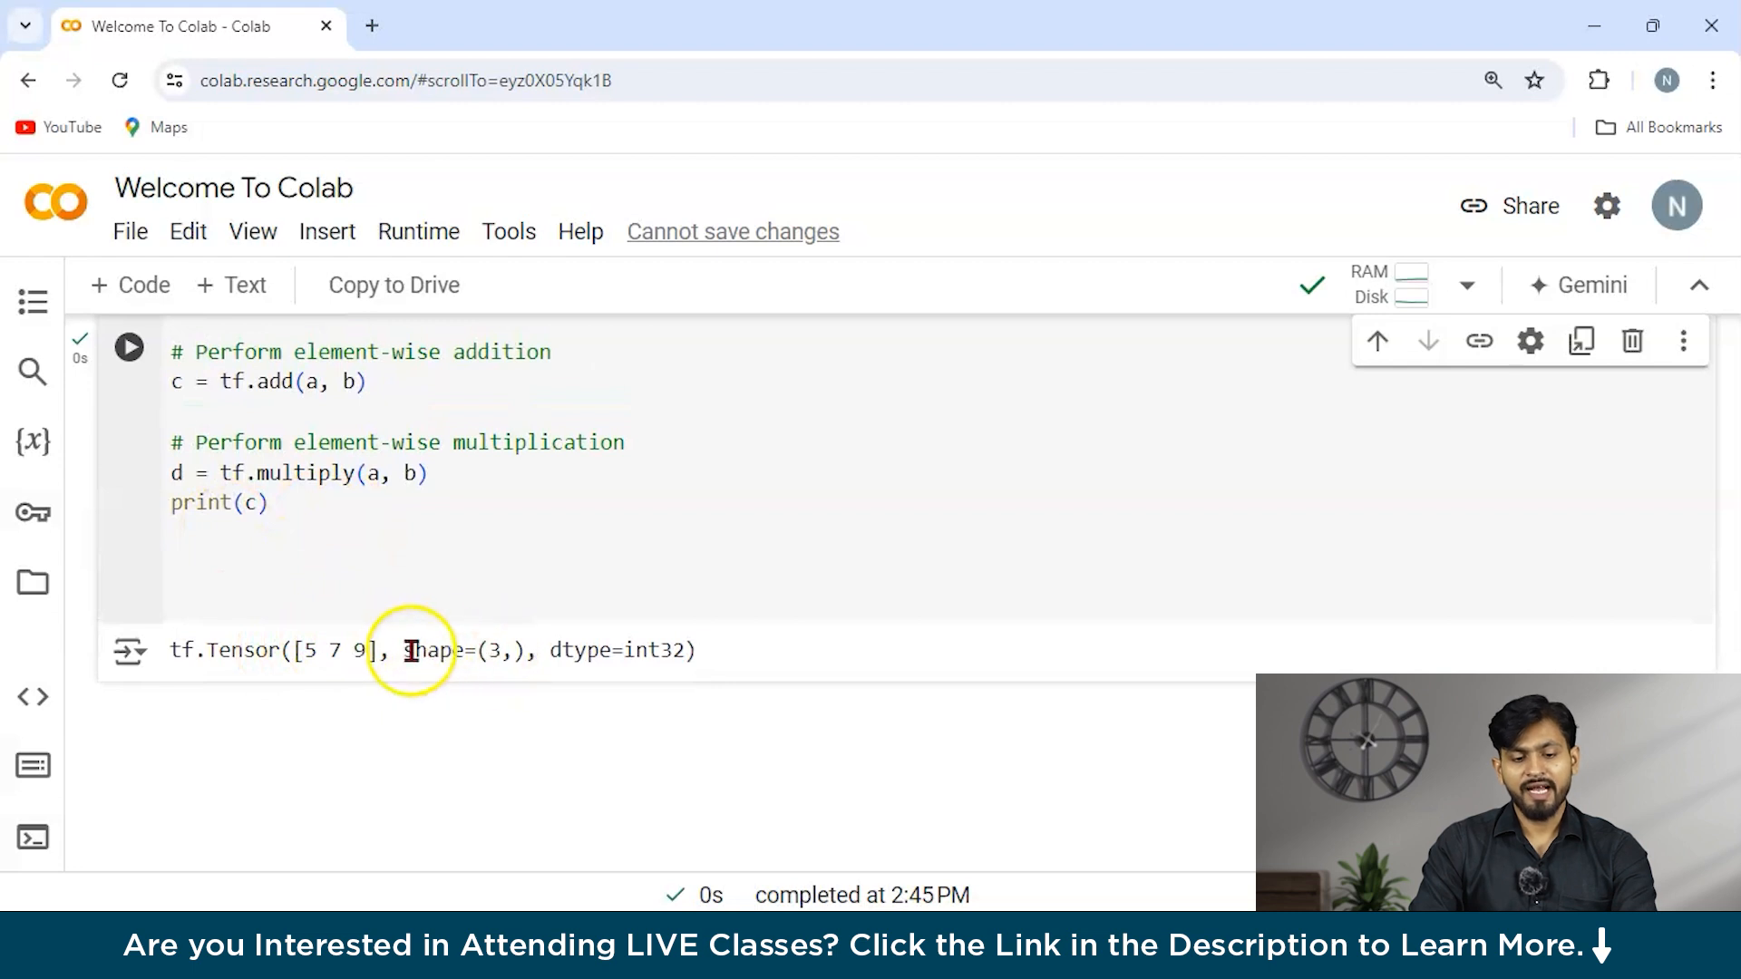
mouse_move(544, 709)
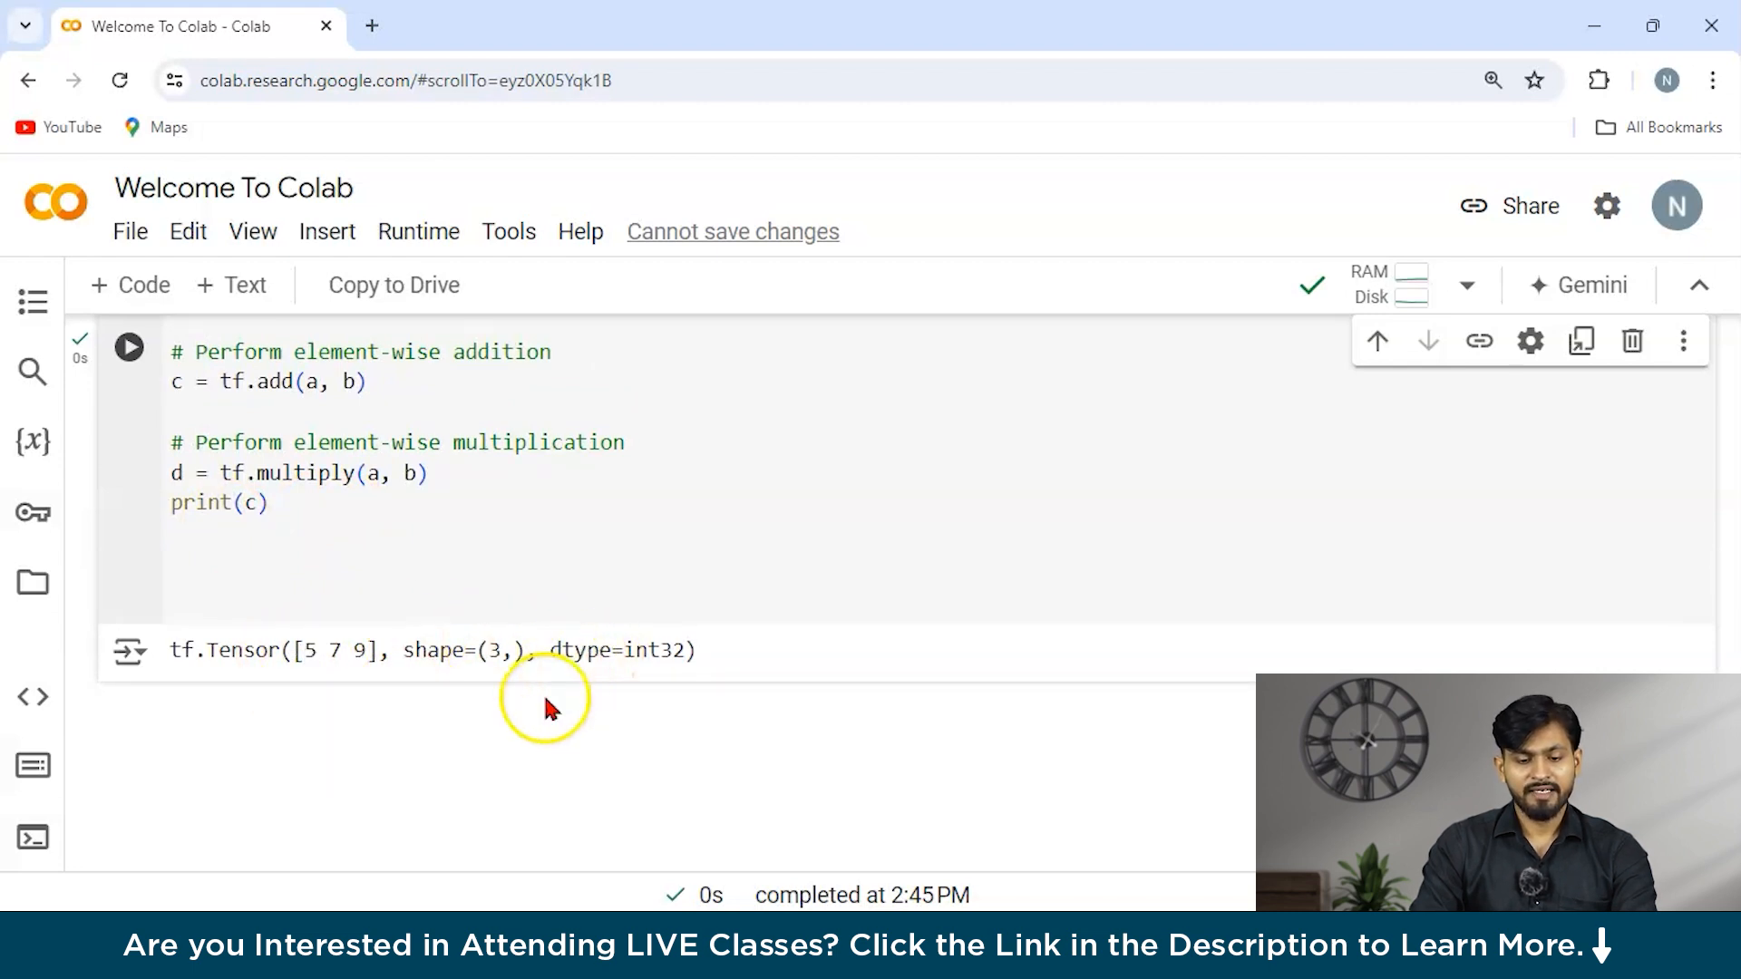
mouse_move(335, 595)
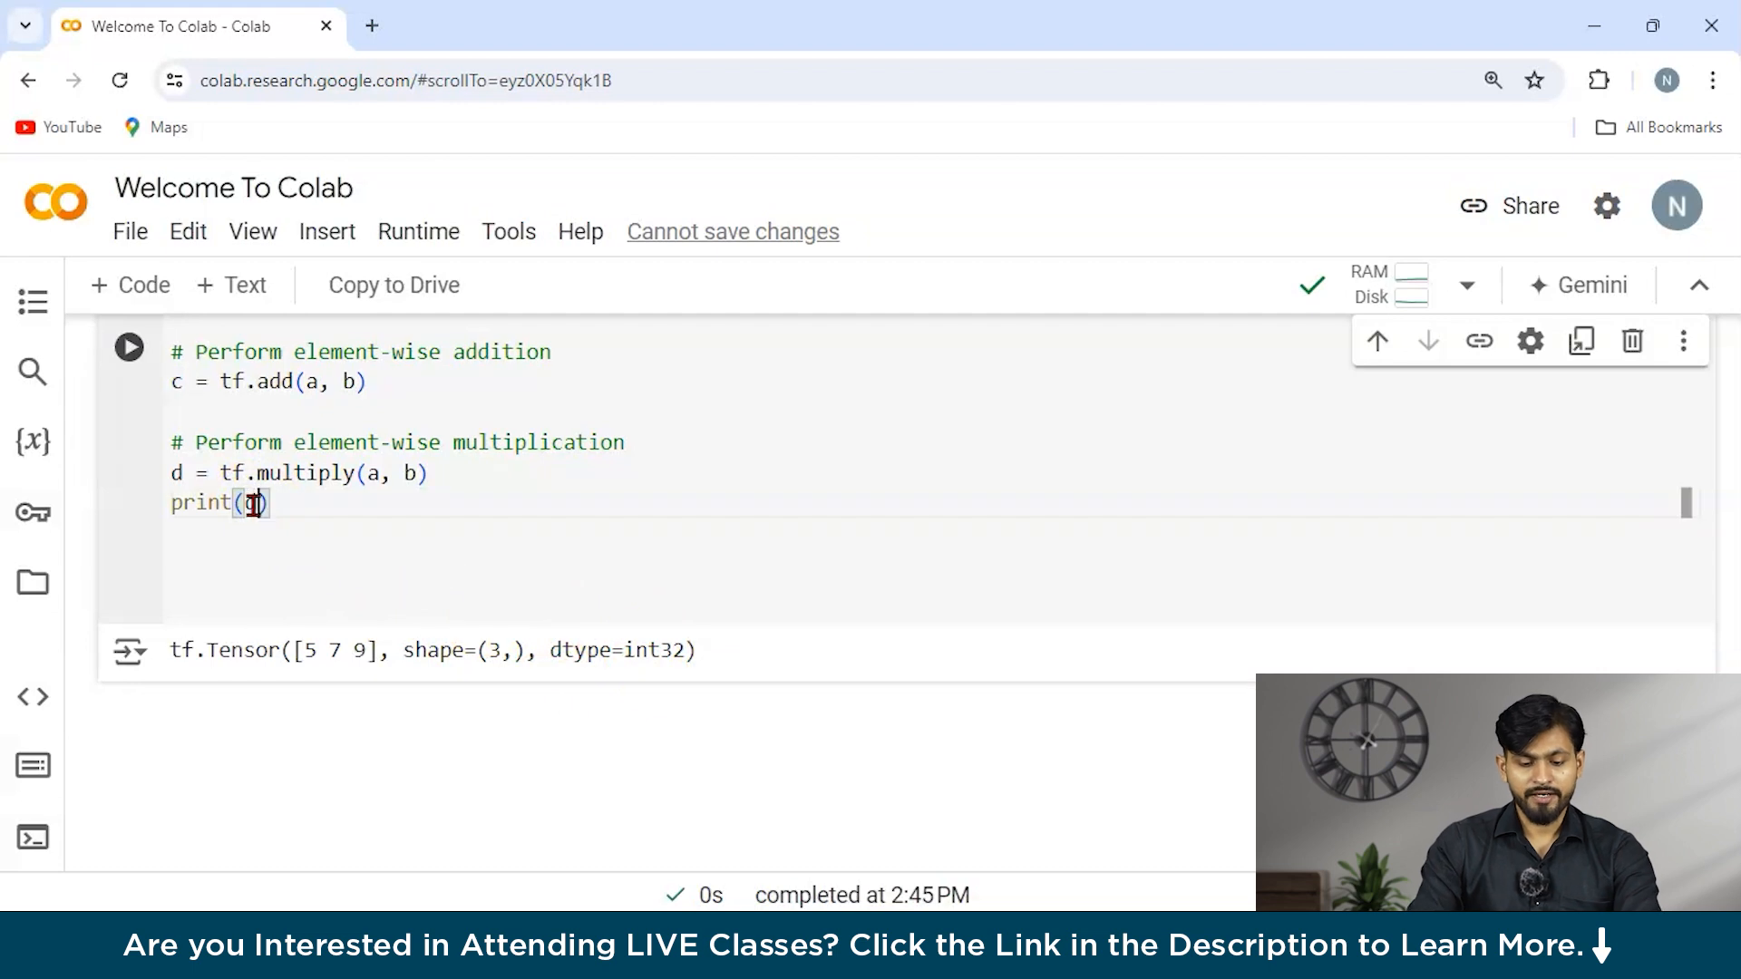
- Switch the print to d and re-run to show the product [4 10 18]
click(129, 348)
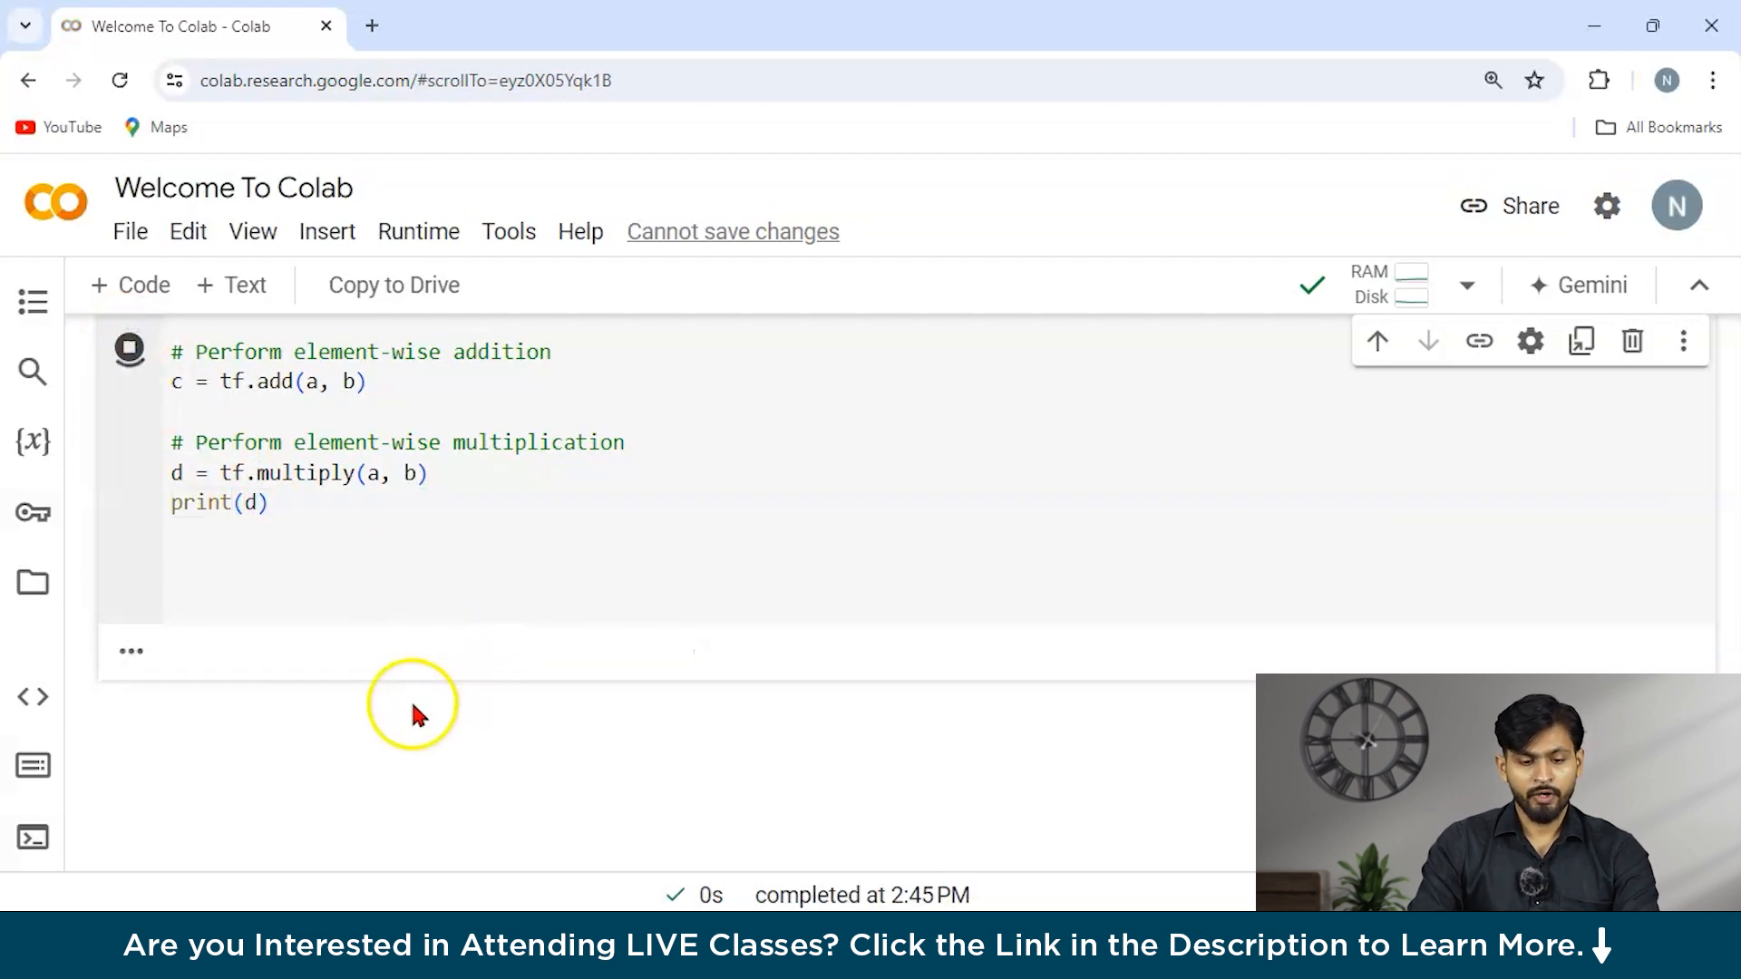
click(129, 349)
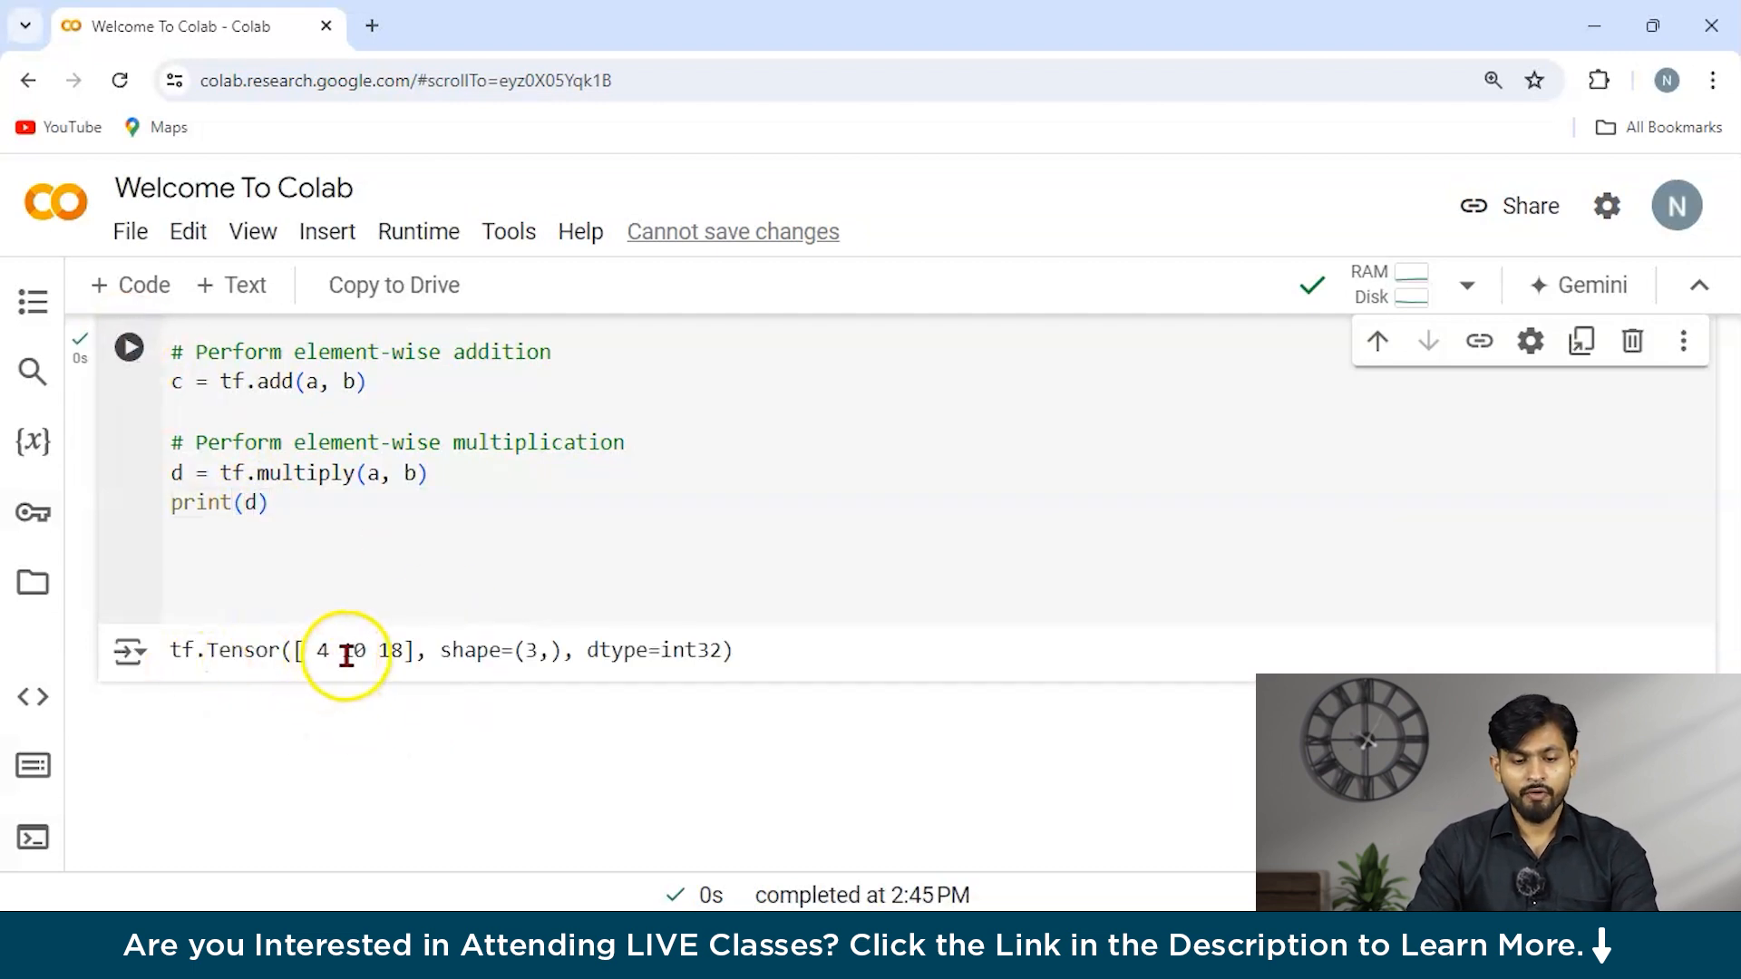
mouse_move(555, 676)
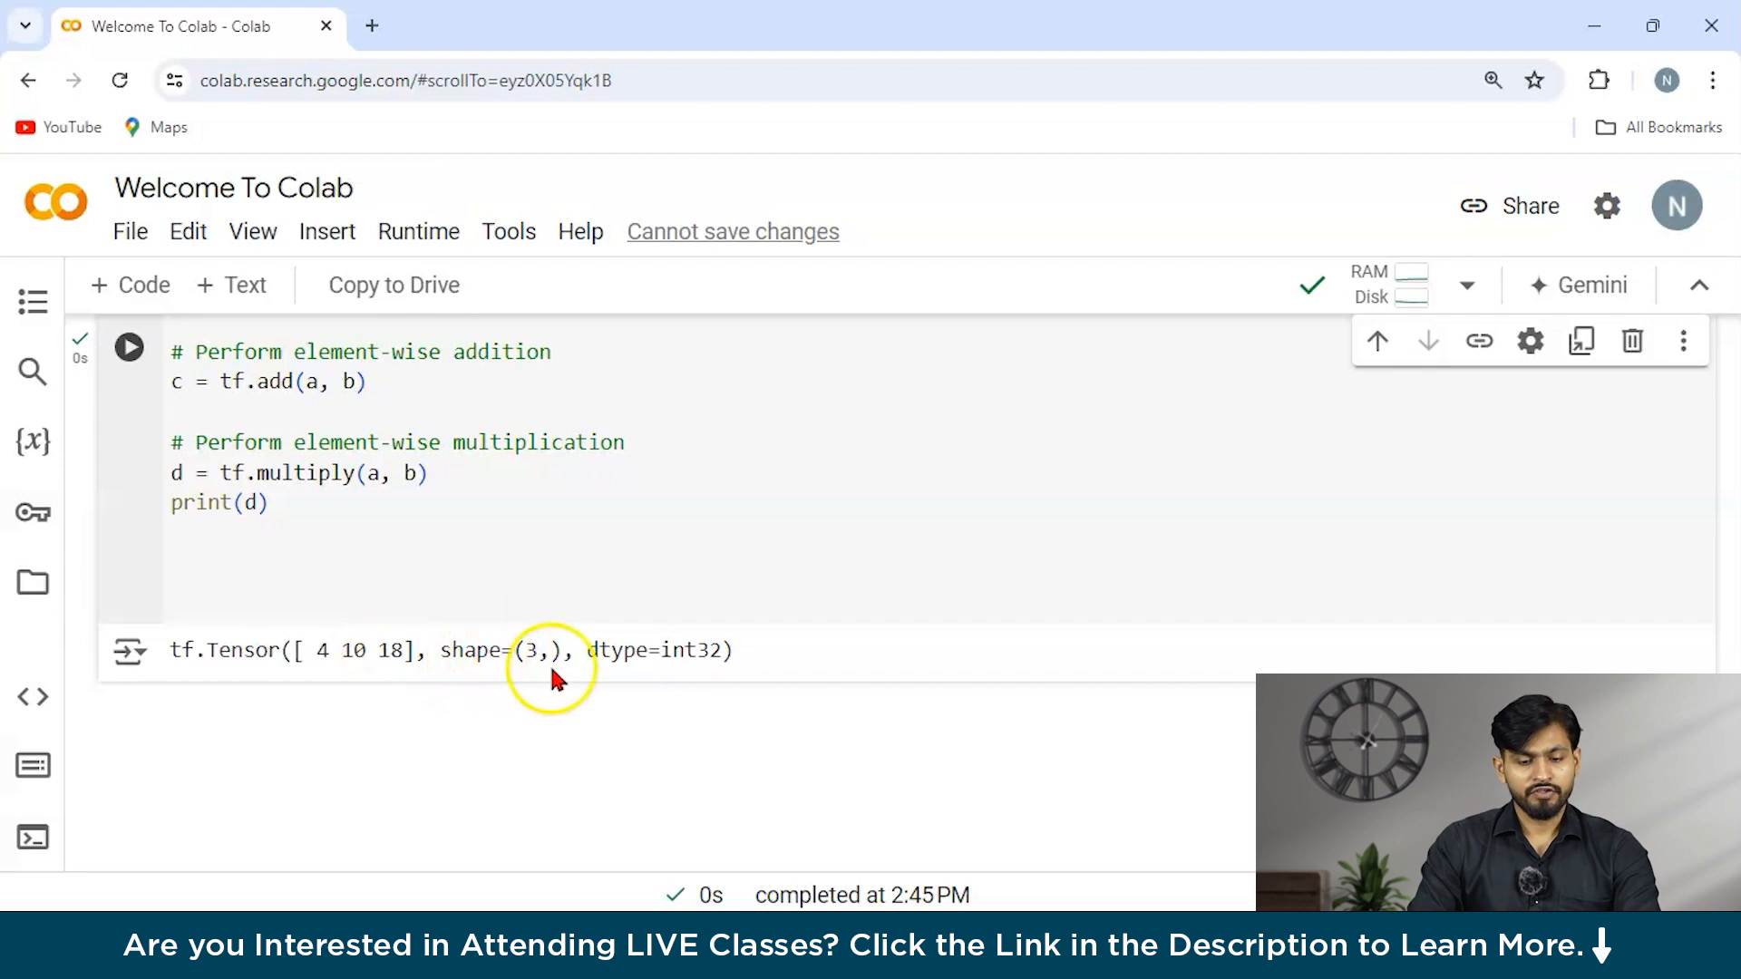
mouse_move(682, 662)
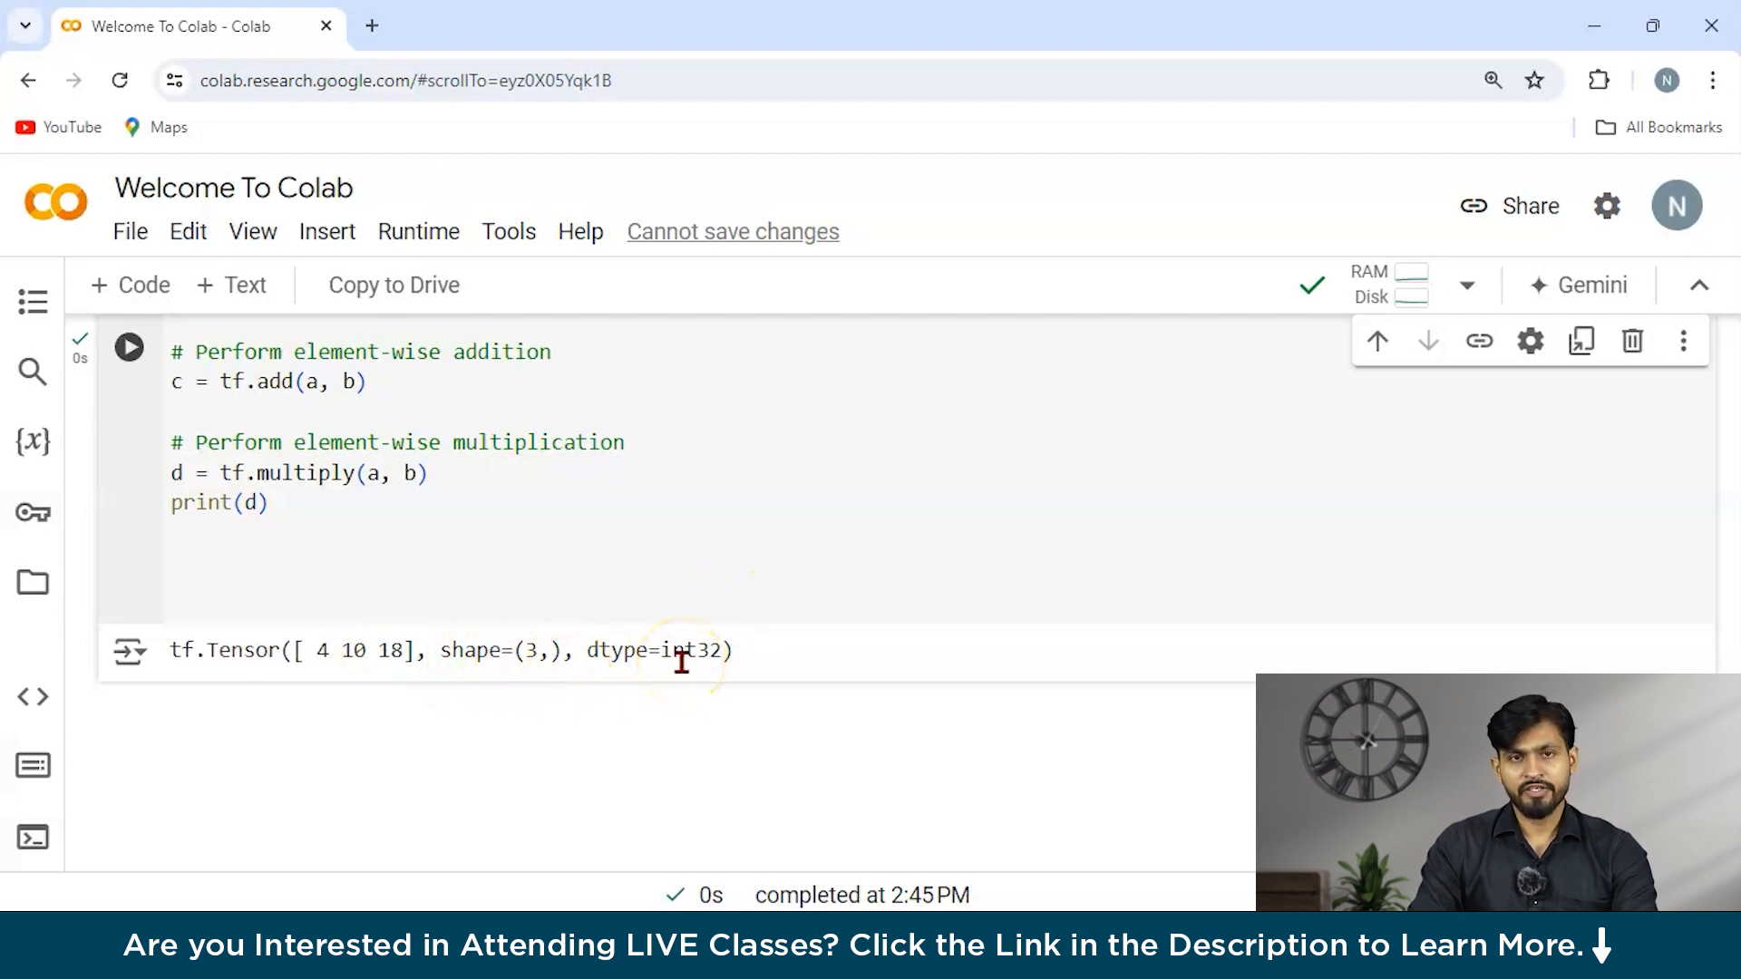
scroll(up, 3)
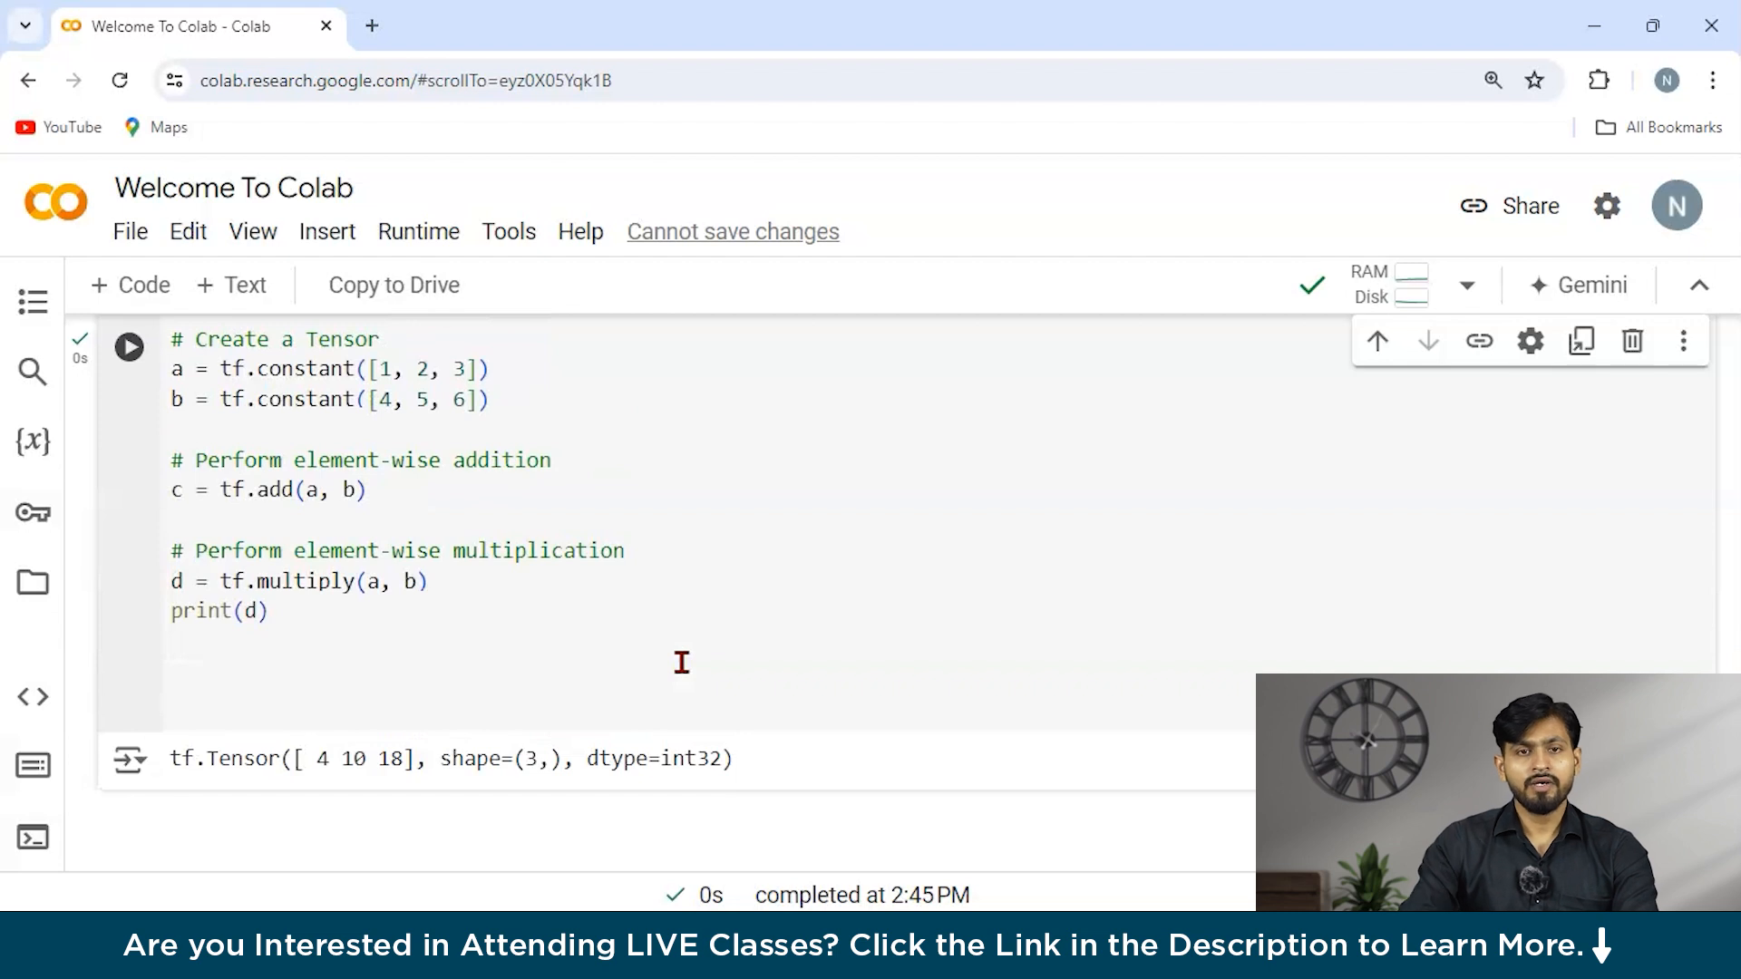
- Select the existing cell code to replace it with the 3×3 random normal and uniform tensors
scroll(down, 3)
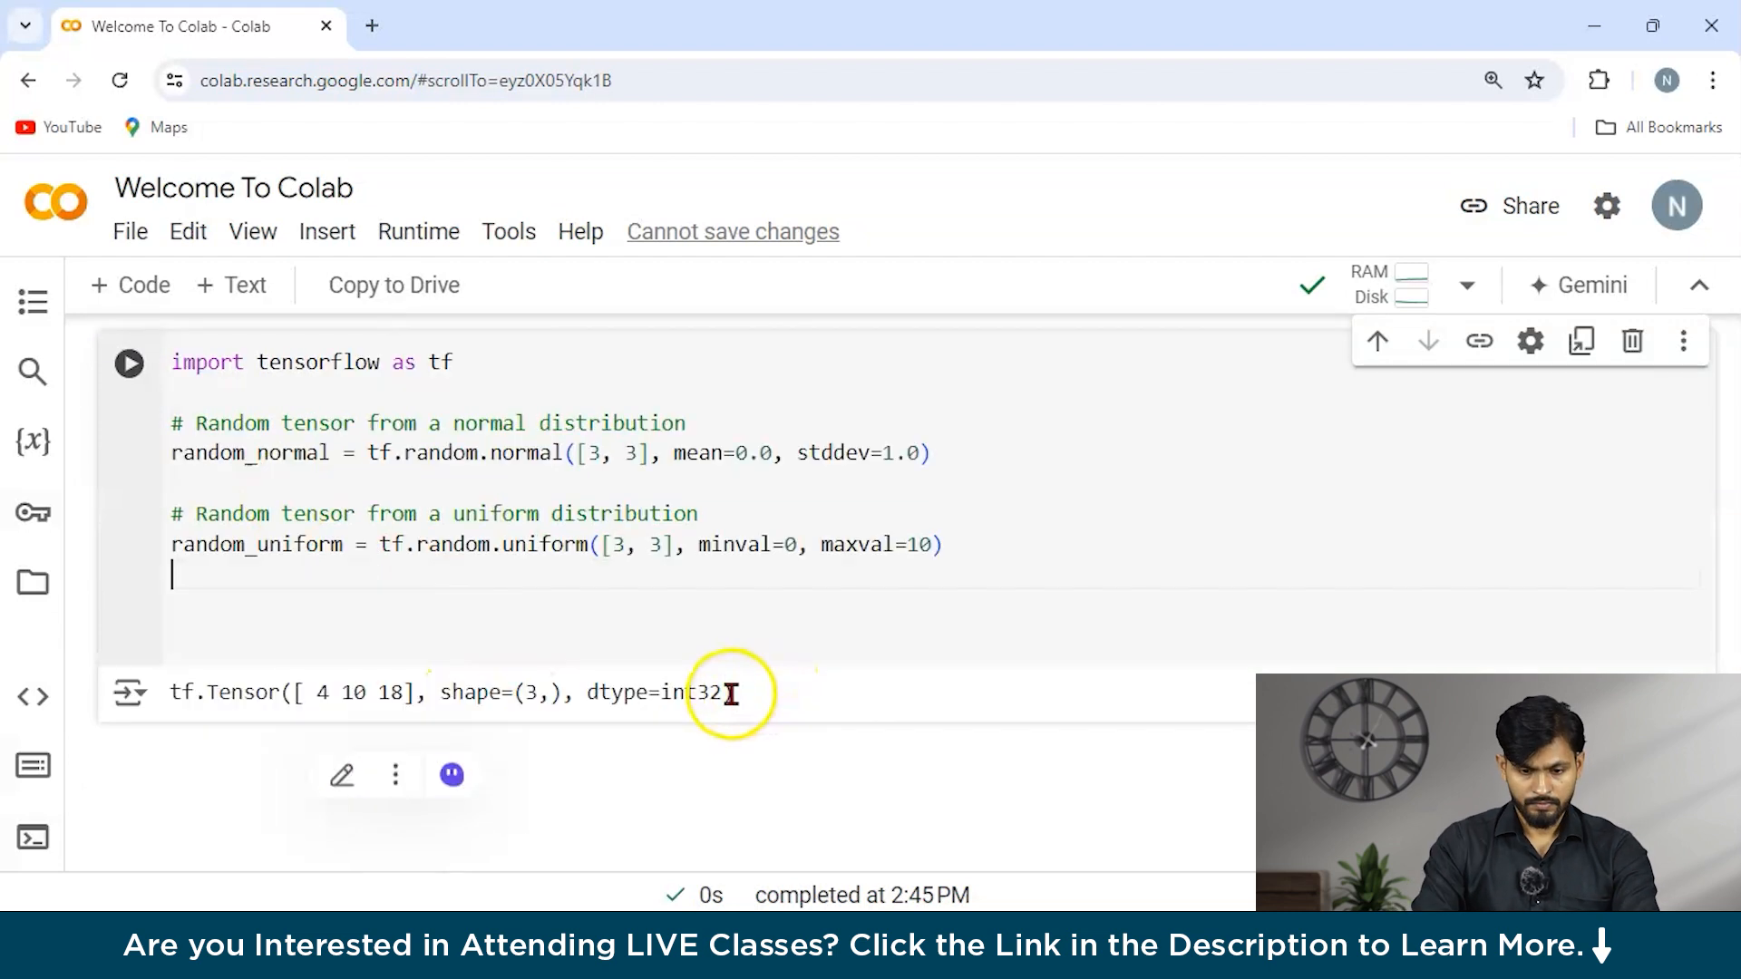
mouse_move(455, 642)
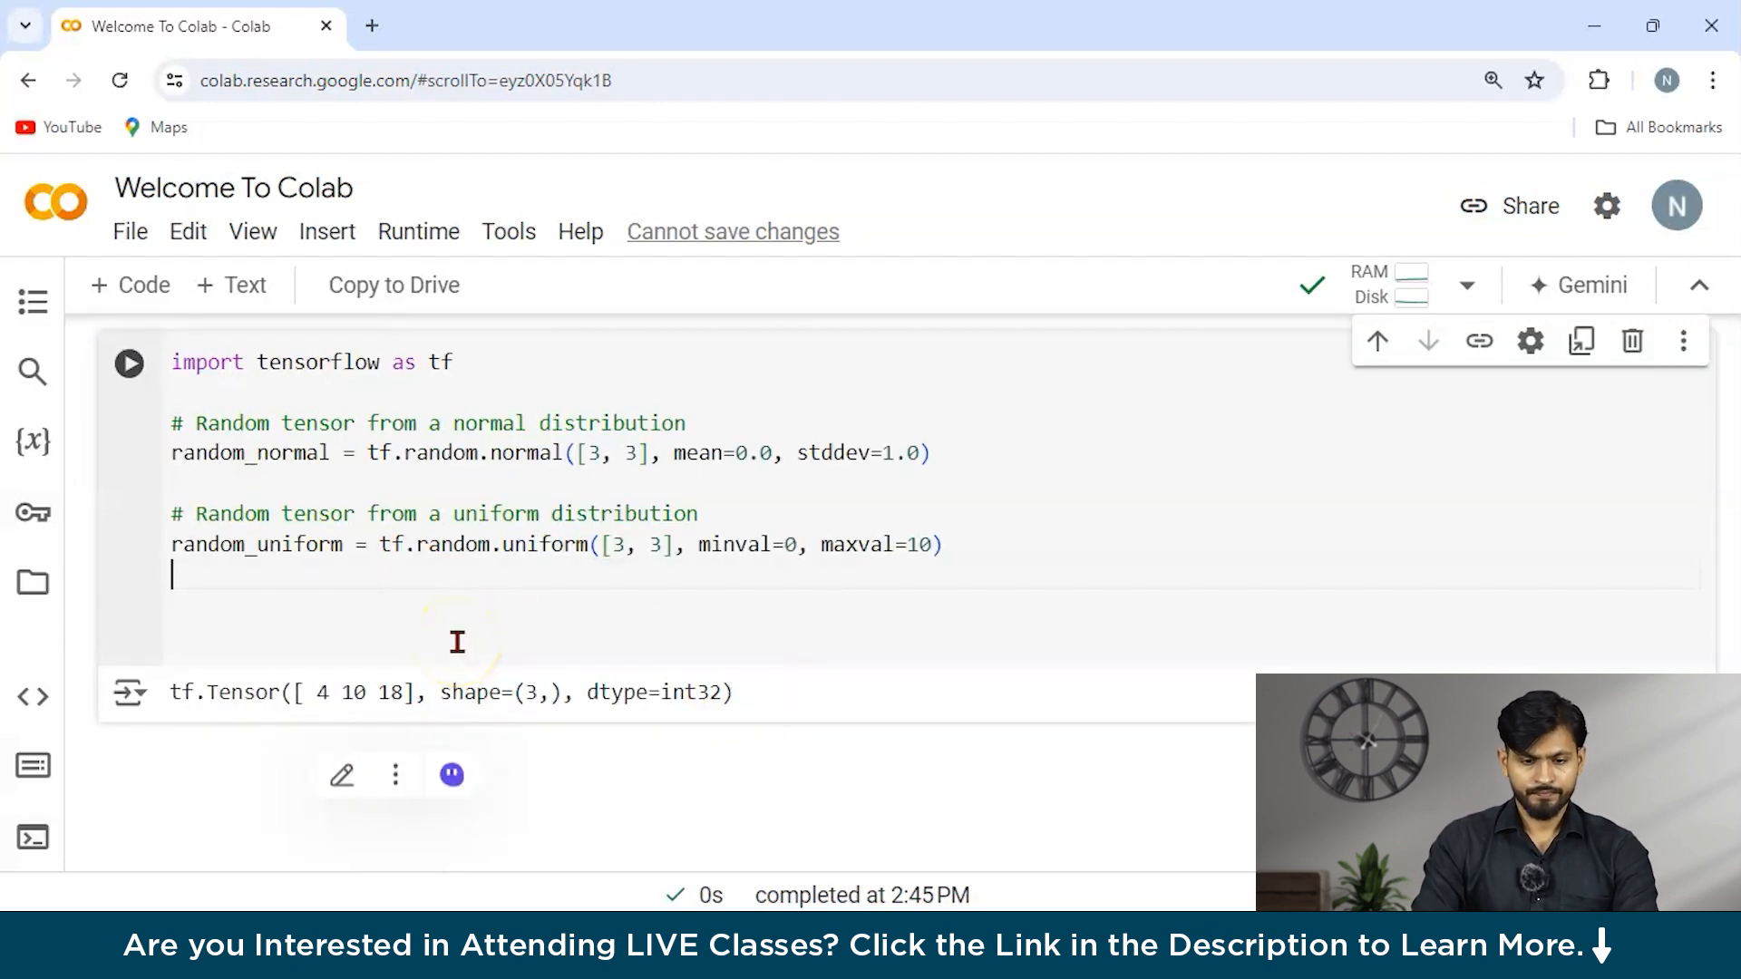
mouse_move(442, 591)
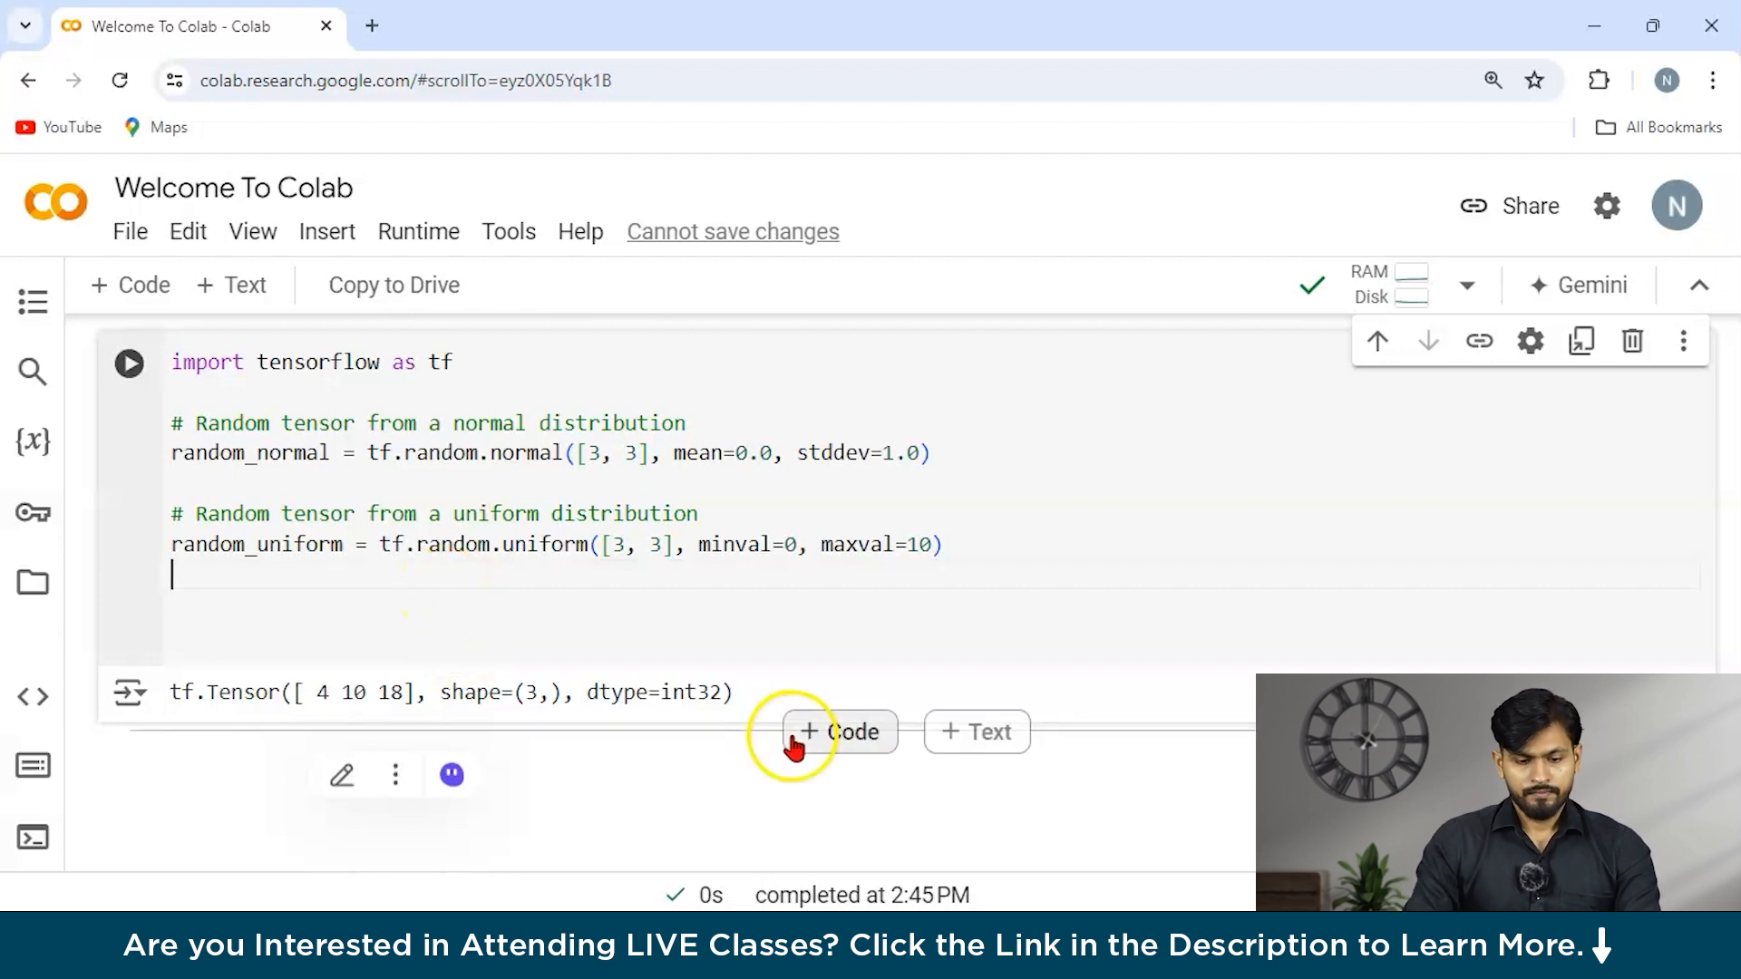
triple_click(444, 691)
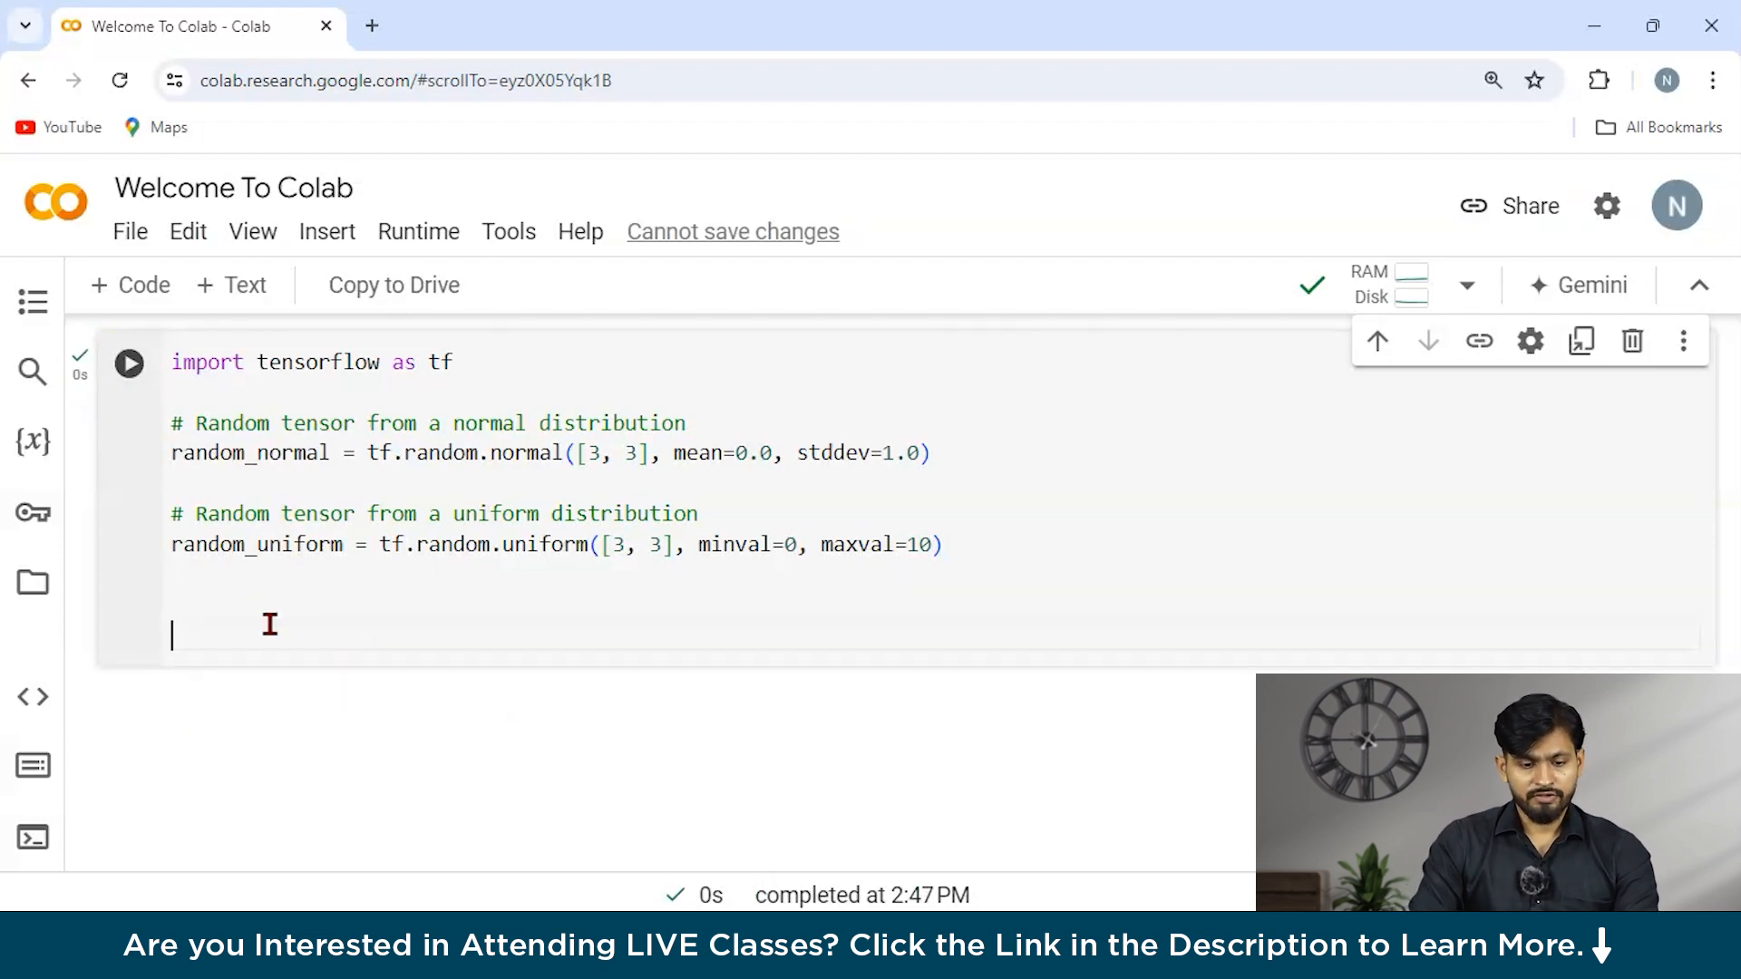
- Add print(random_normal) to the cell and run to show the 3×3 float32 normal tensor
text(prin)
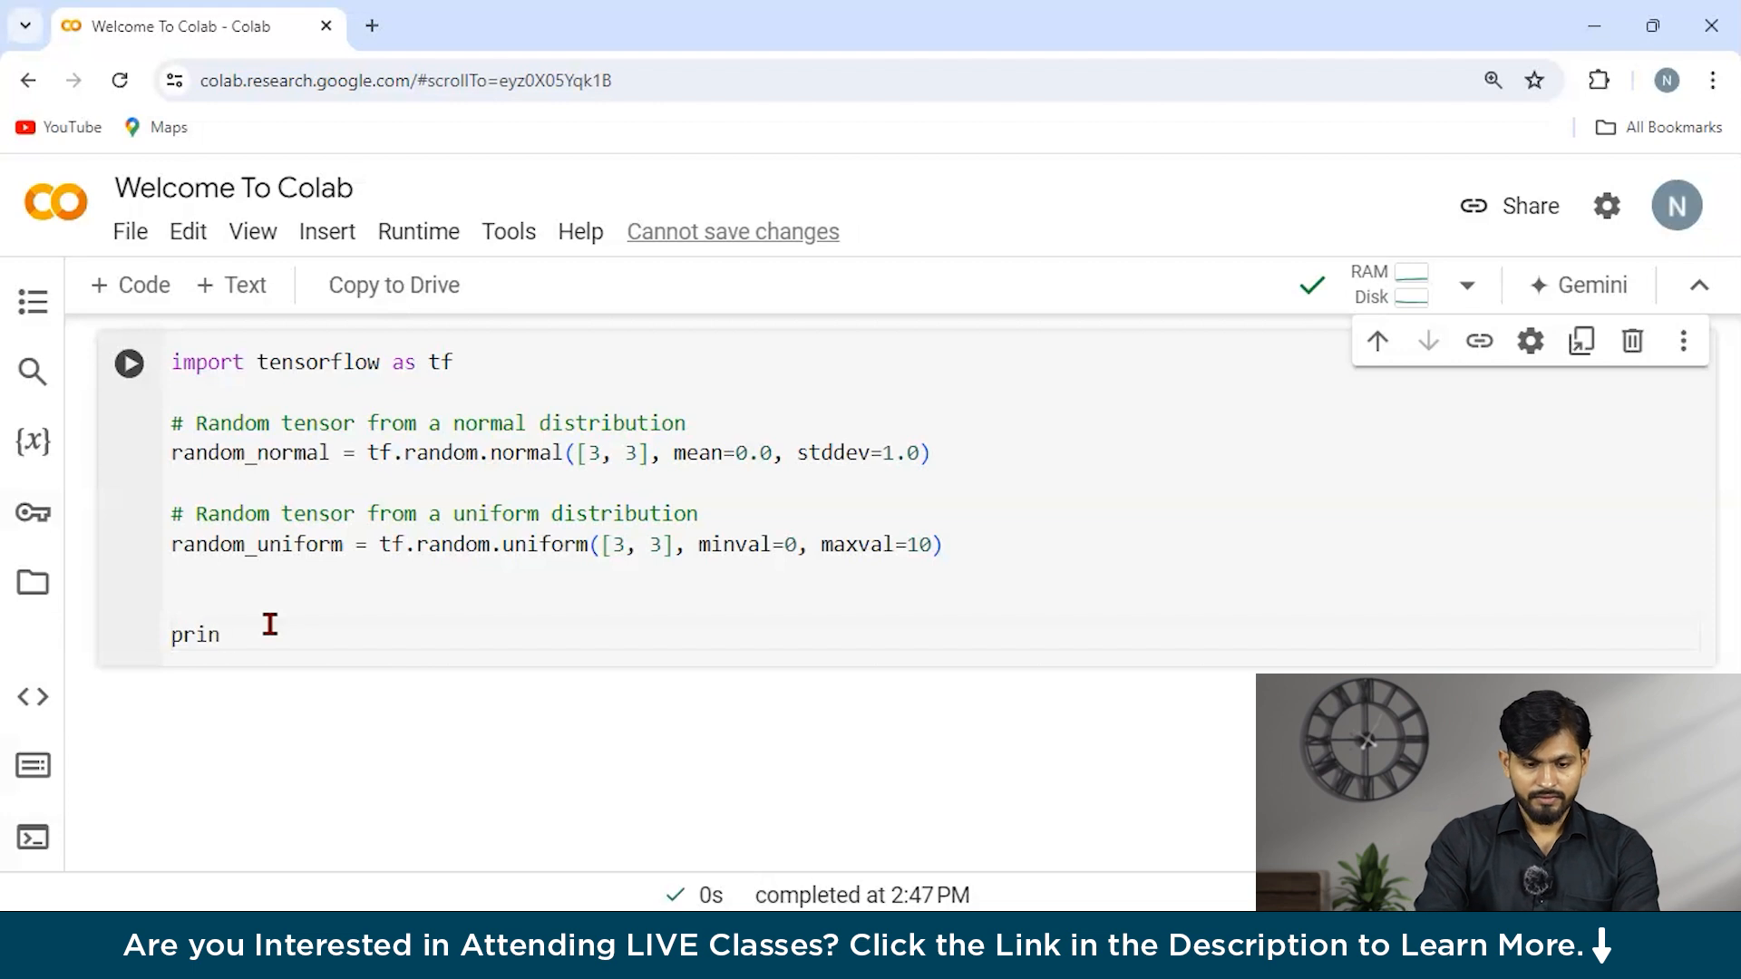
text(t())
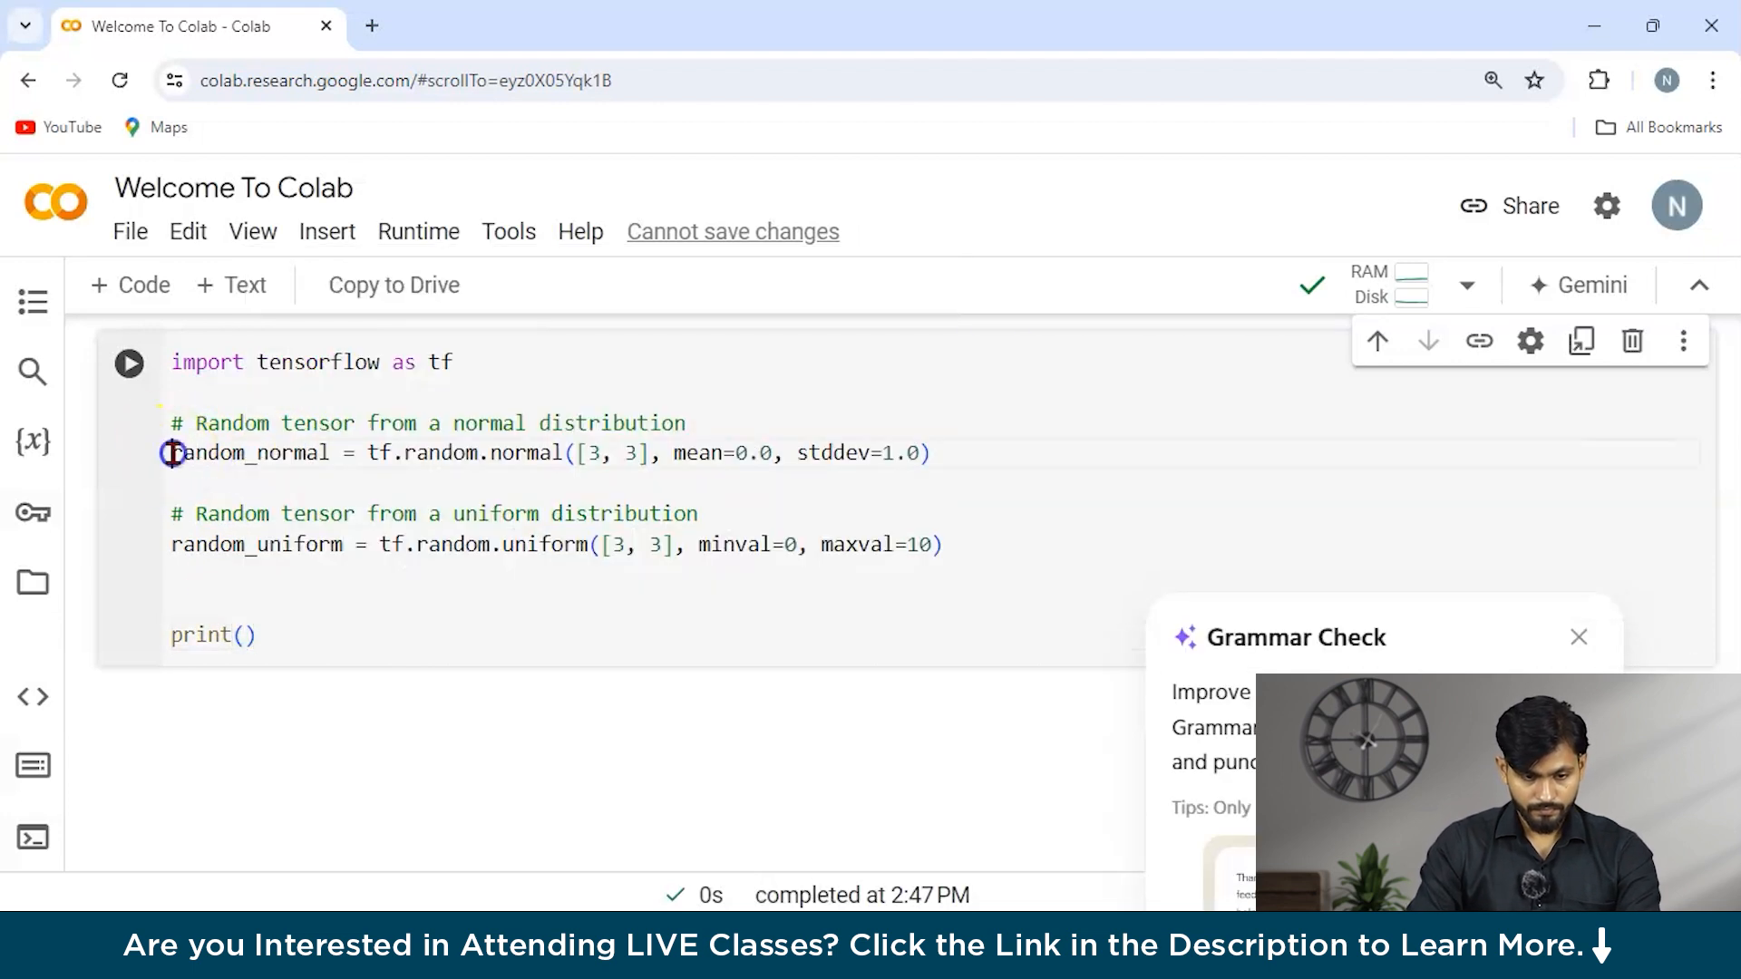
double_click(250, 454)
text(random_normal)
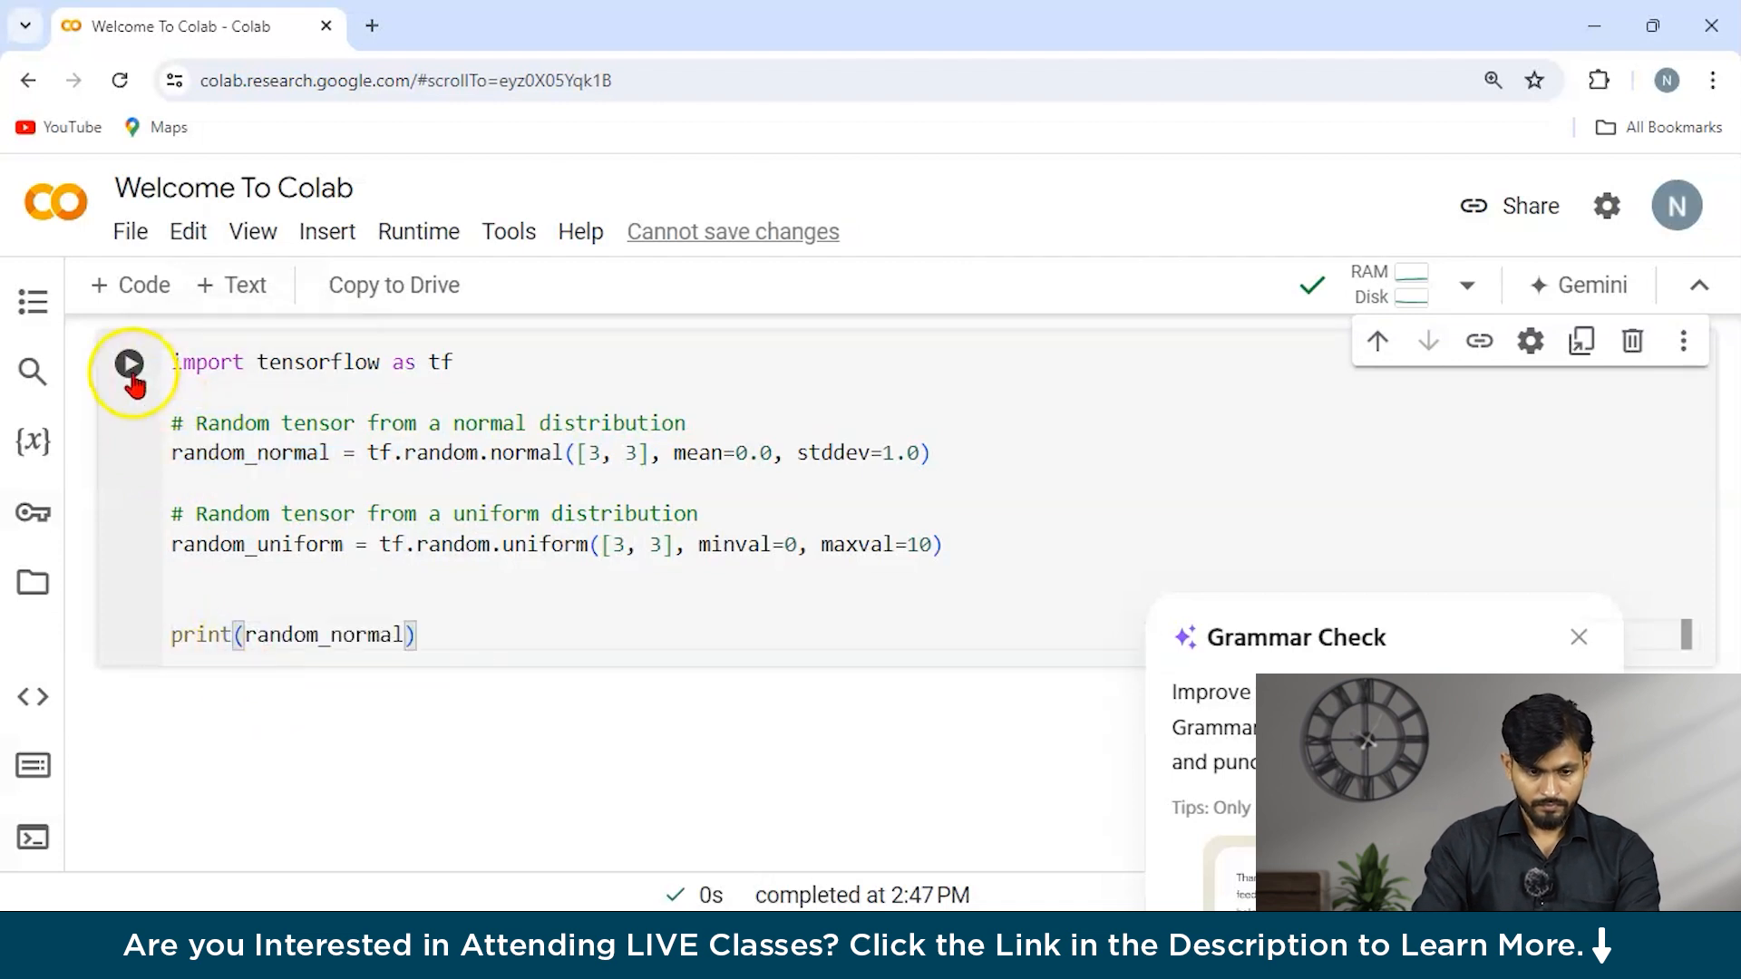
click(128, 362)
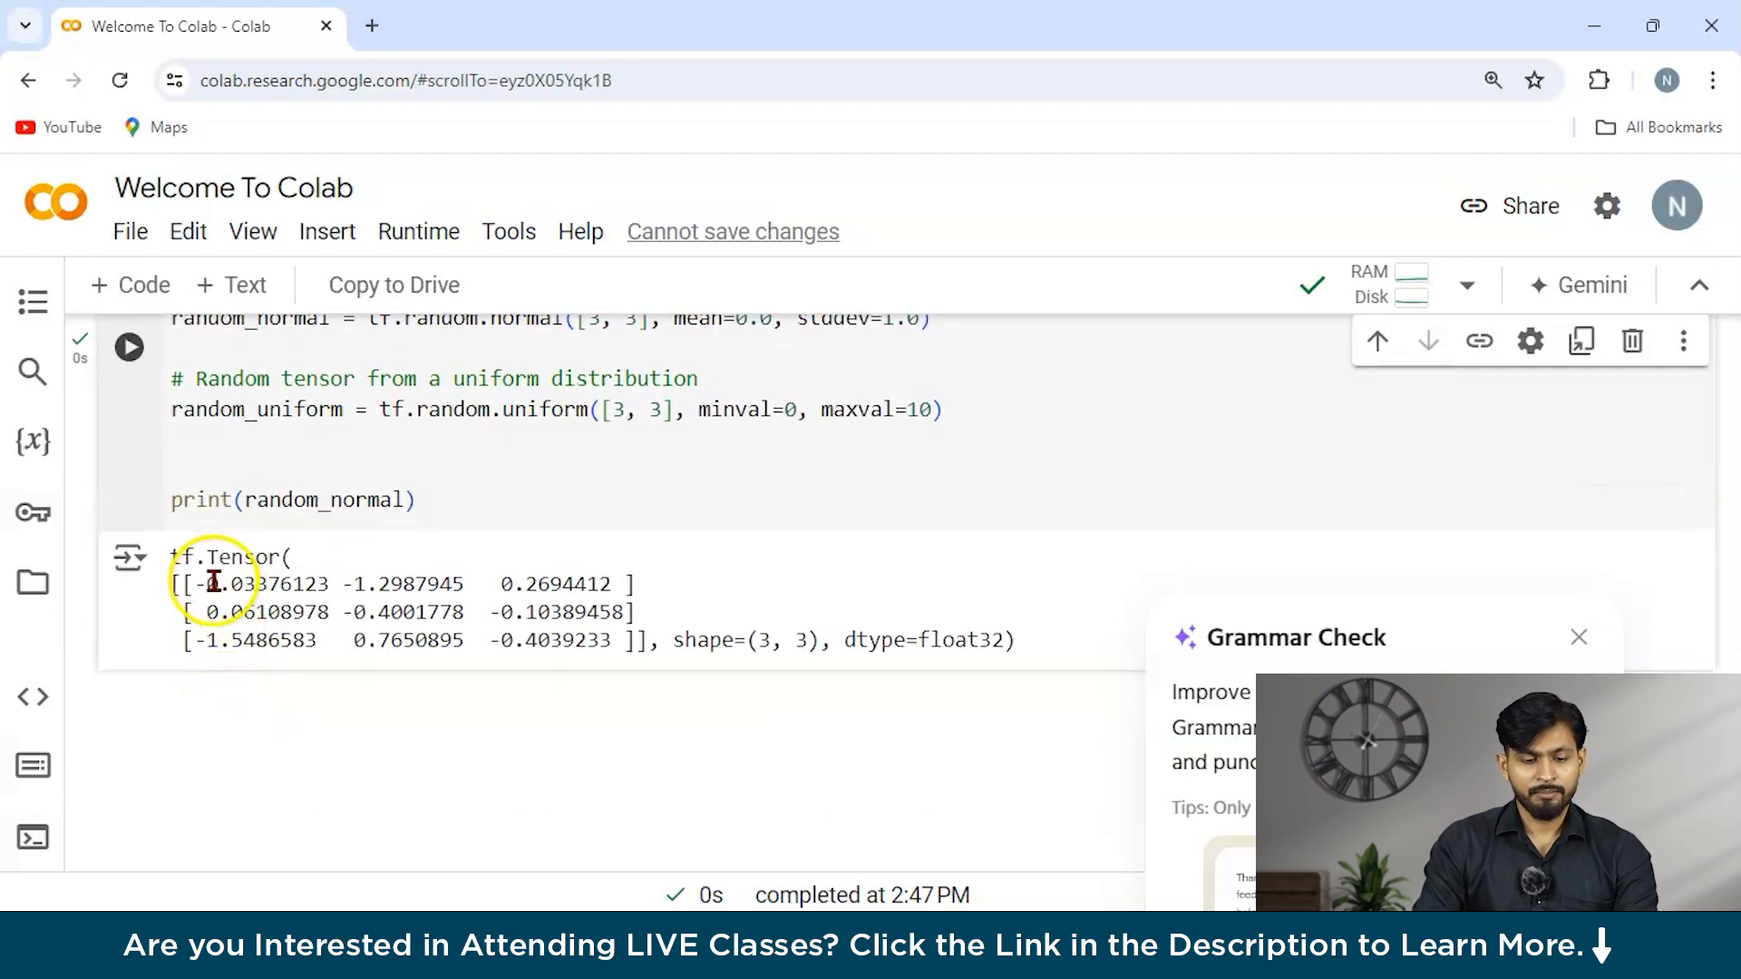
scroll(down, 3)
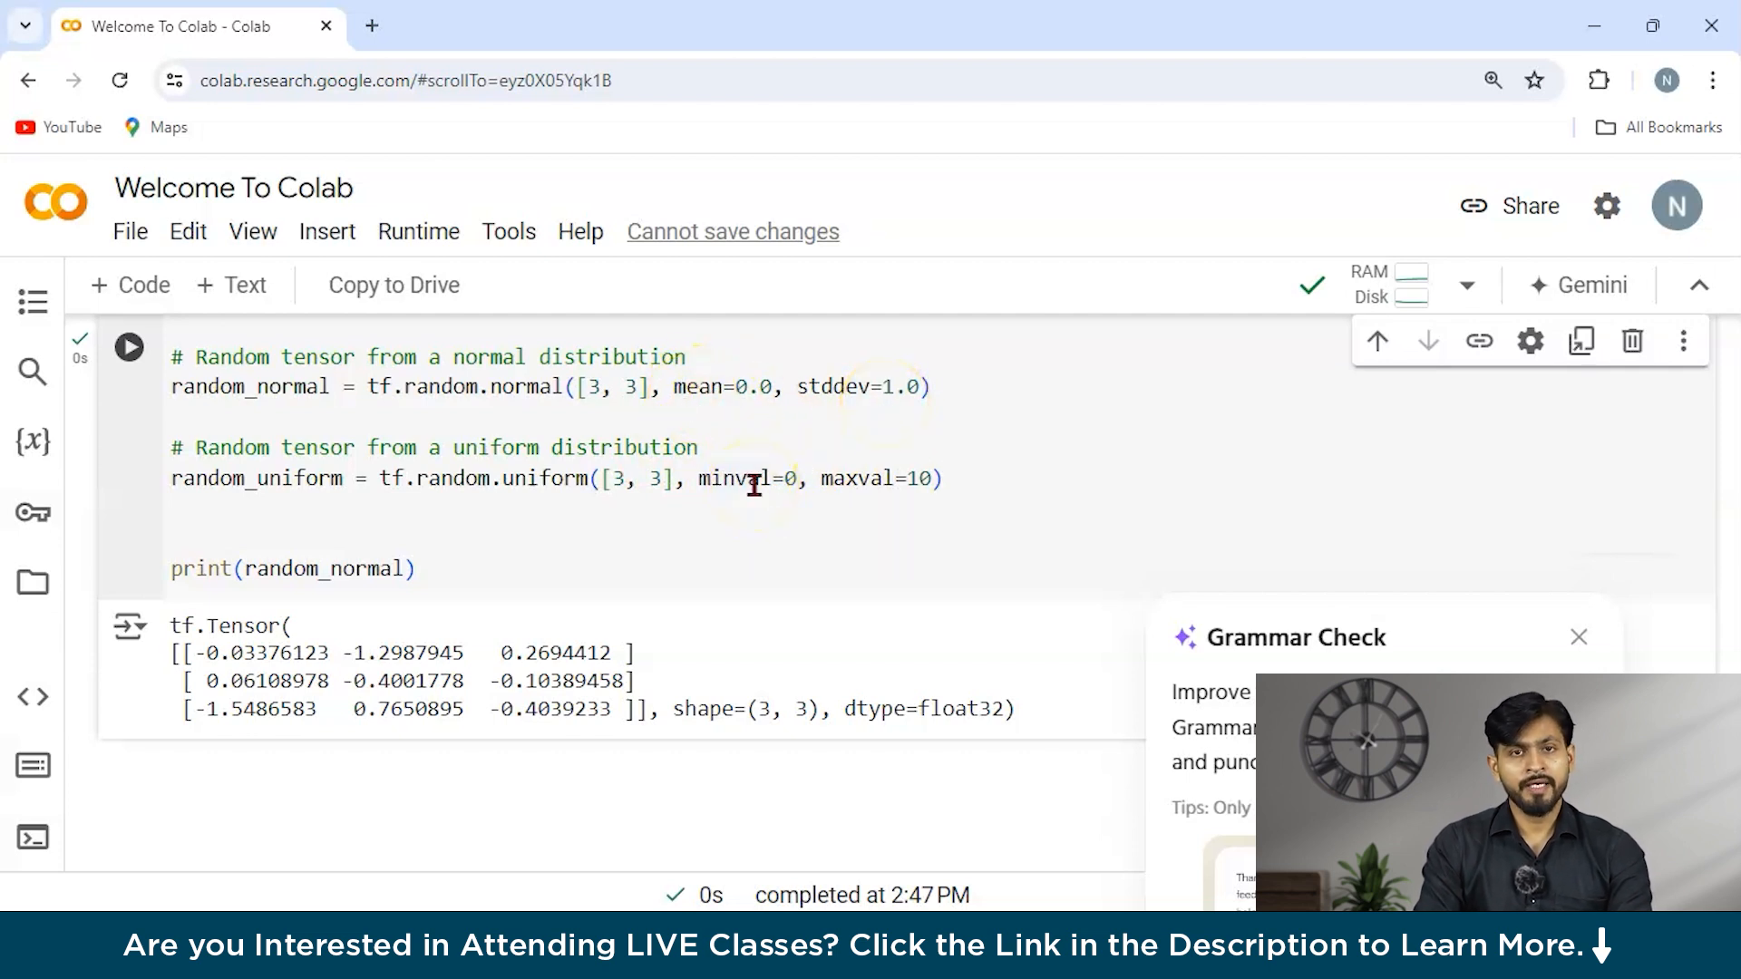
mouse_move(172, 487)
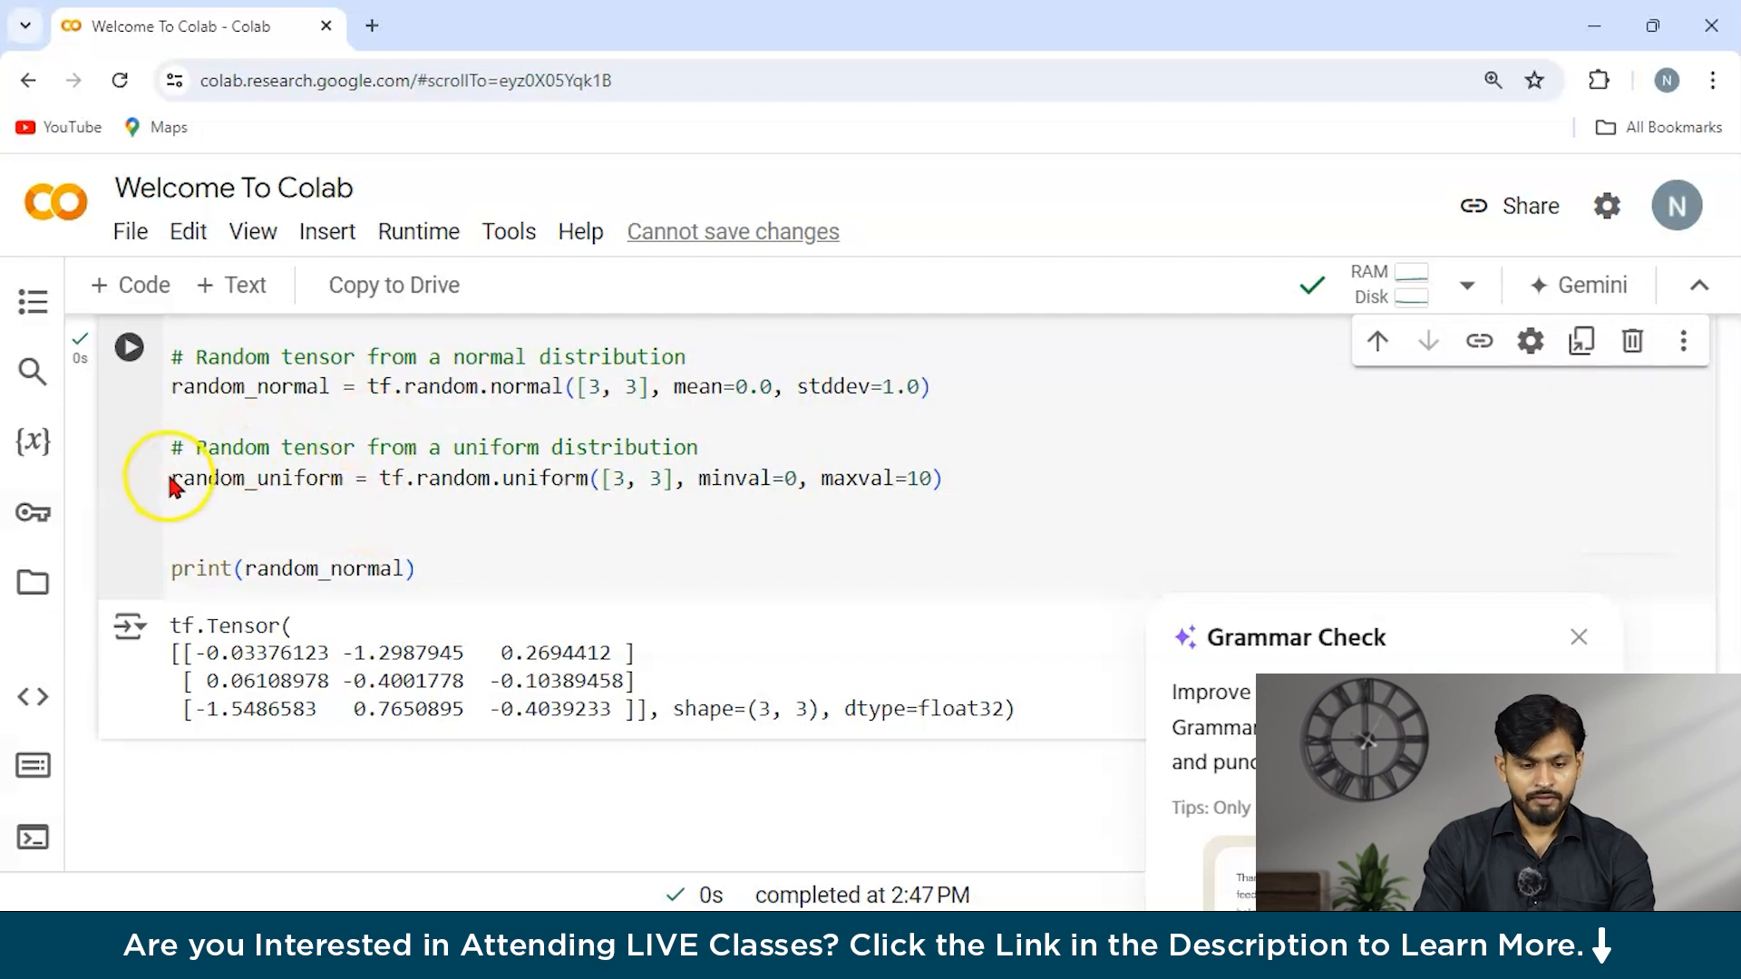
- Replace random_normal in print() with random_uniform and run to show values between 0 and 10
double_click(258, 479)
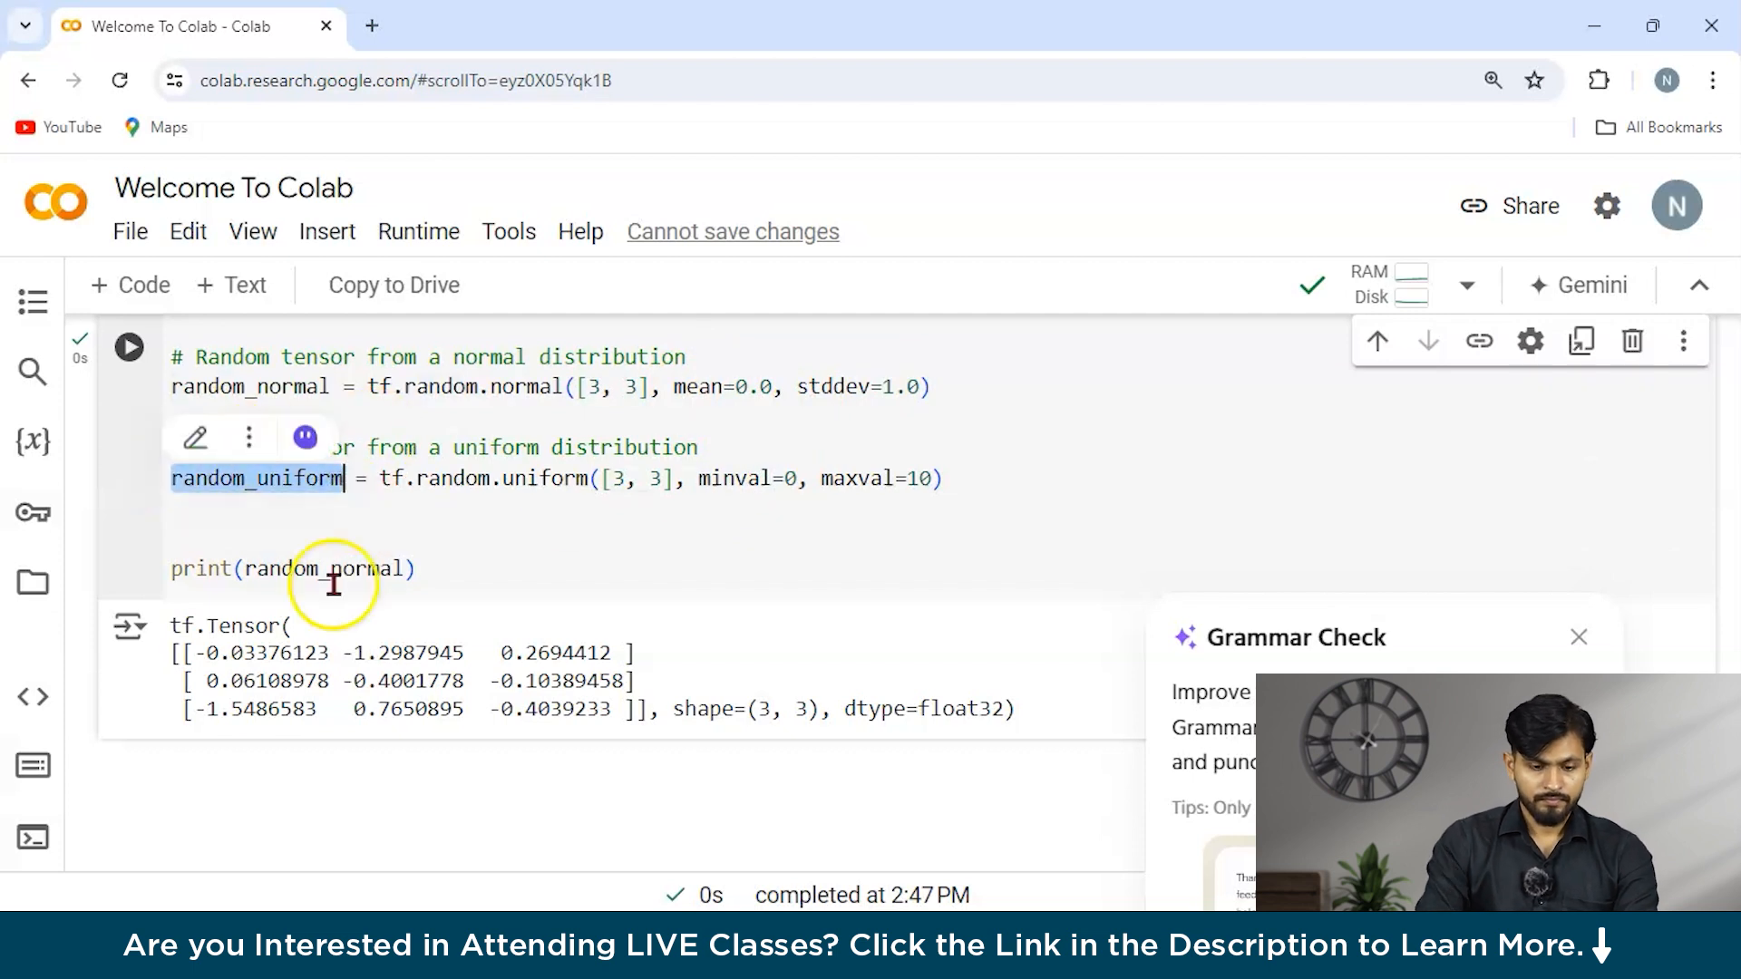
double_click(323, 568)
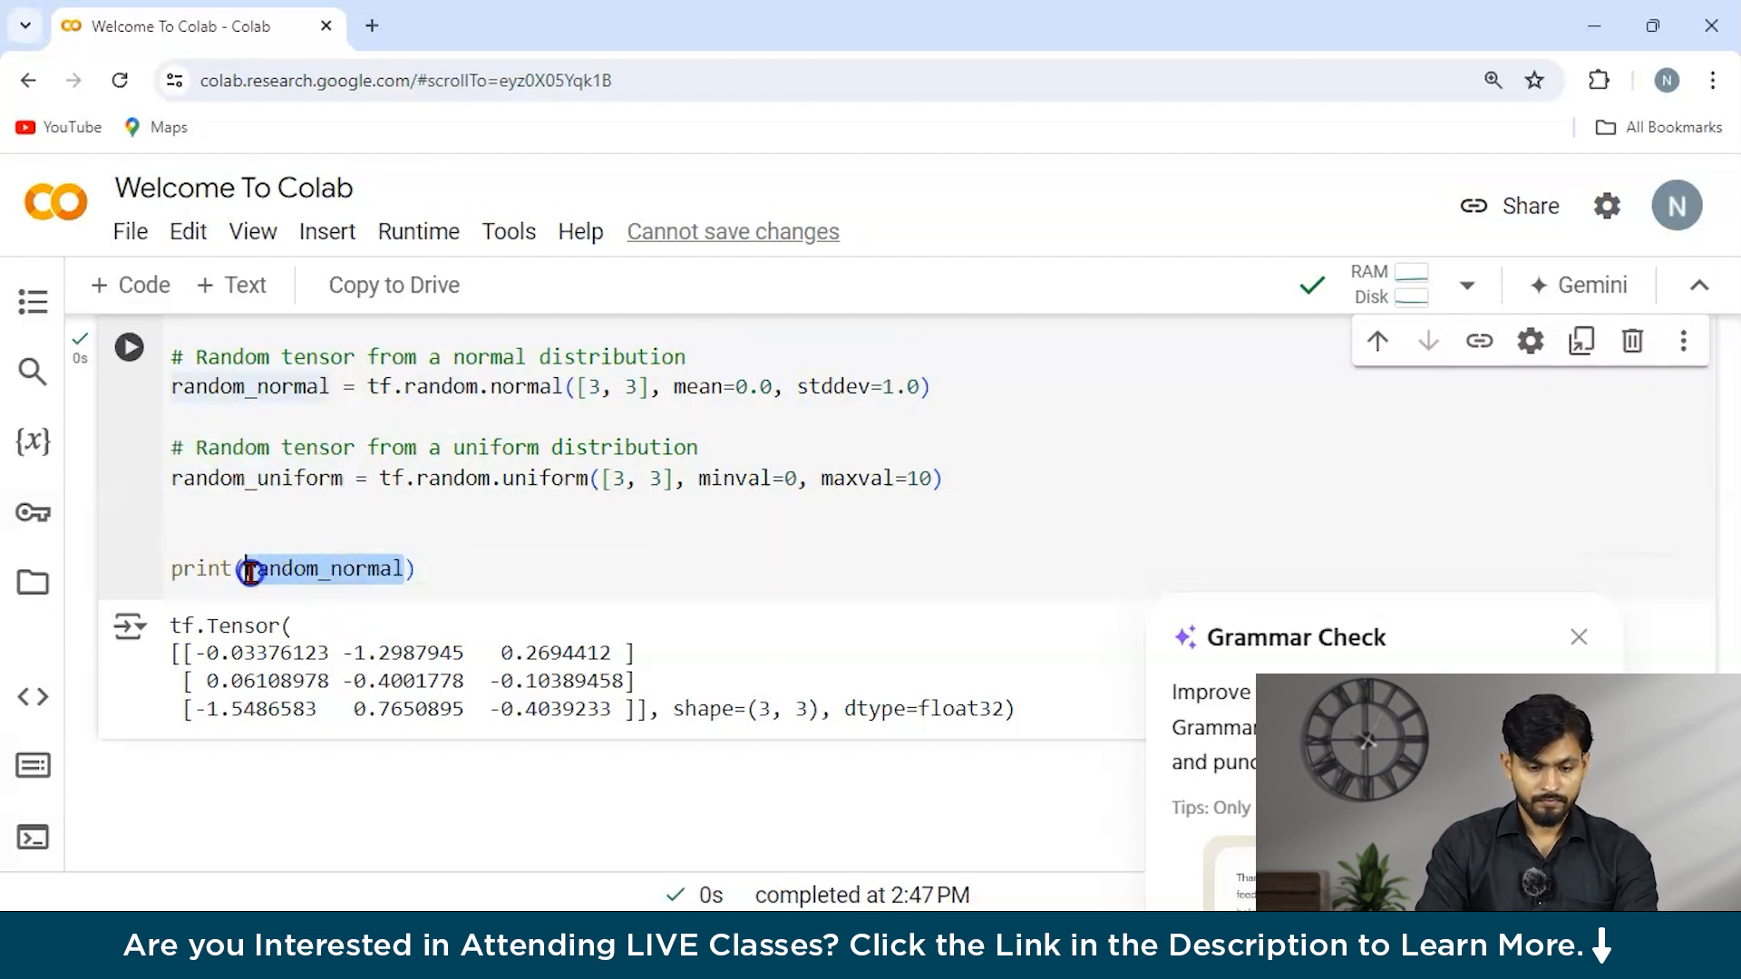
text(random_uniform)
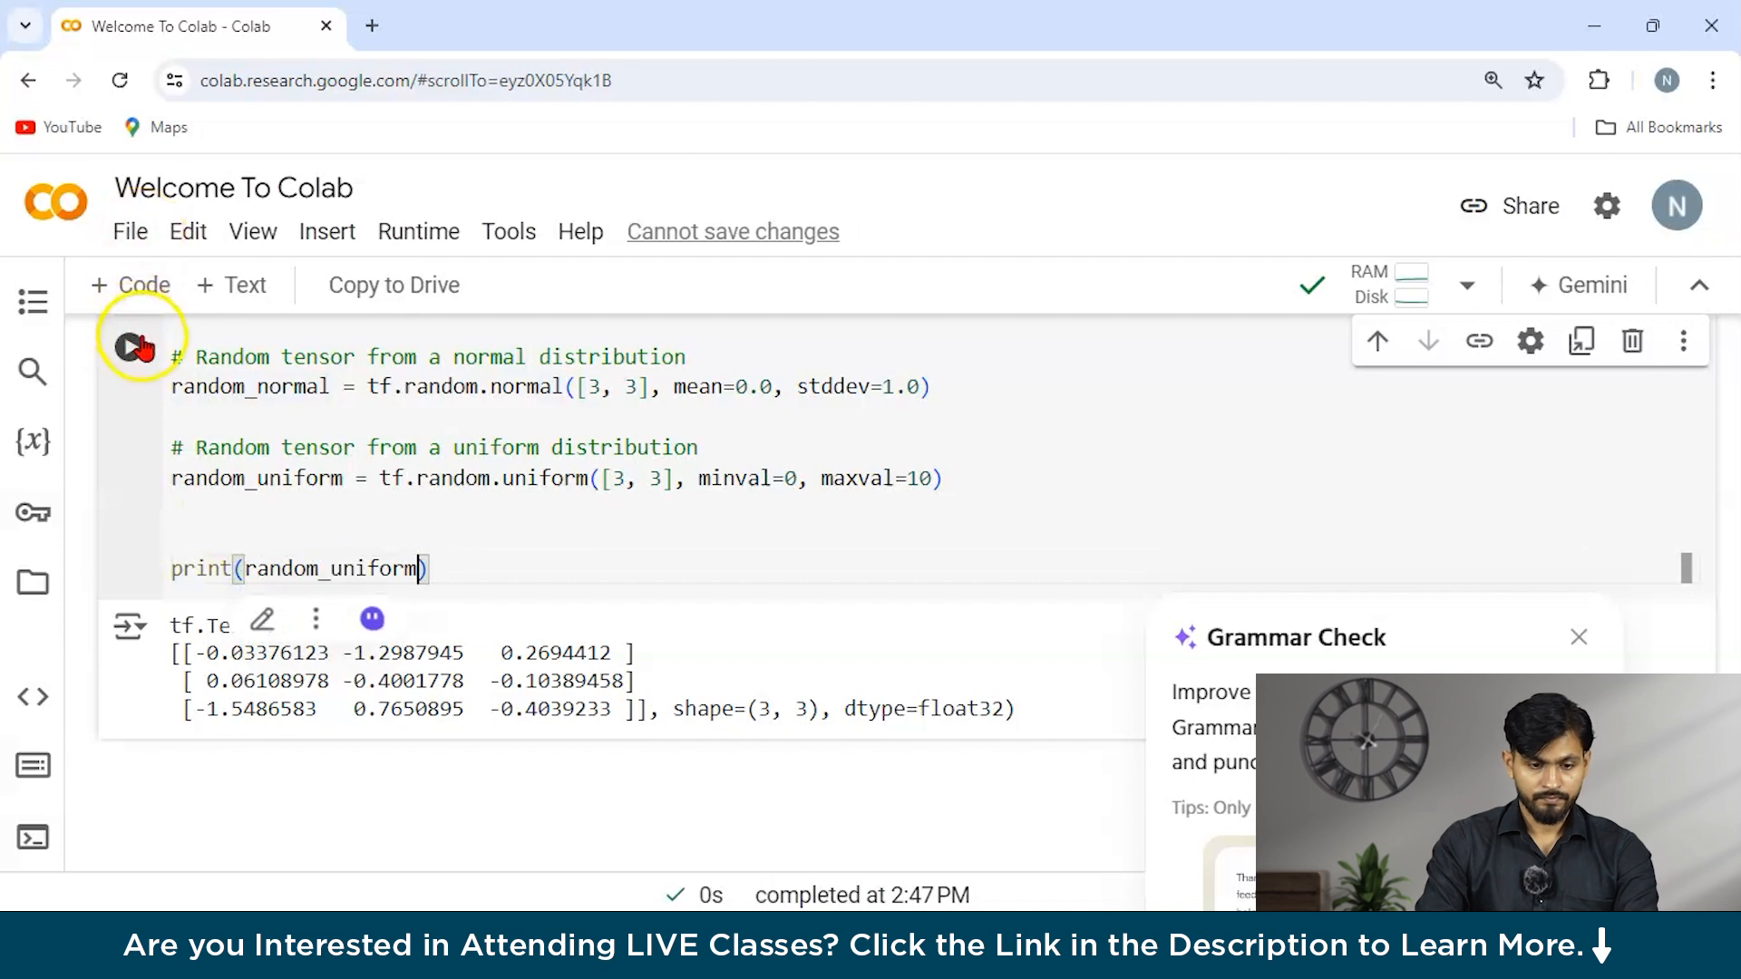
click(129, 349)
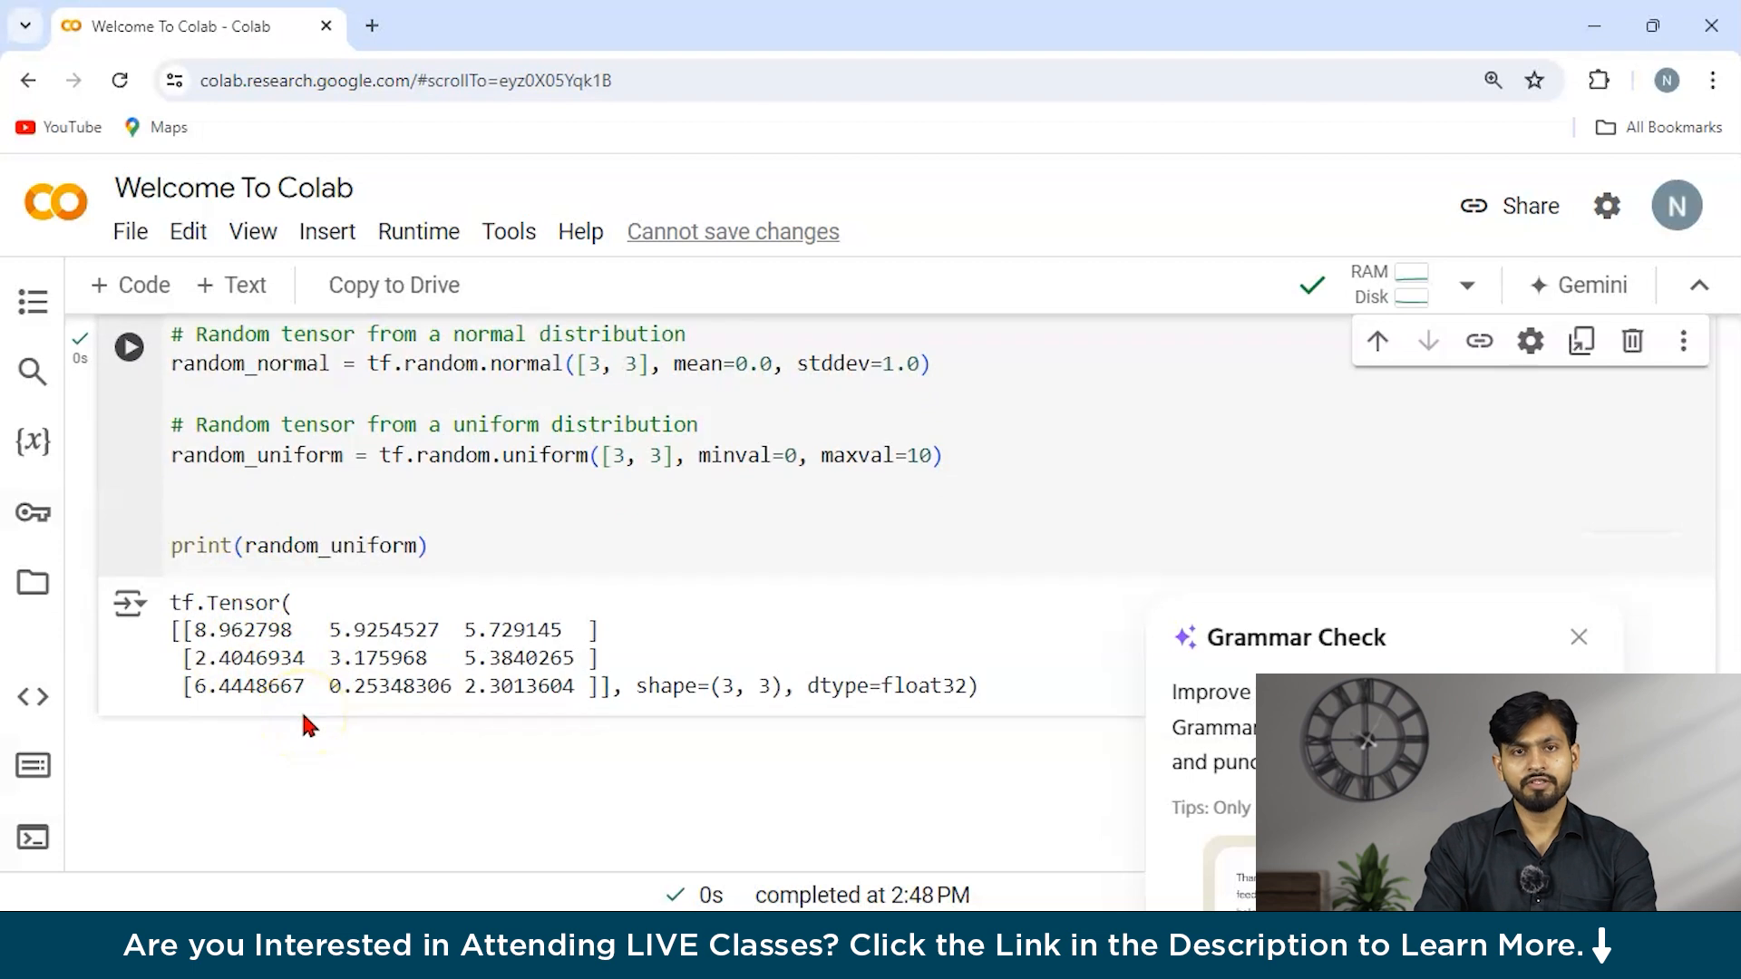
mouse_move(804, 682)
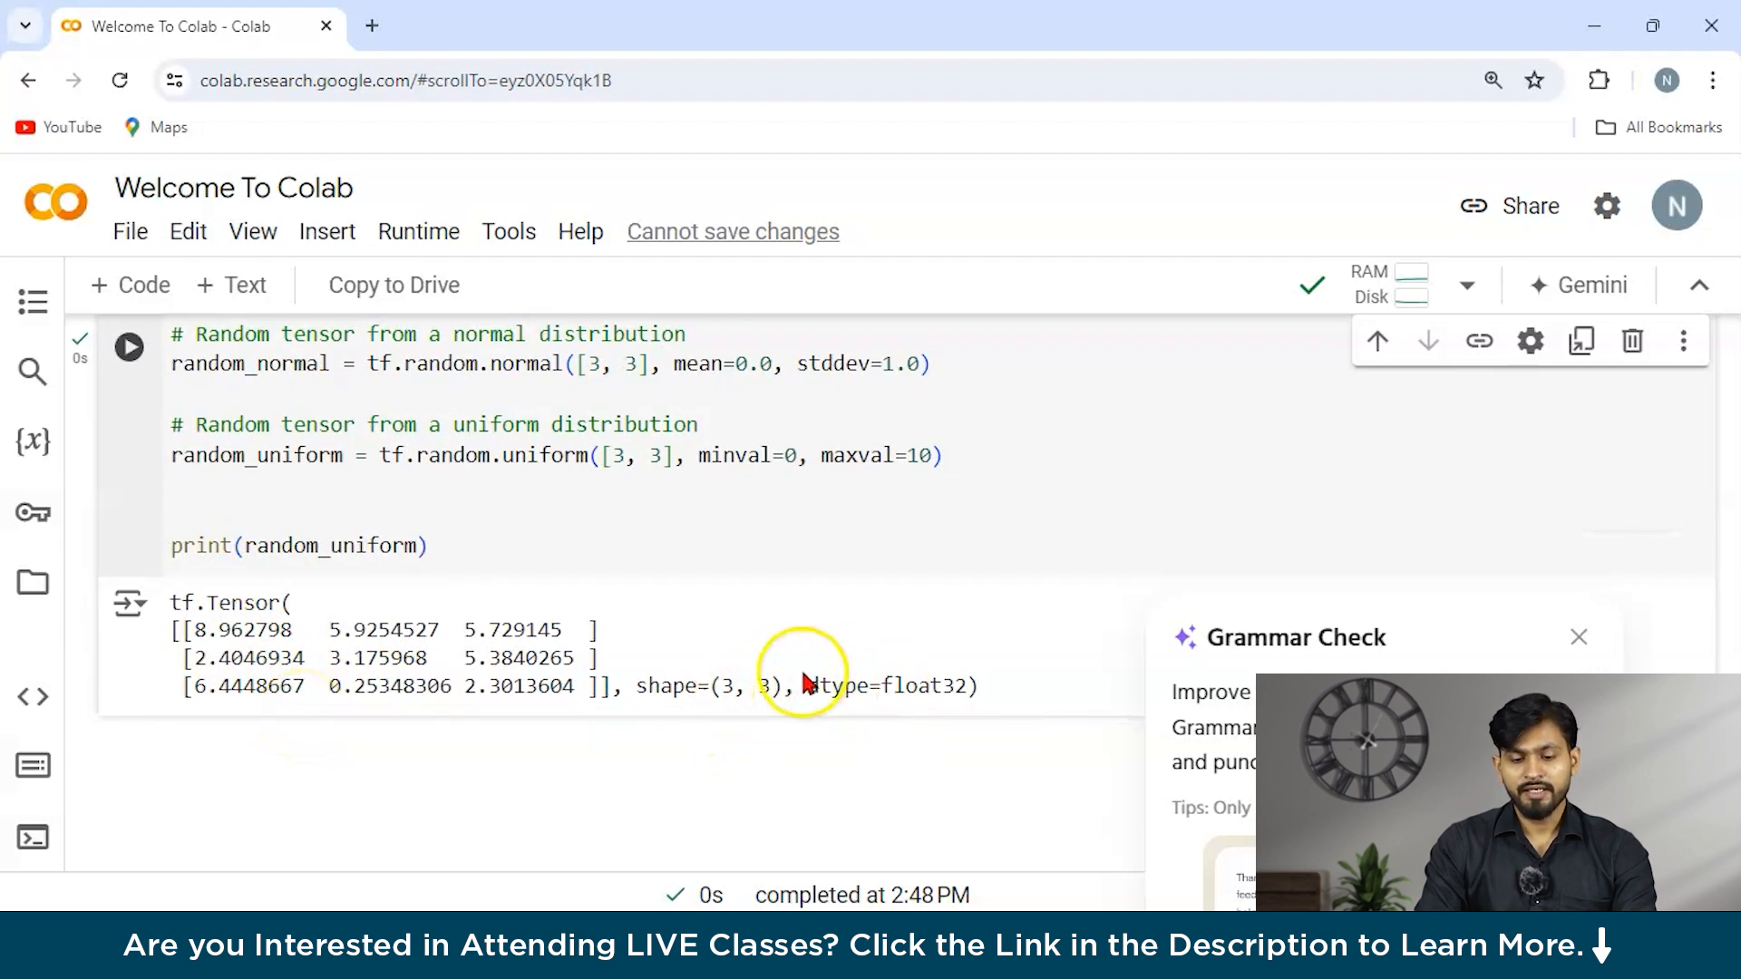
scroll(down, 3)
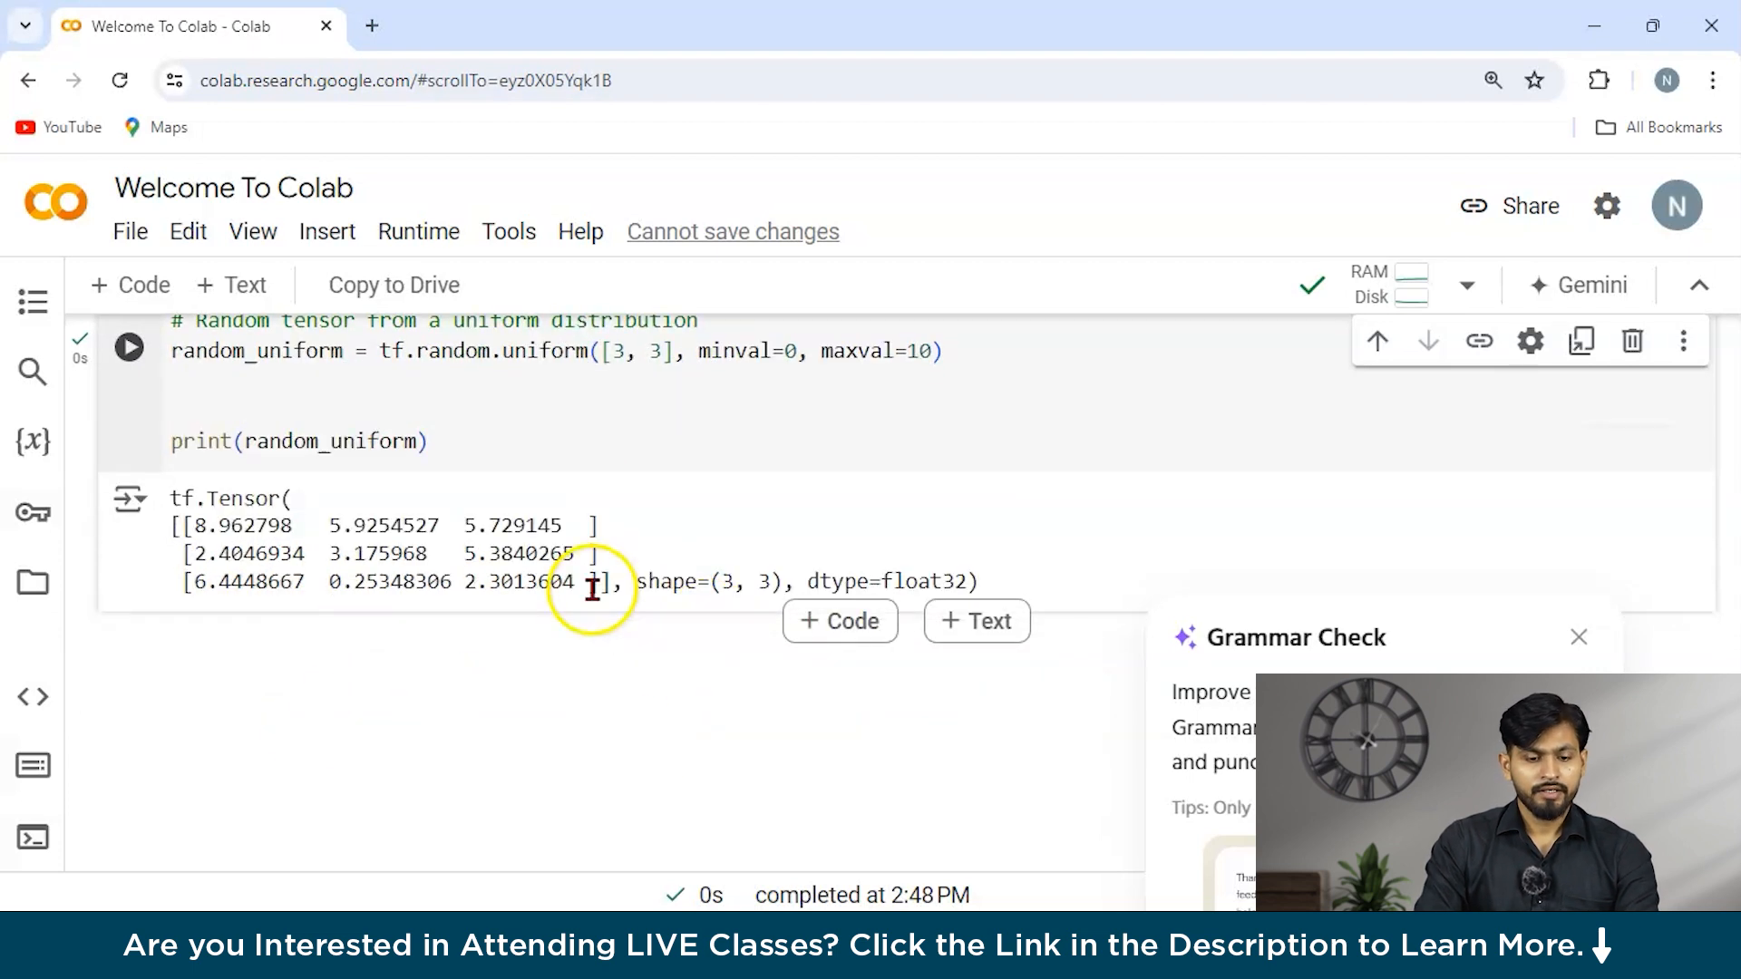
scroll(up, 3)
text(expanded_tensor = tf.expand_dims(tensor, 0))
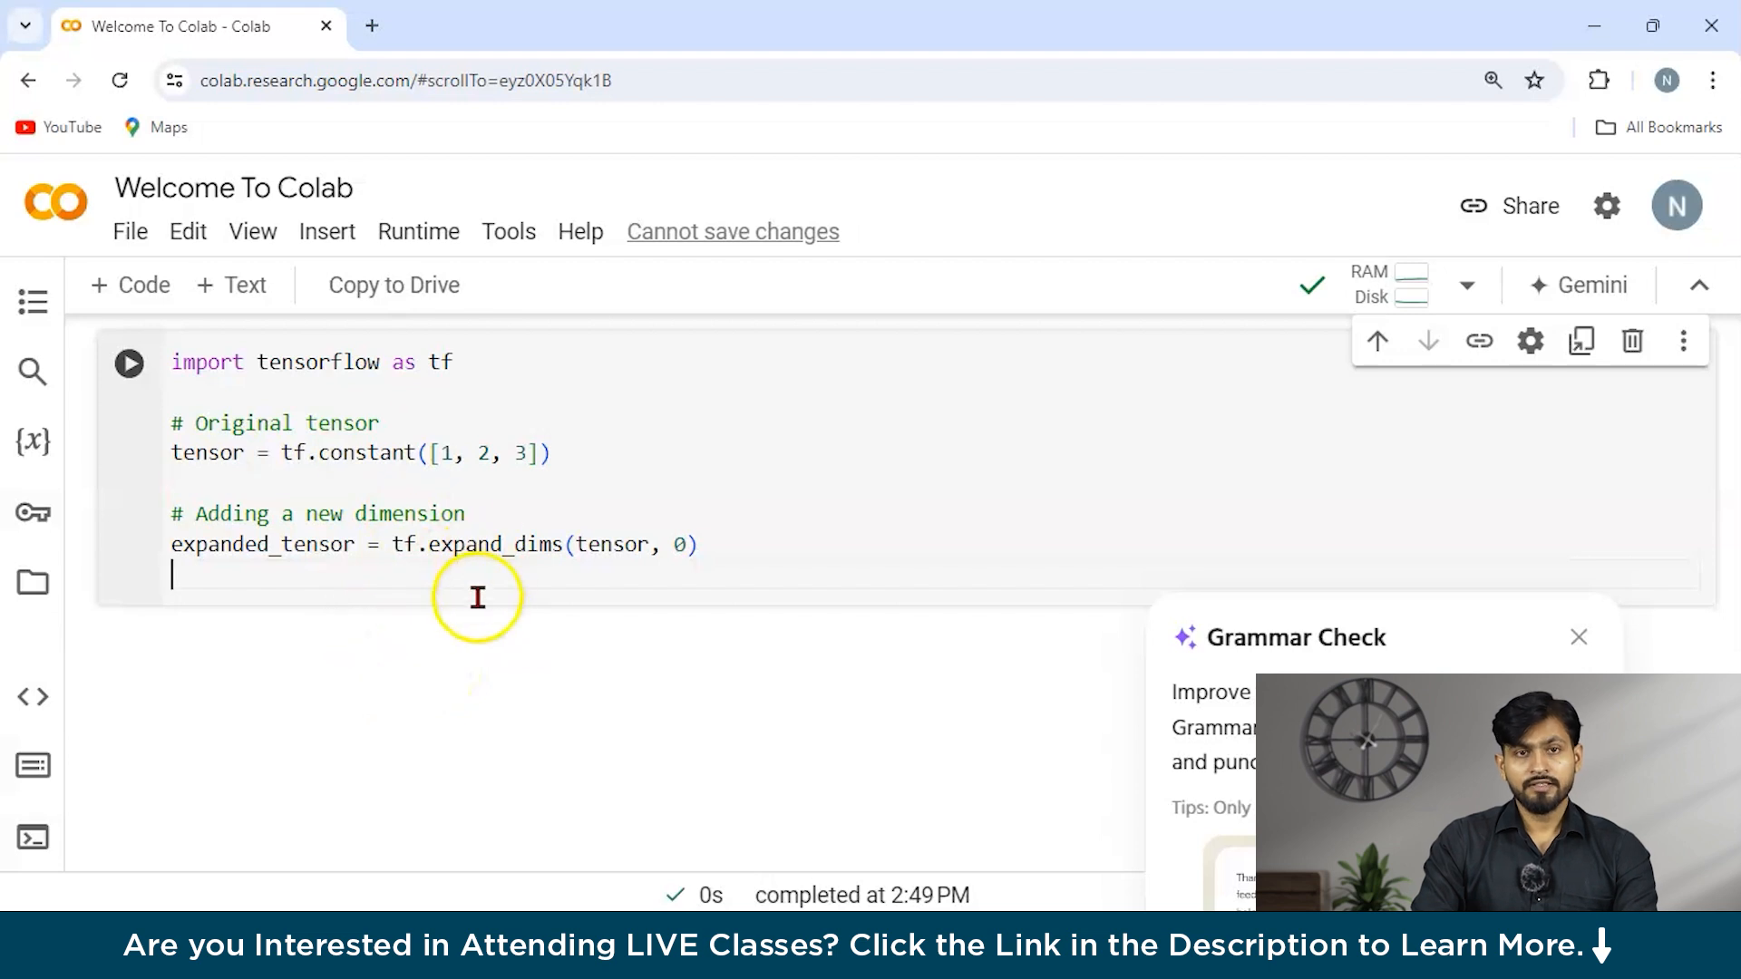
mouse_move(181, 477)
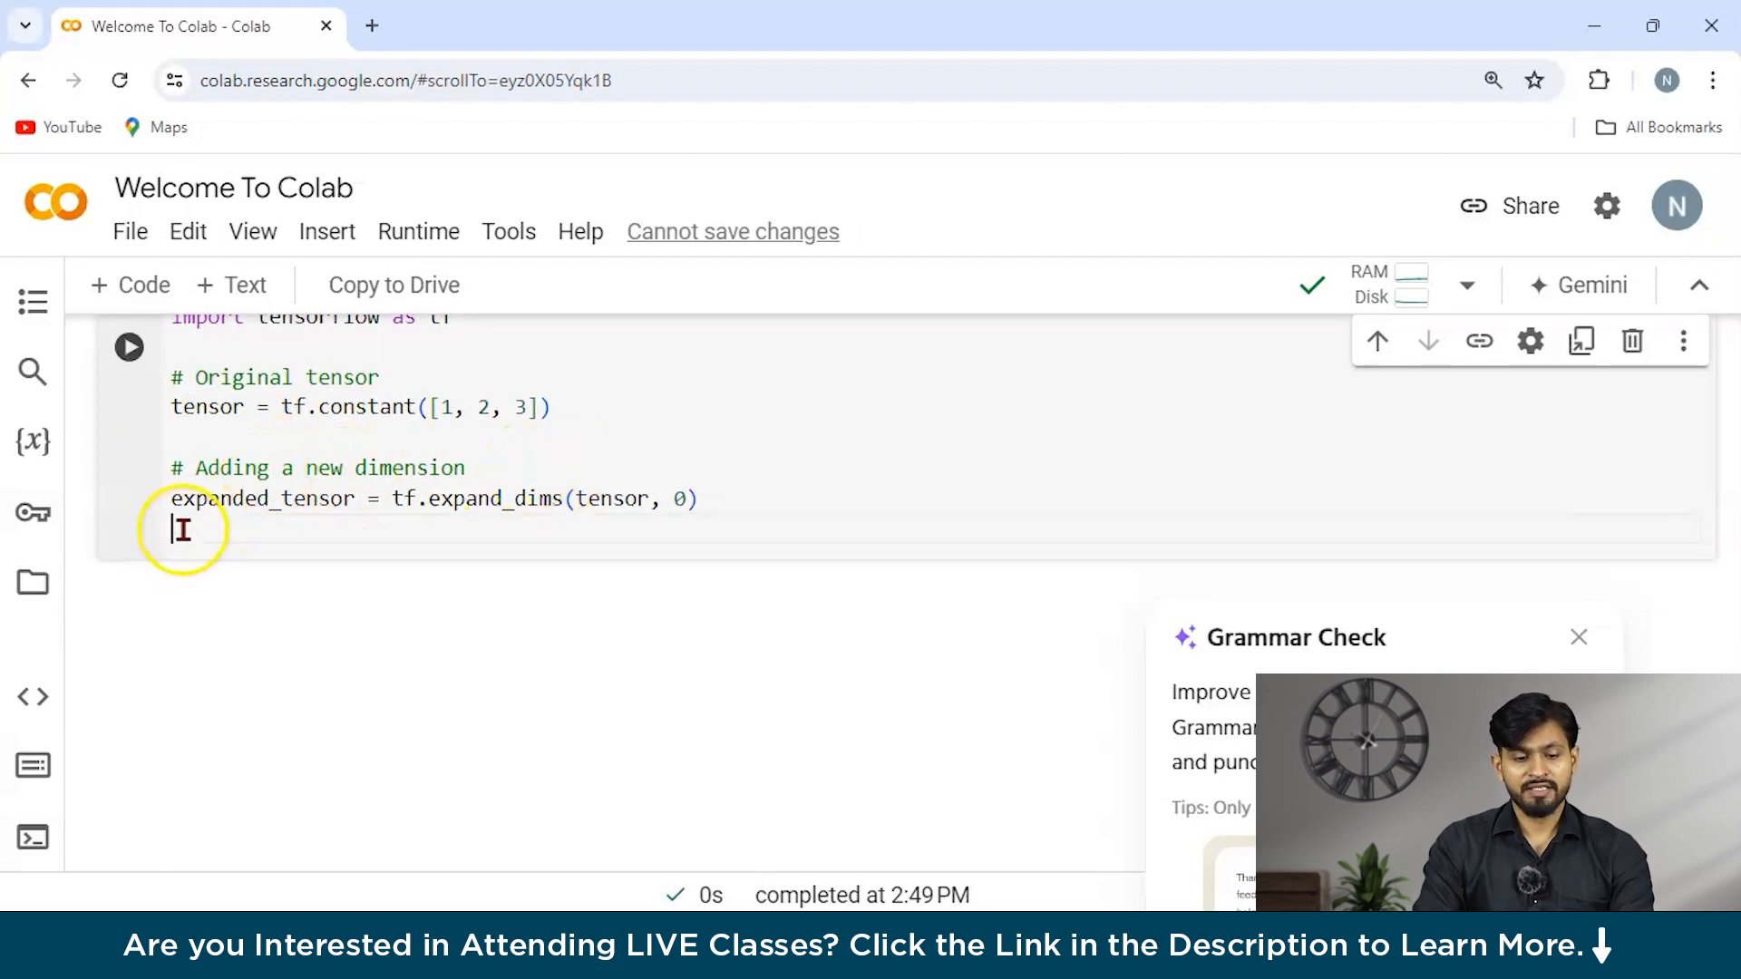
mouse_move(527, 546)
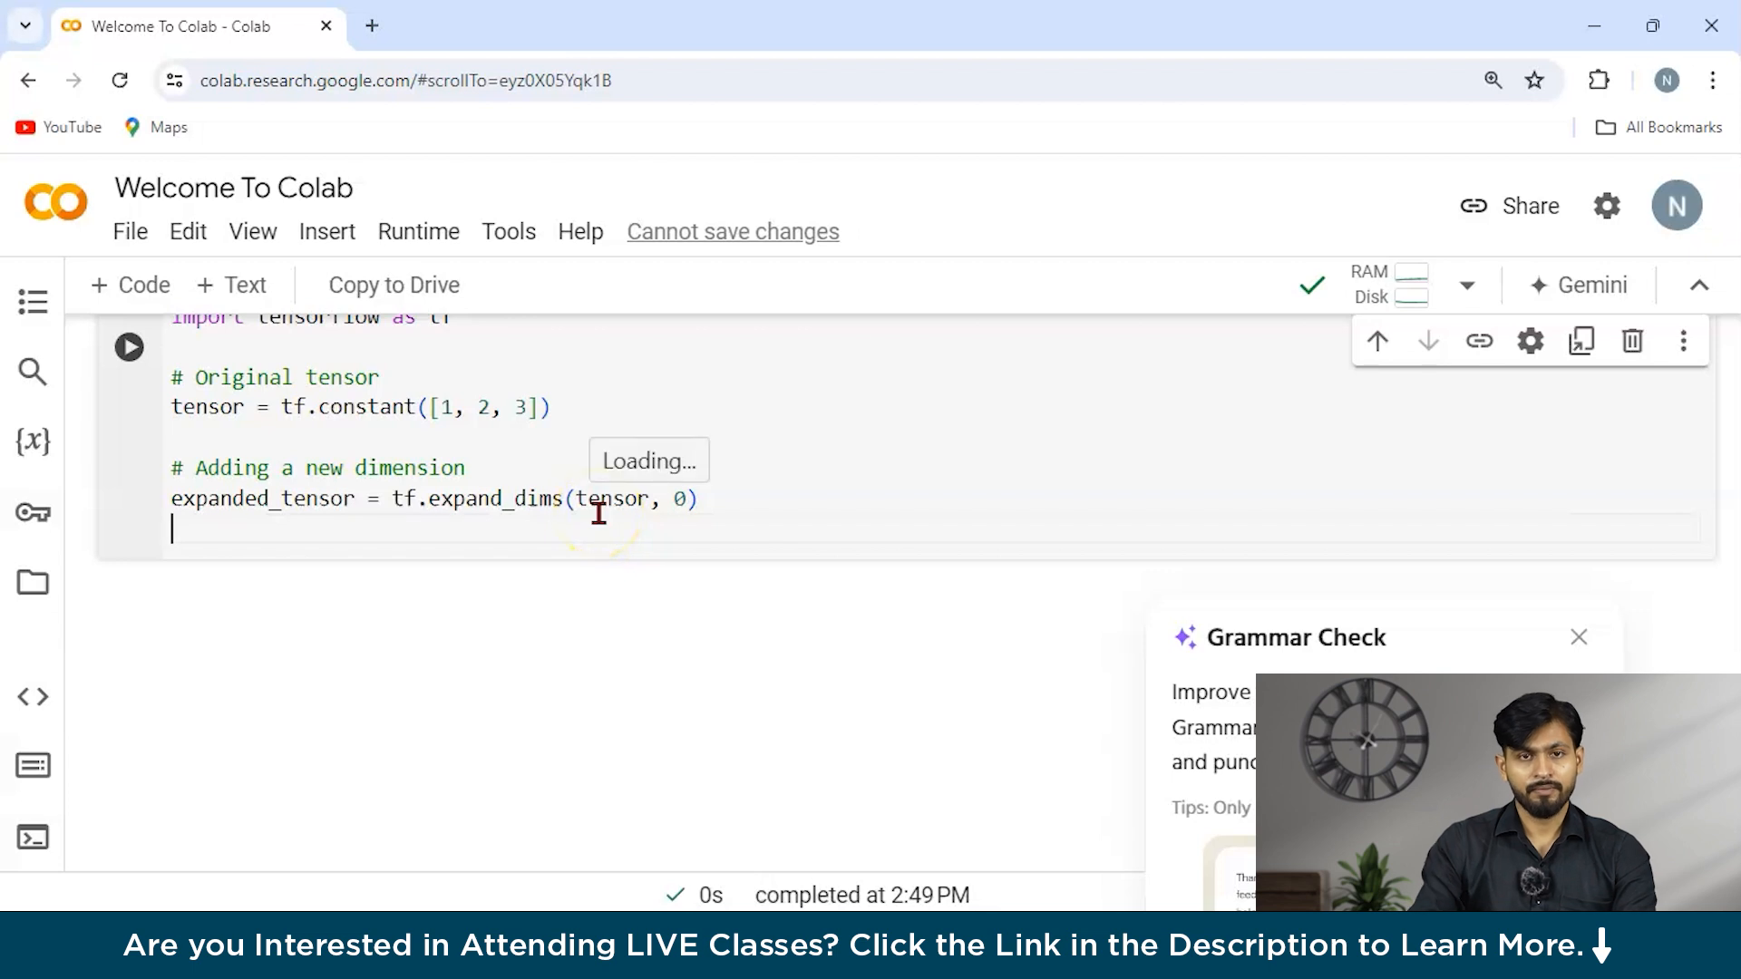
mouse_move(610, 499)
text(print(expanded_tenso))
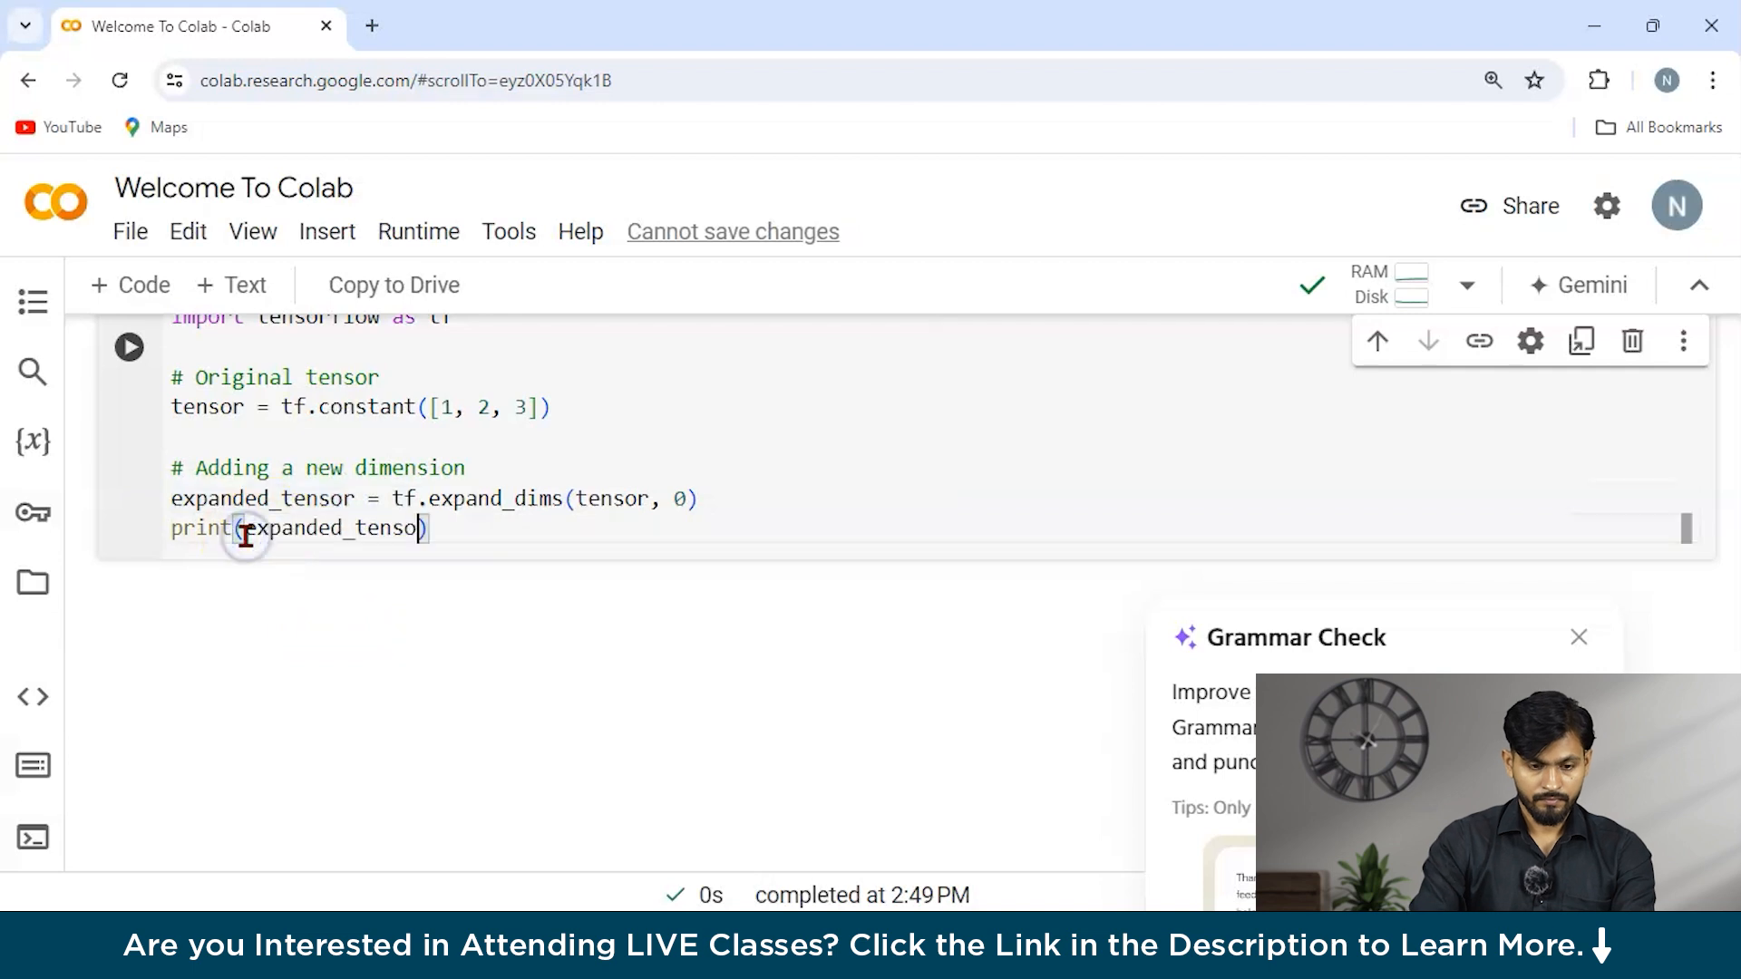
- Correct the misspelled expanded_tenso to expanded_tensor and re-run the expand_dims cell
click(127, 347)
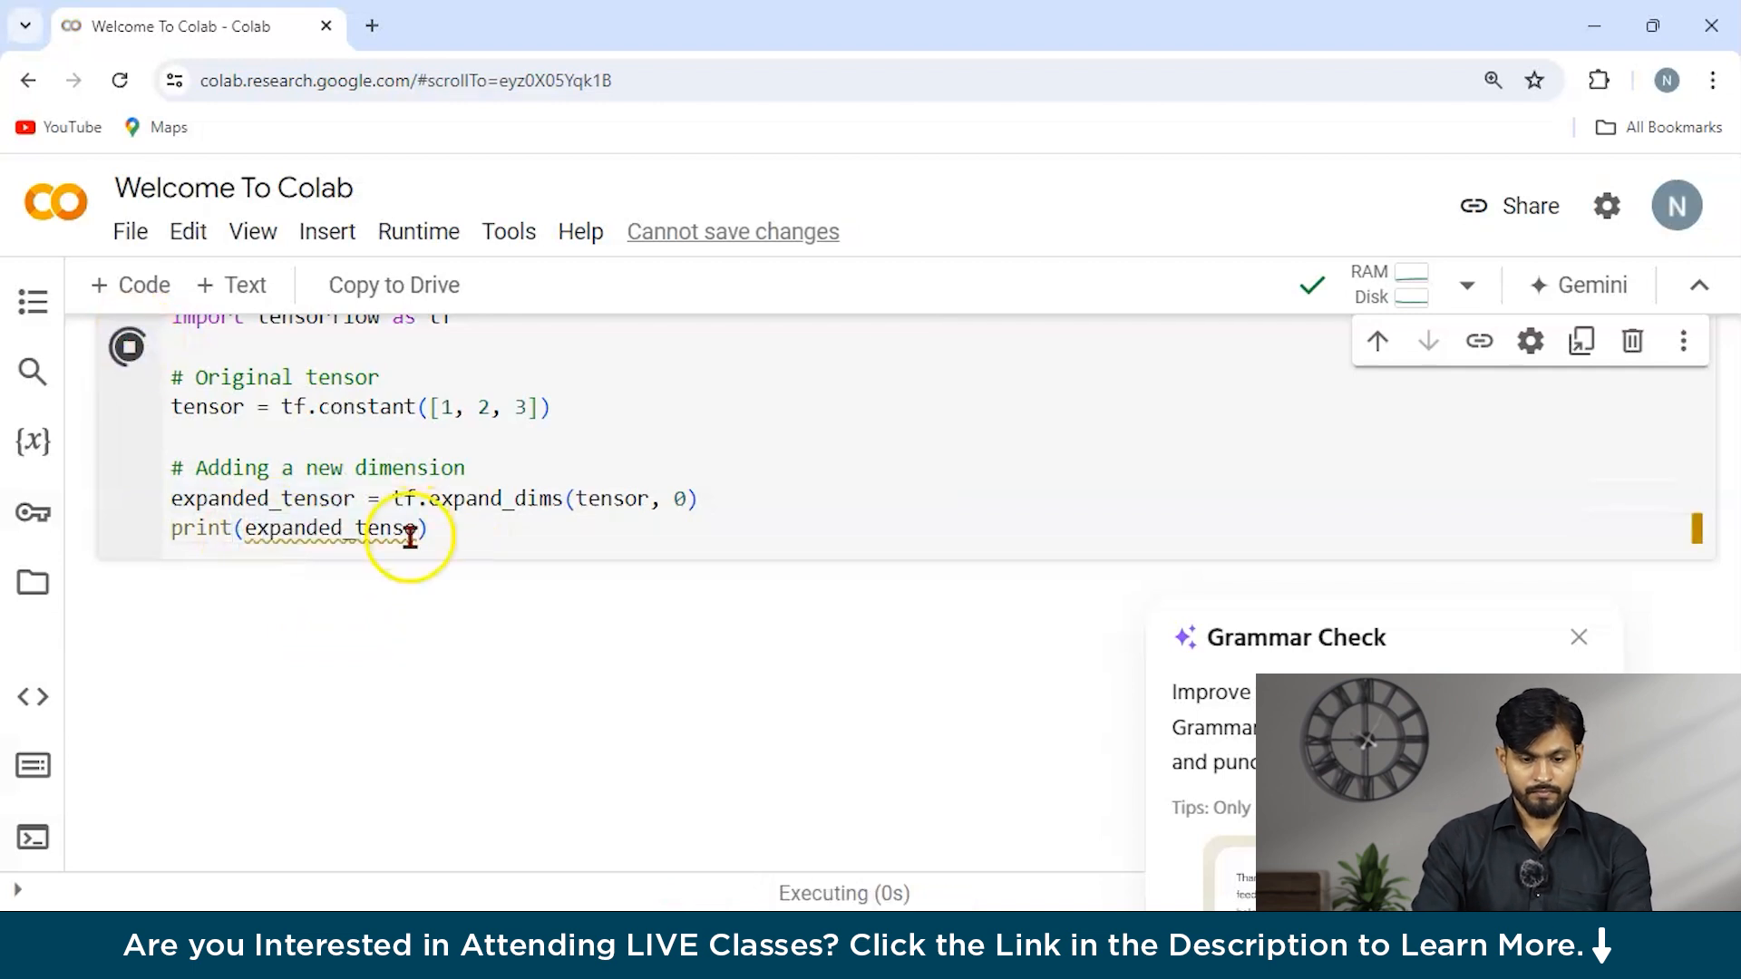
click(127, 348)
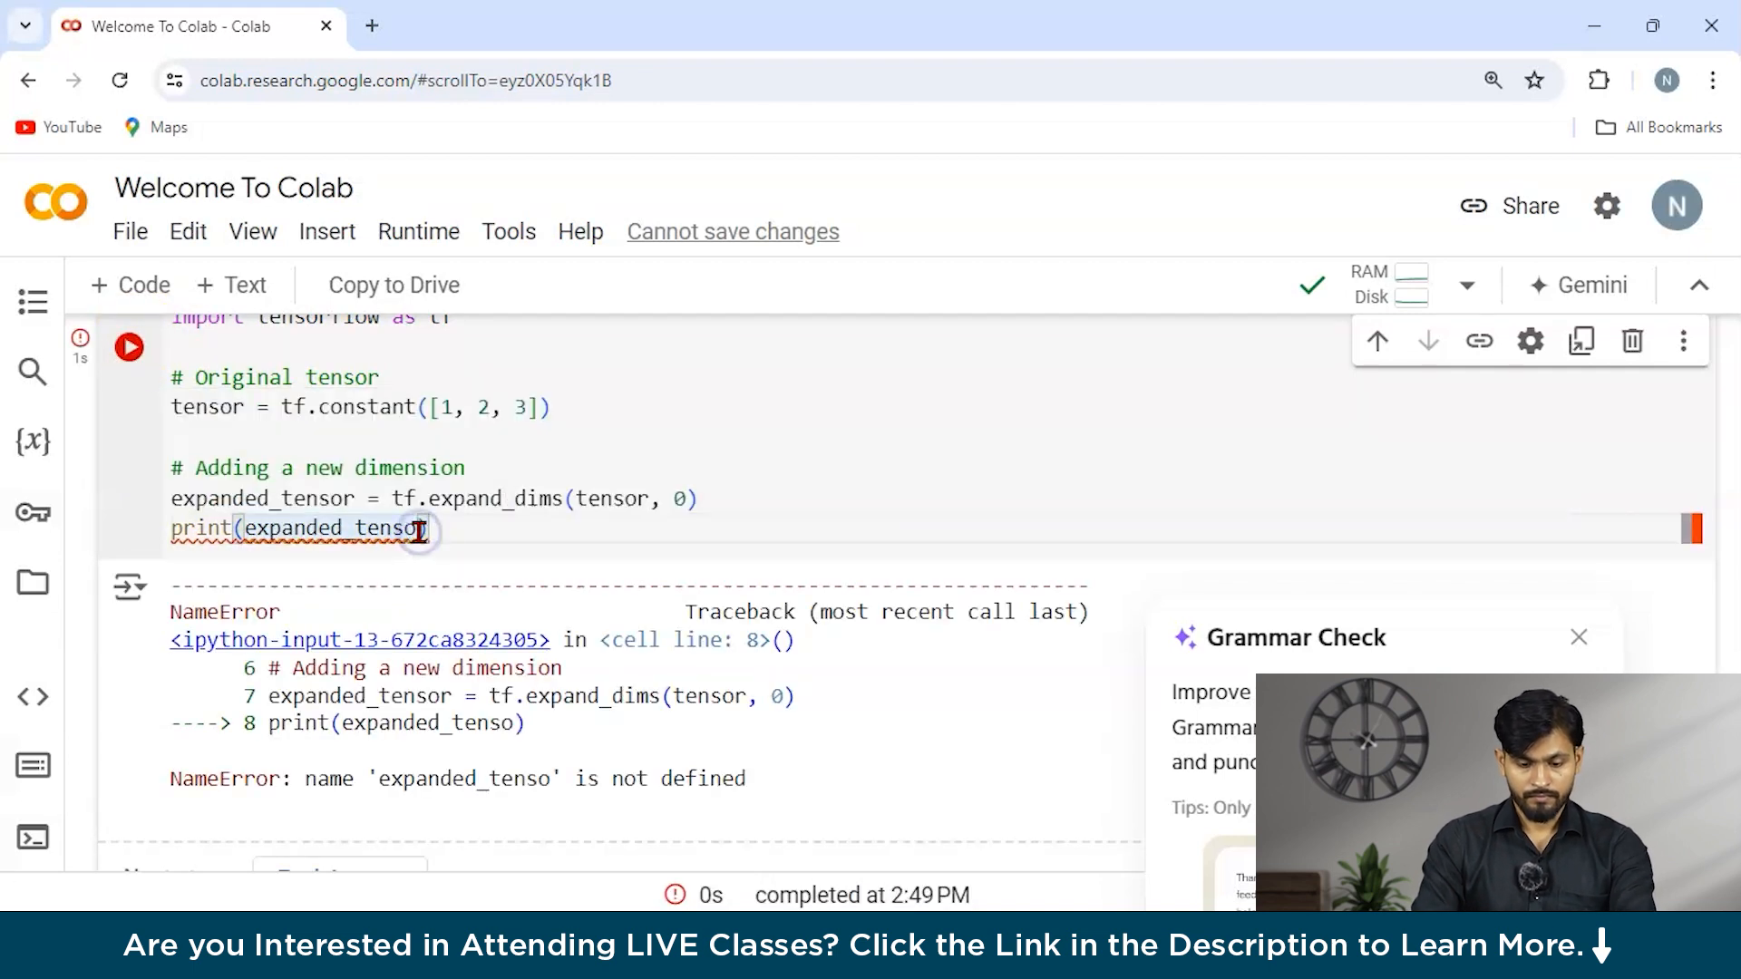
click(129, 348)
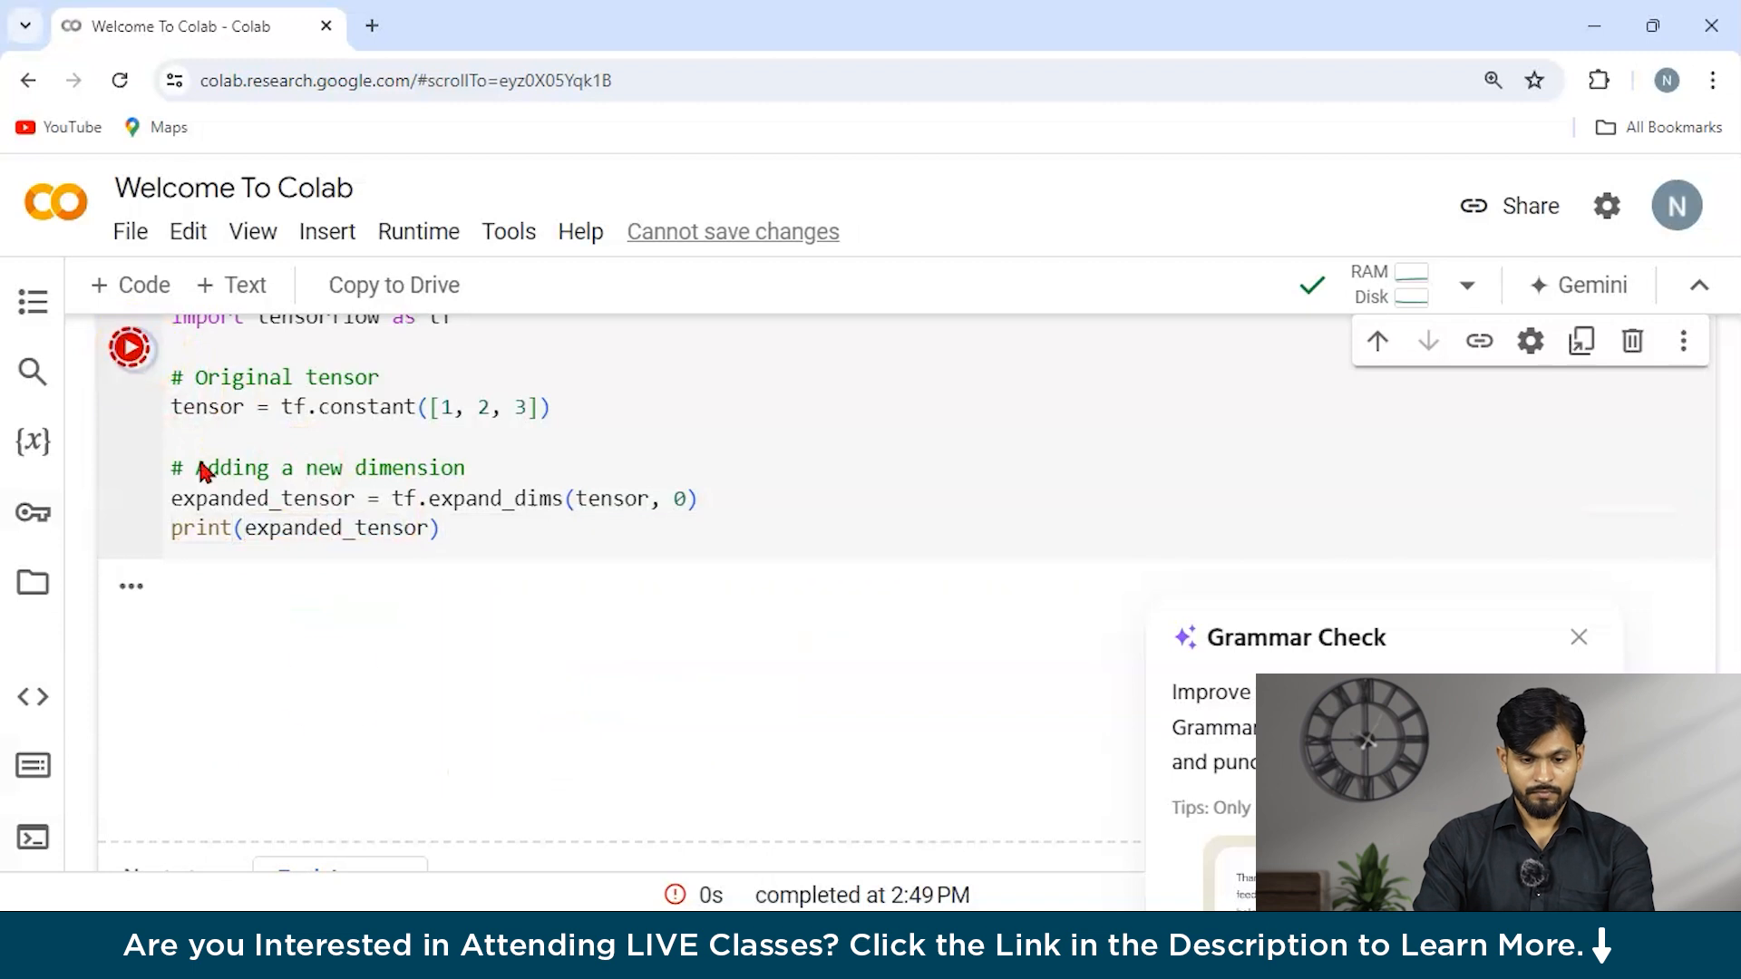
click(129, 346)
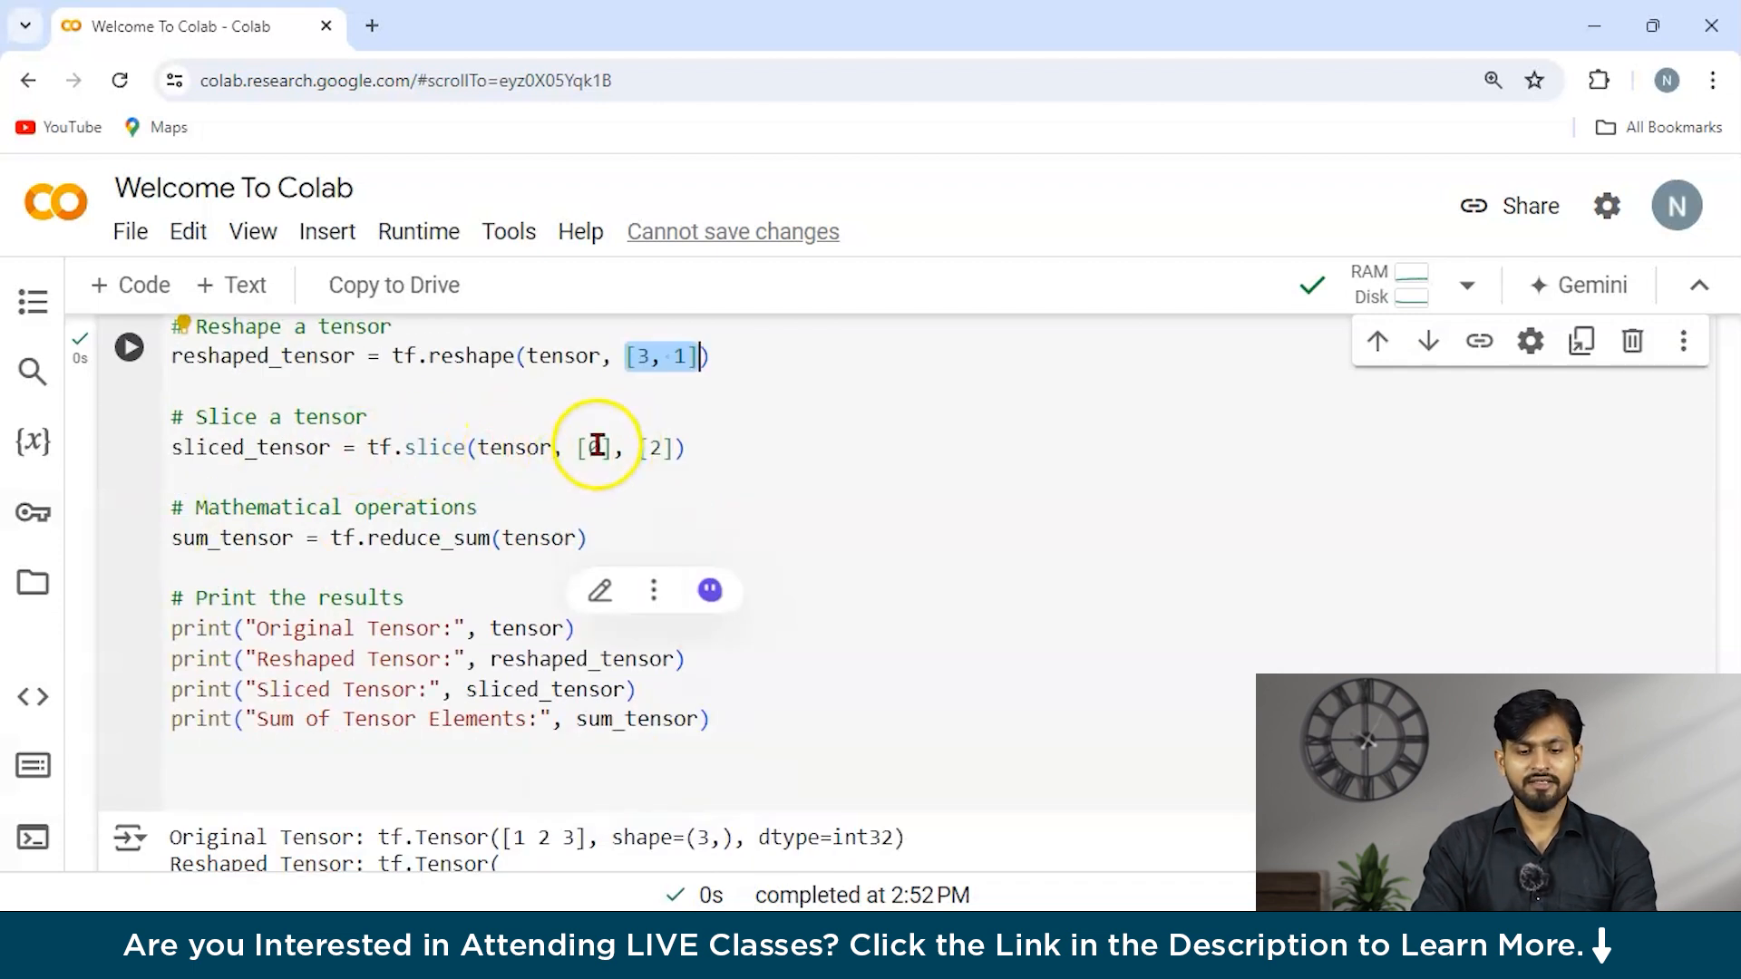
- Scroll down to review the reshape/slice/sum output: shape (3, 1), [1 2] and sum 6
scroll(down, 3)
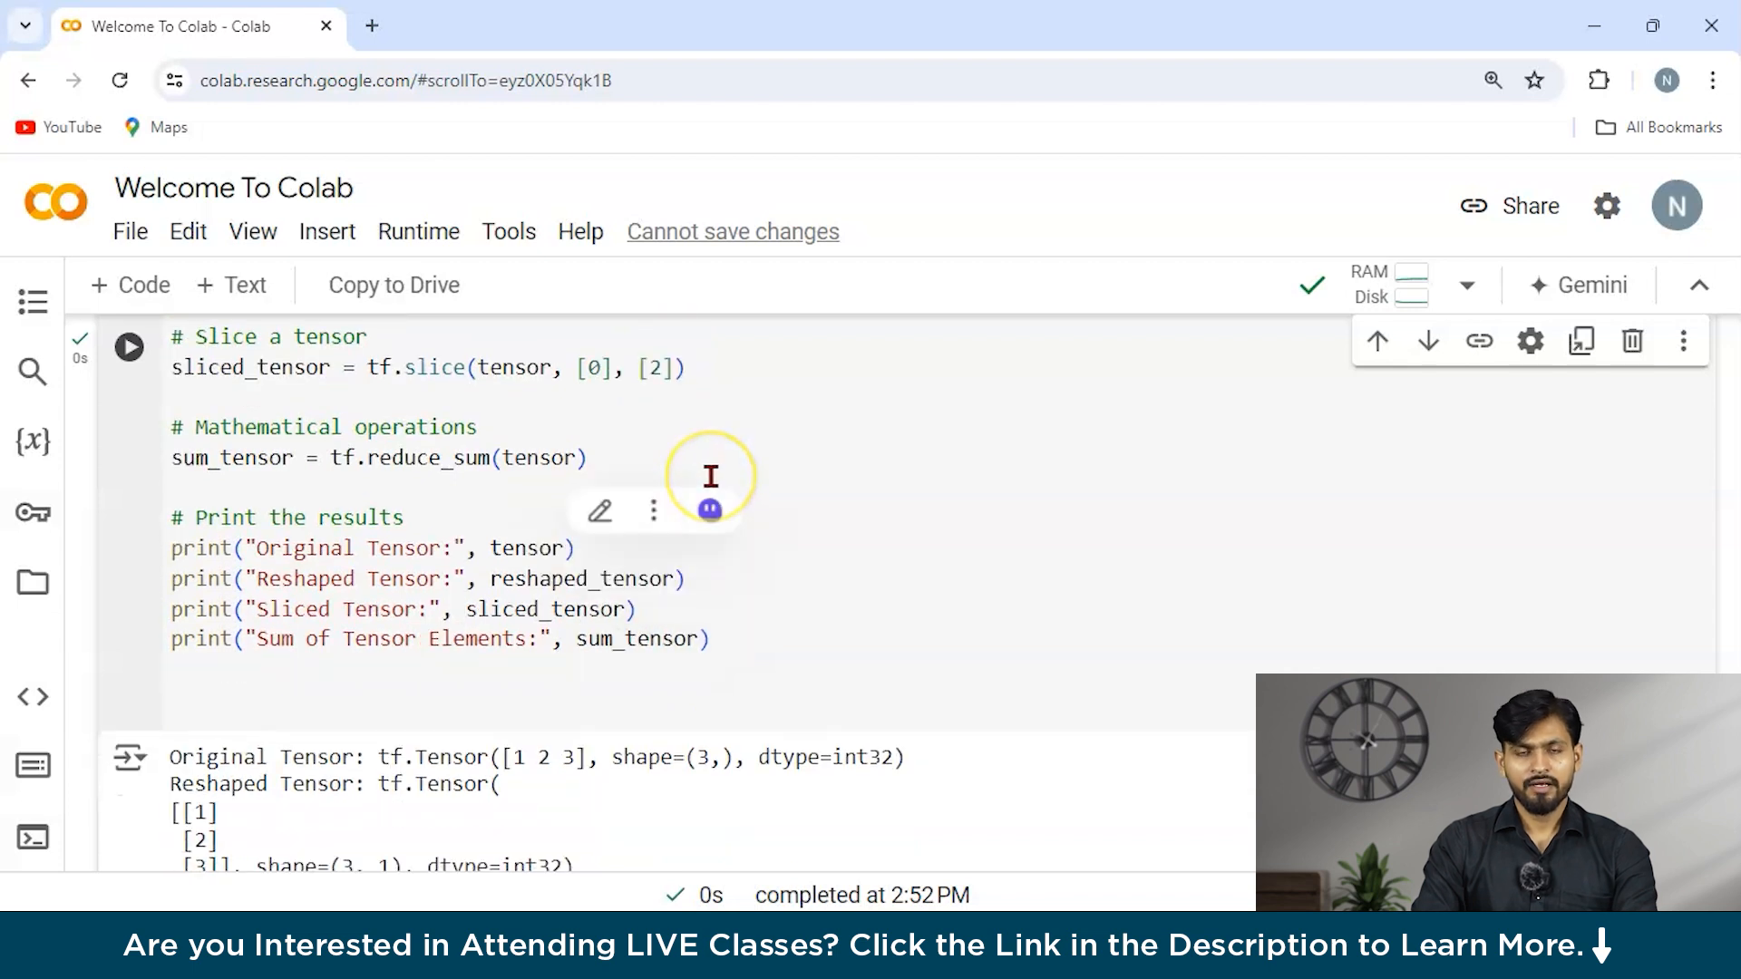
mouse_move(313, 448)
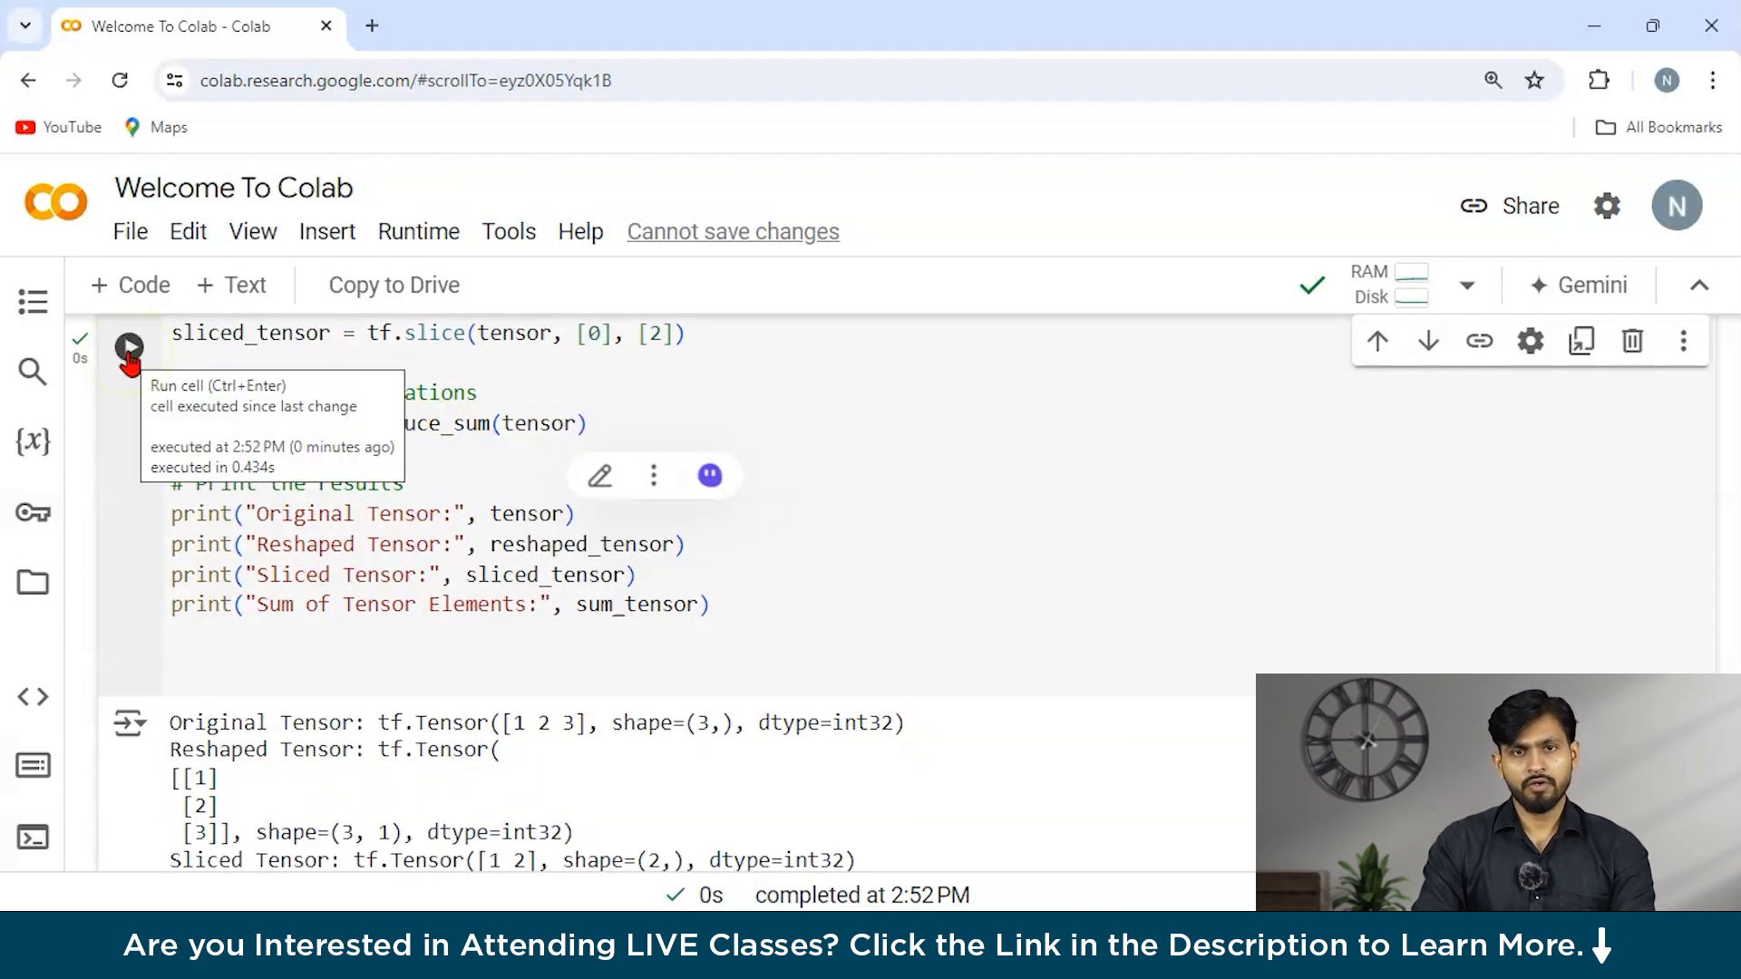
scroll(down, 3)
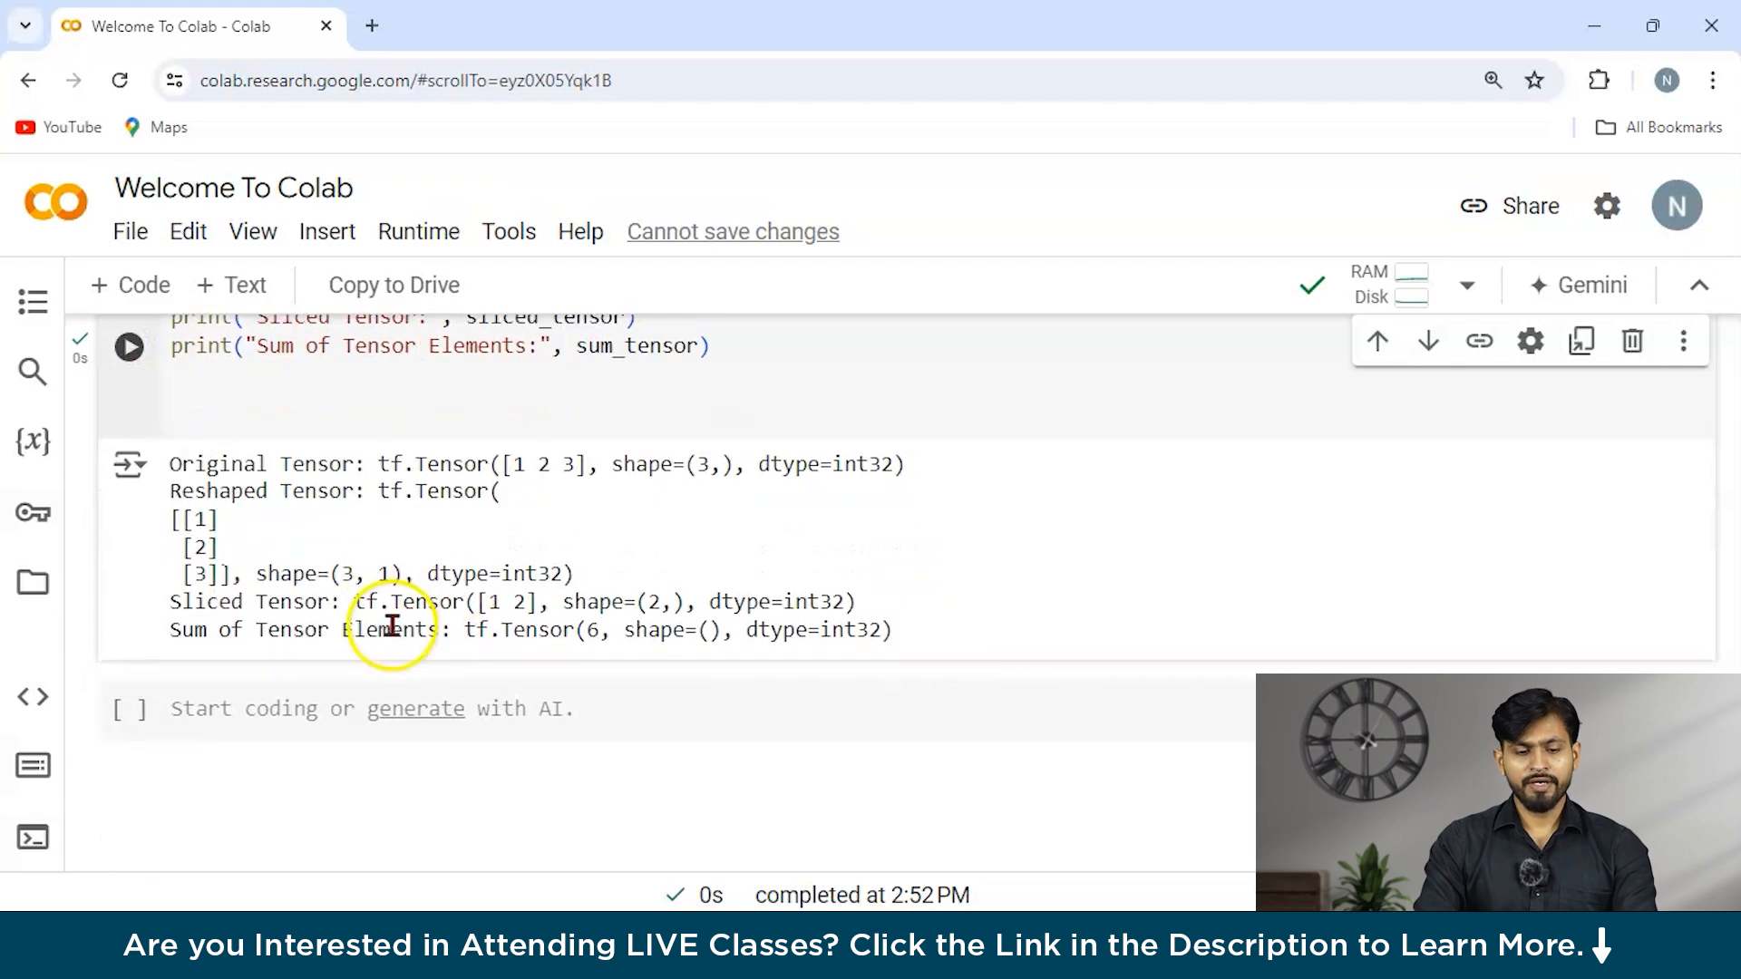
mouse_move(695, 488)
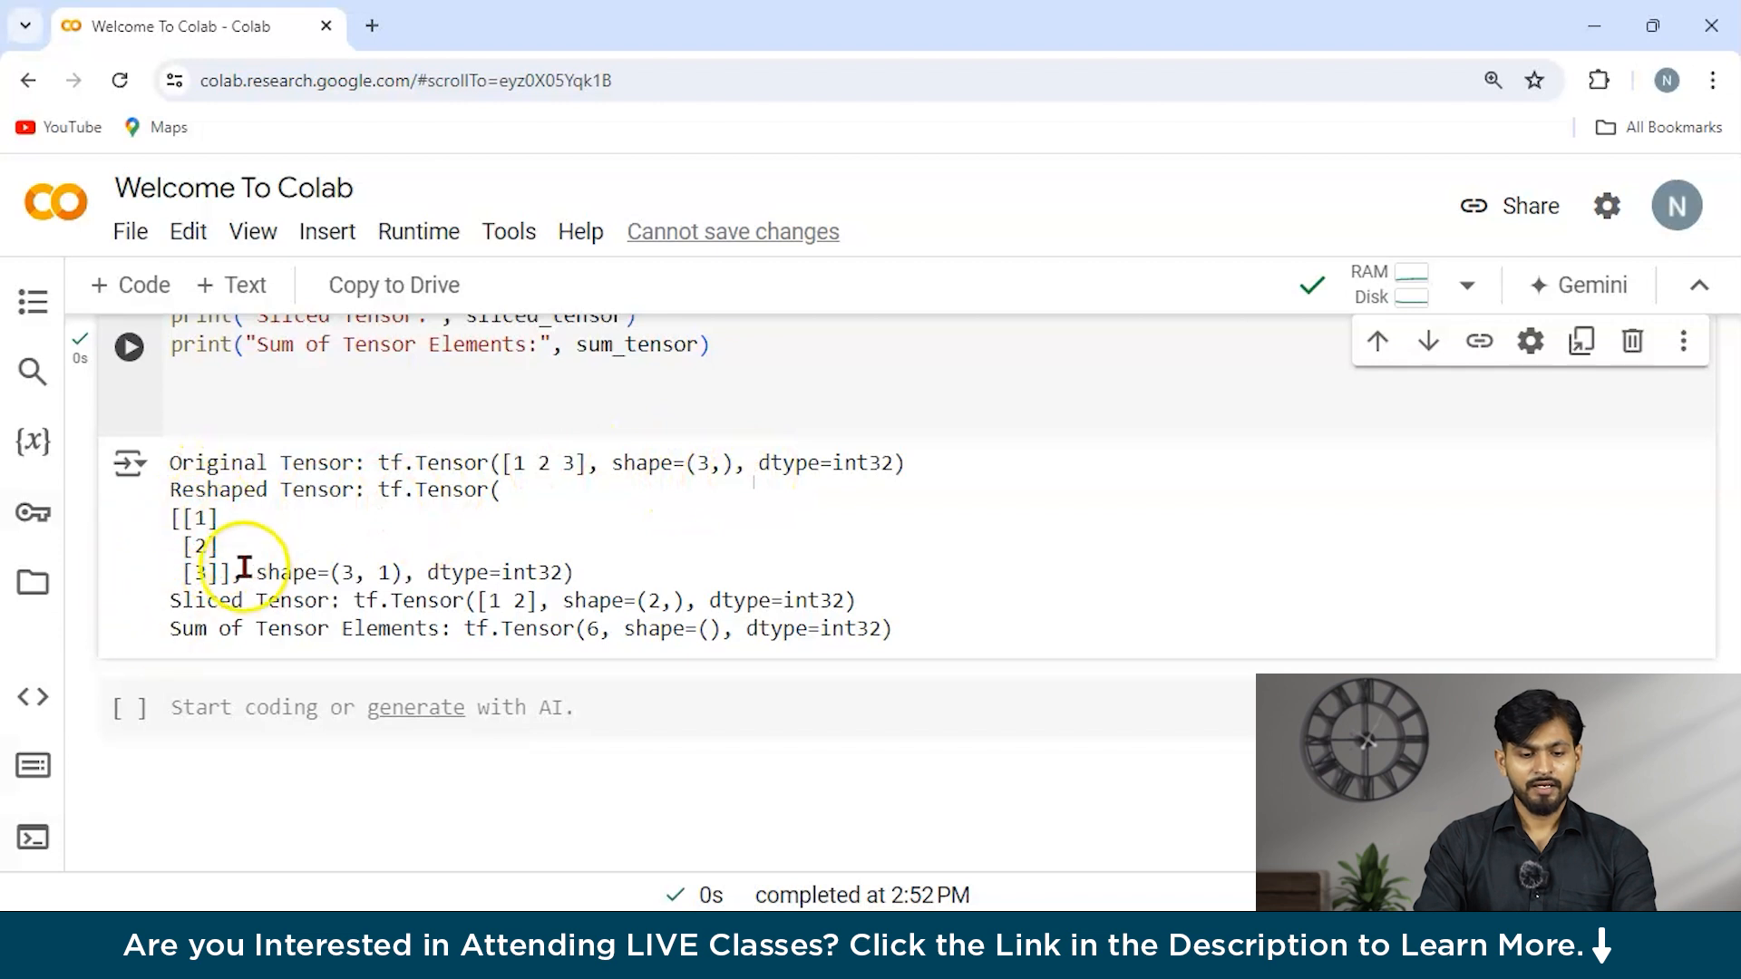
mouse_move(253, 531)
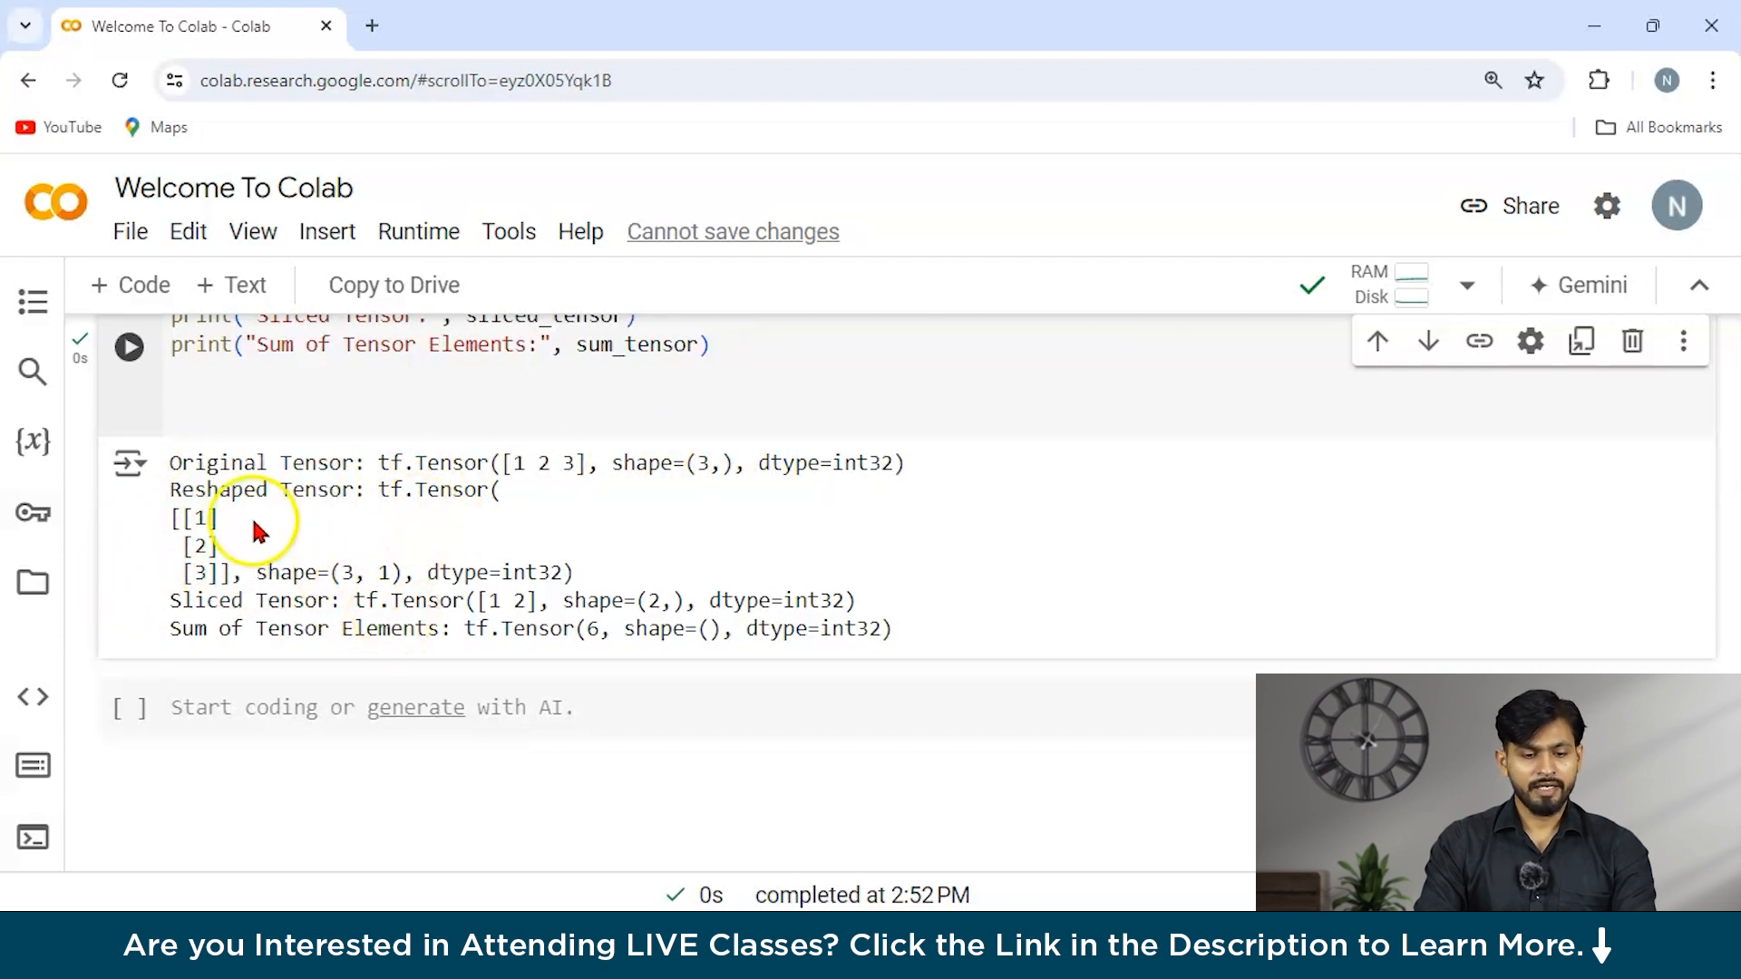
mouse_move(500, 581)
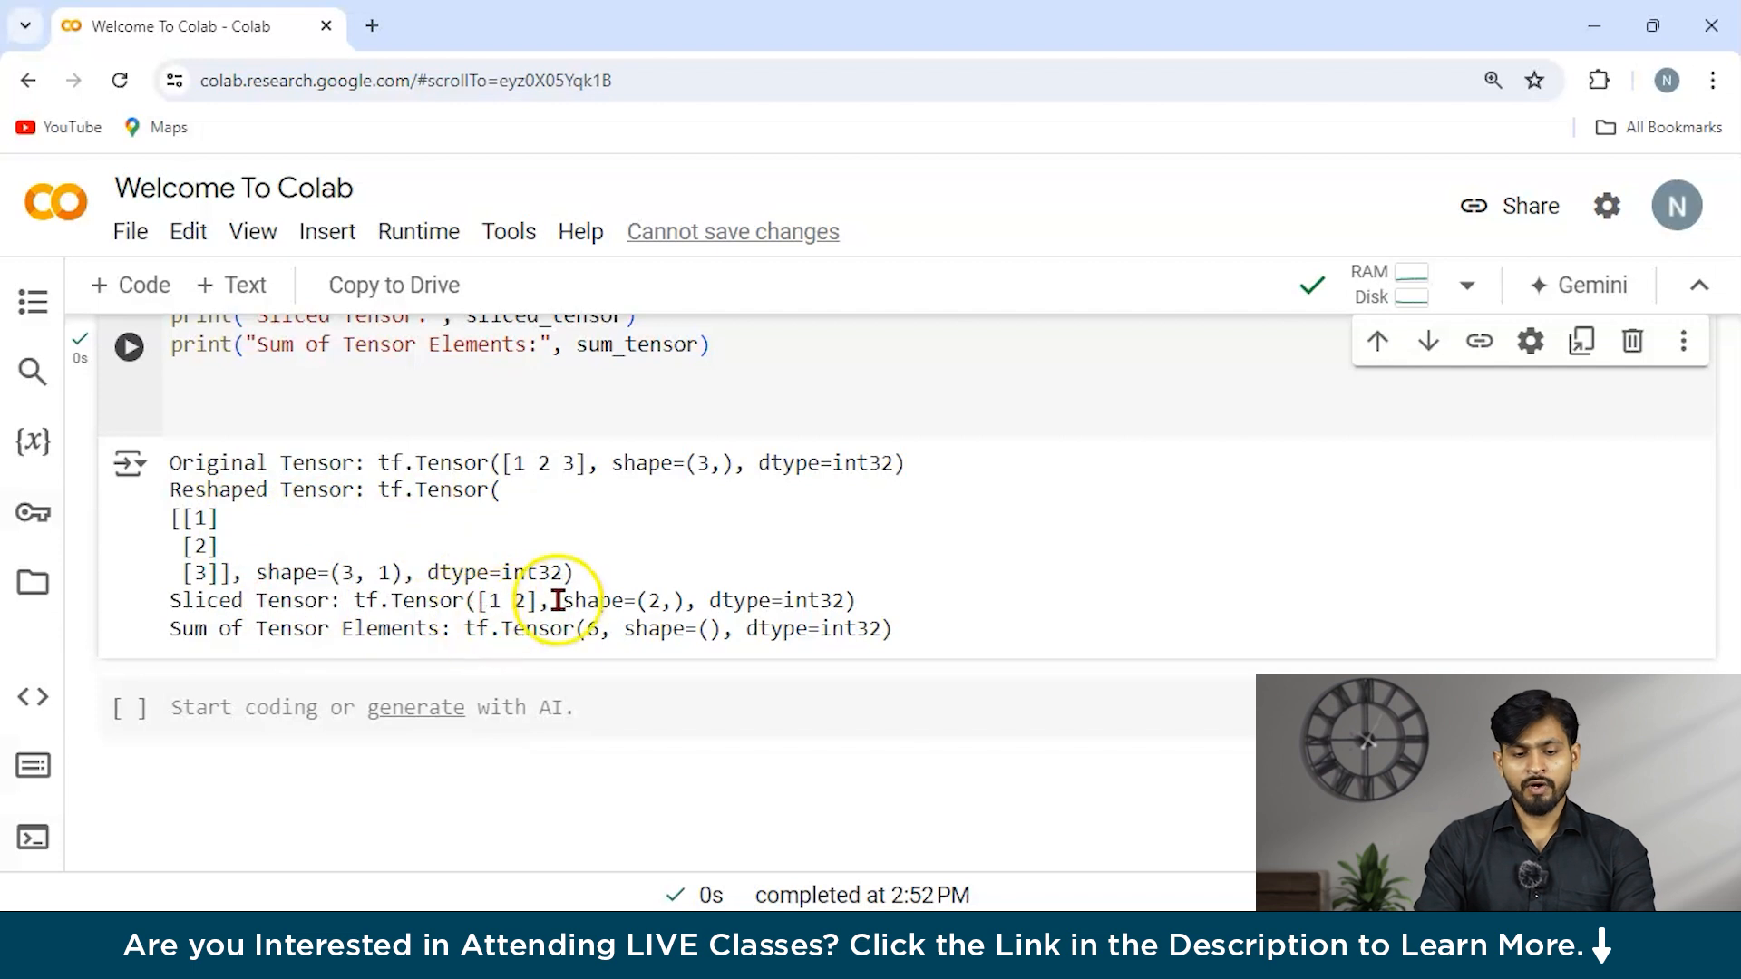
mouse_move(711, 664)
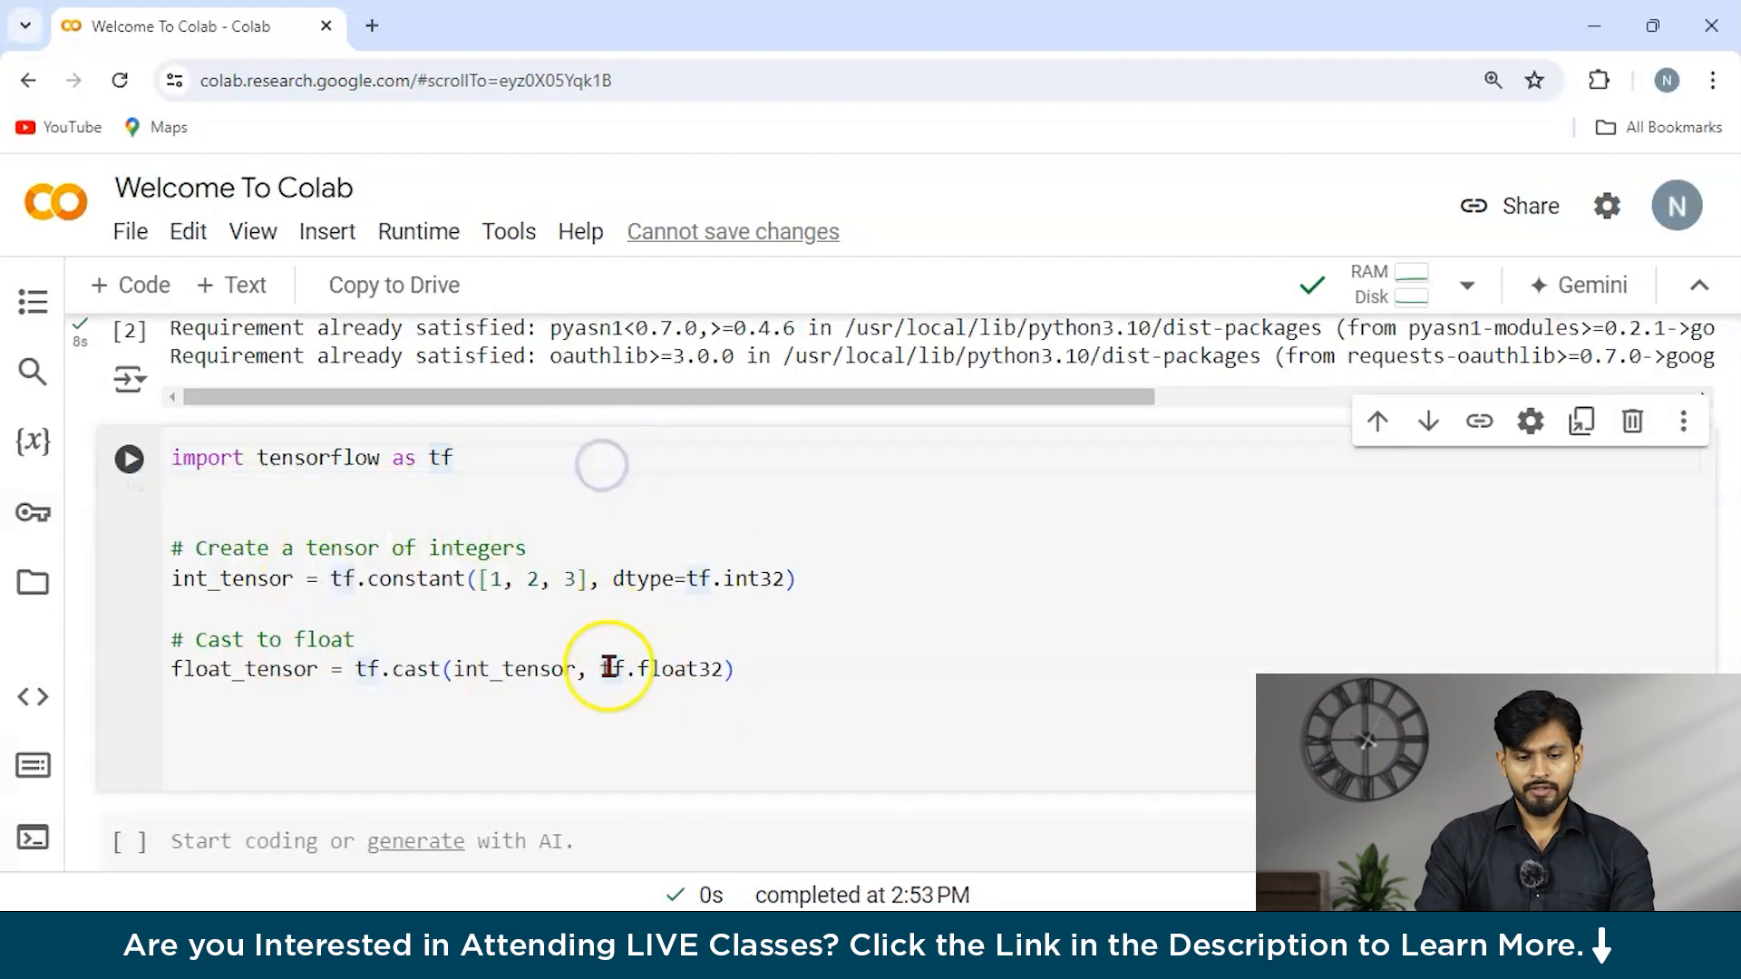
- Add print(float_tensor) after the tf.cast line and run the cell, printing [1. 2. 3.] float32
scroll(down, 3)
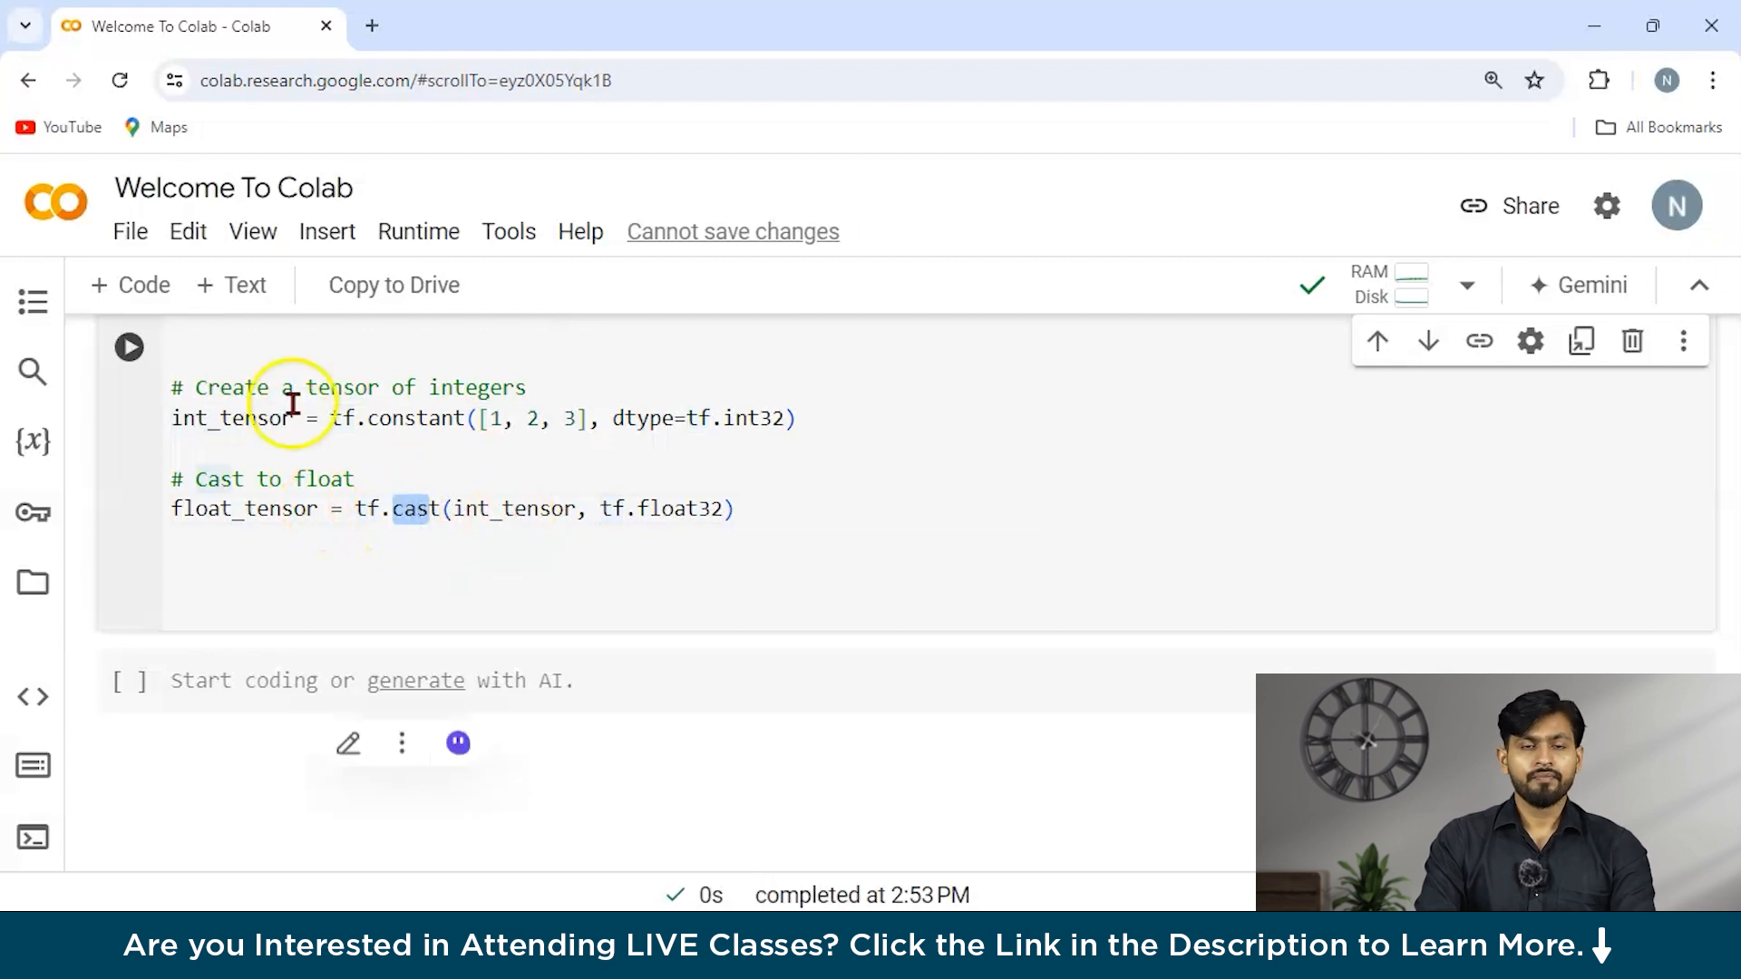
click(221, 511)
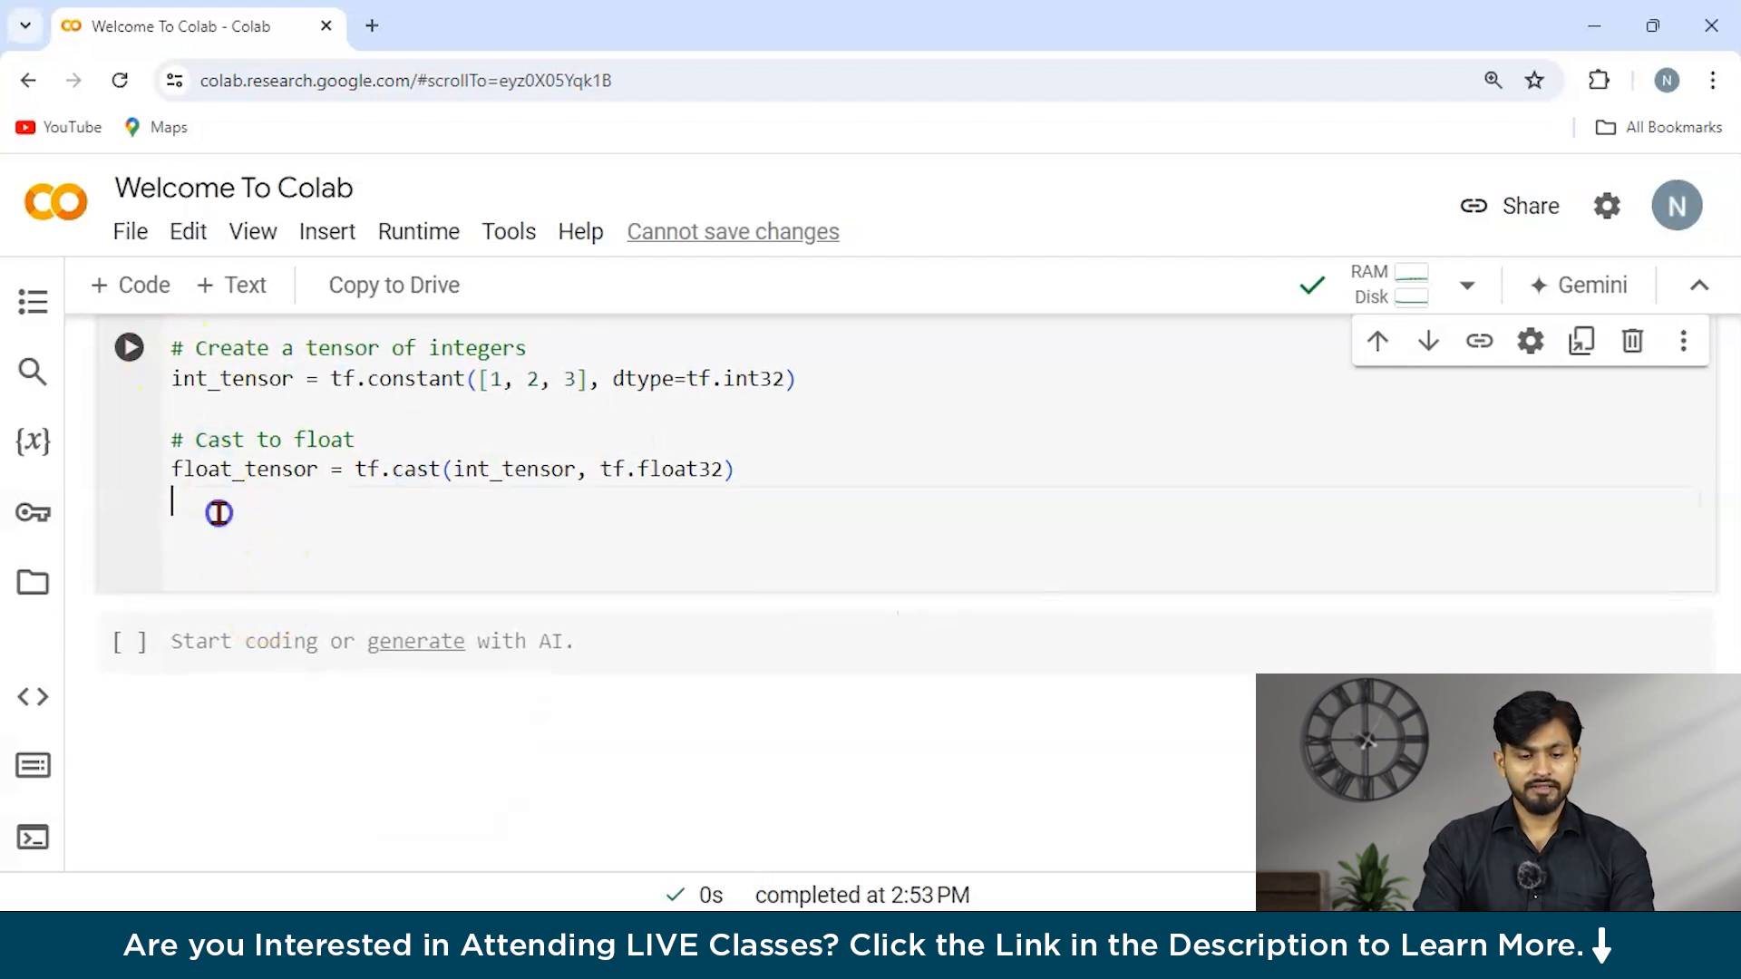
text(printy)
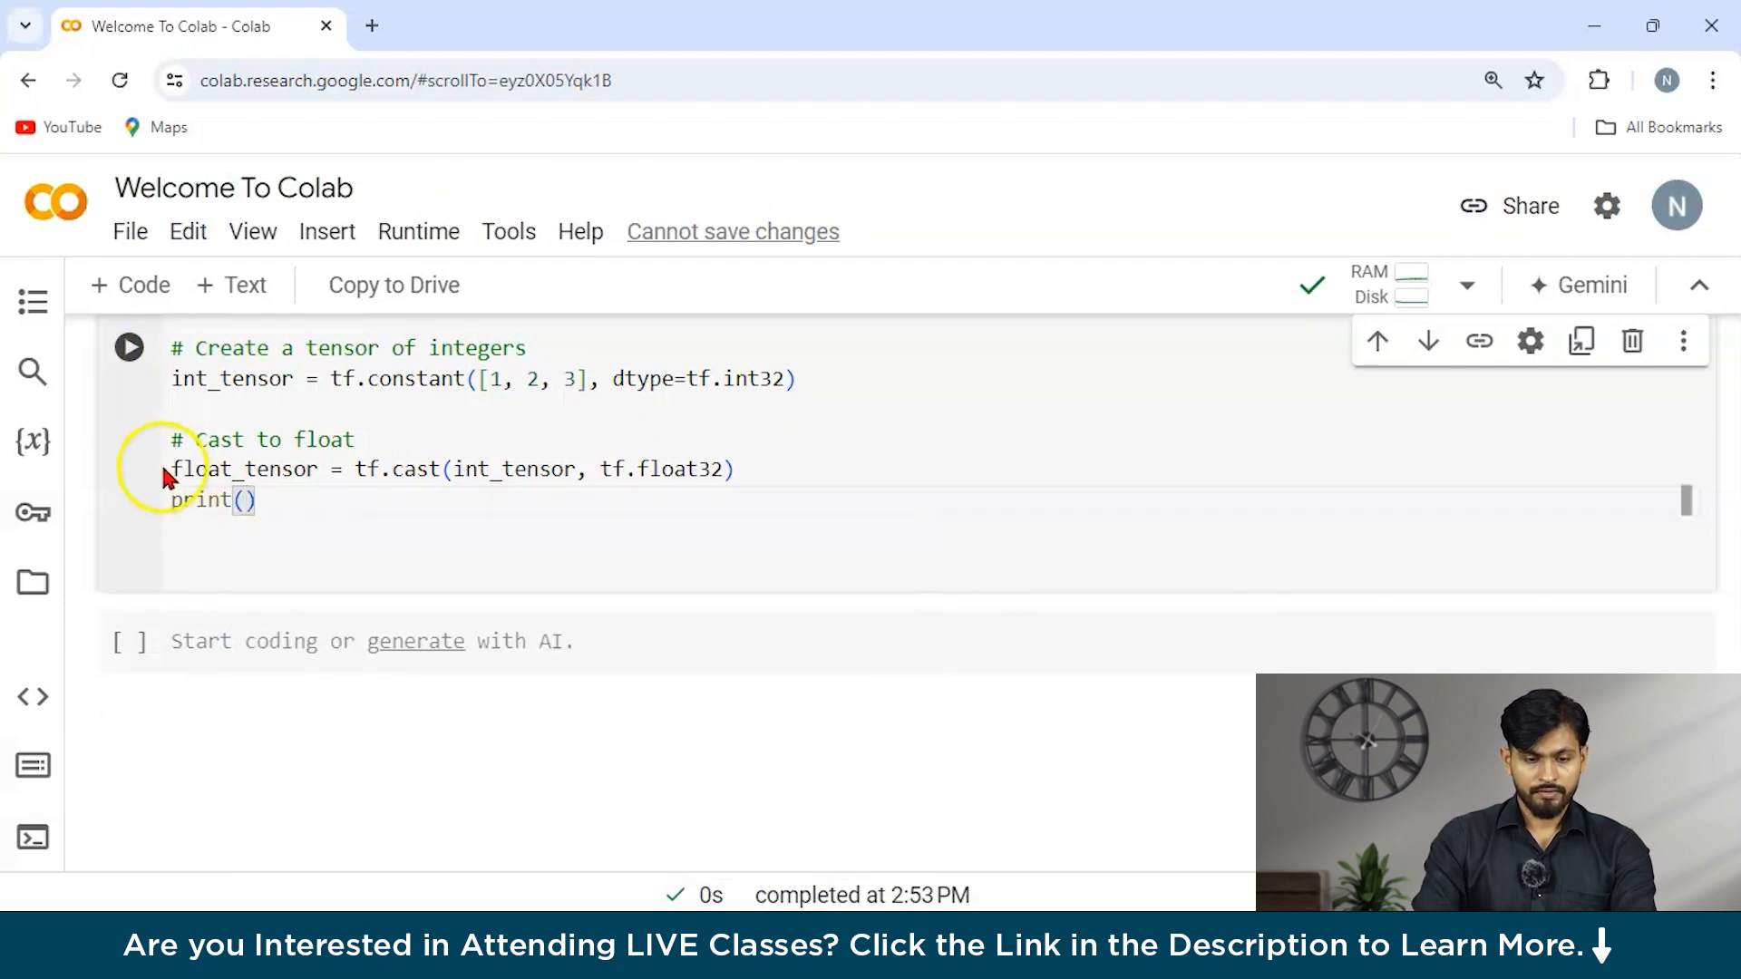
double_click(245, 467)
text(float_tensor)
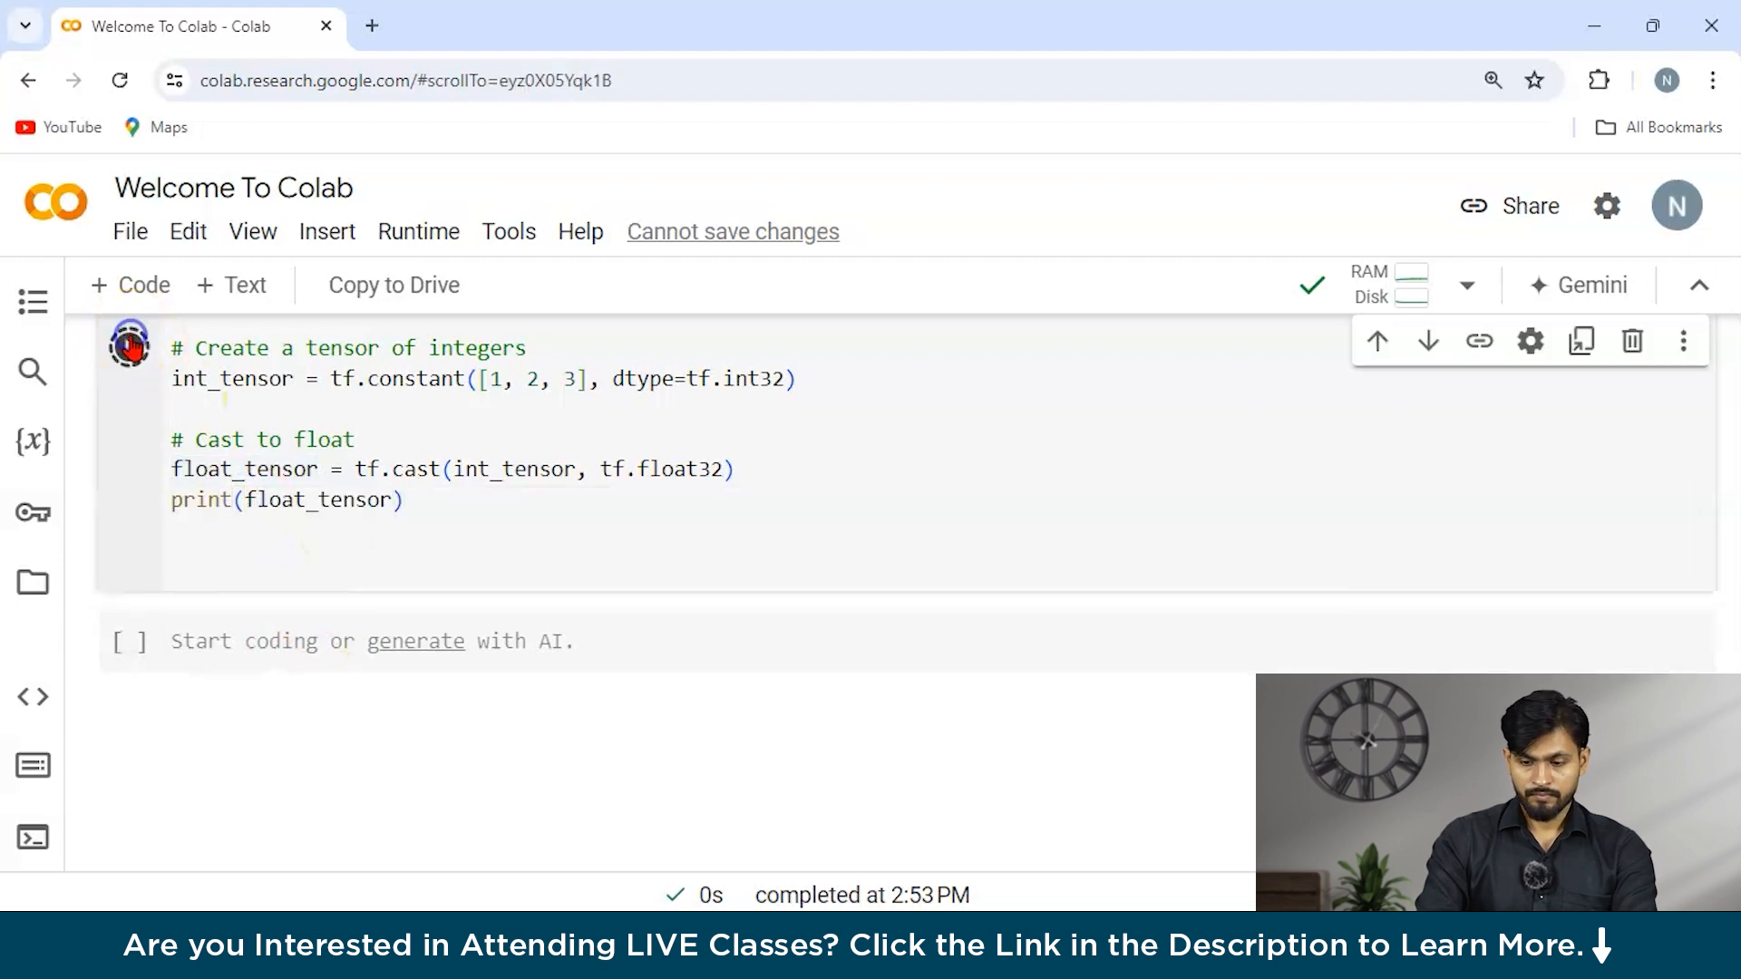
click(127, 346)
text(print)
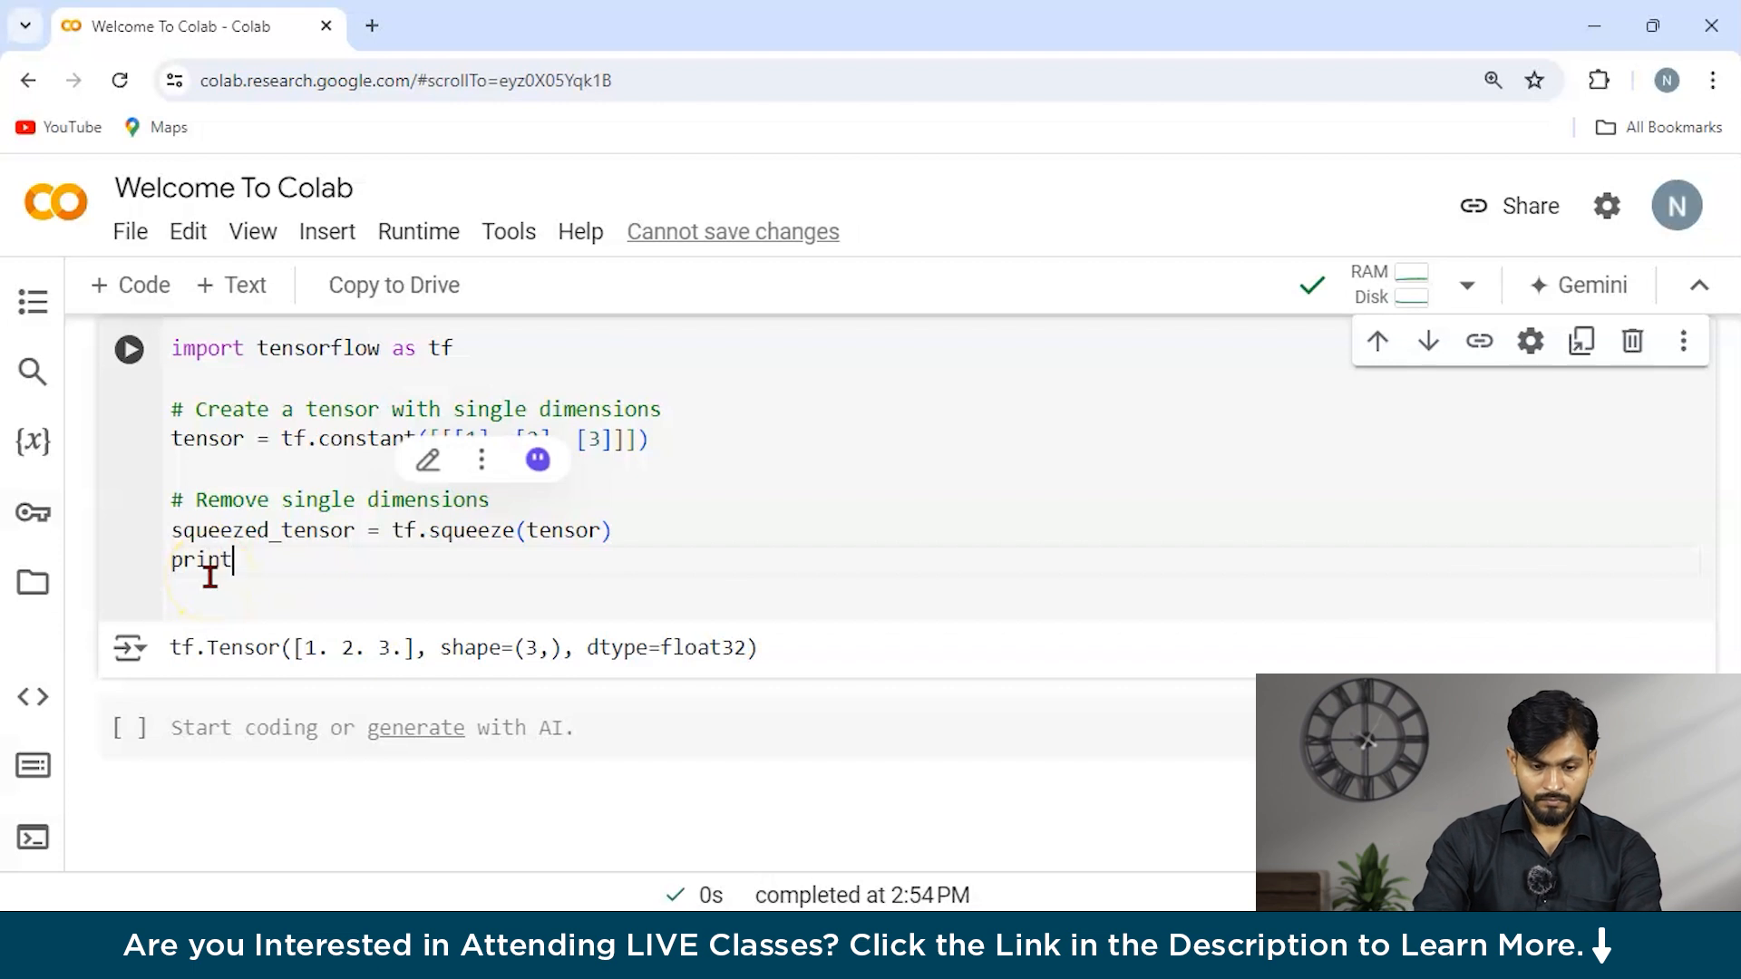
- Add print(squeezed_tensor) under tf.squeeze and run, printing [1 2 3] with shape (3,) int32
text(())
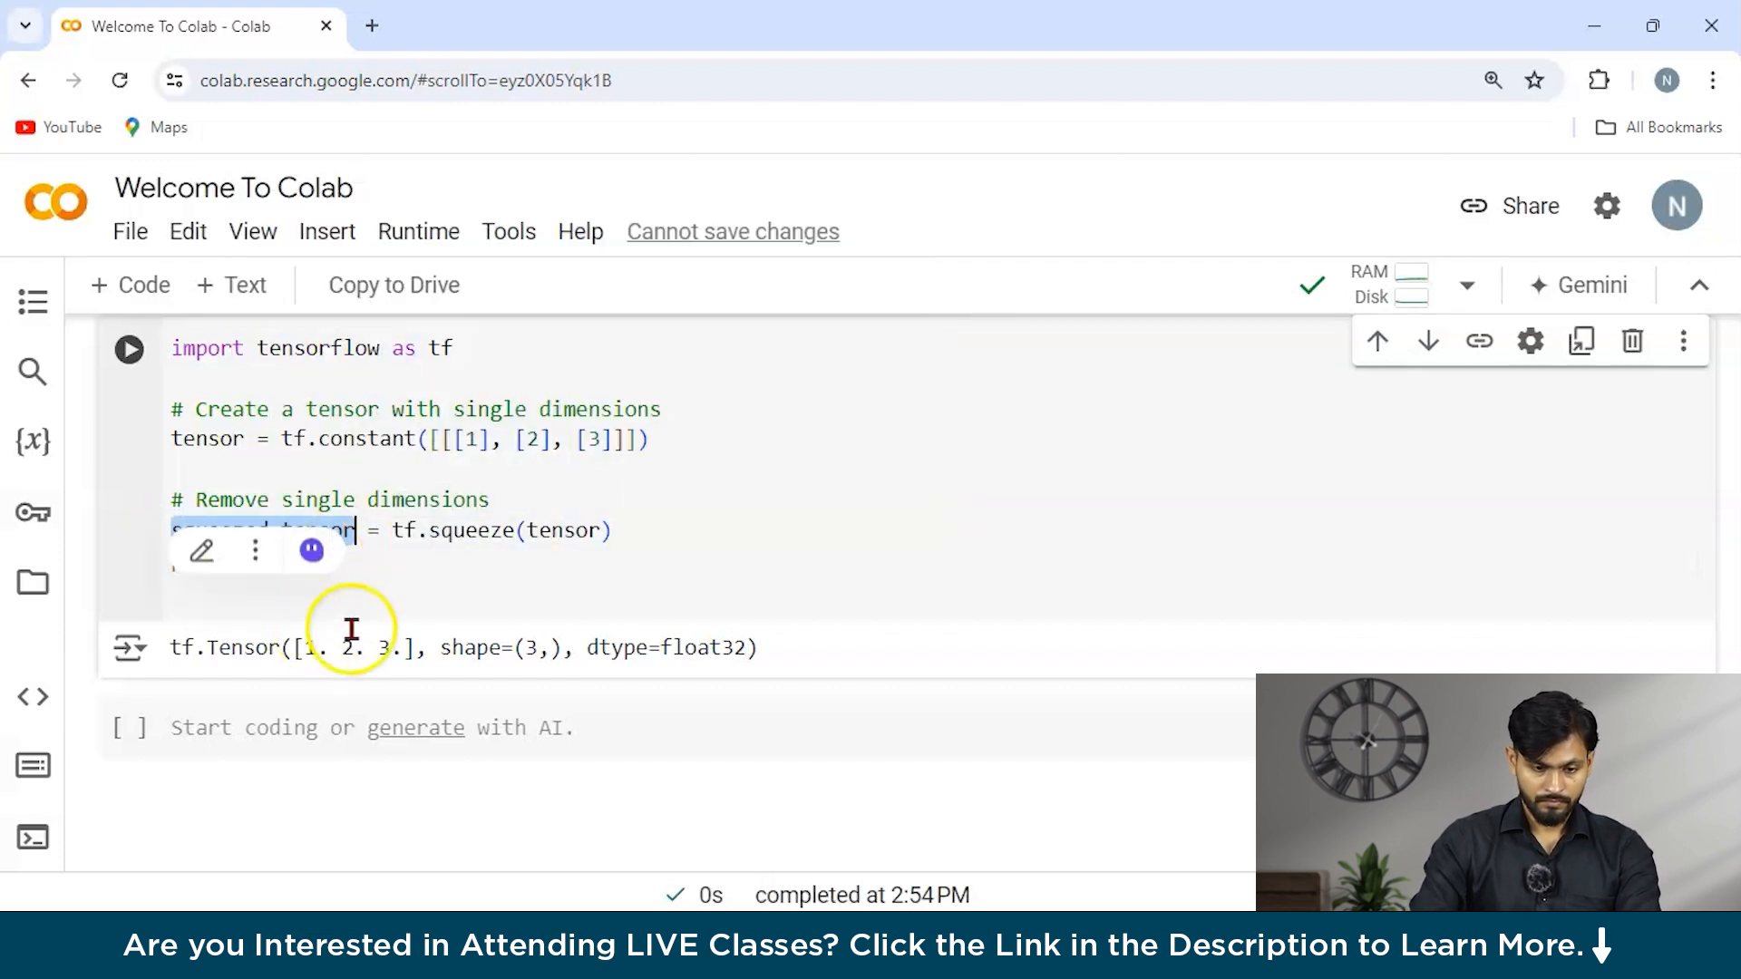
text(print(squeezed_tensor))
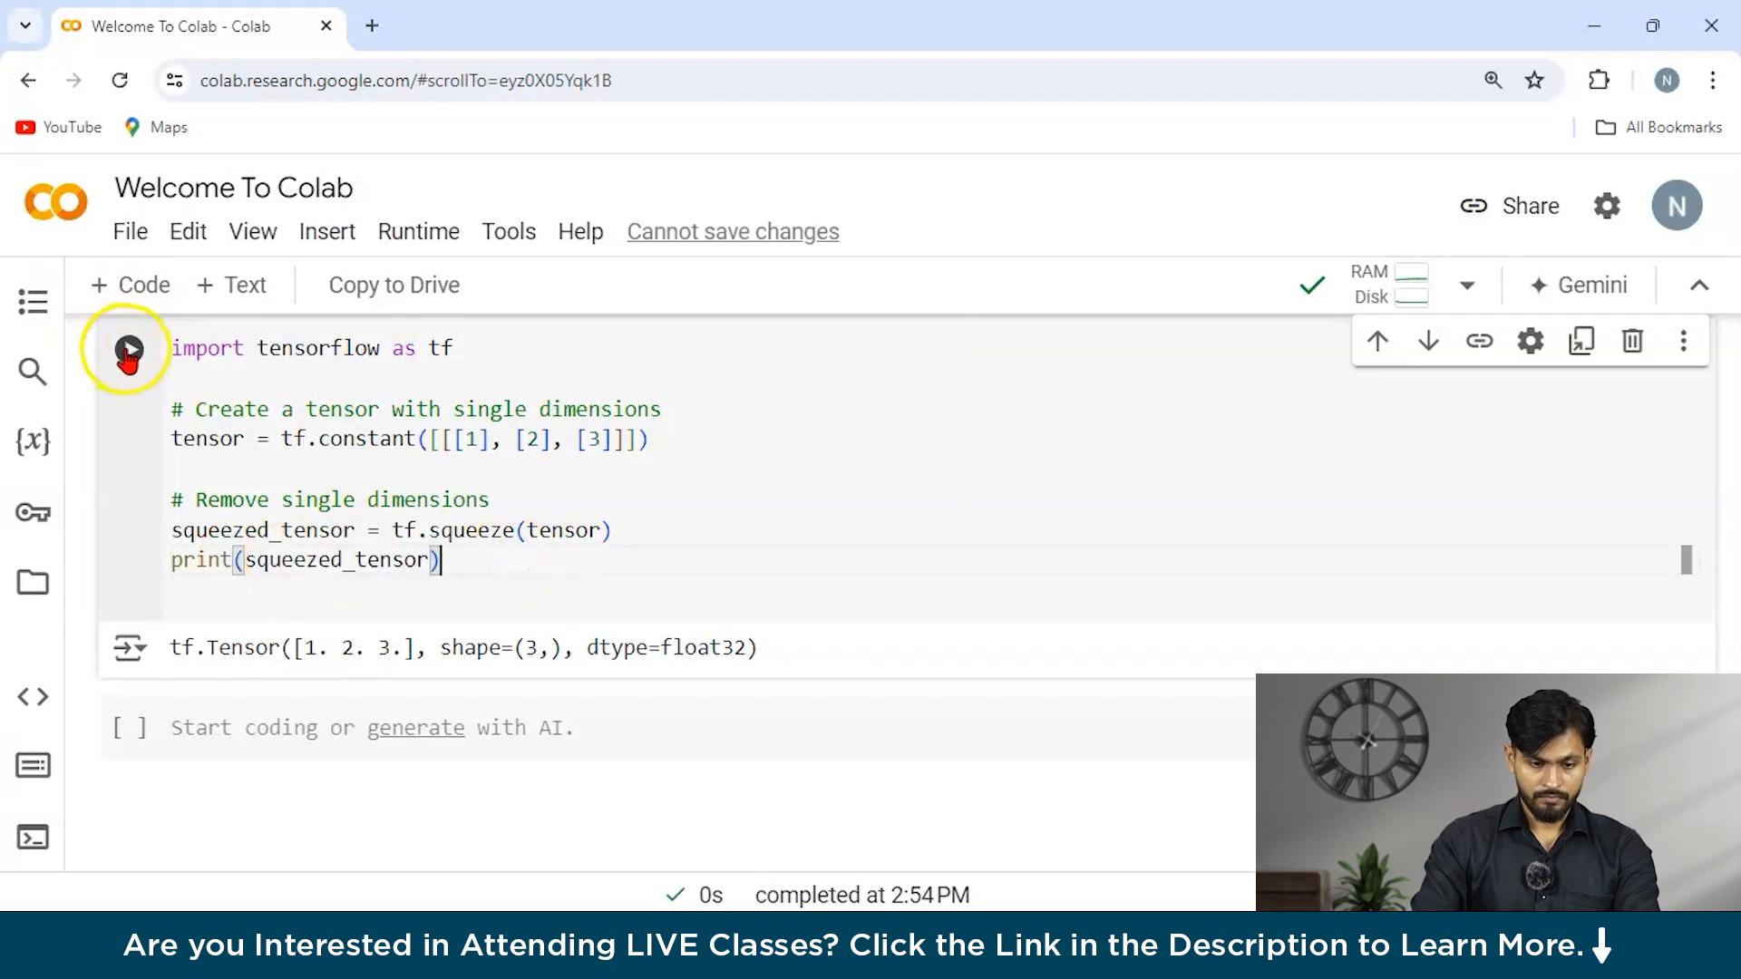
click(127, 348)
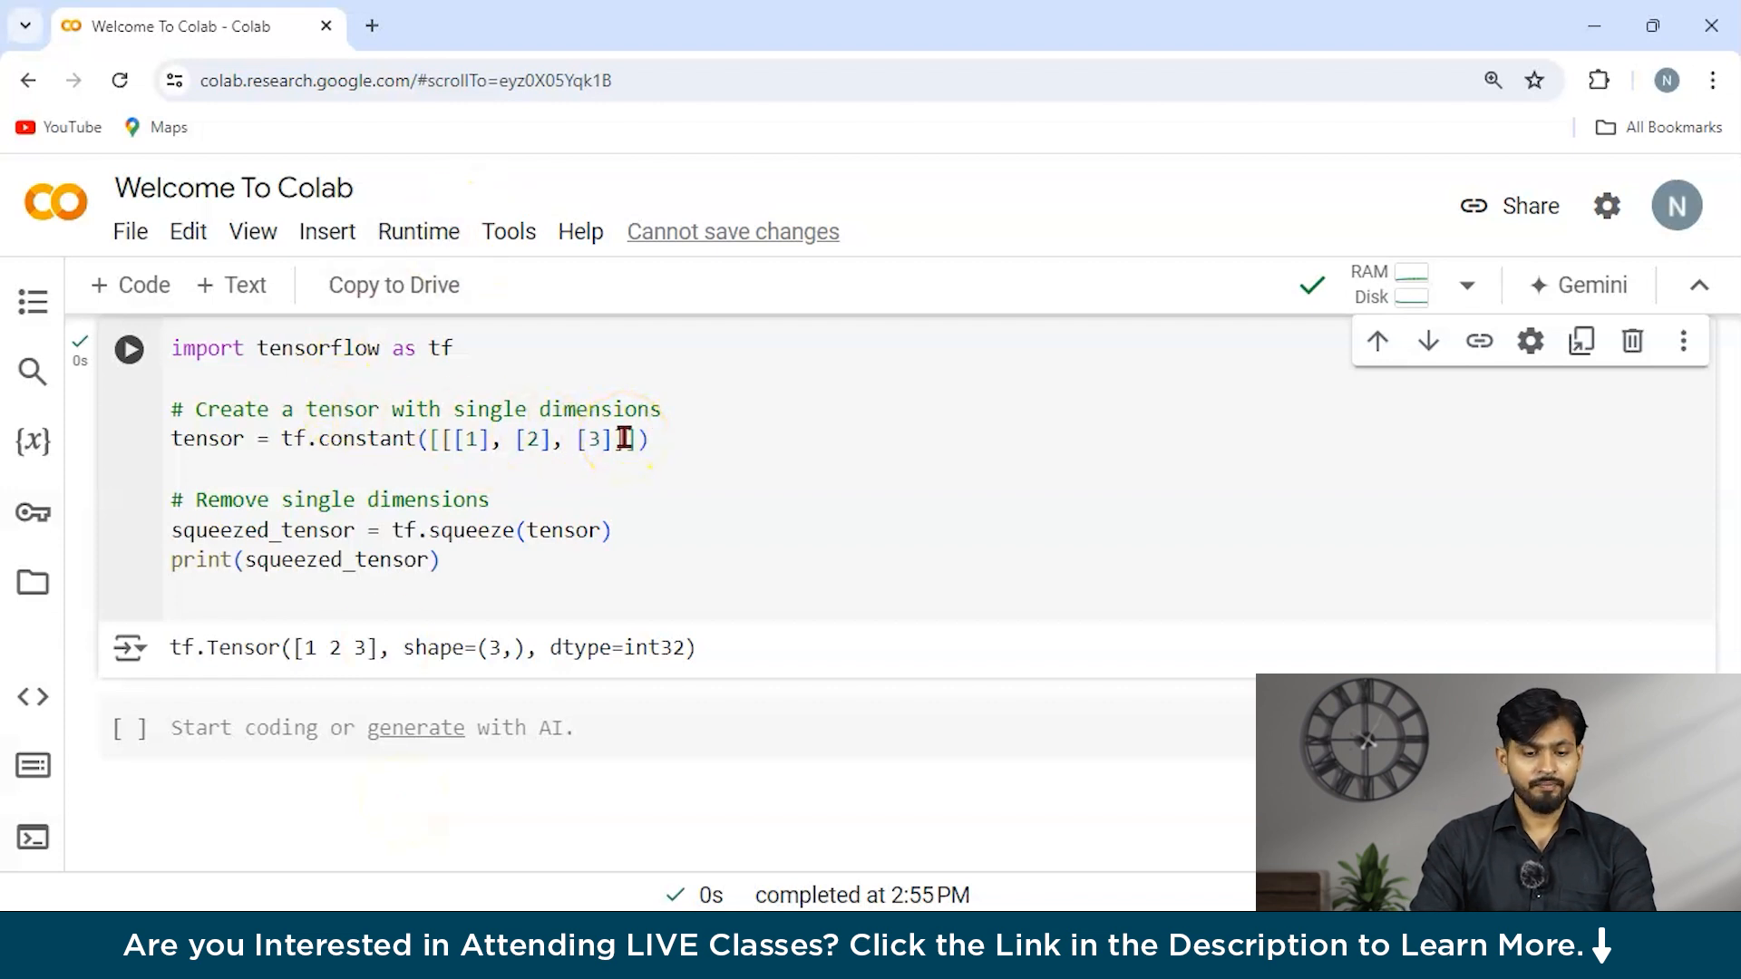
scroll(up, 3)
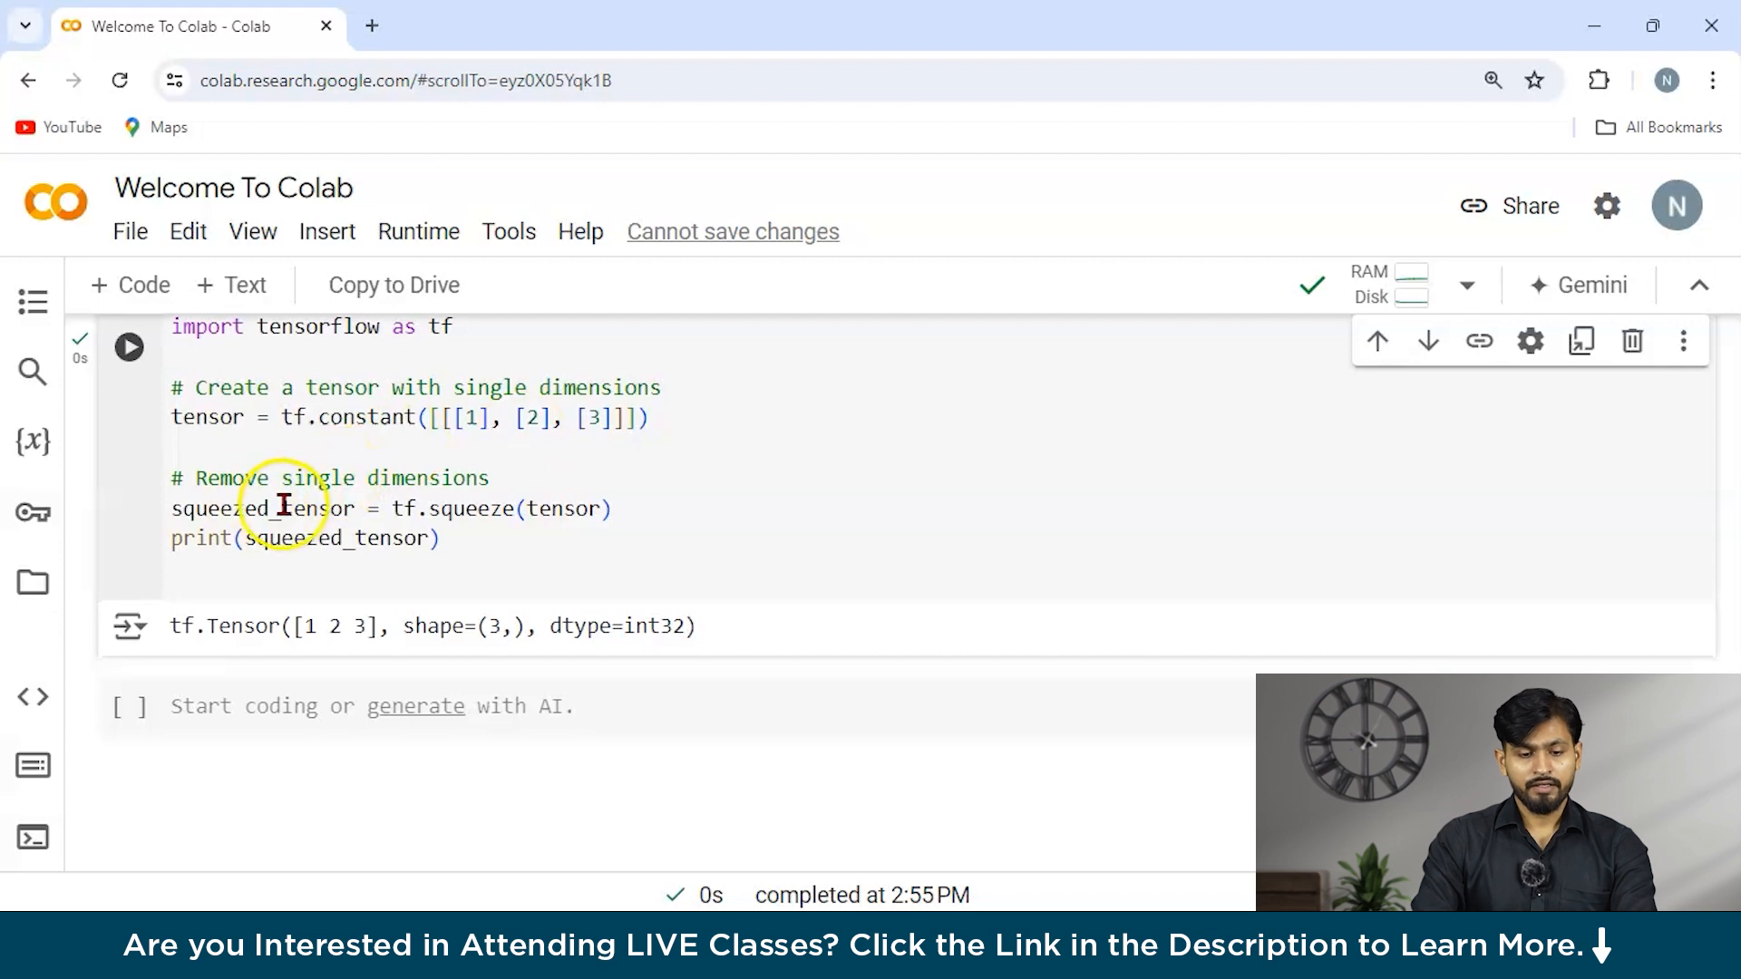
mouse_move(216, 655)
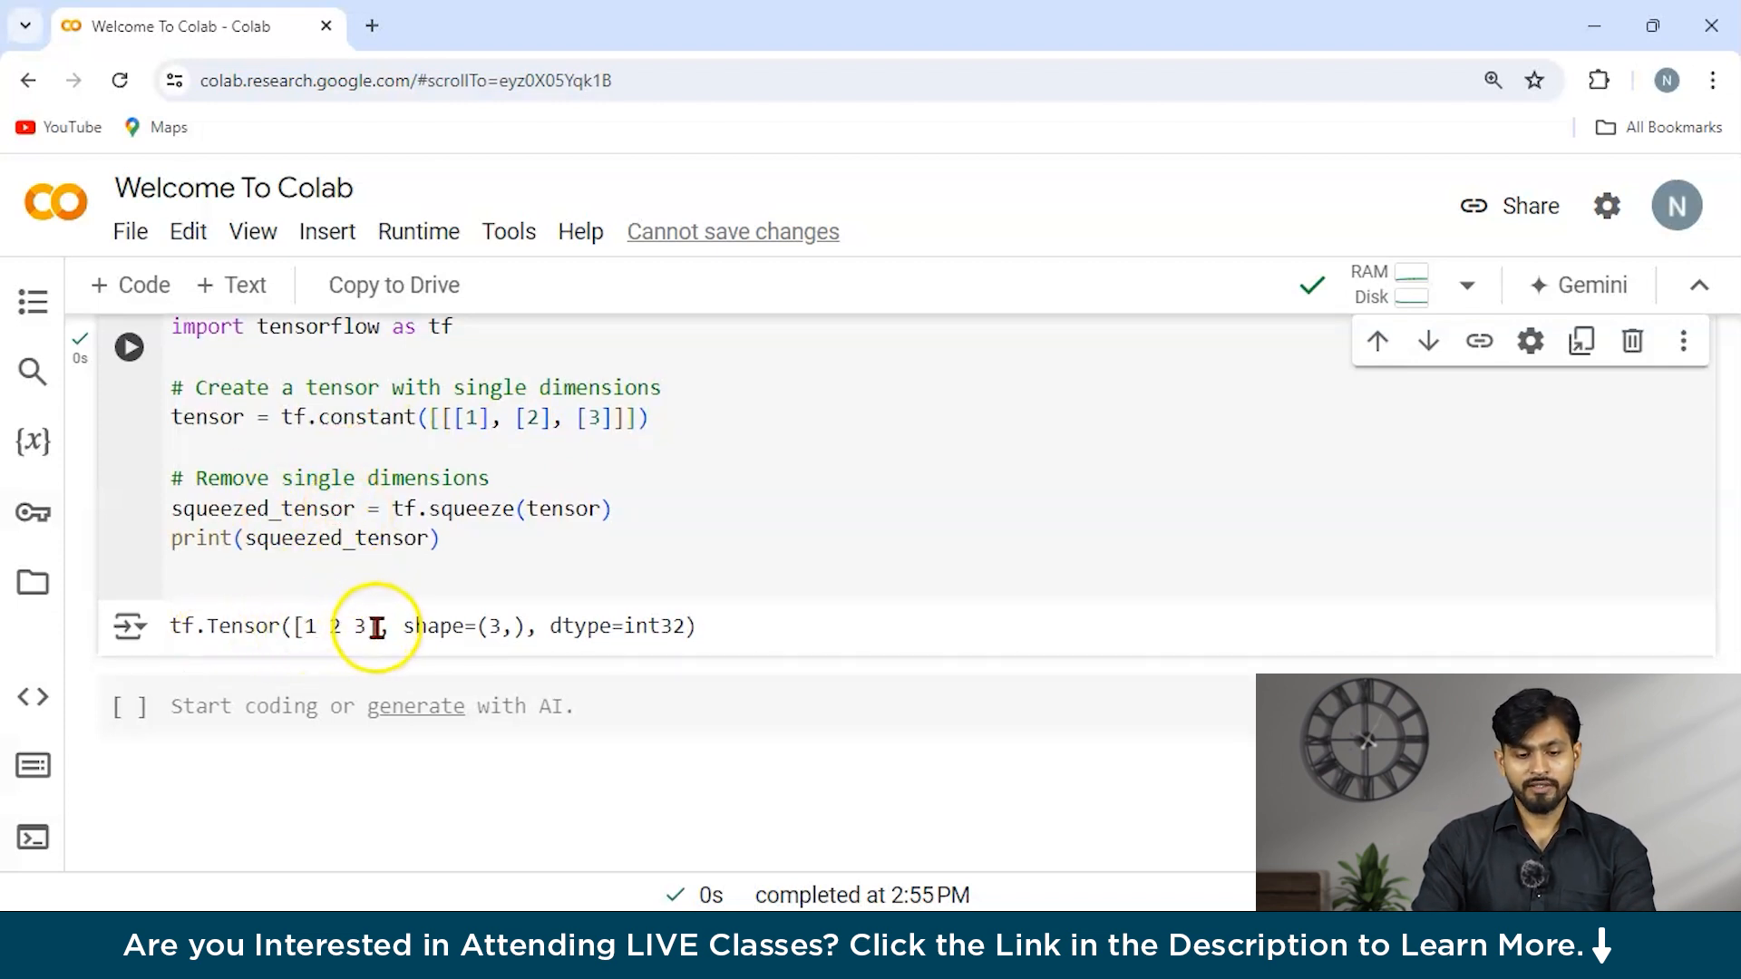
mouse_move(528, 665)
text(p)
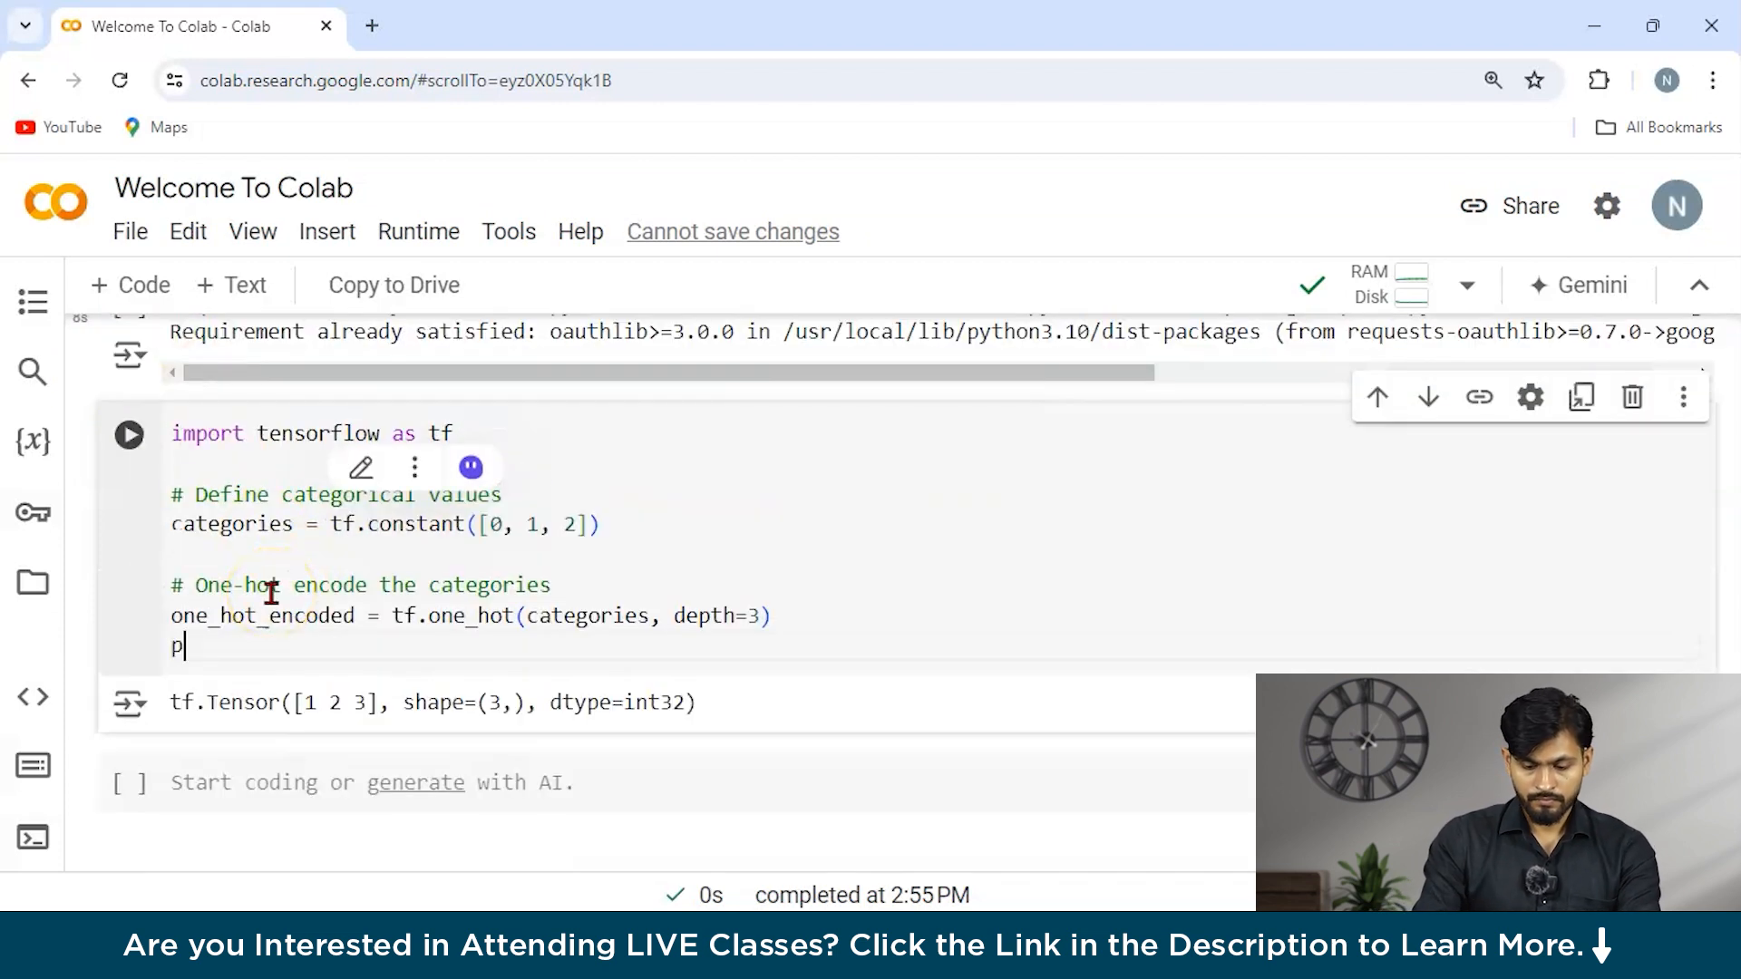
- Add print(one_hot_encoded) and run the cell, printing a 3×3 float32 diagonal tensor
text(rint())
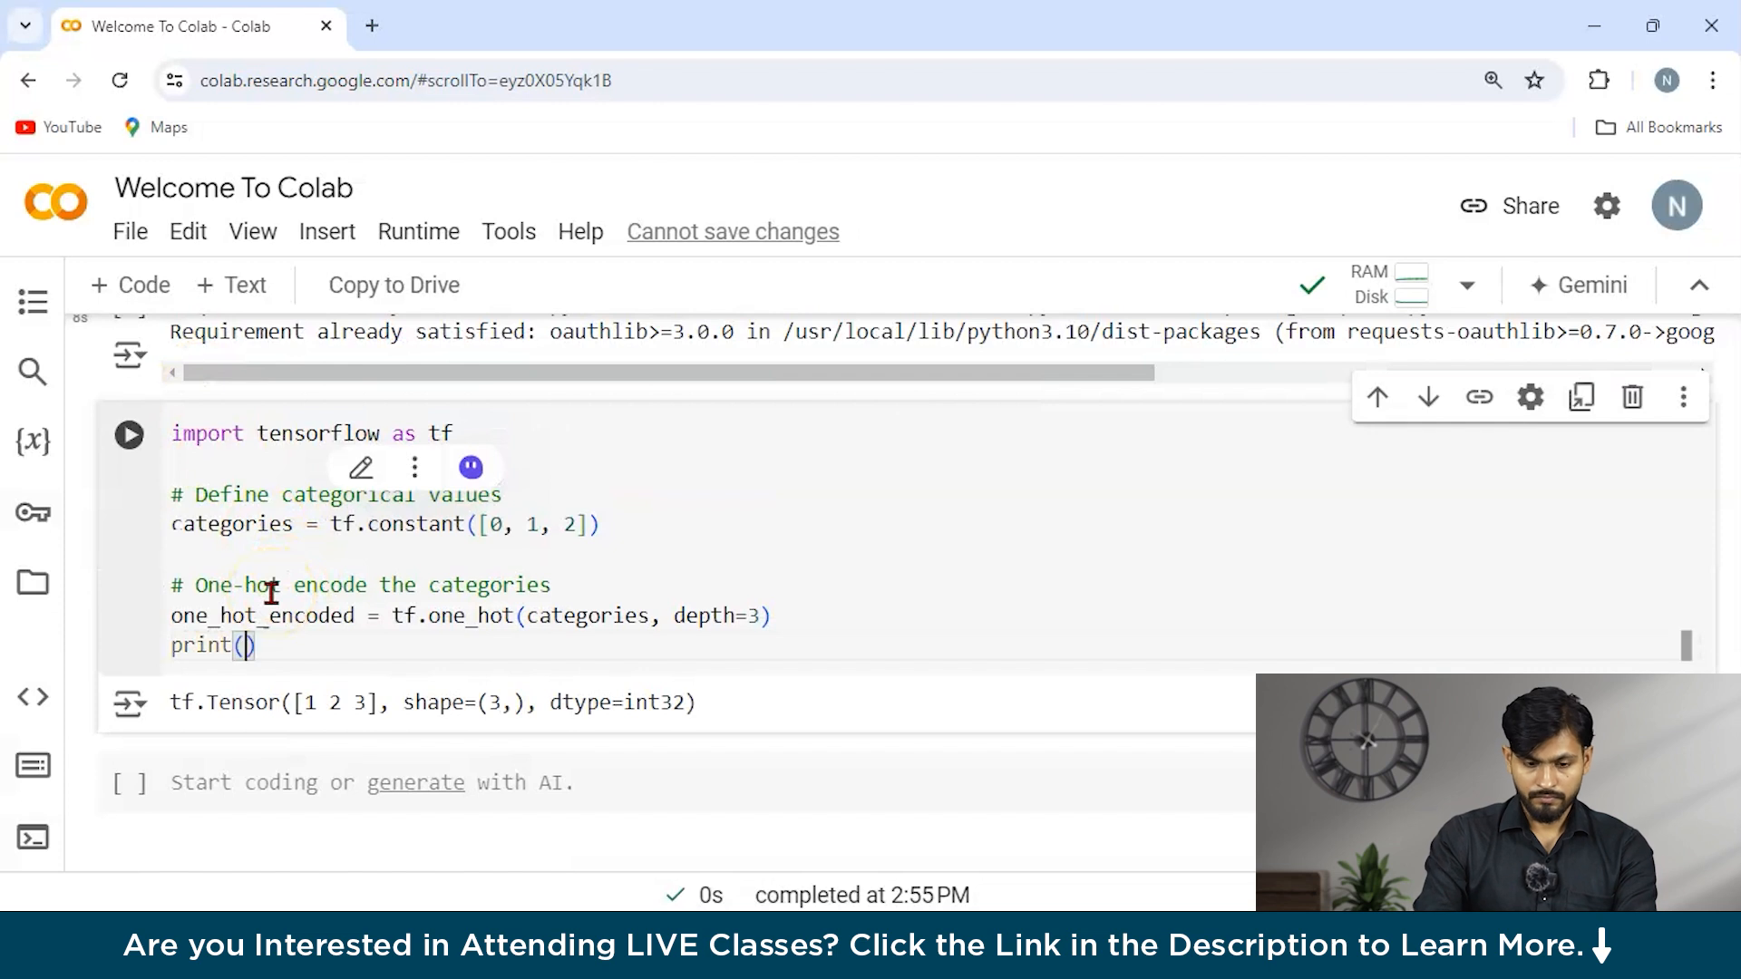
click(174, 615)
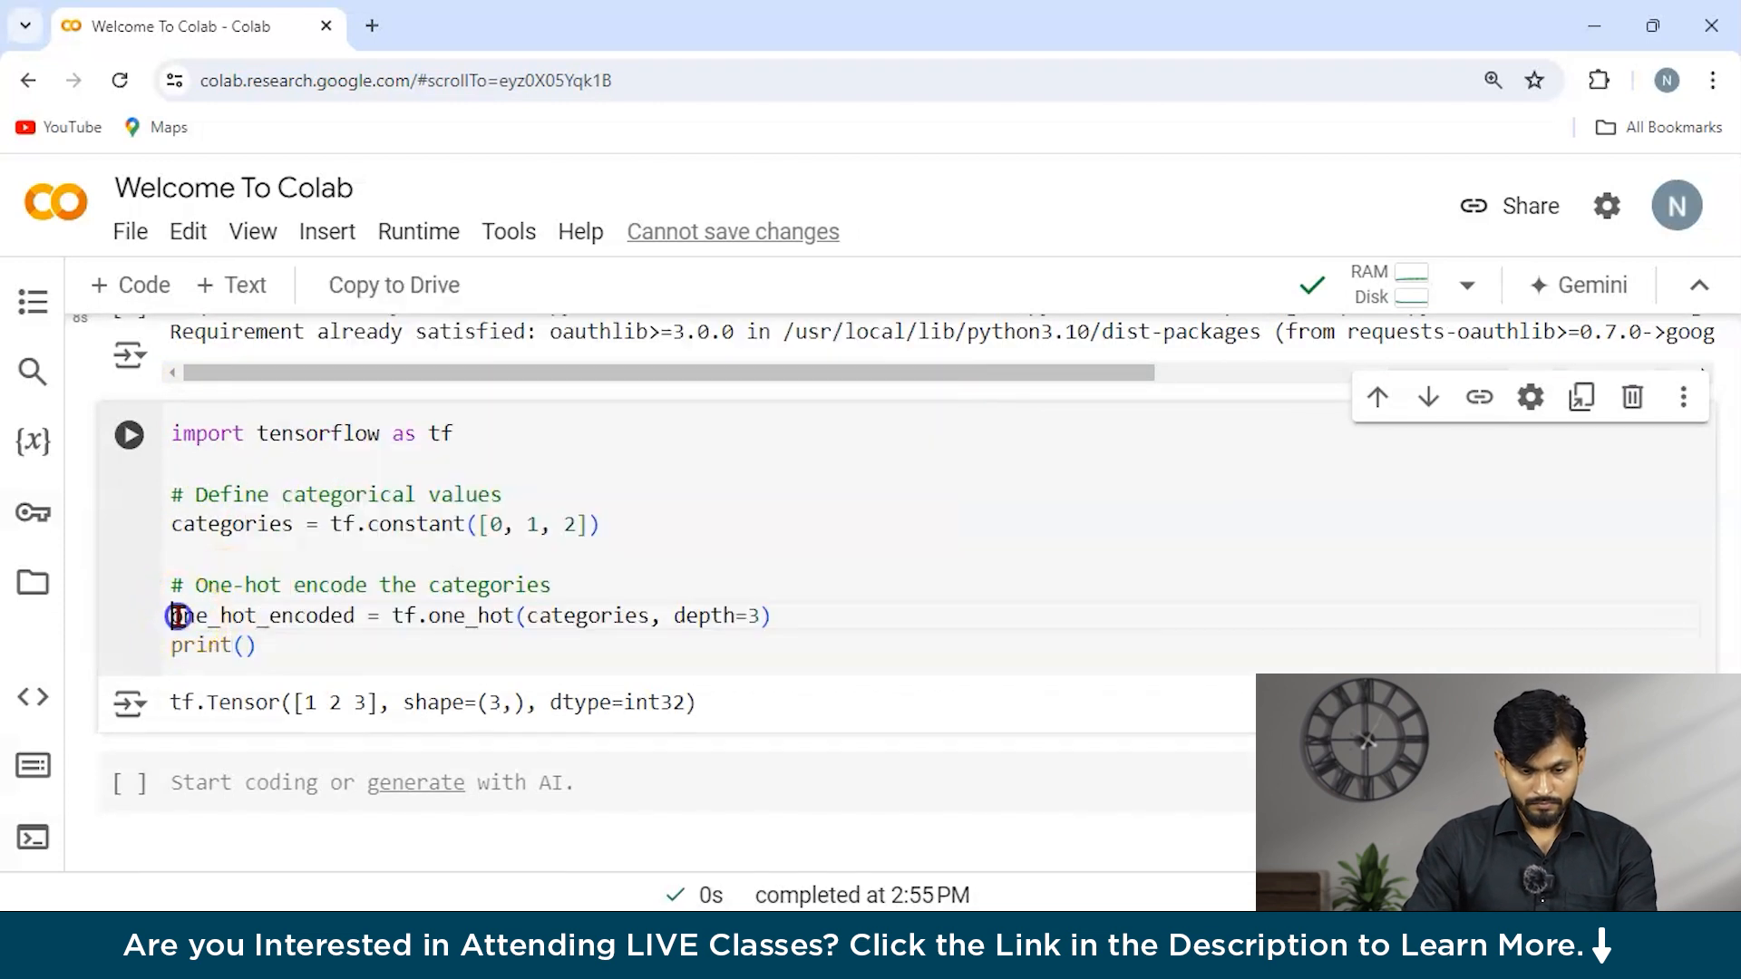
double_click(263, 616)
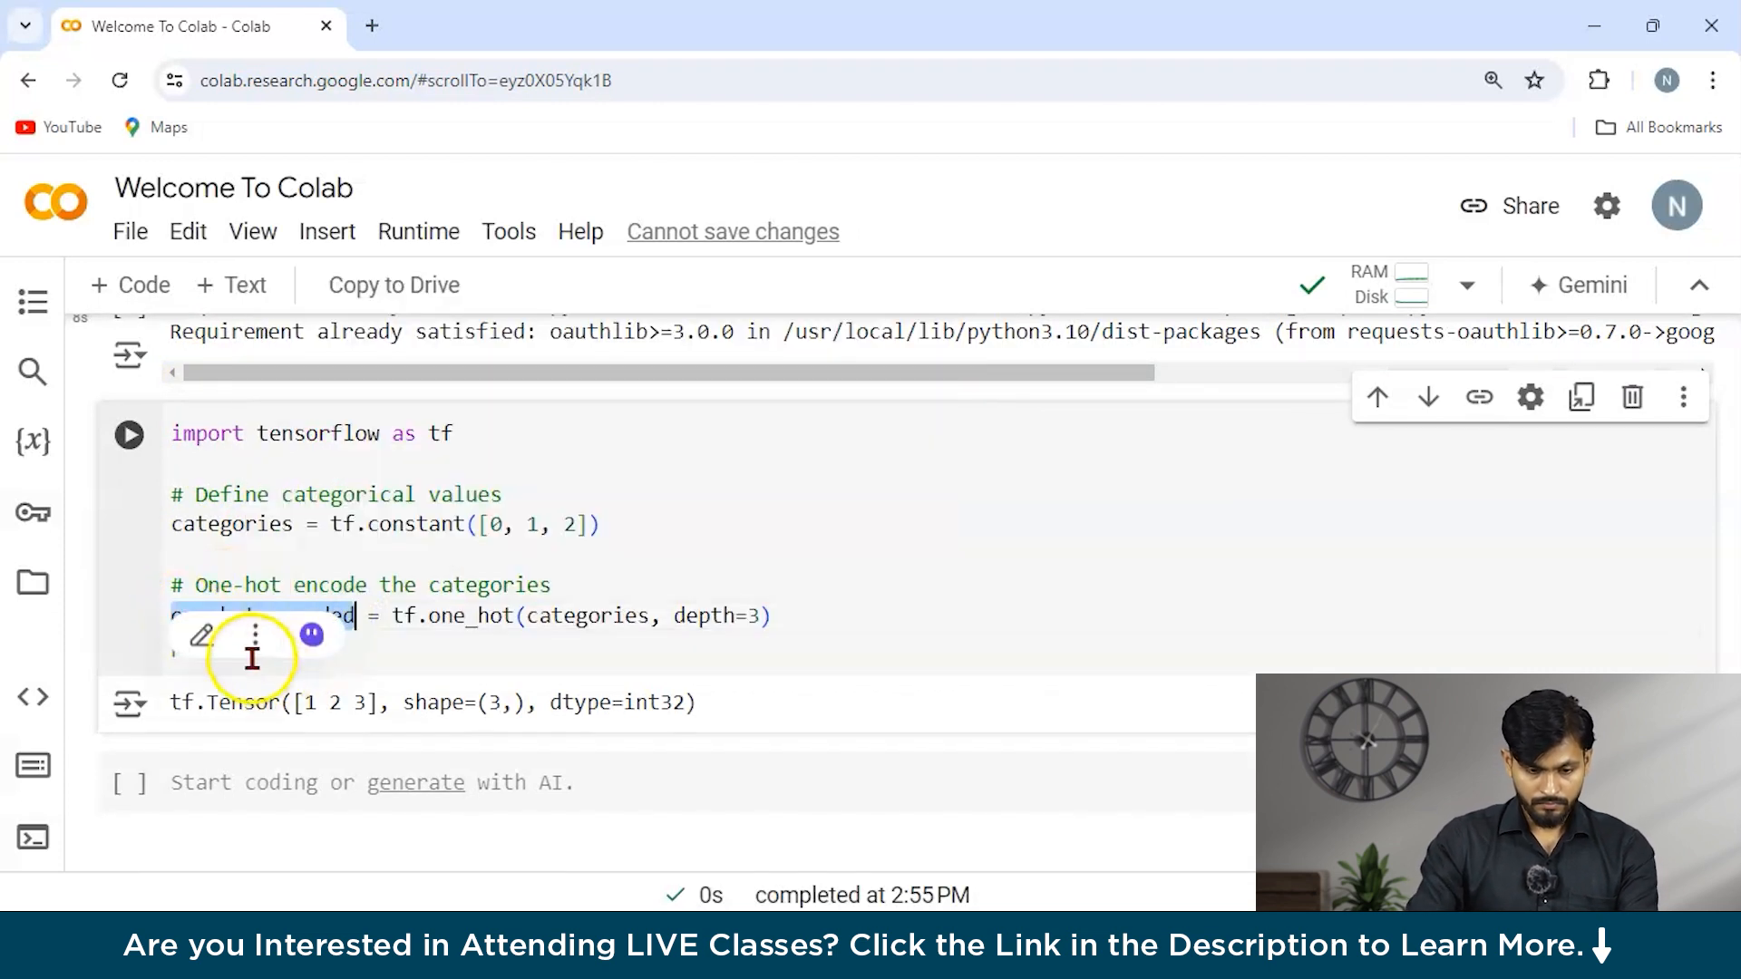
click(128, 433)
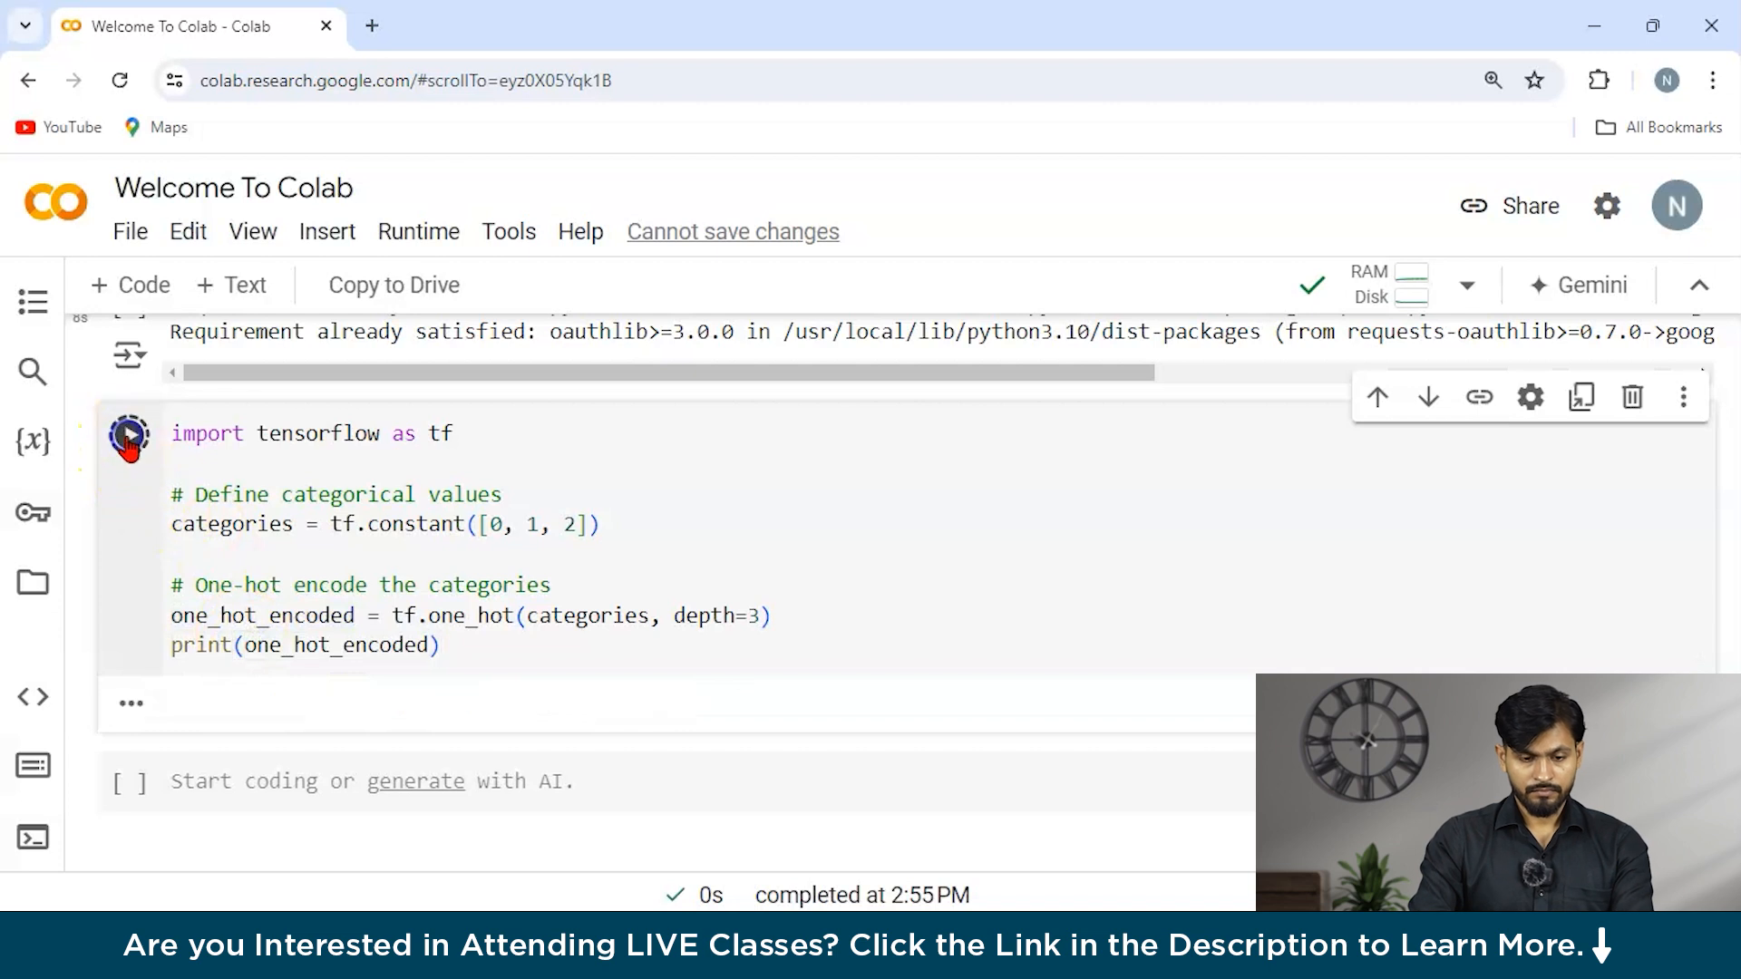
click(129, 434)
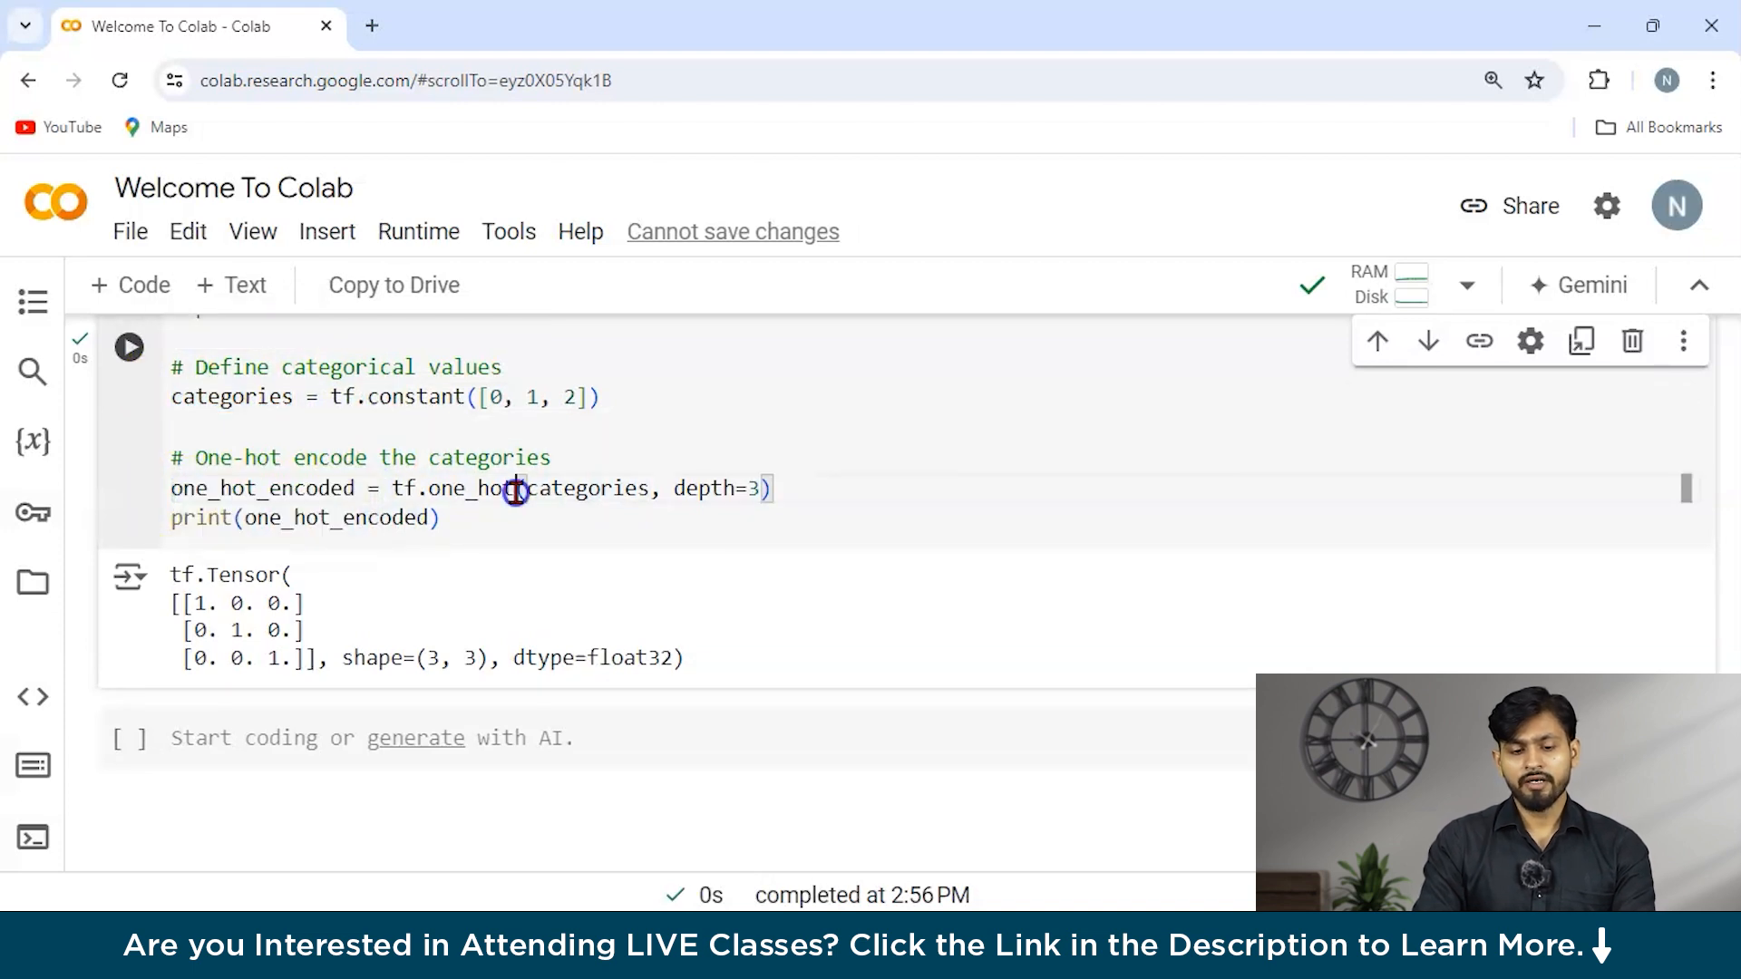
mouse_move(566, 354)
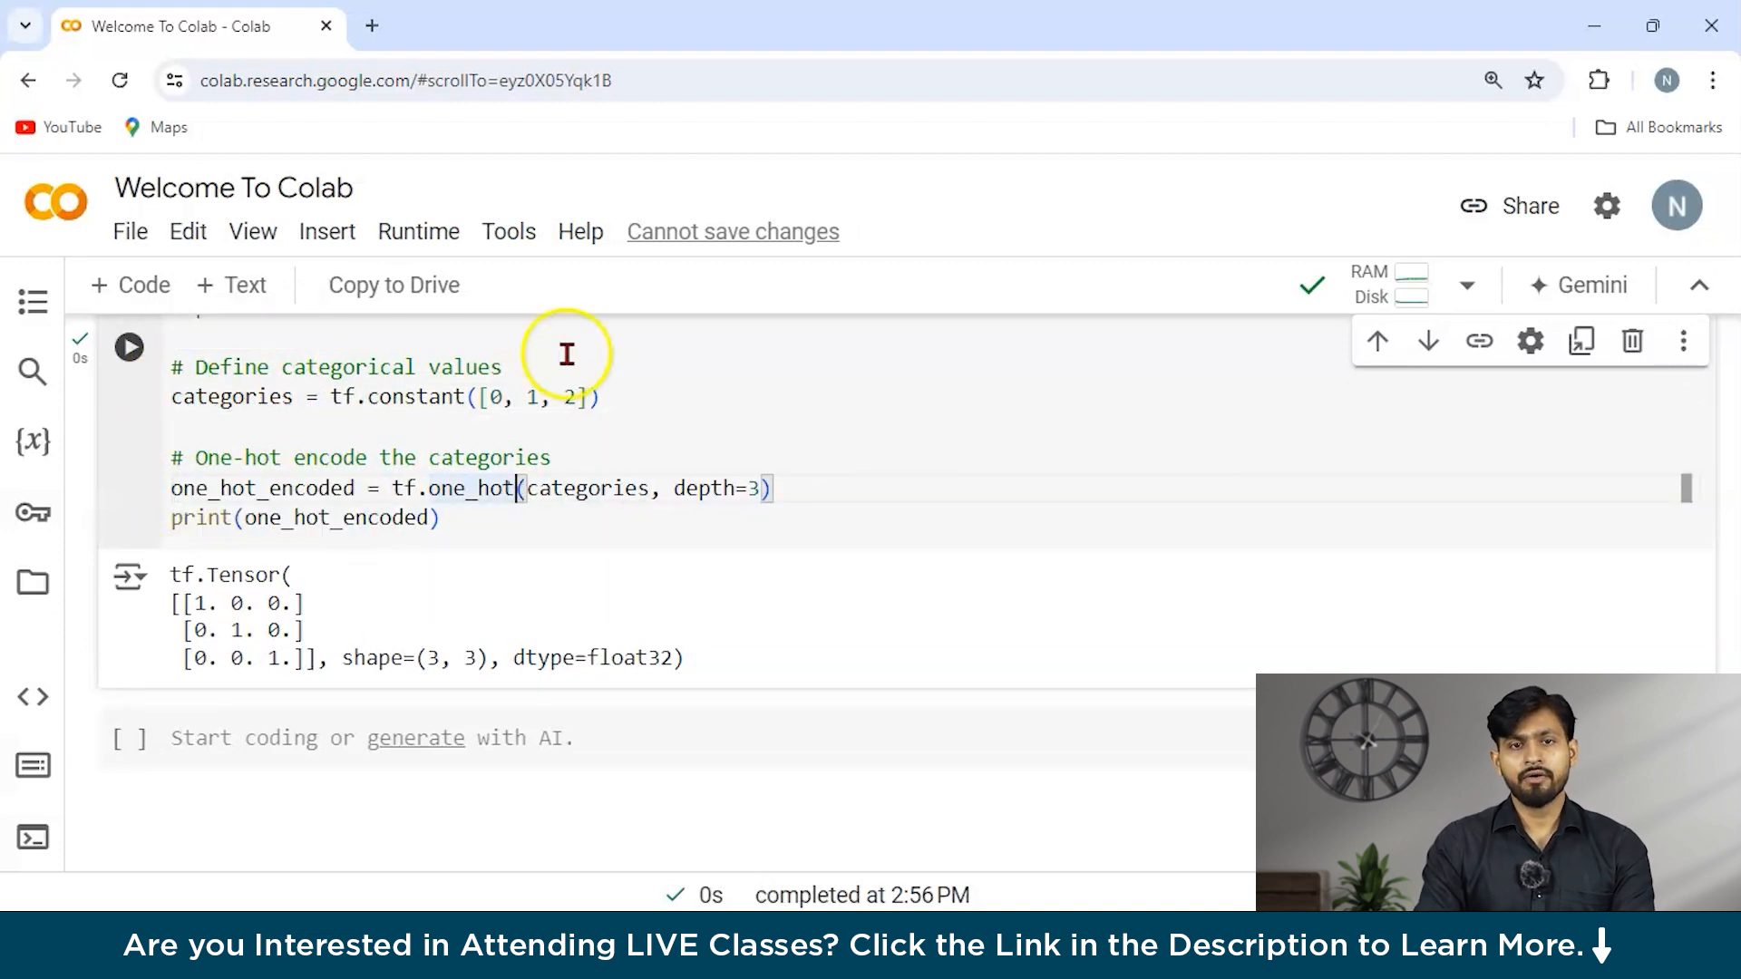
mouse_move(798, 479)
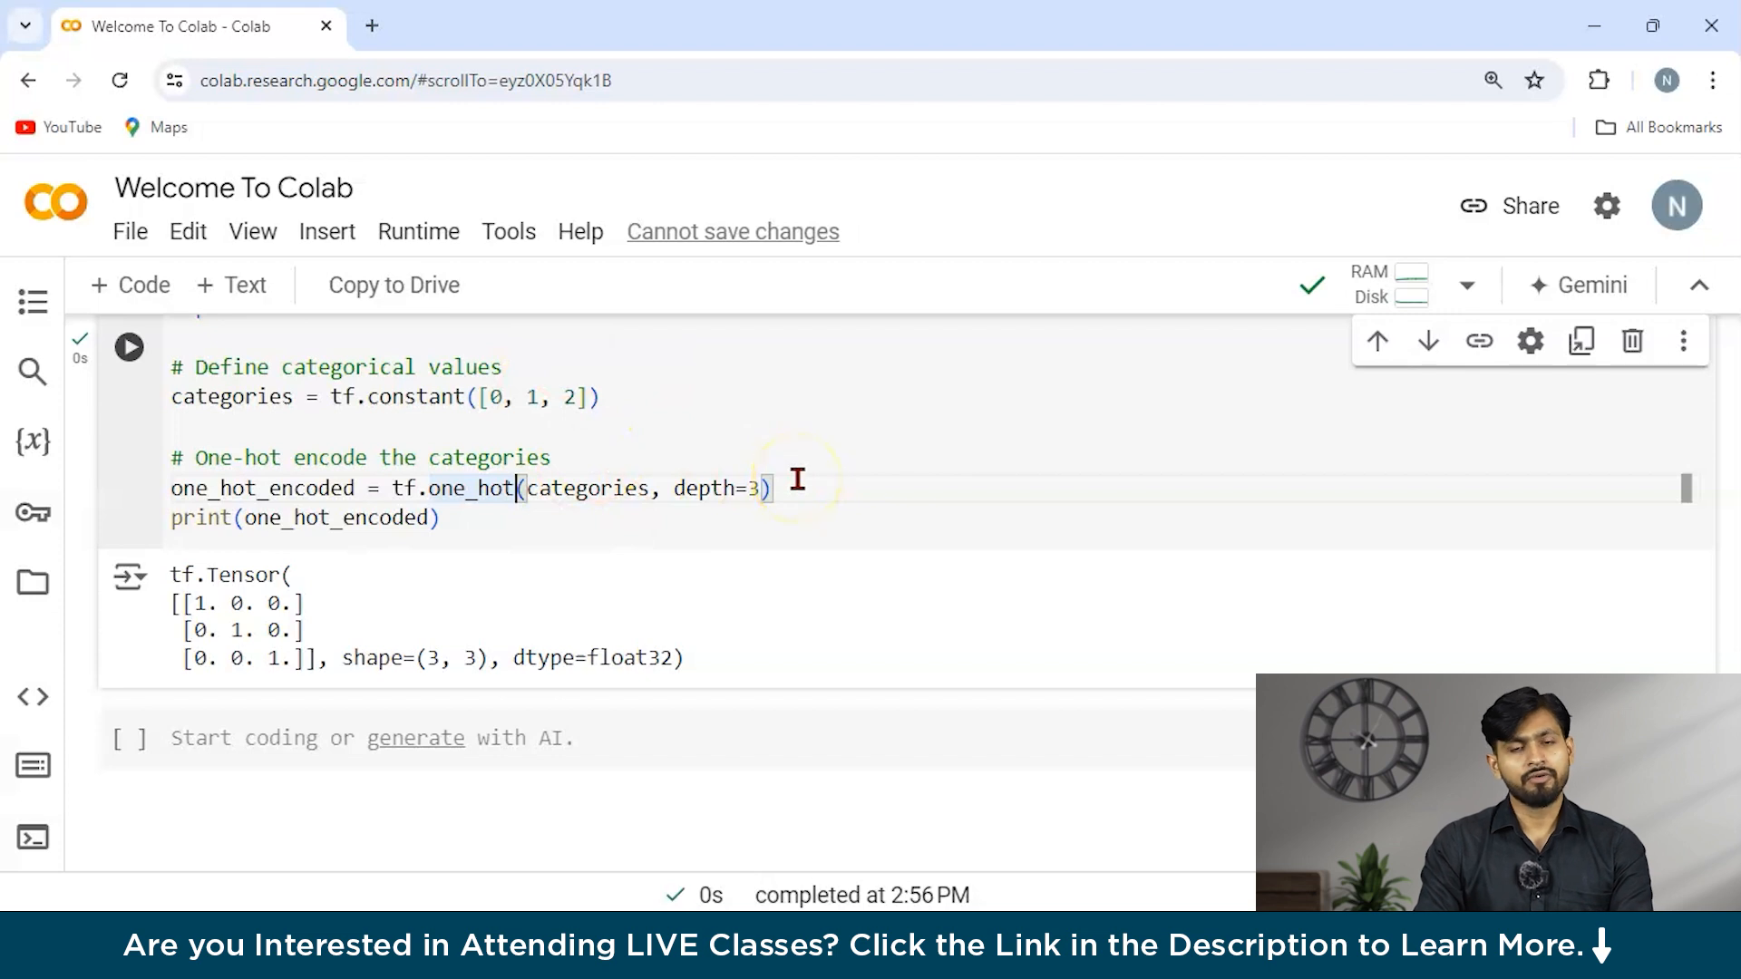
scroll(down, 3)
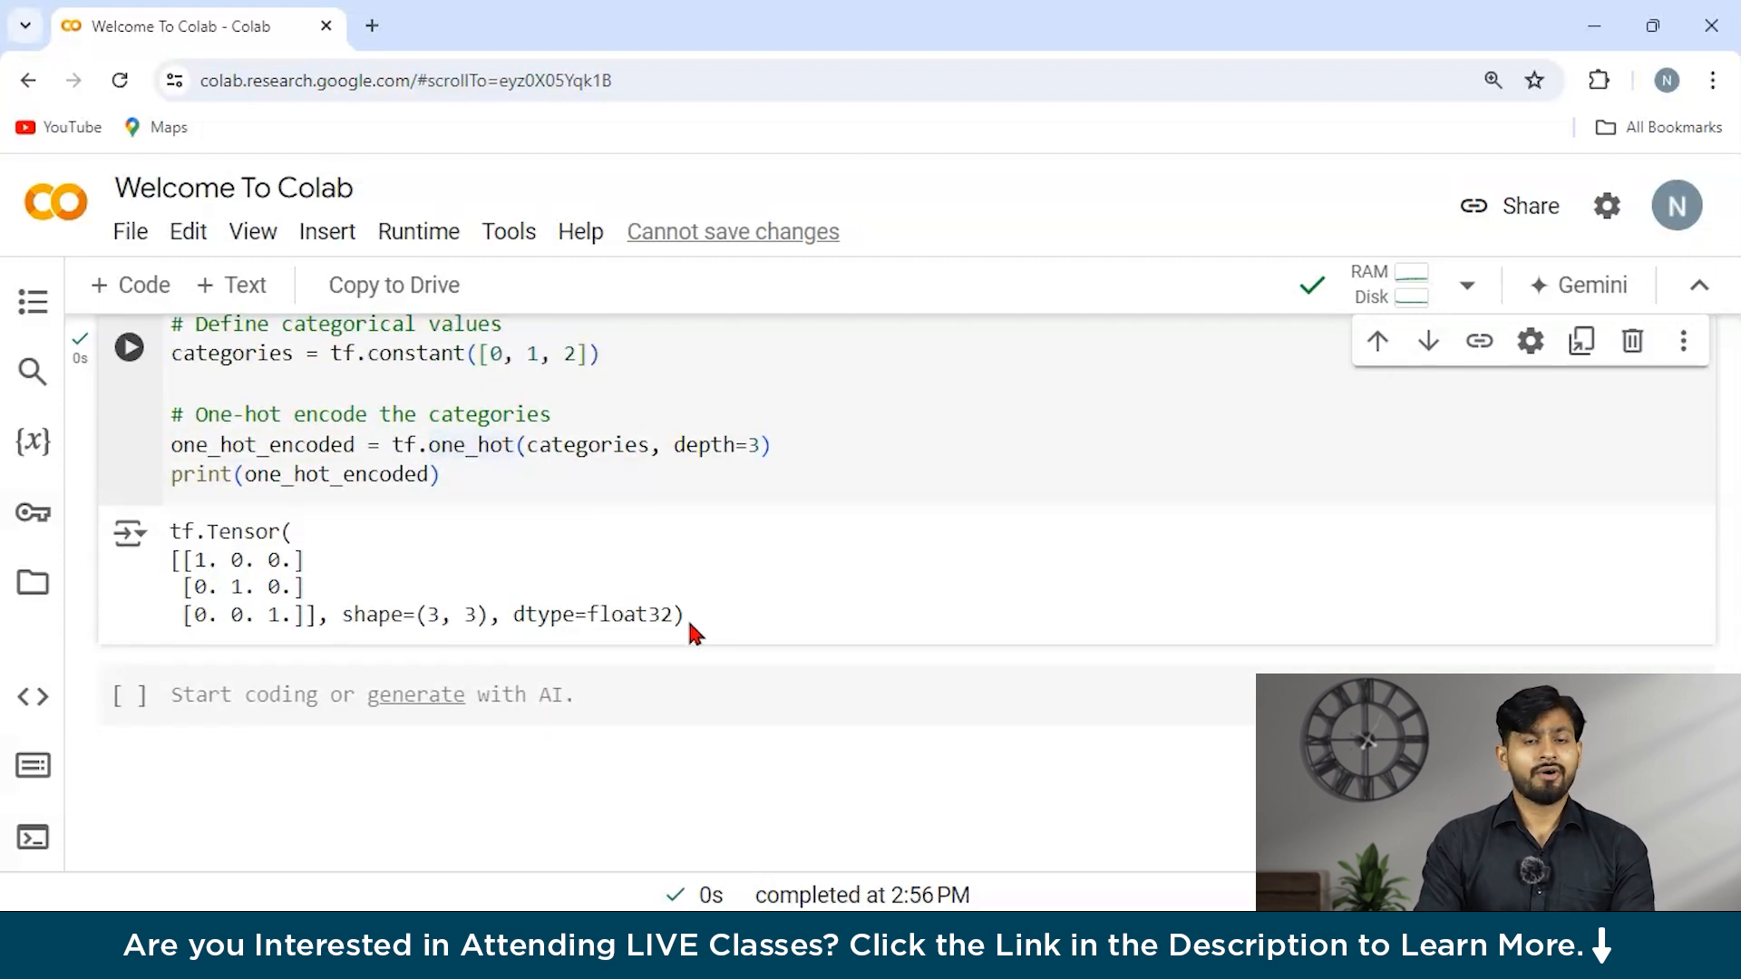